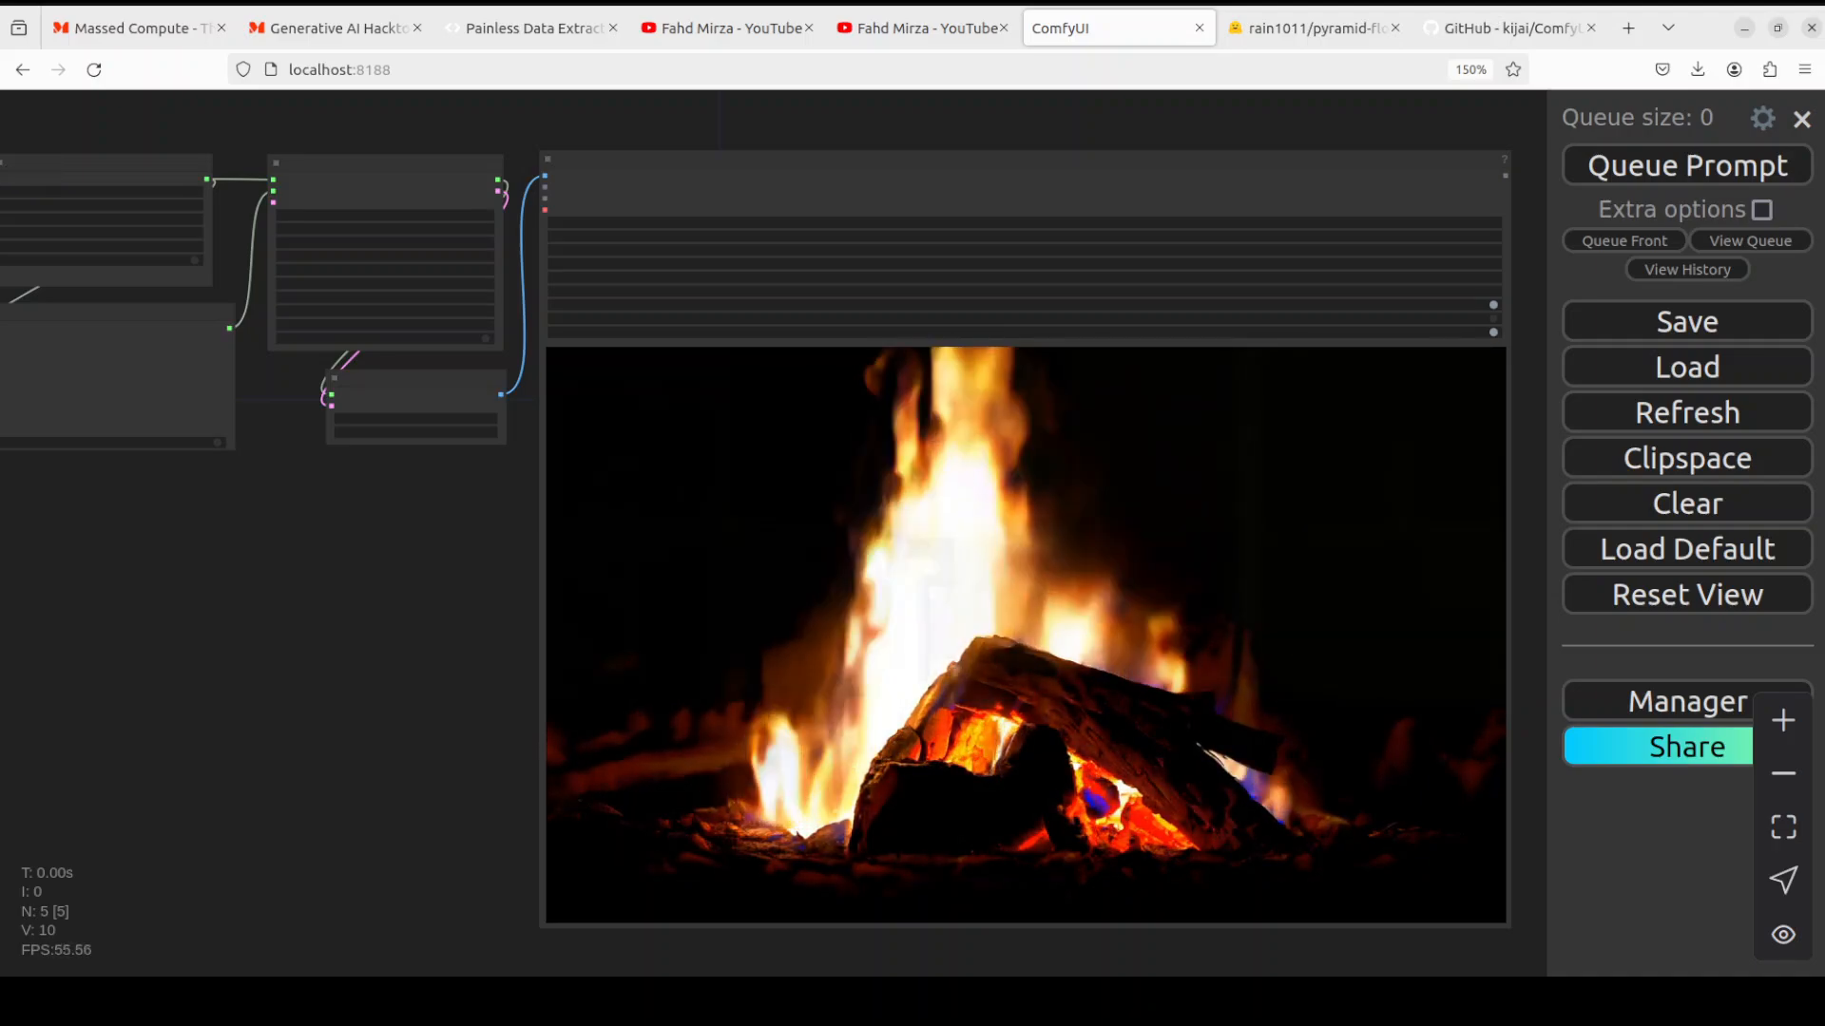
# Switch to the Fahd Mirza channel's 'pyramid' search results on YouTube
pyautogui.click(920, 27)
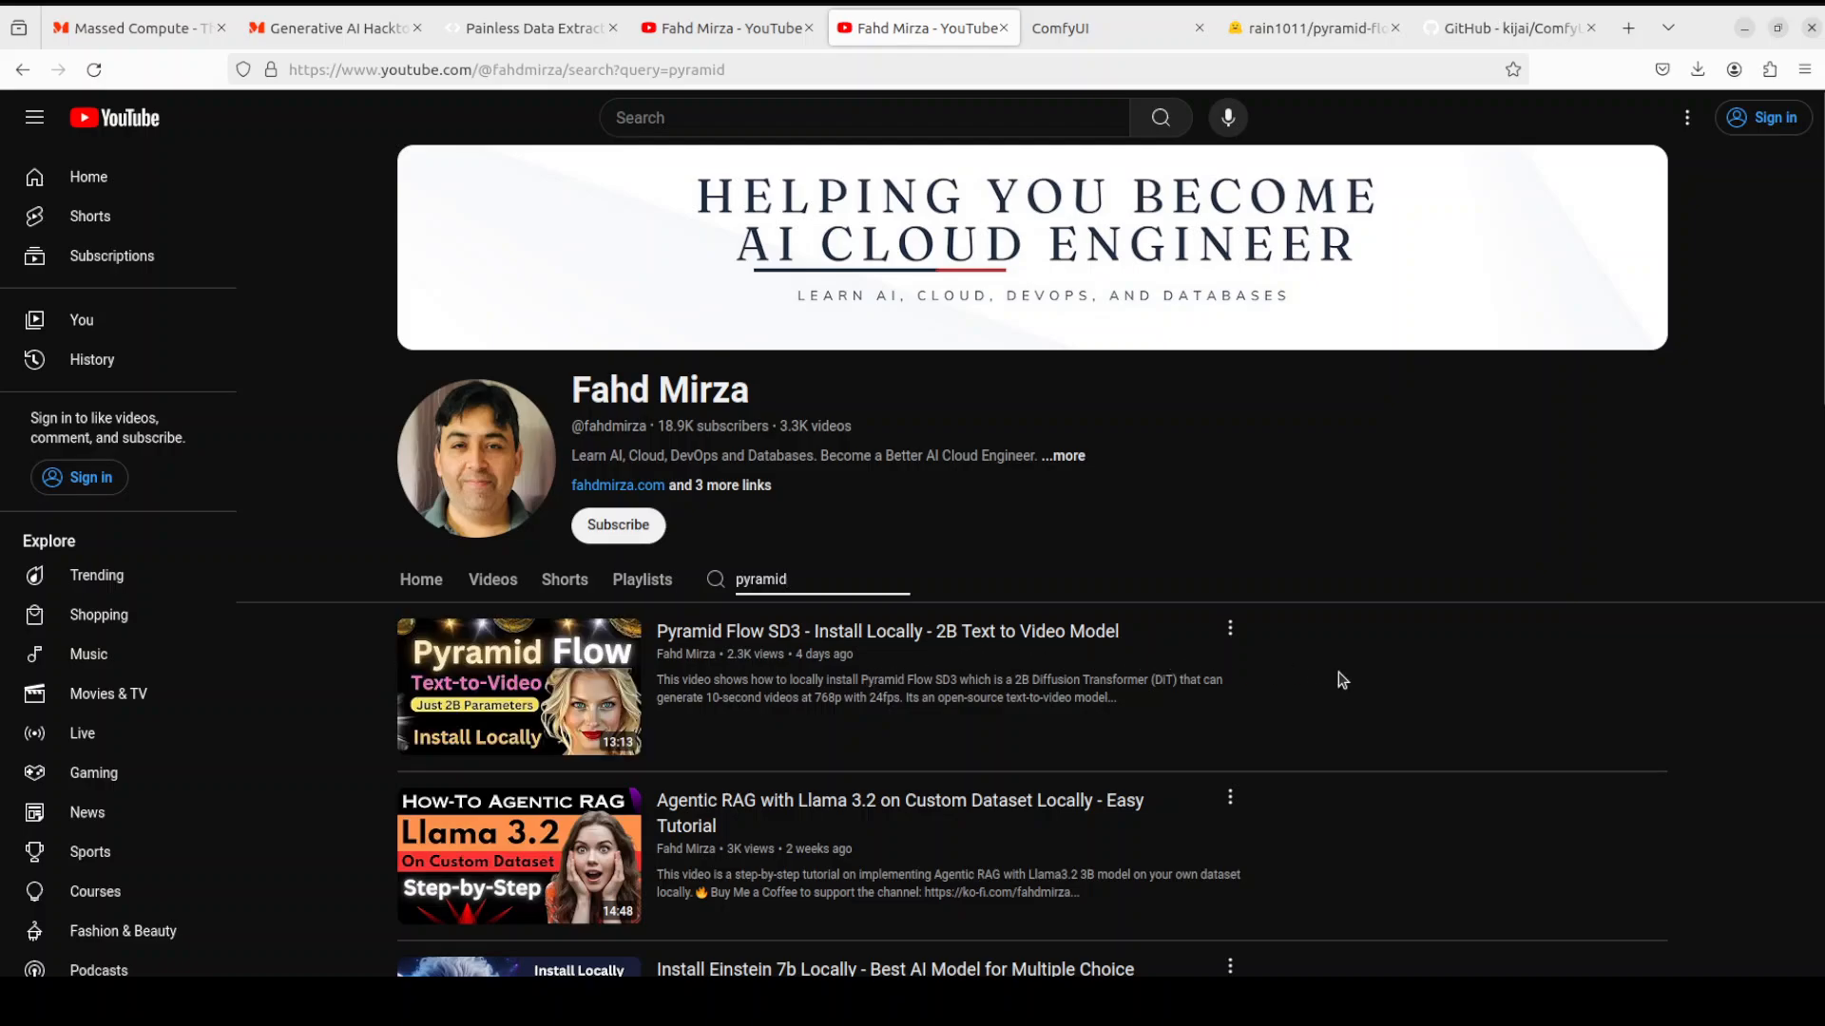
pyautogui.moveTo(1350, 541)
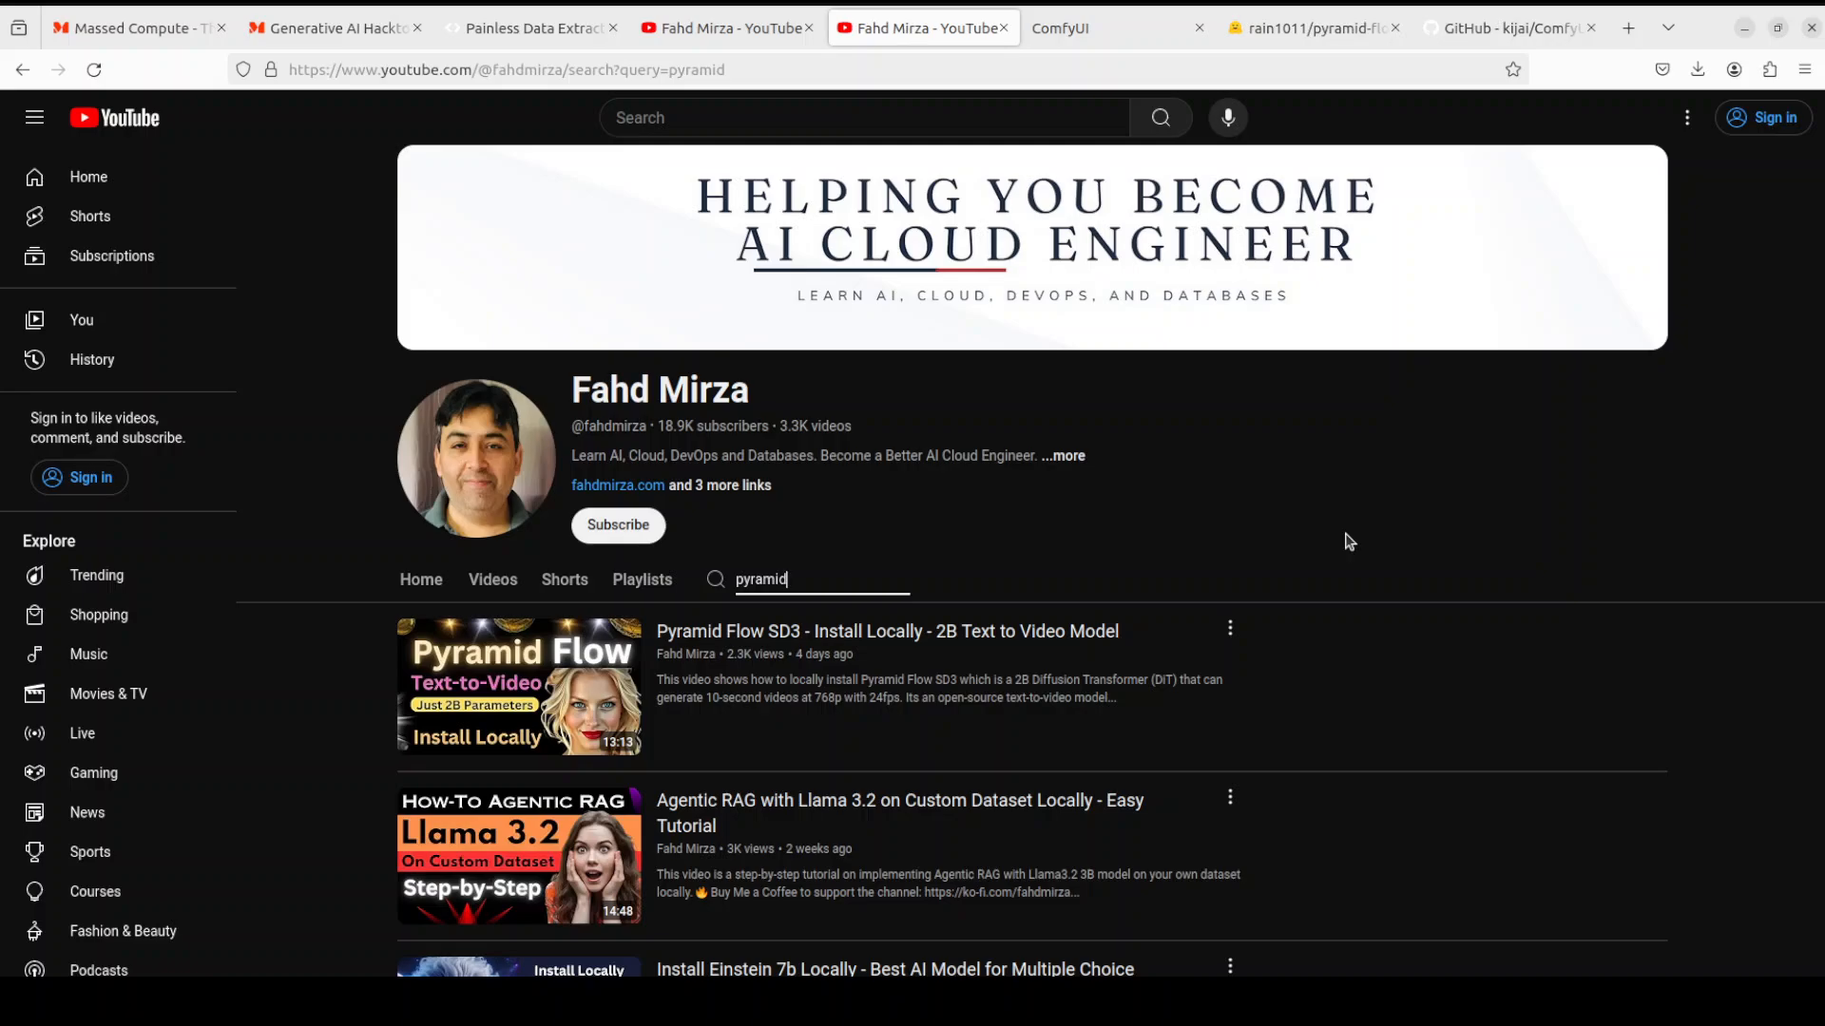
pyautogui.moveTo(1346, 538)
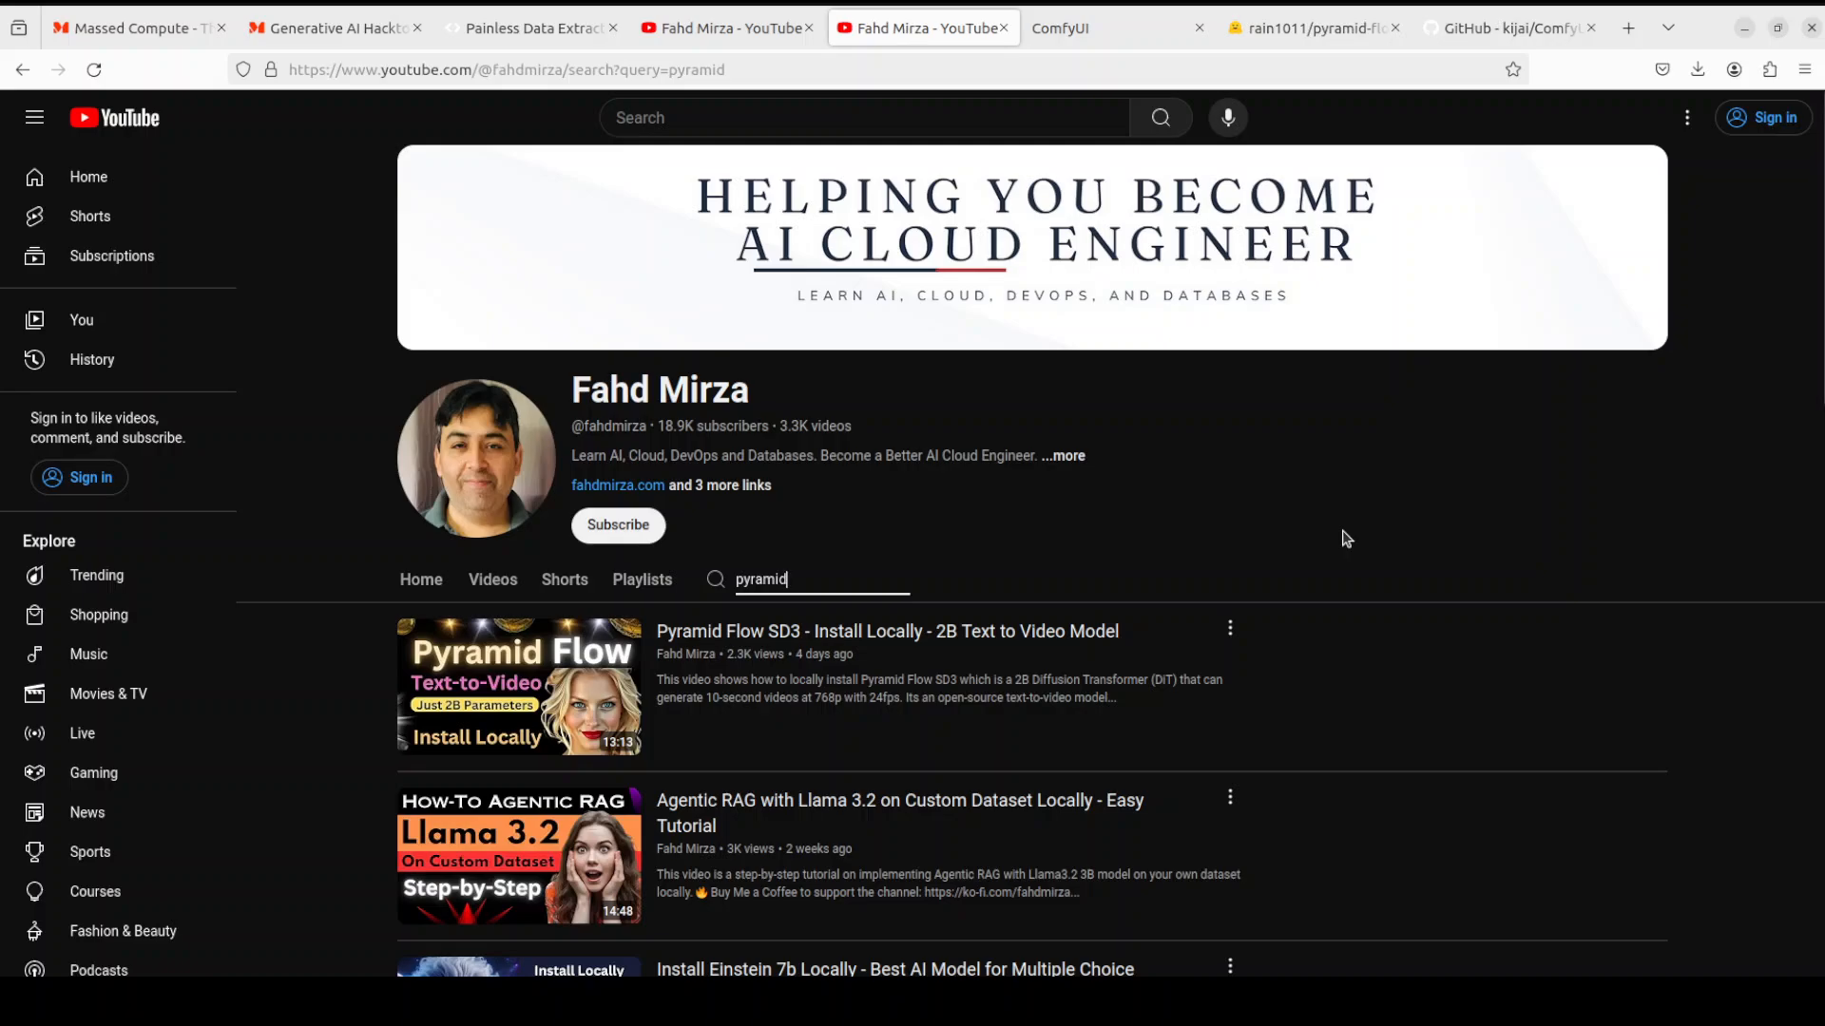
pyautogui.moveTo(1327, 509)
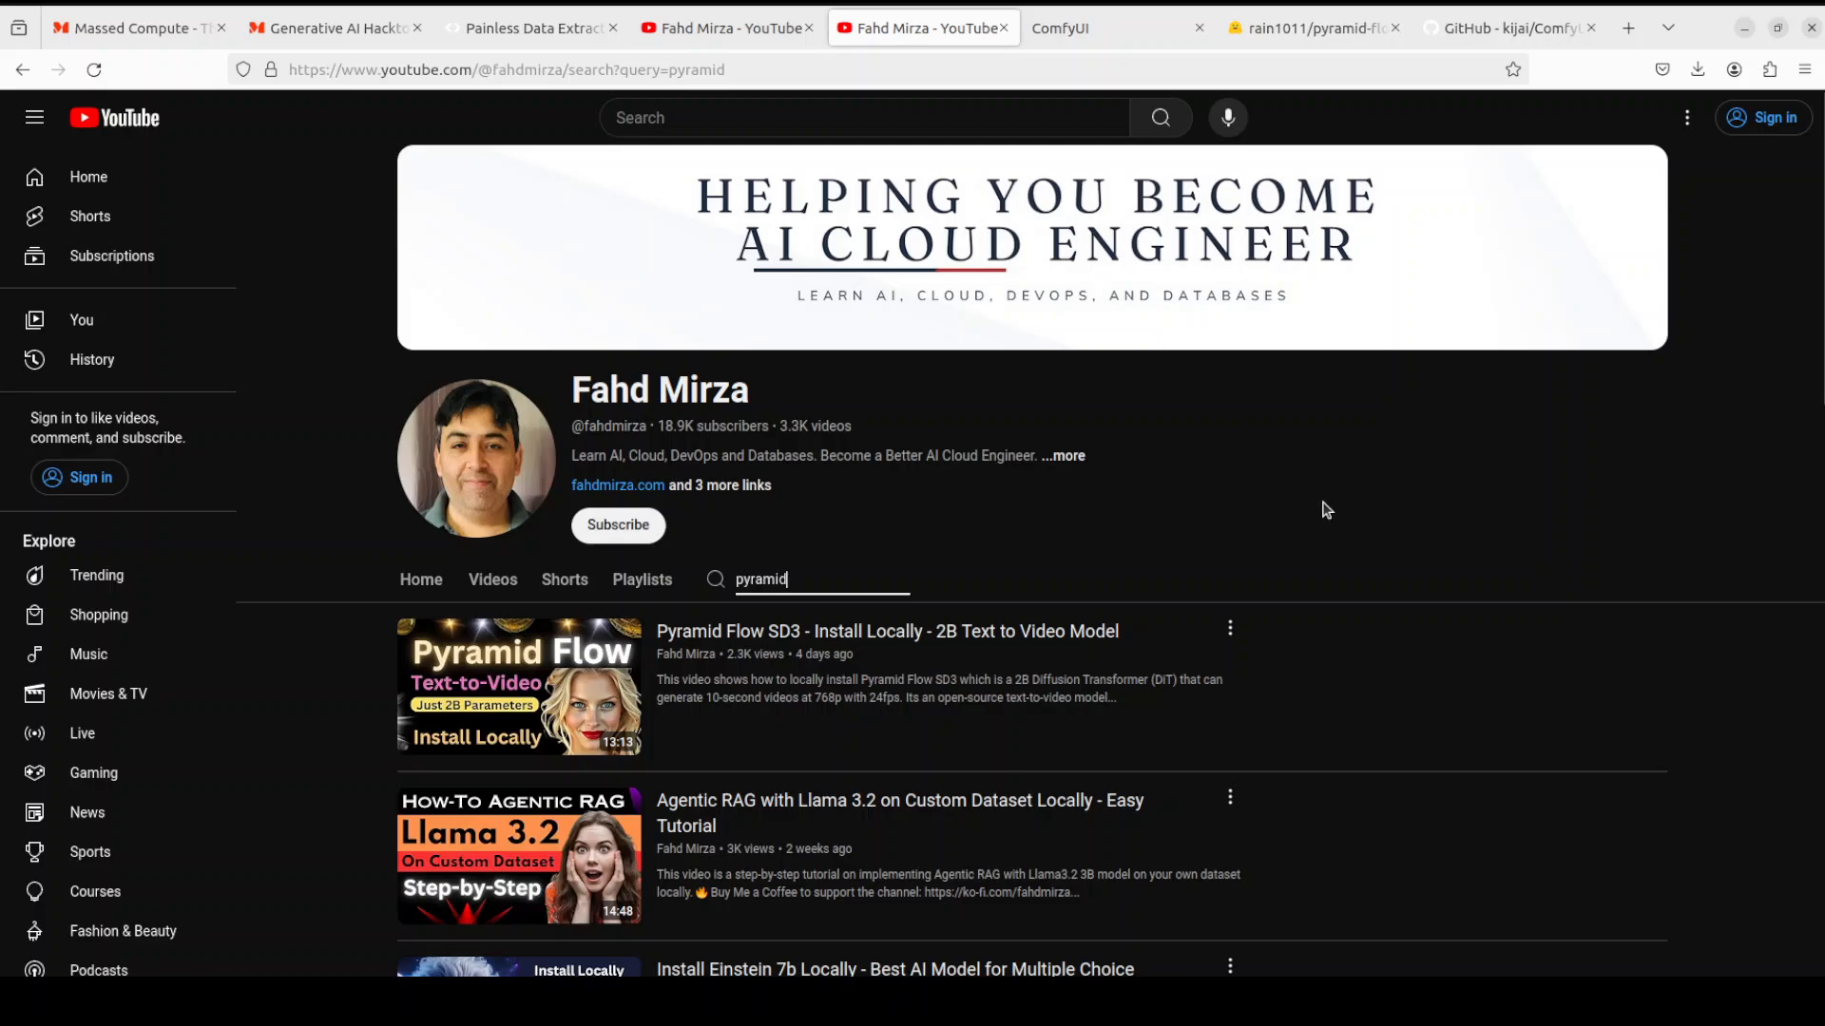
pyautogui.moveTo(1308, 273)
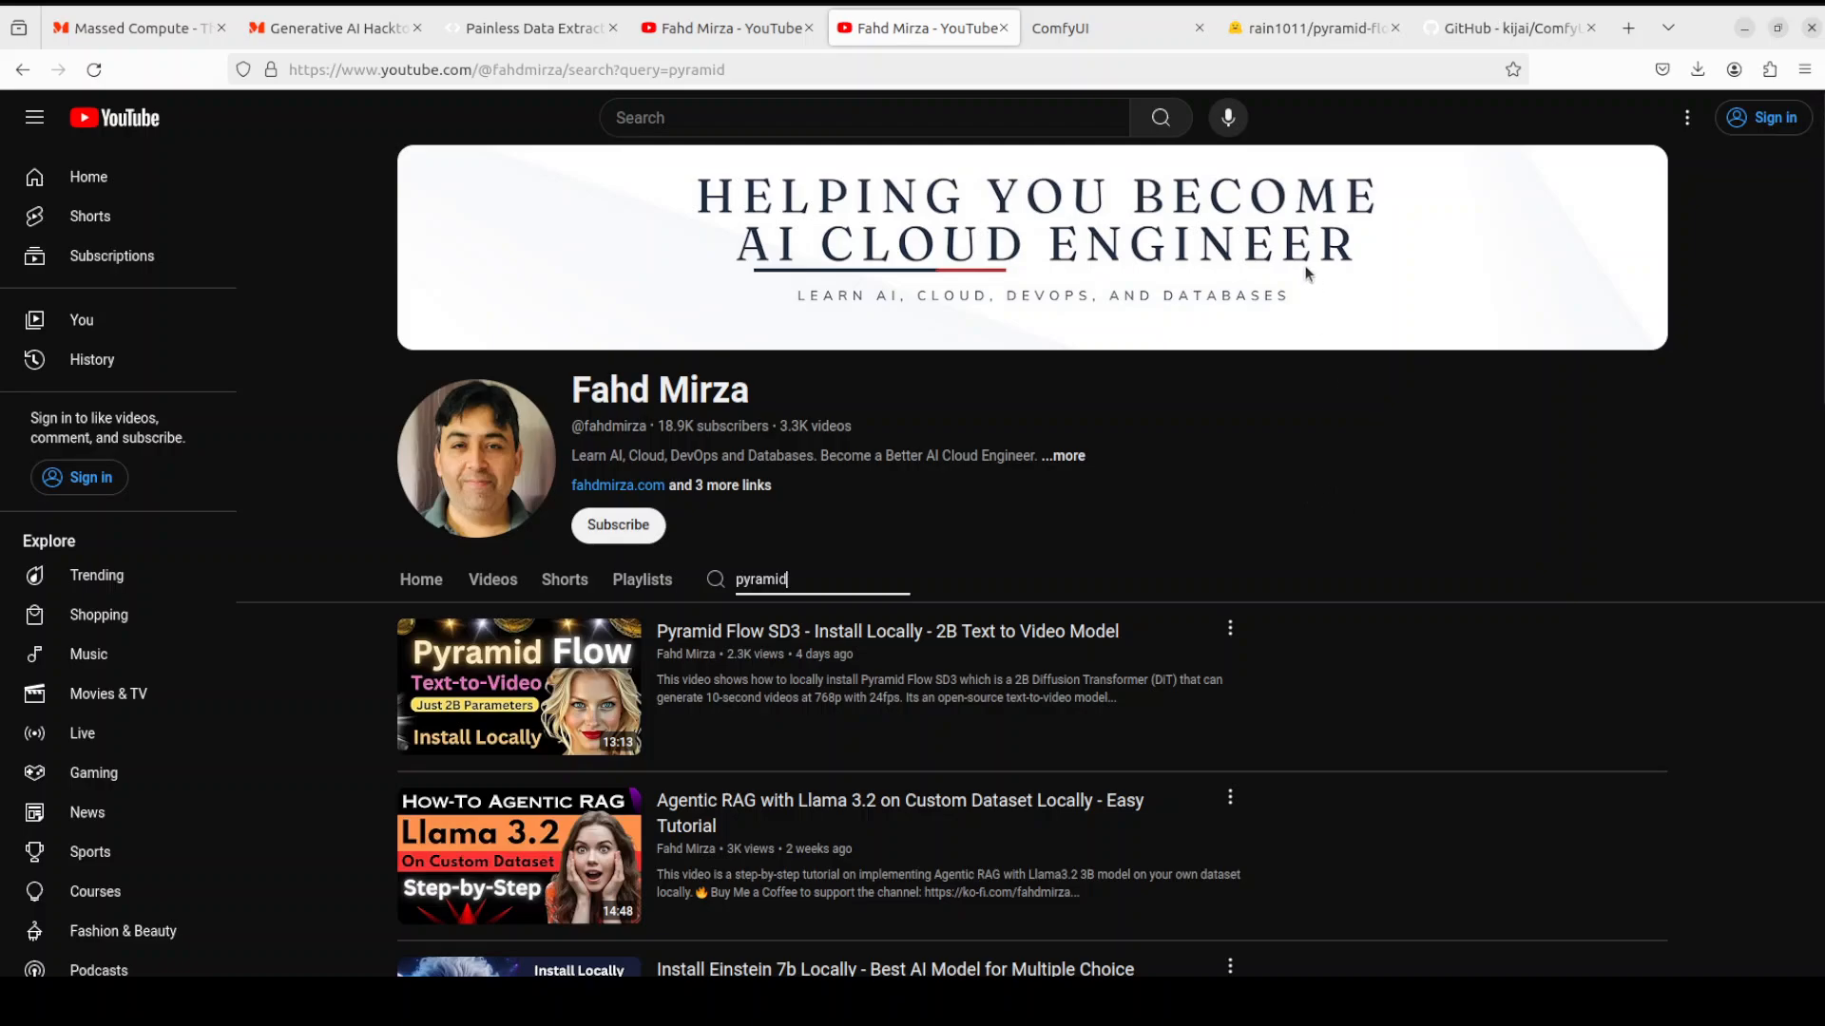
# Return to the Pyramid Flow workflow and select the campfire prompt in PyramidFlow Text Encode
pyautogui.click(1111, 27)
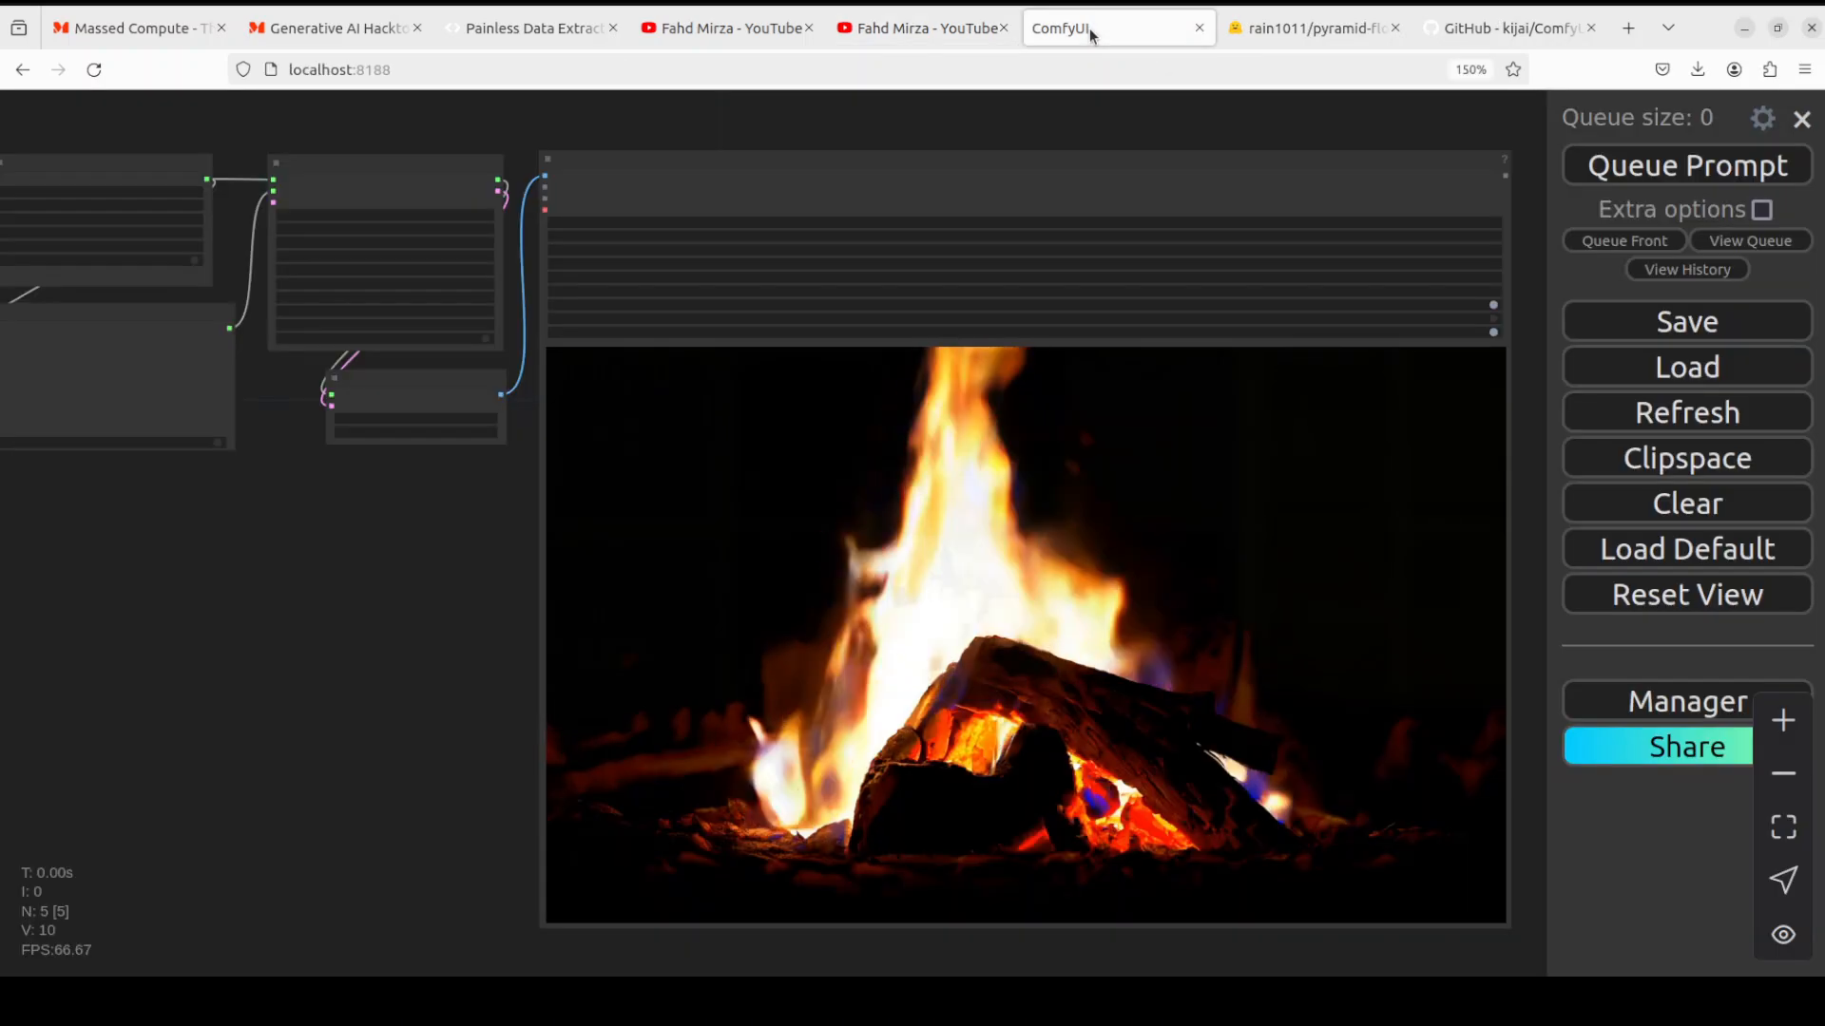
pyautogui.moveTo(392, 574)
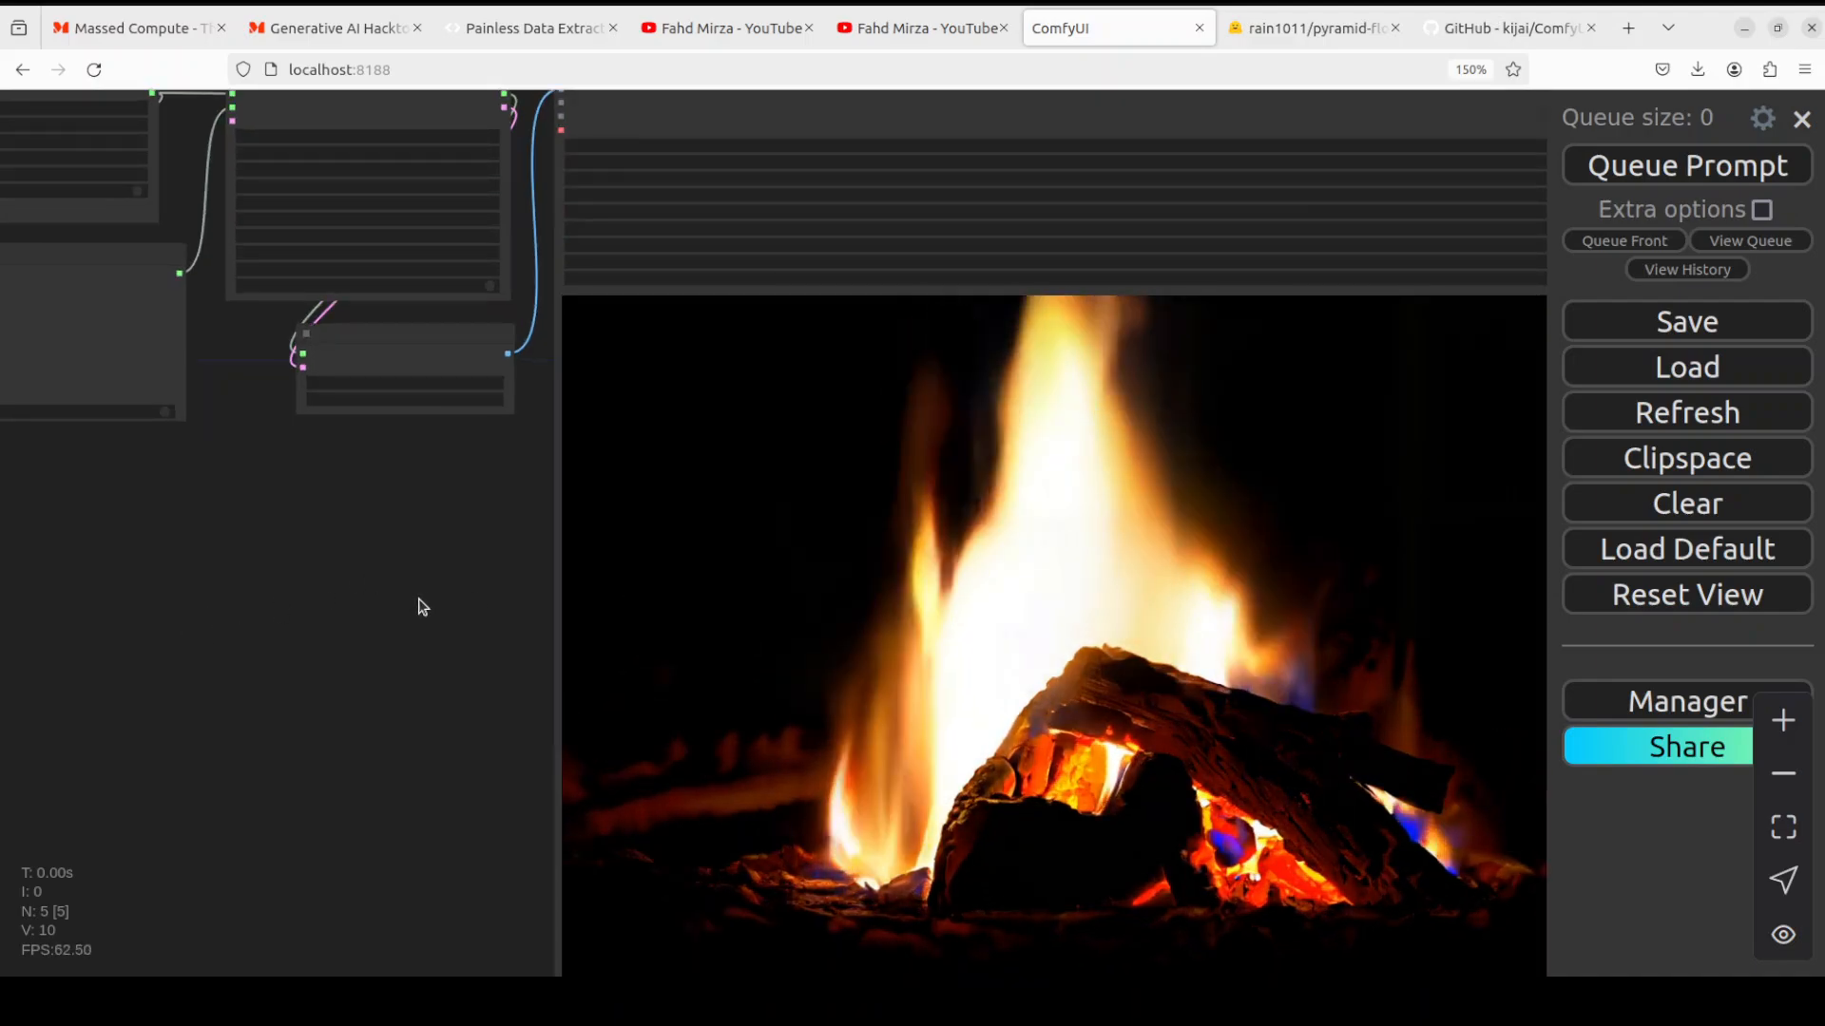
pyautogui.moveTo(422, 606); pyautogui.dragTo(652, 648)
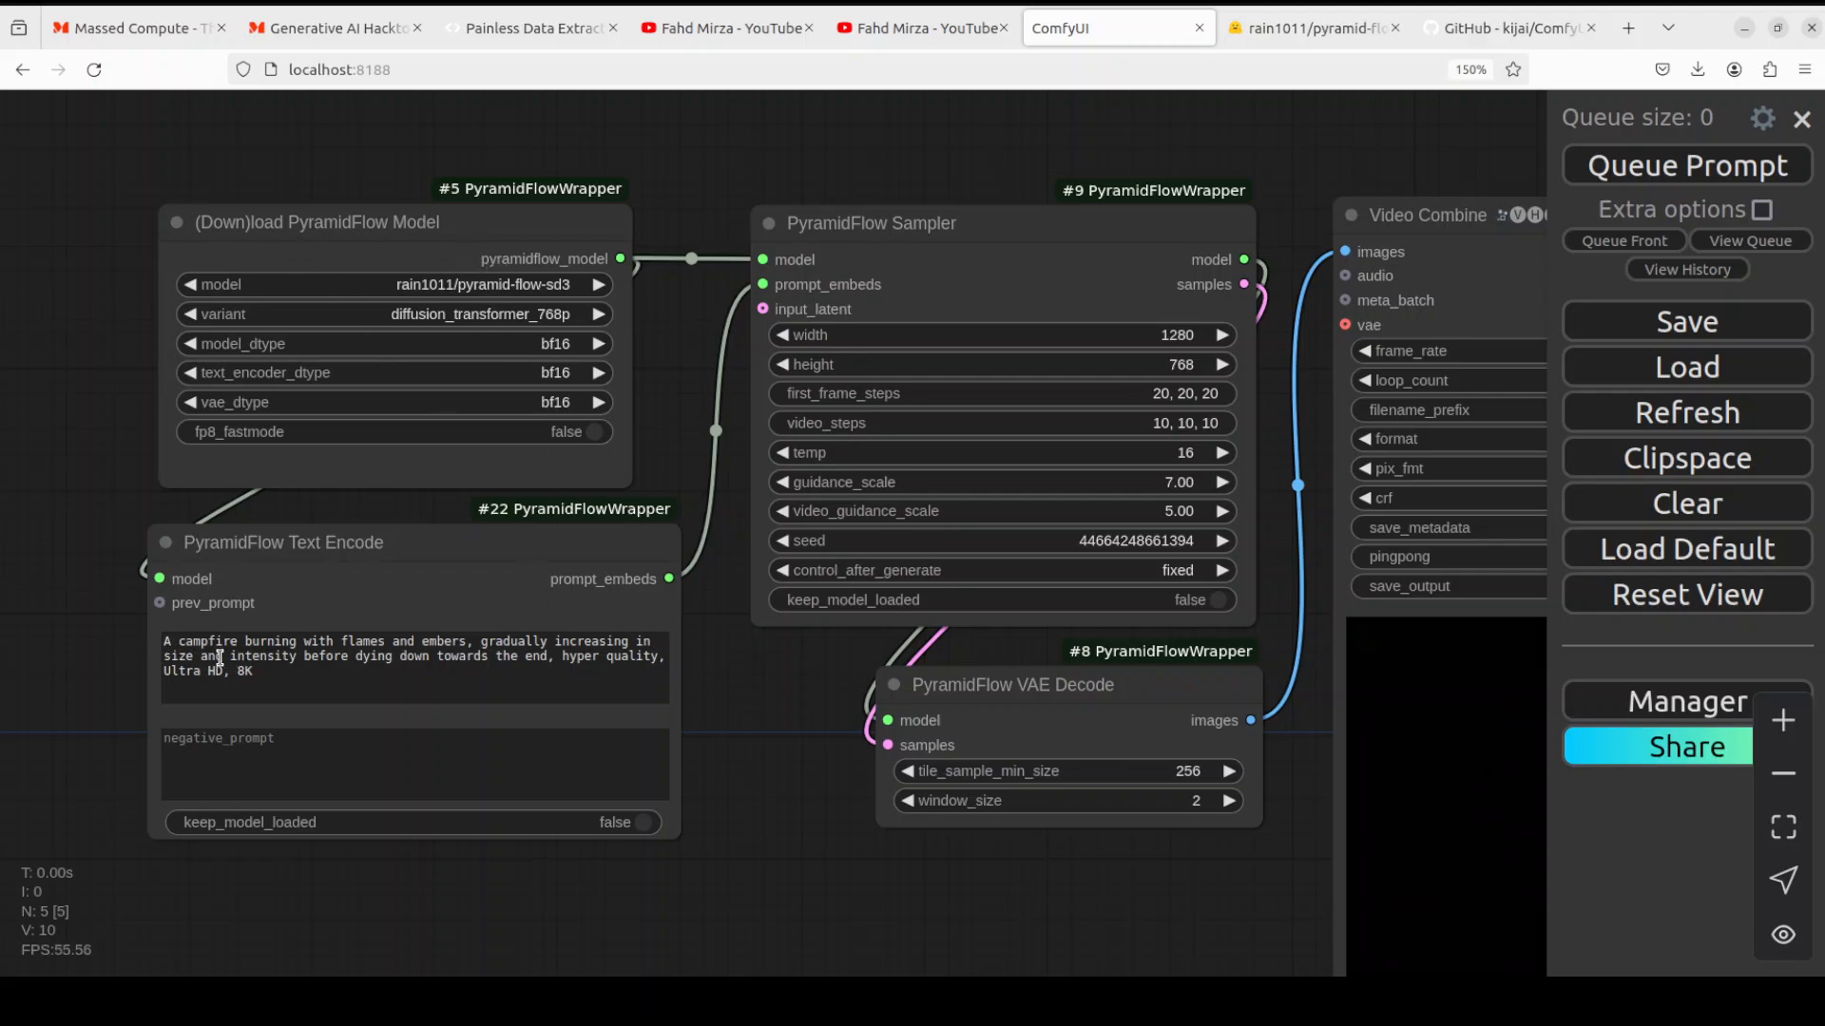
pyautogui.tripleClick(407, 656)
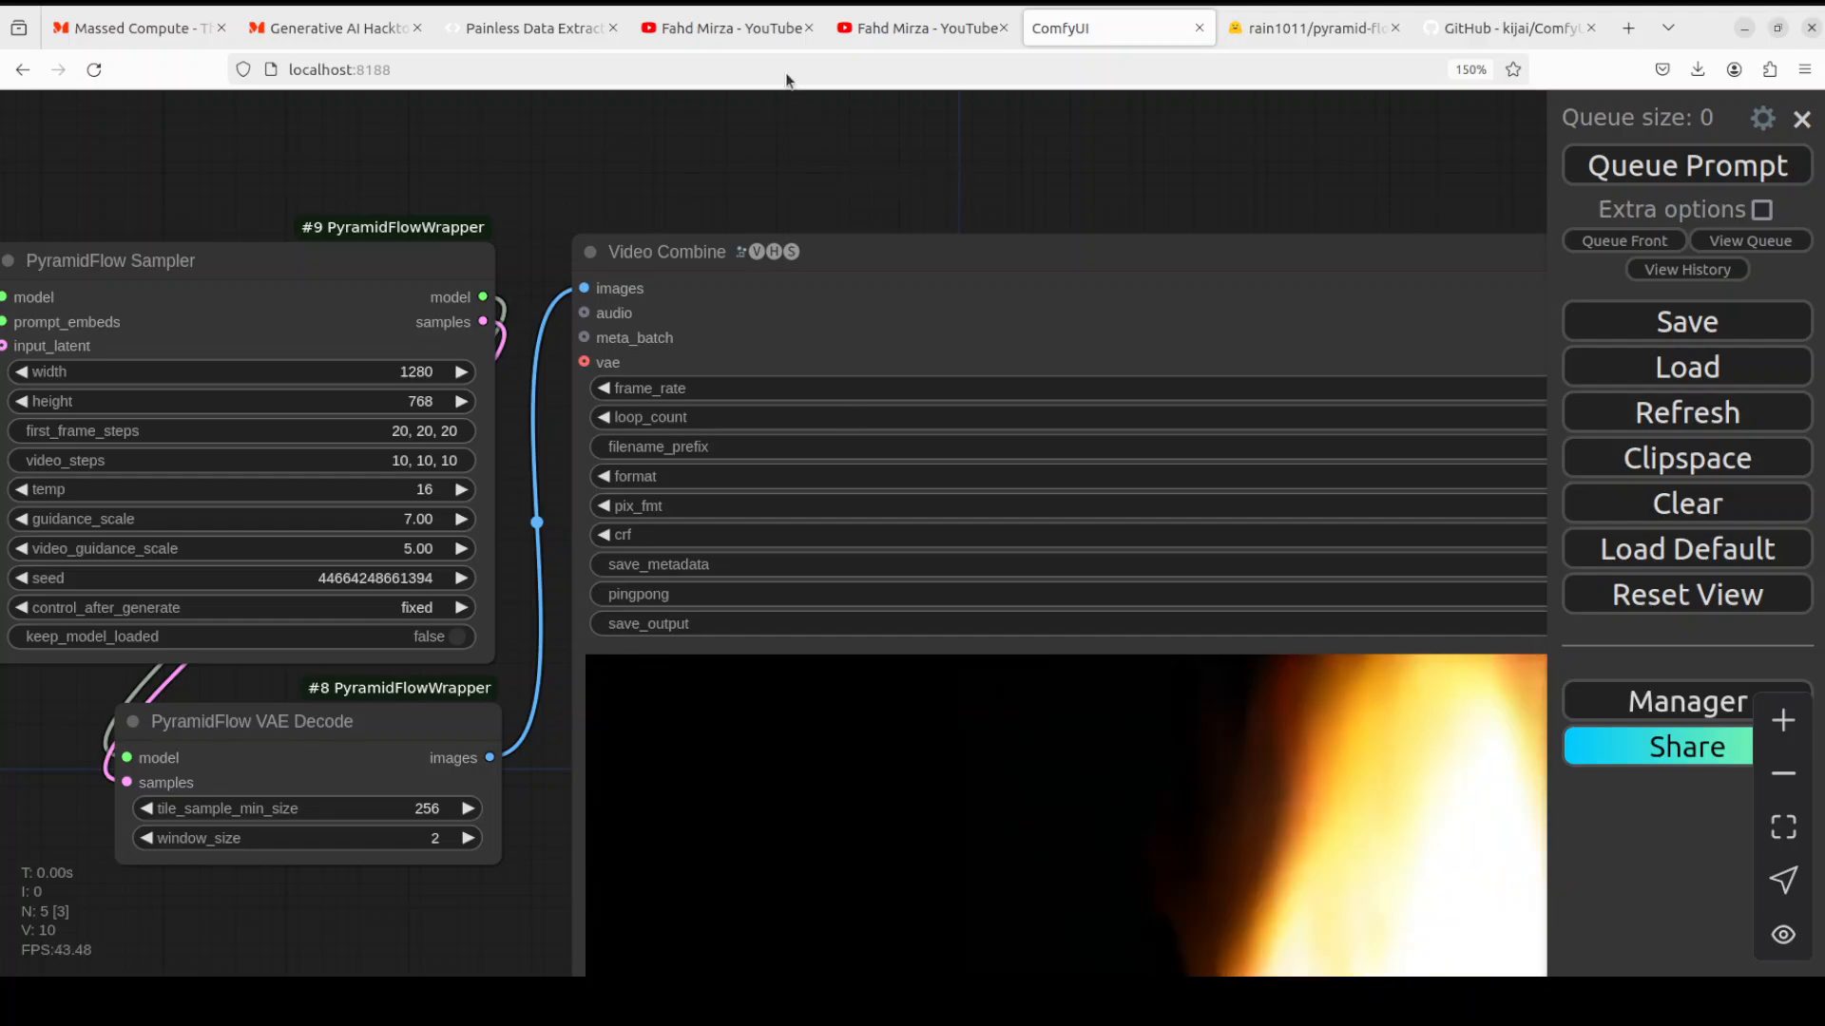
# Switch to the channel's 'comfyui' search results led by the upscaling tutorial
pyautogui.click(728, 26)
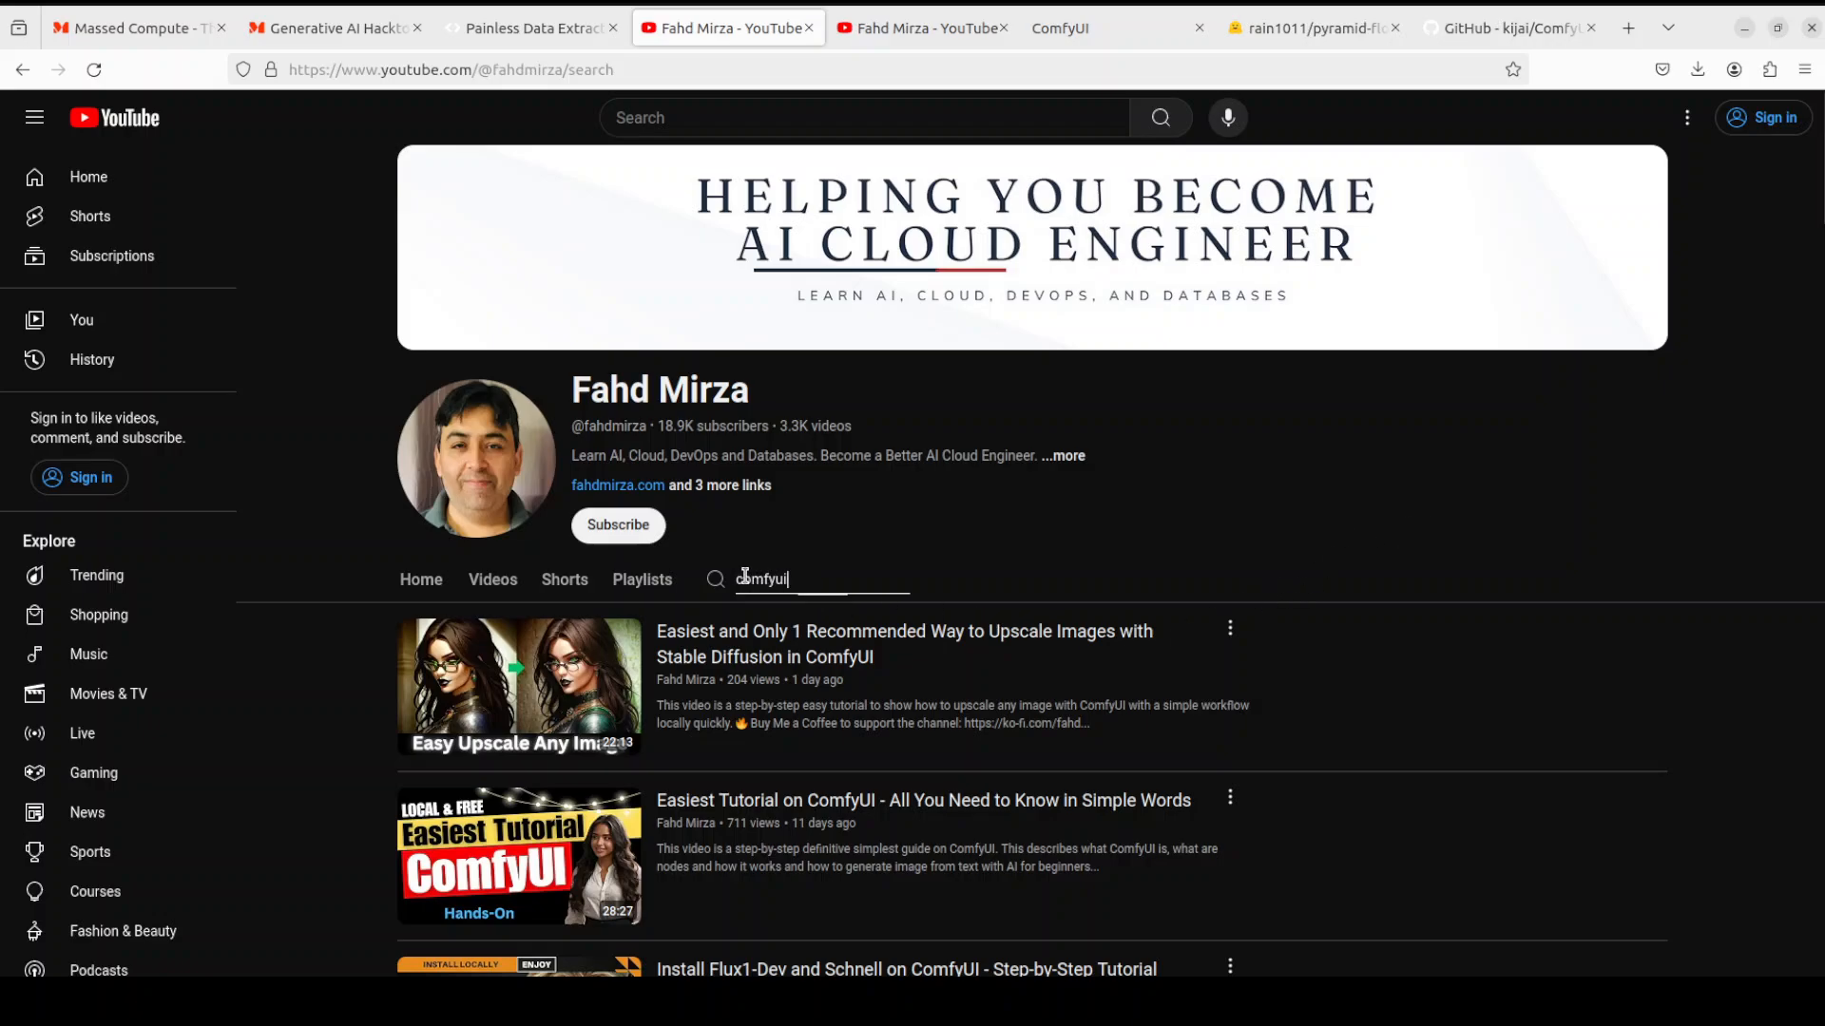
pyautogui.moveTo(1173, 673)
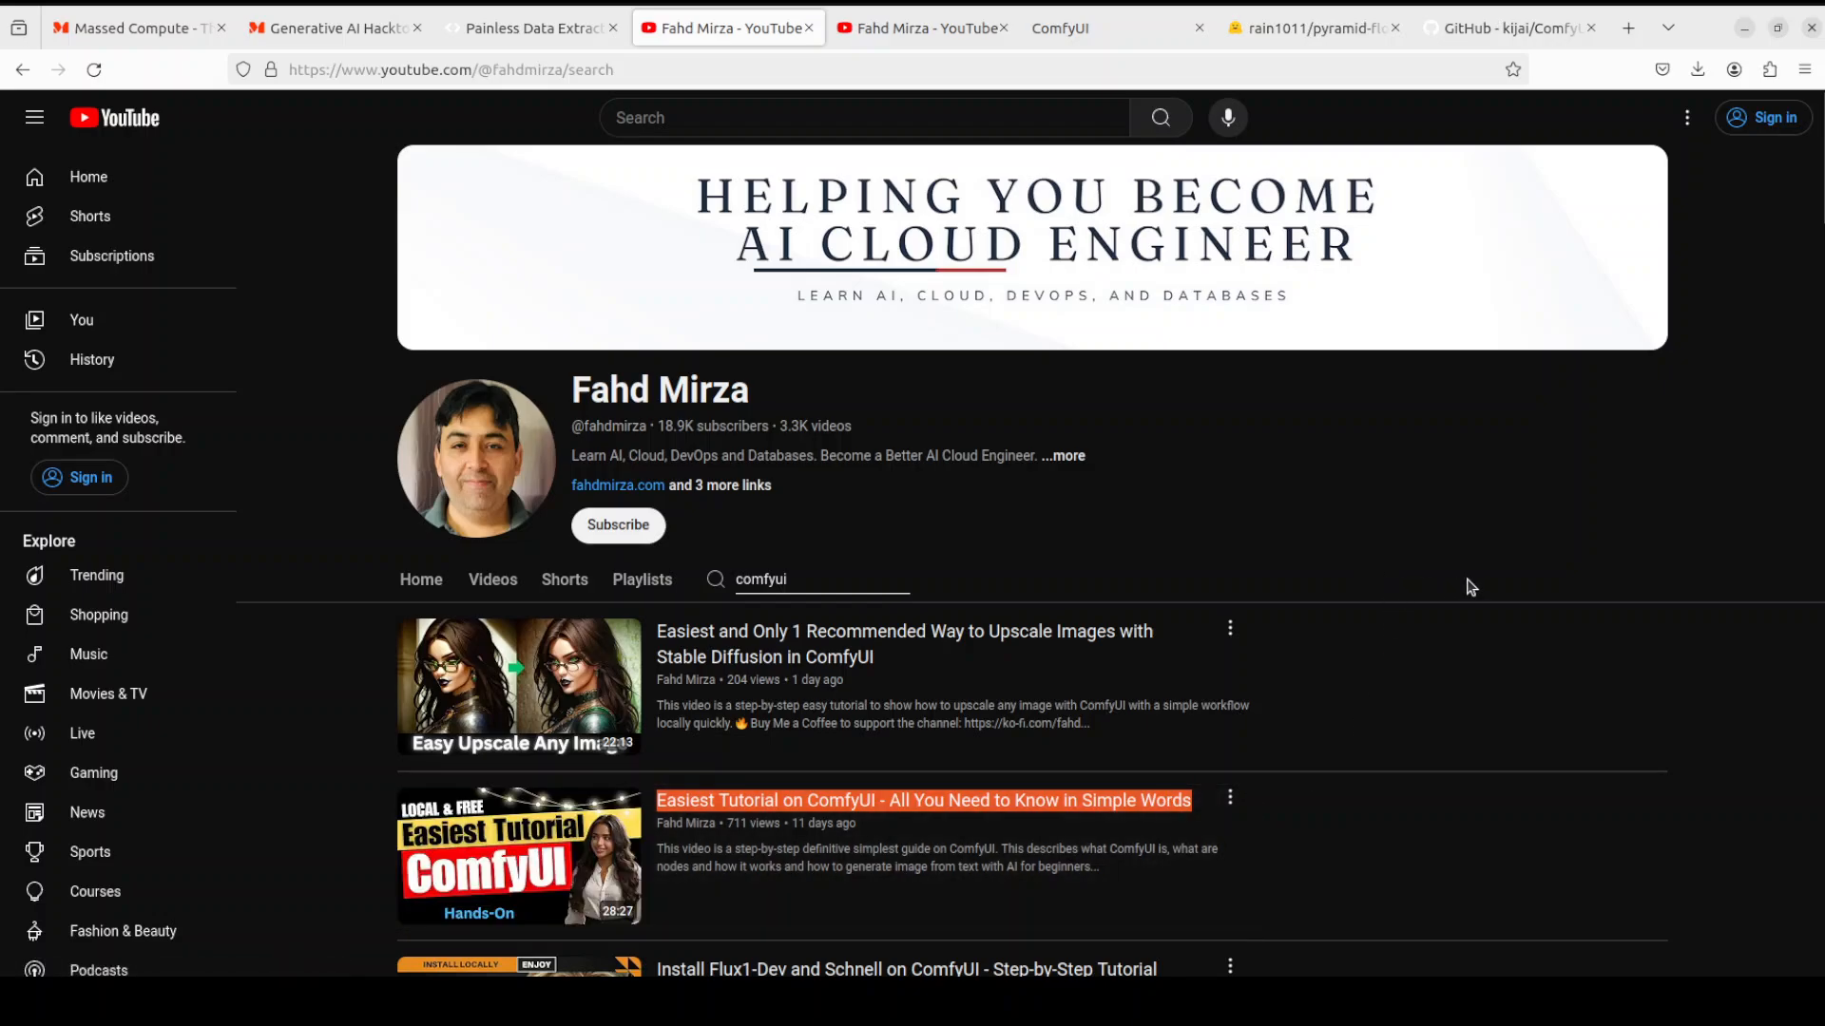
pyautogui.moveTo(1451, 589)
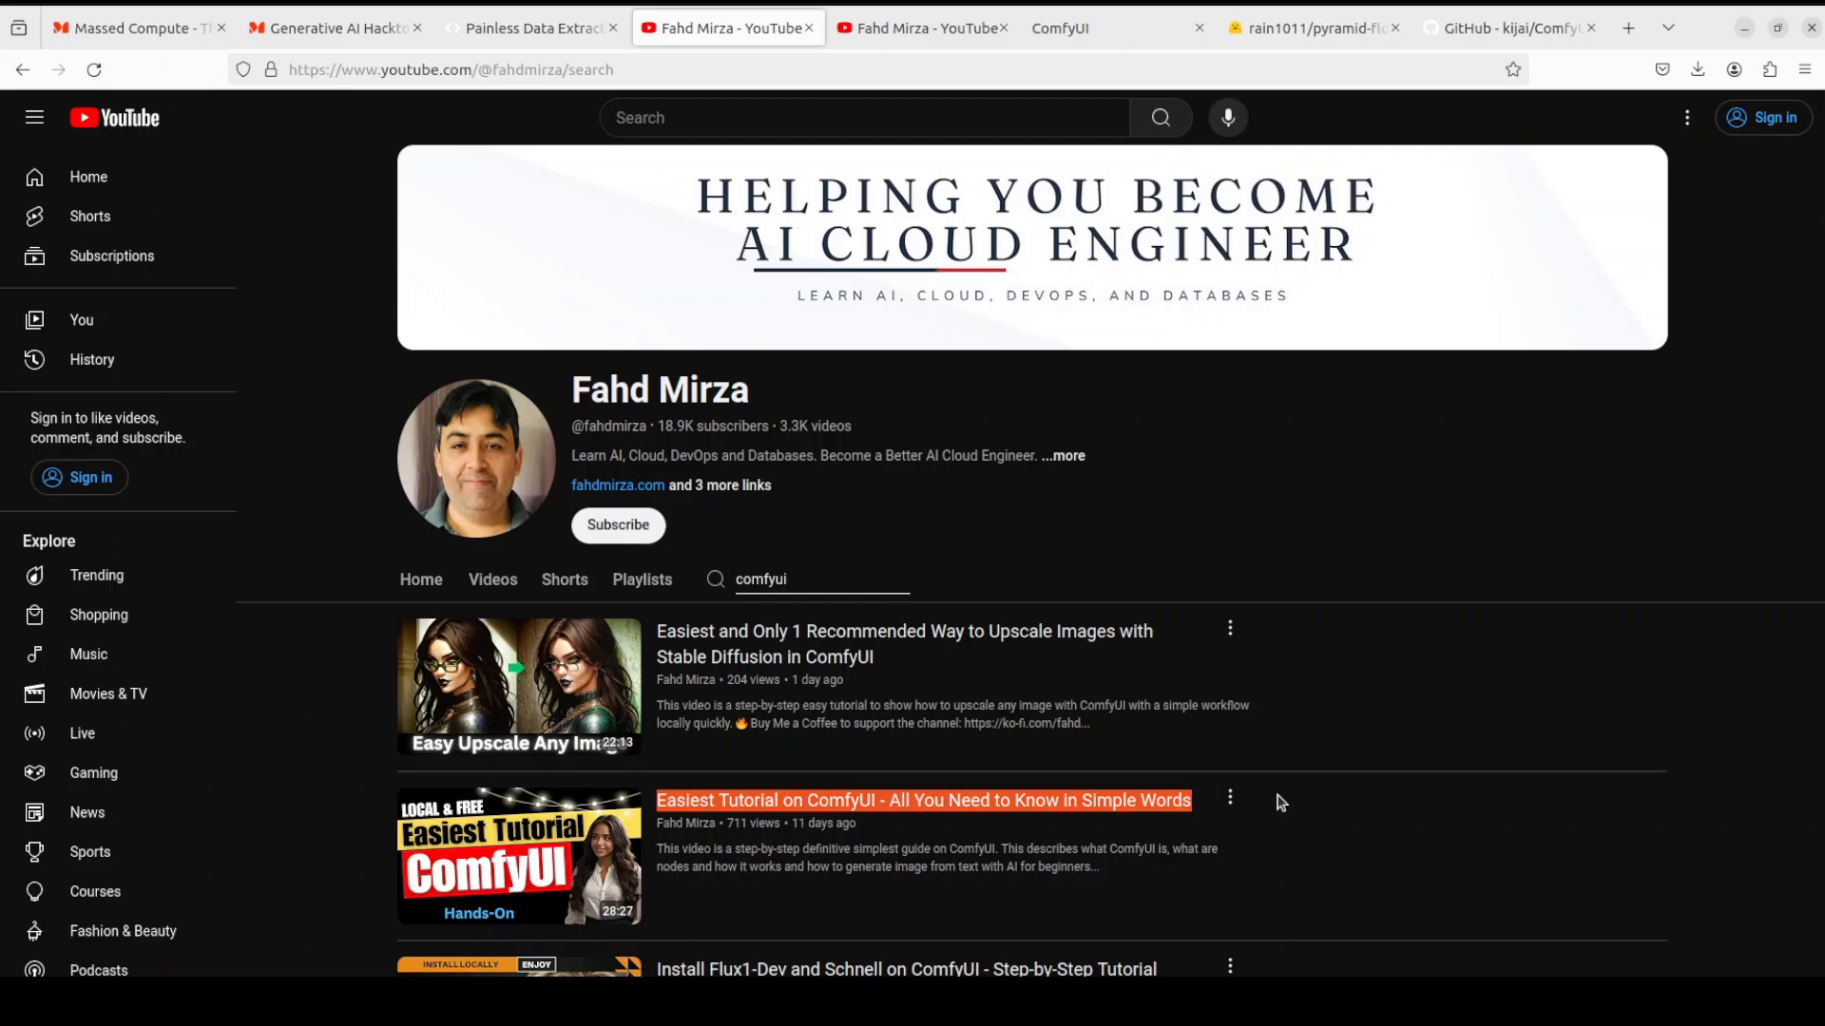
pyautogui.moveTo(1055, 853)
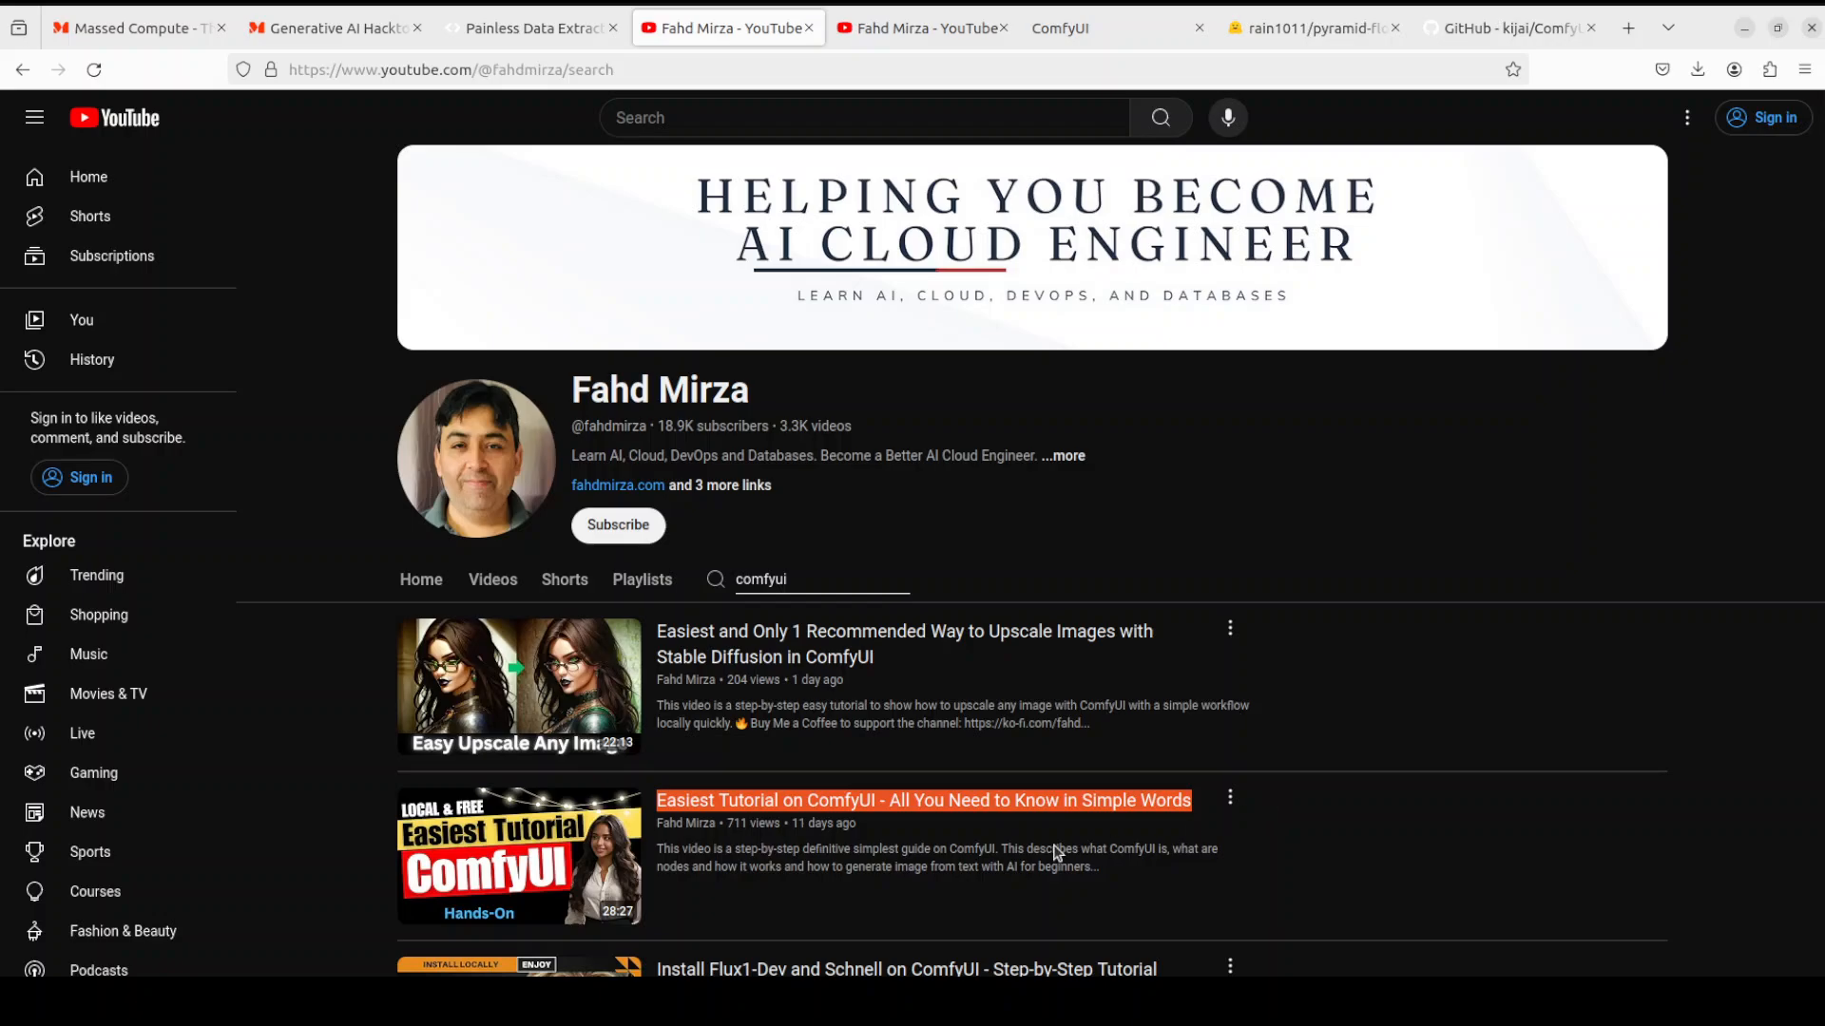
pyautogui.moveTo(1386, 728)
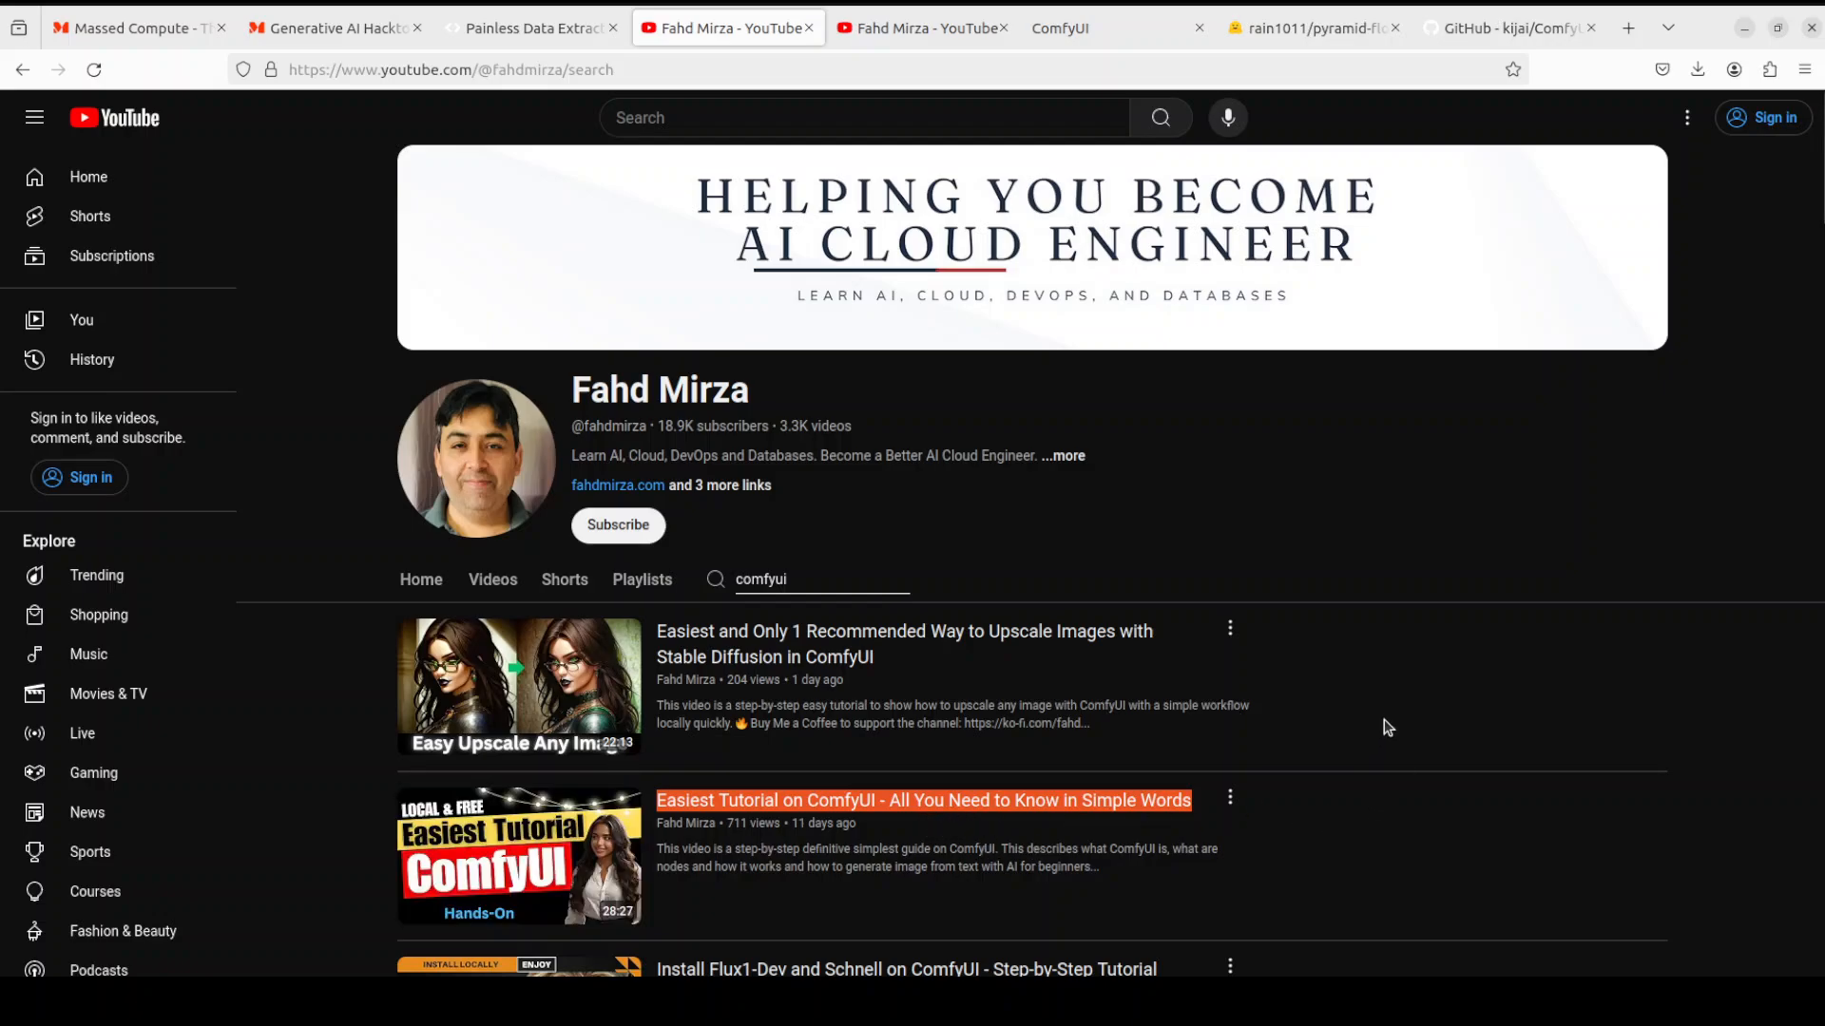
pyautogui.moveTo(1393, 654)
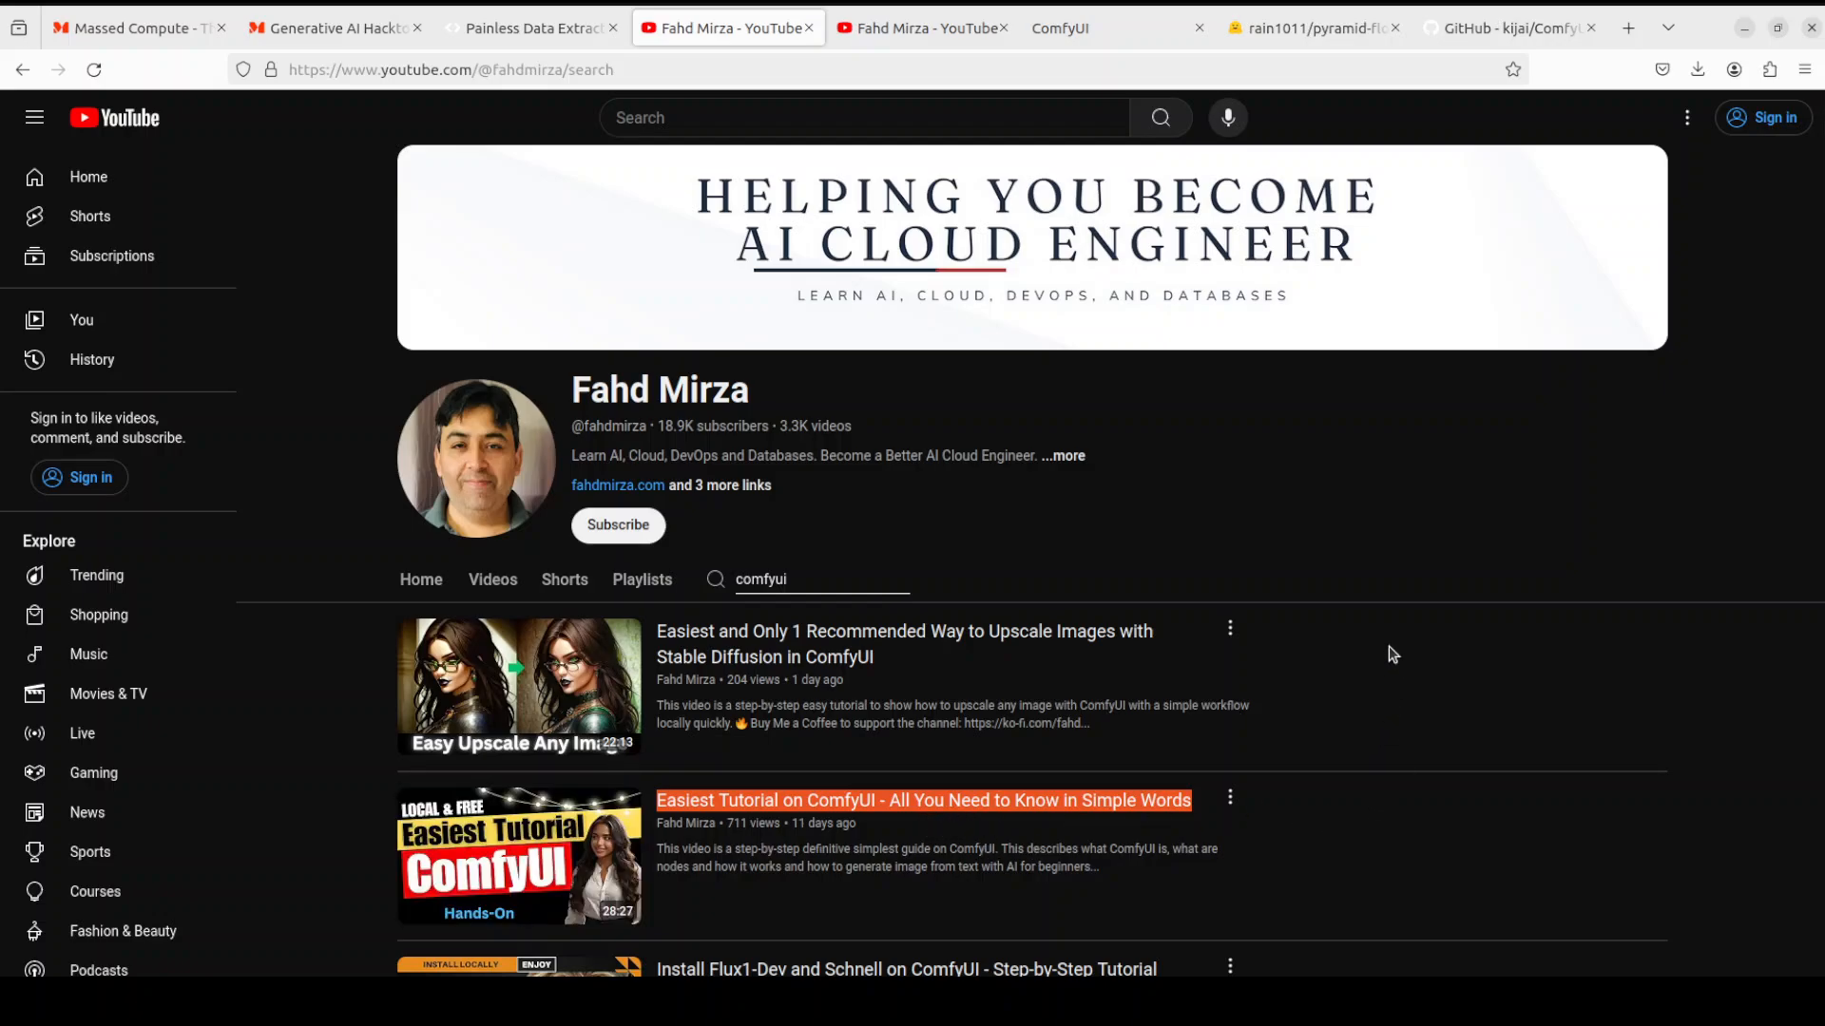
pyautogui.moveTo(1082, 439)
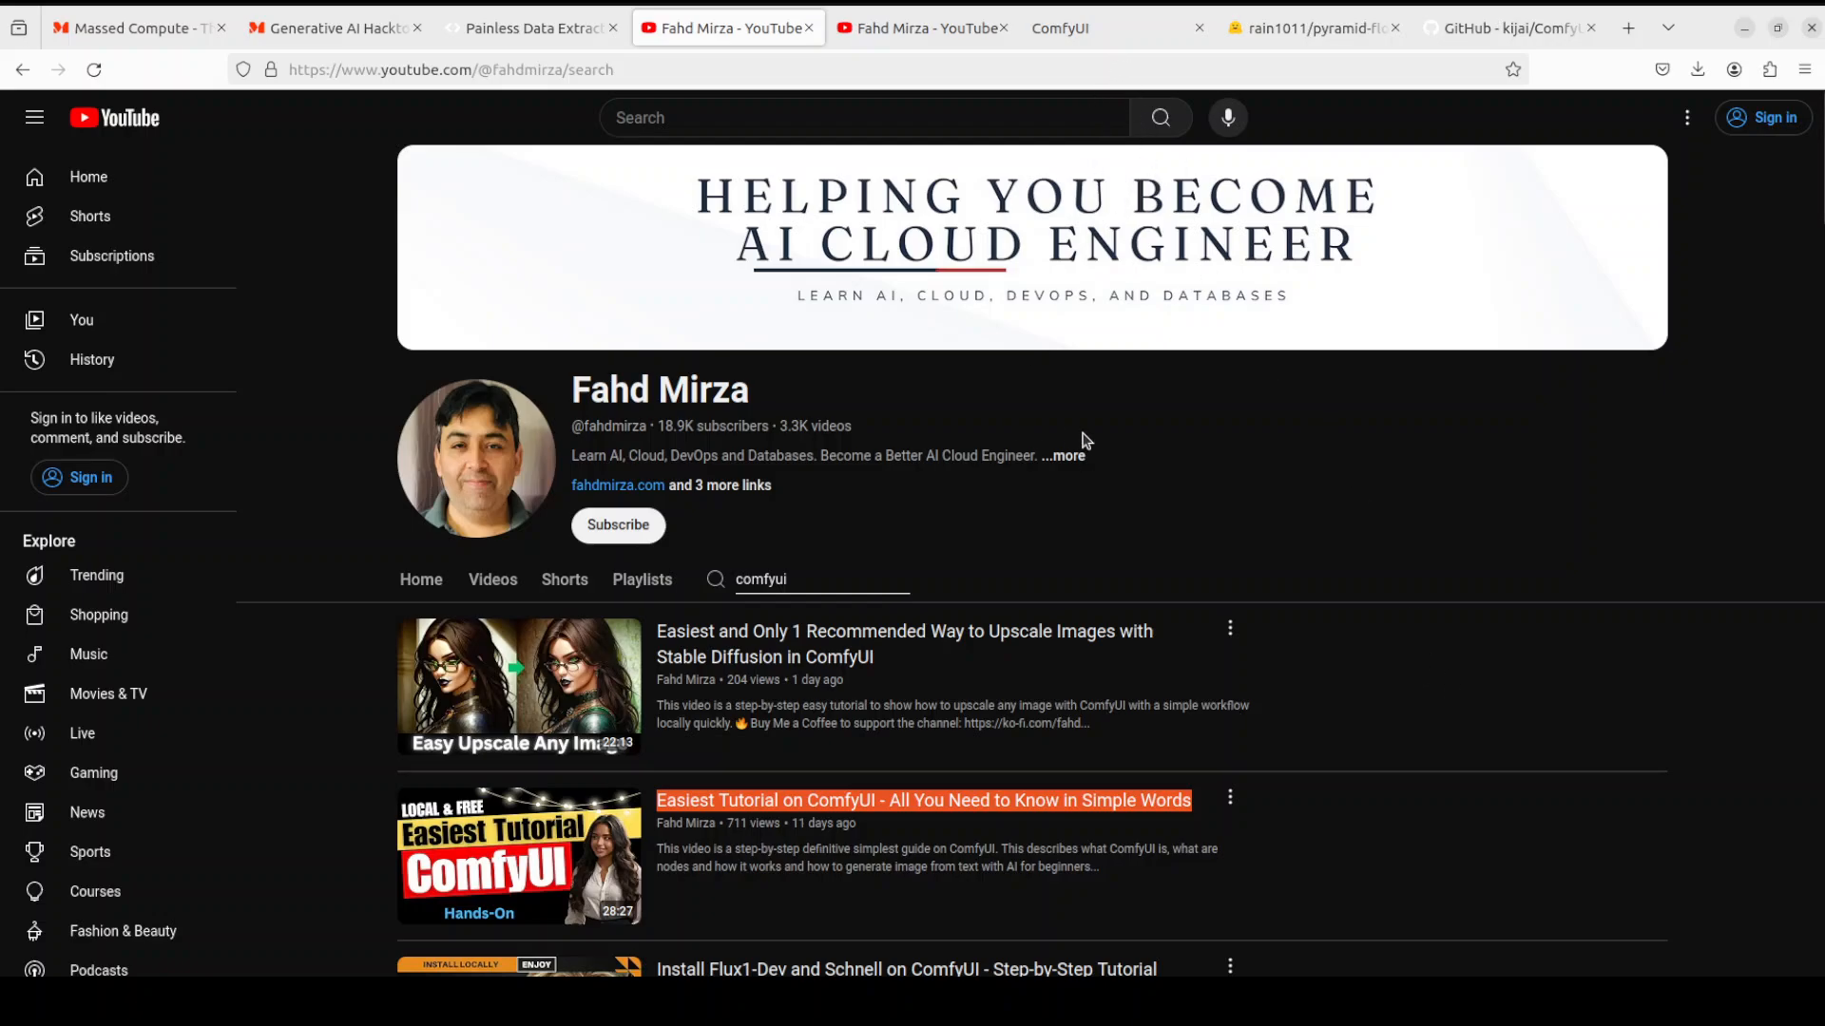
pyautogui.moveTo(1080, 447)
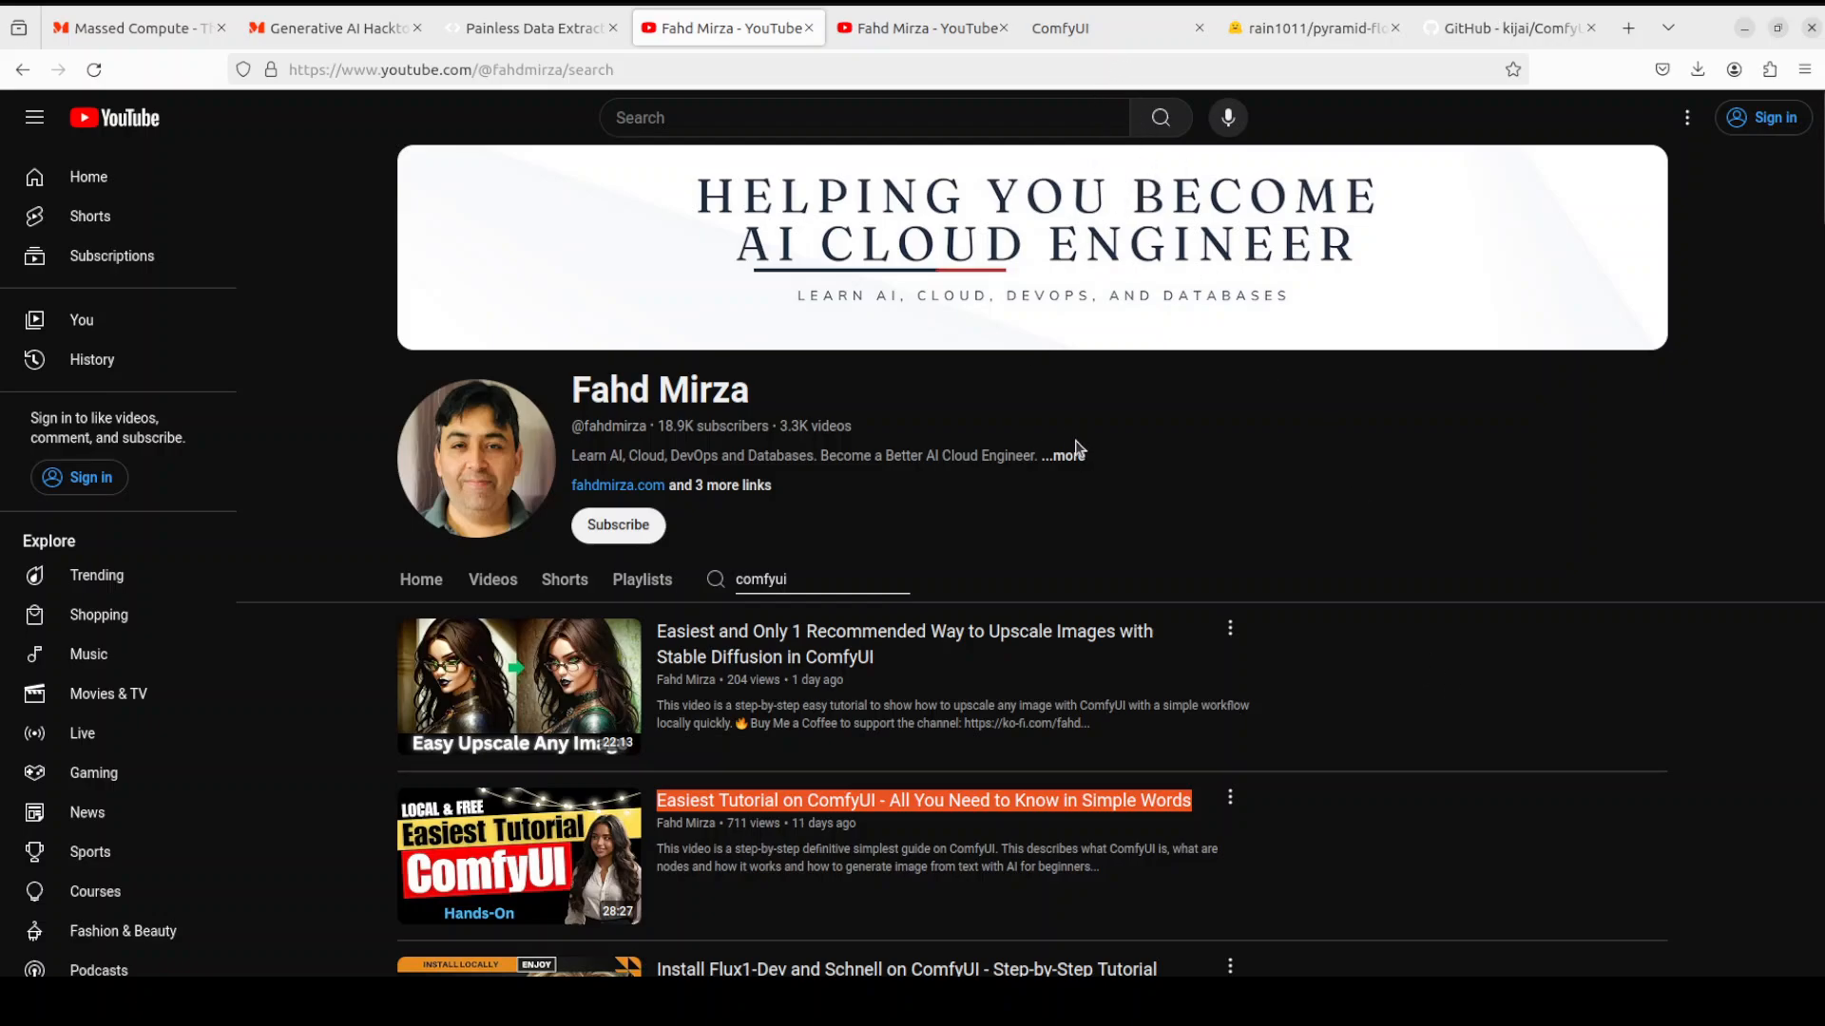
# View the rain1011/pyramid-flow-sd3 text-to-video model card on Hugging Face
pyautogui.click(1313, 28)
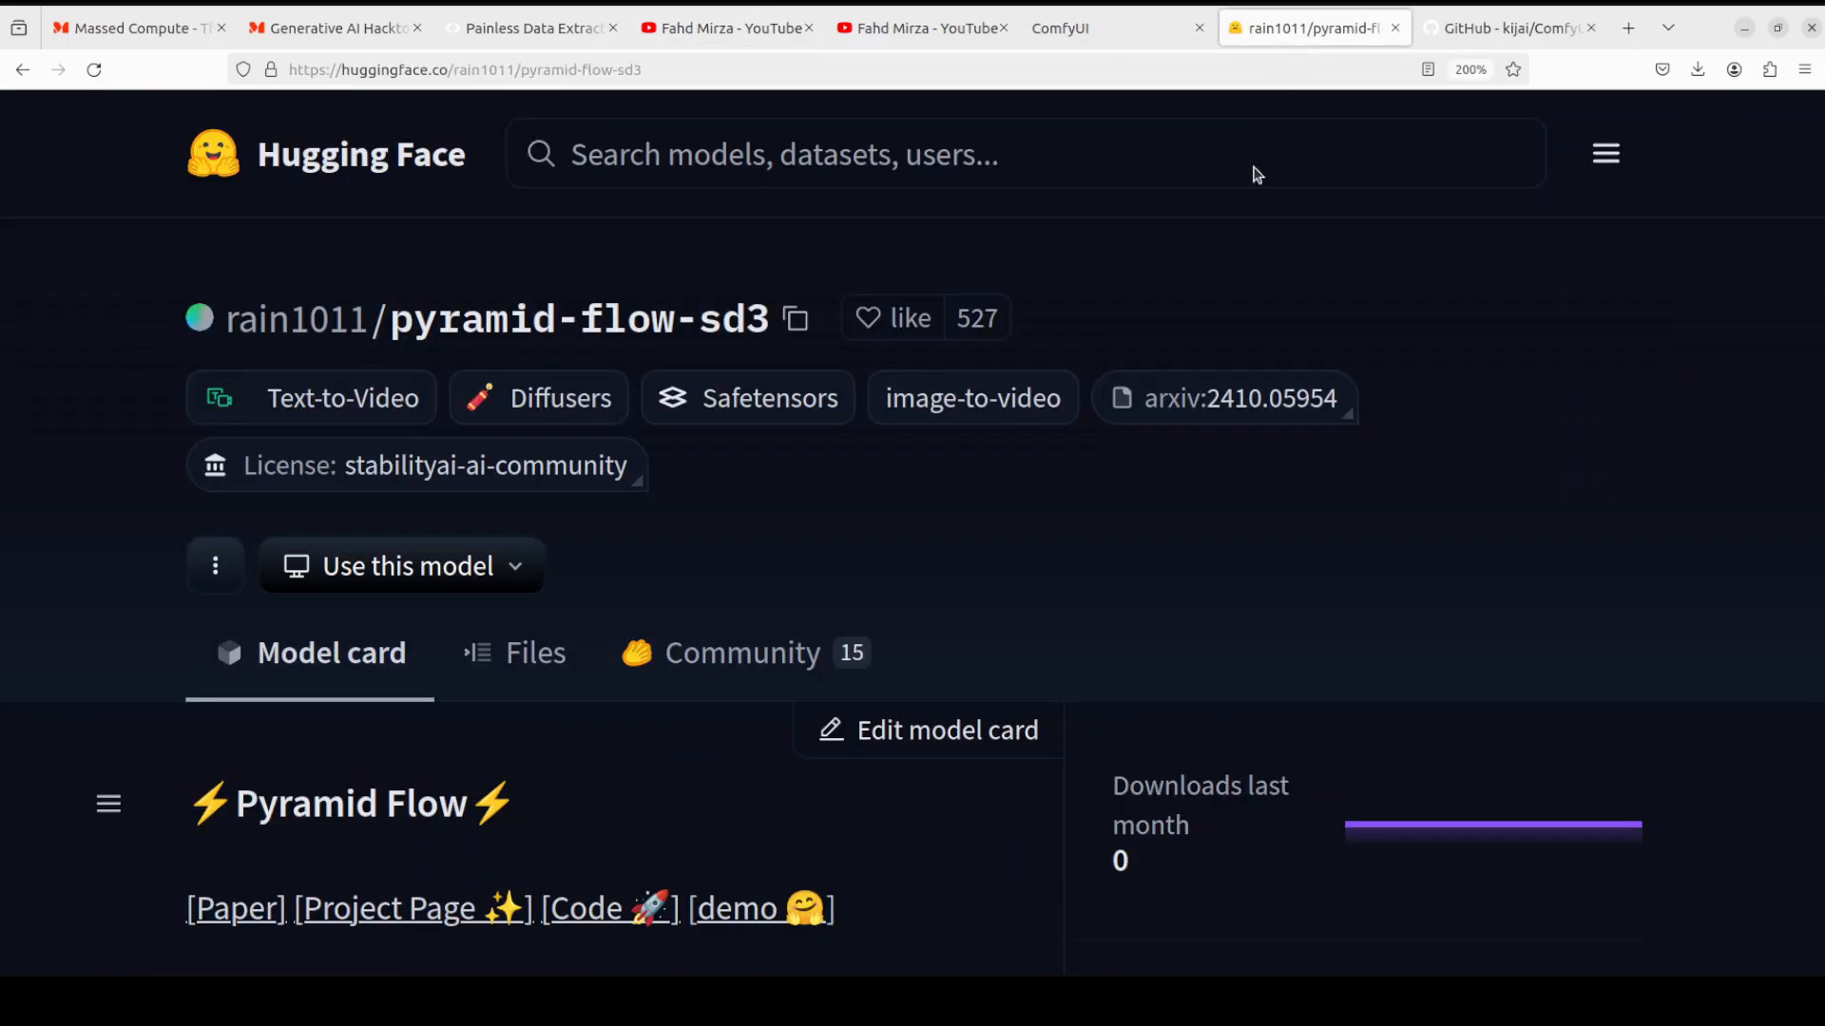
pyautogui.moveTo(1279, 540)
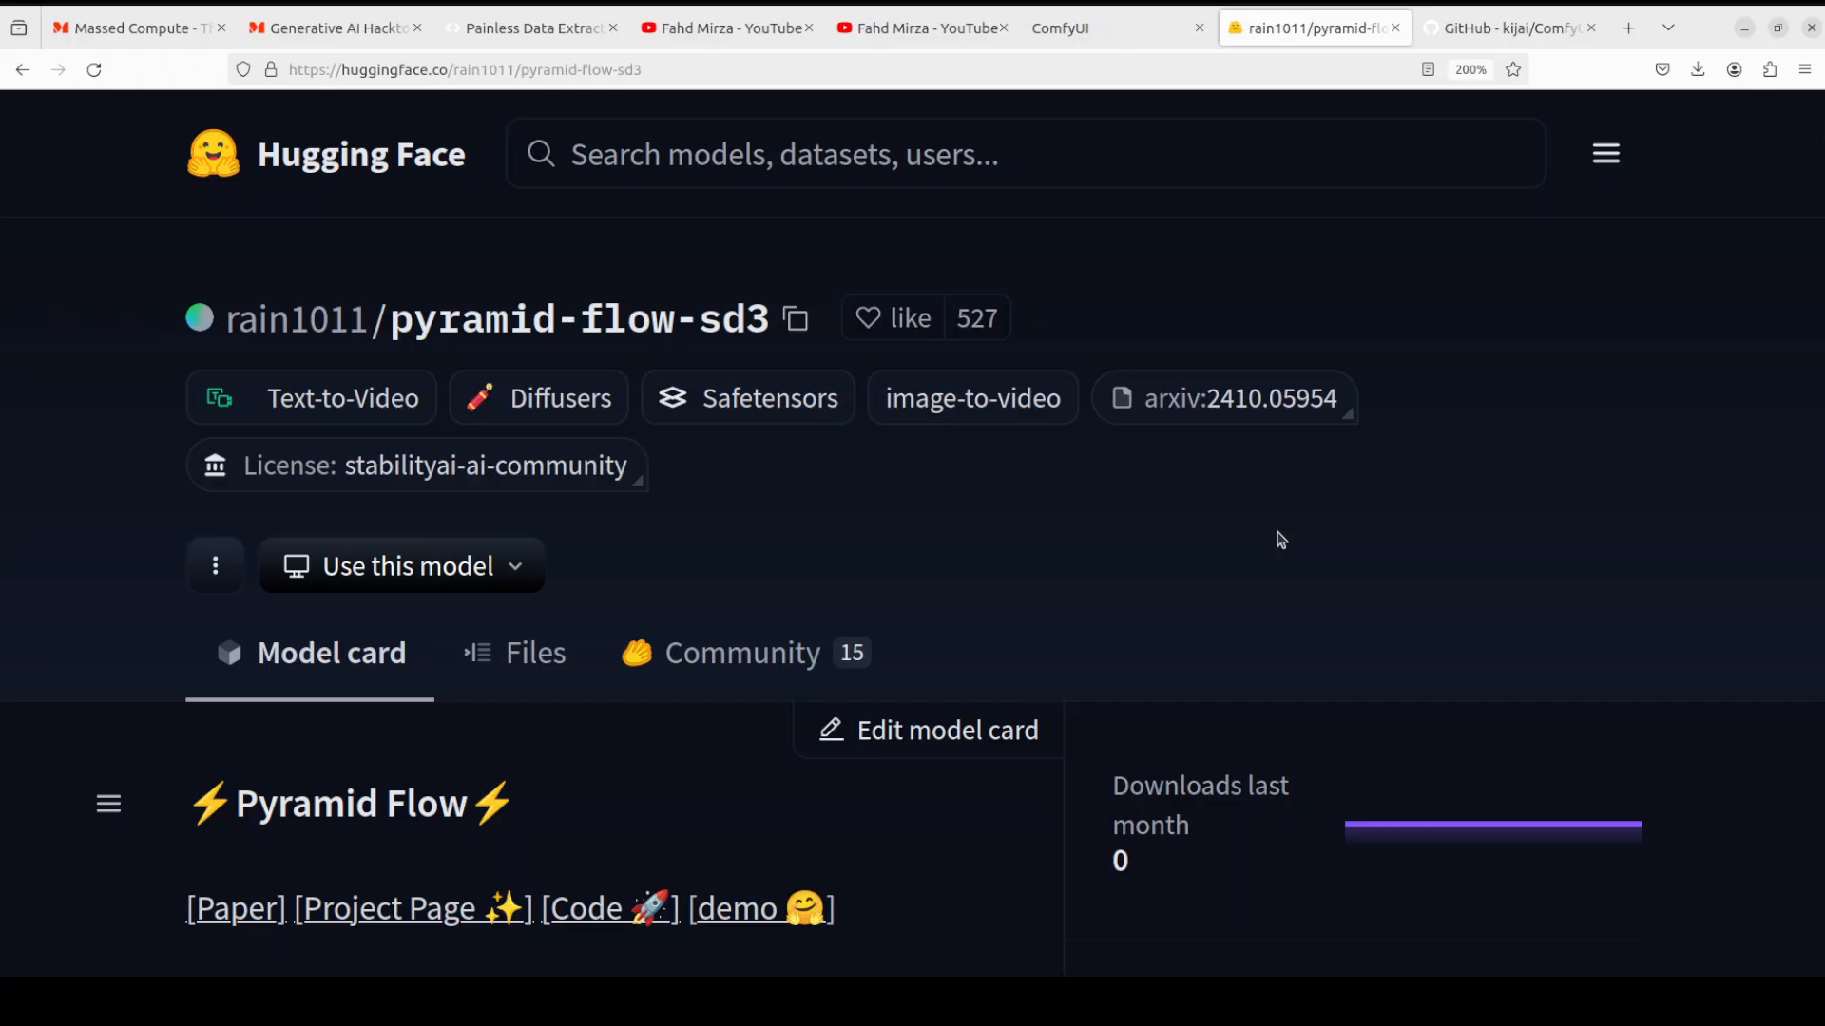
pyautogui.moveTo(1275, 530)
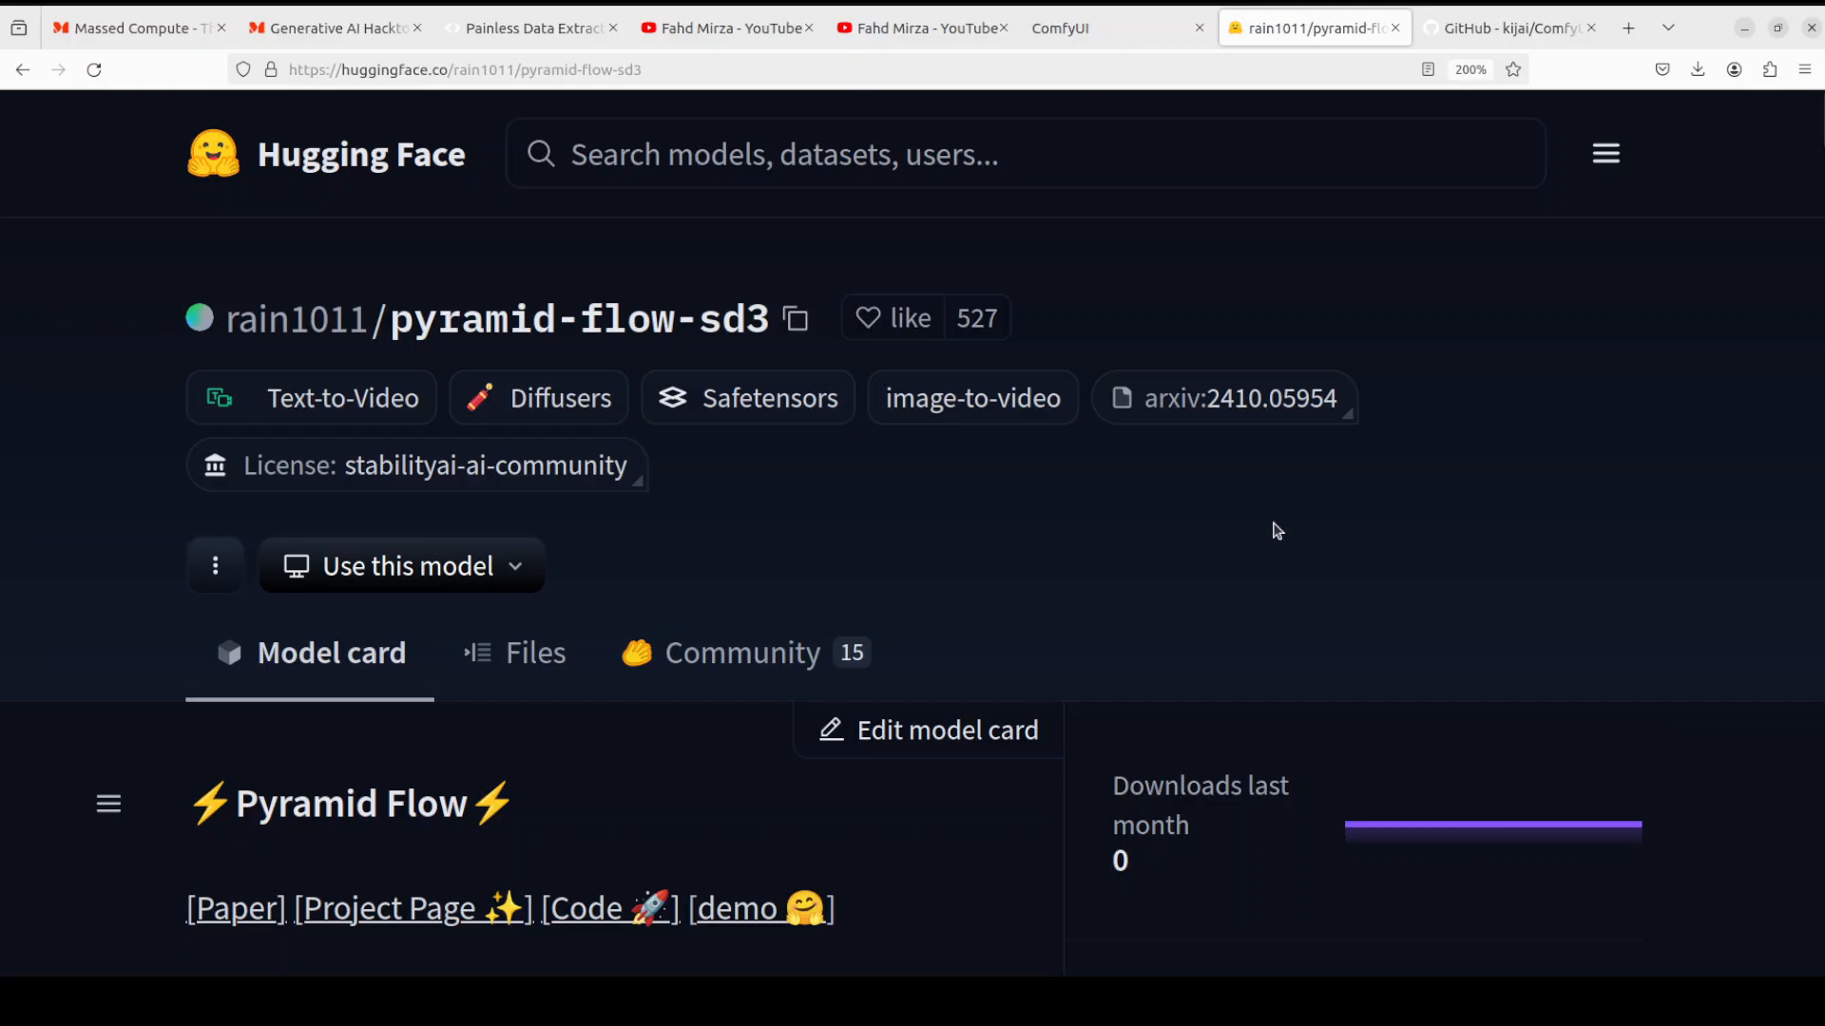
pyautogui.moveTo(1277, 525)
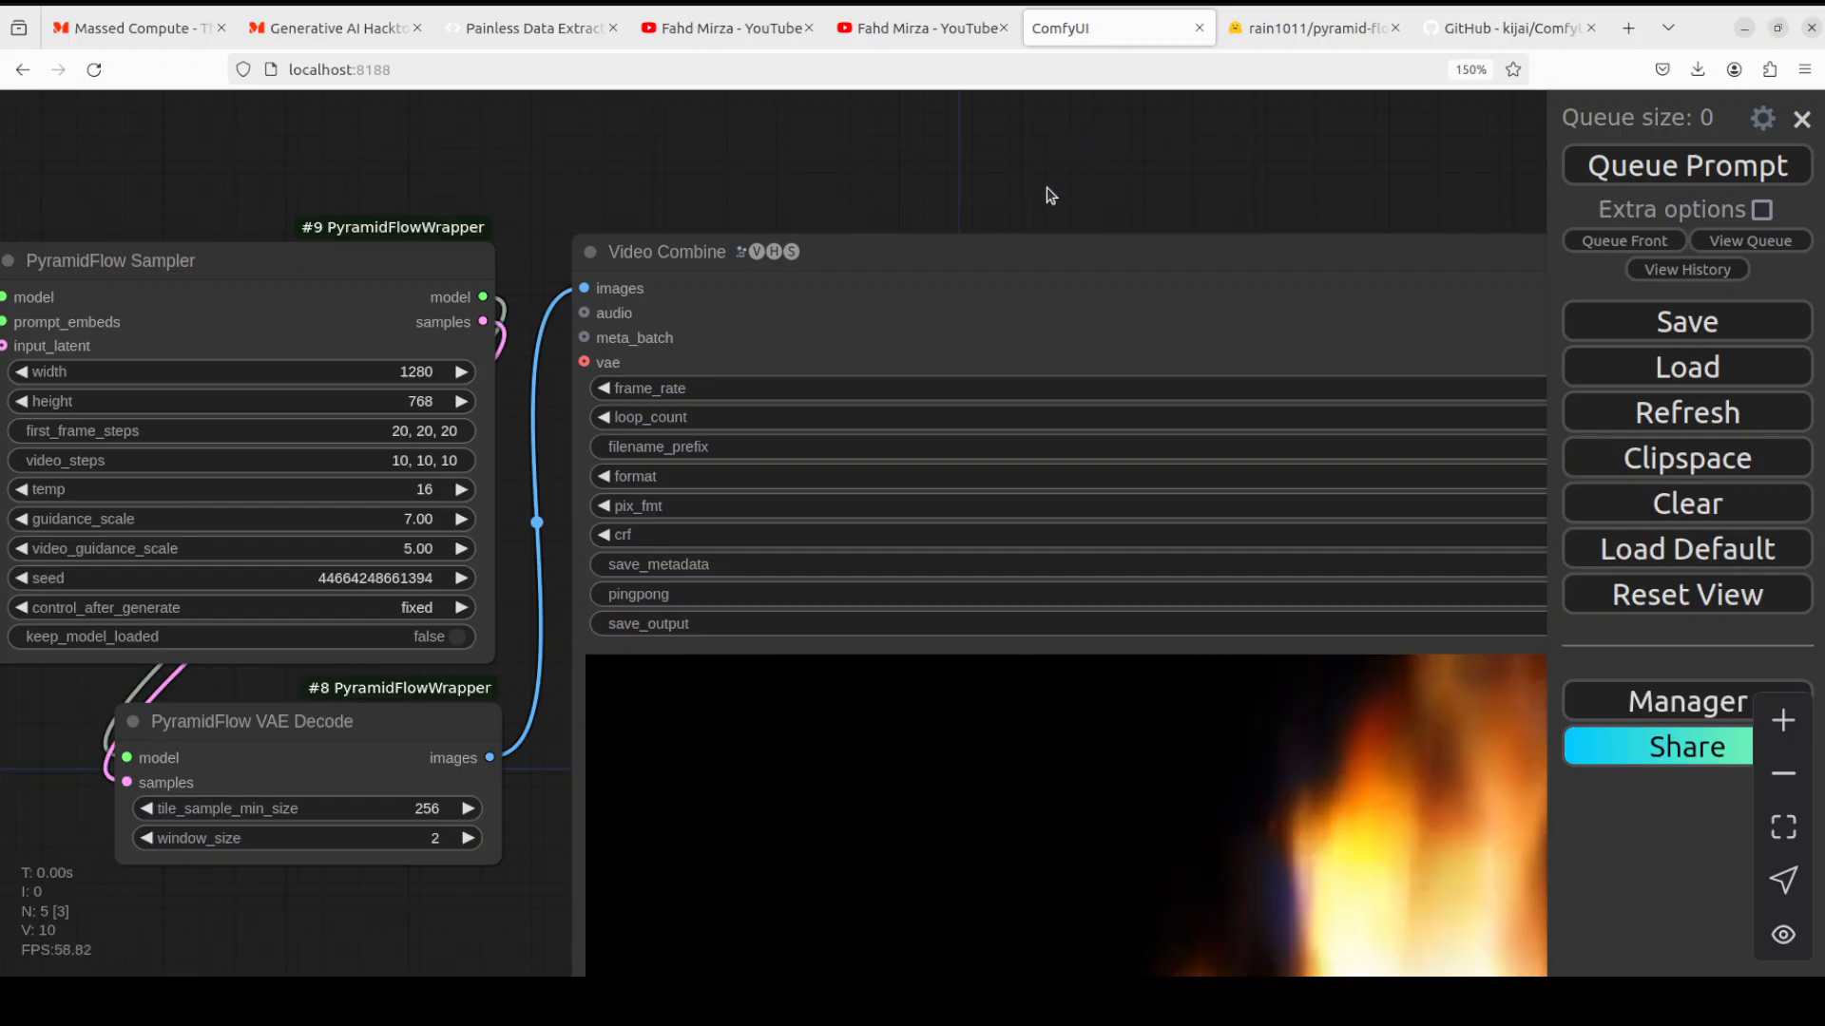
# Clear the whole workflow, leaving an empty ComfyUI canvas
pyautogui.click(1686, 502)
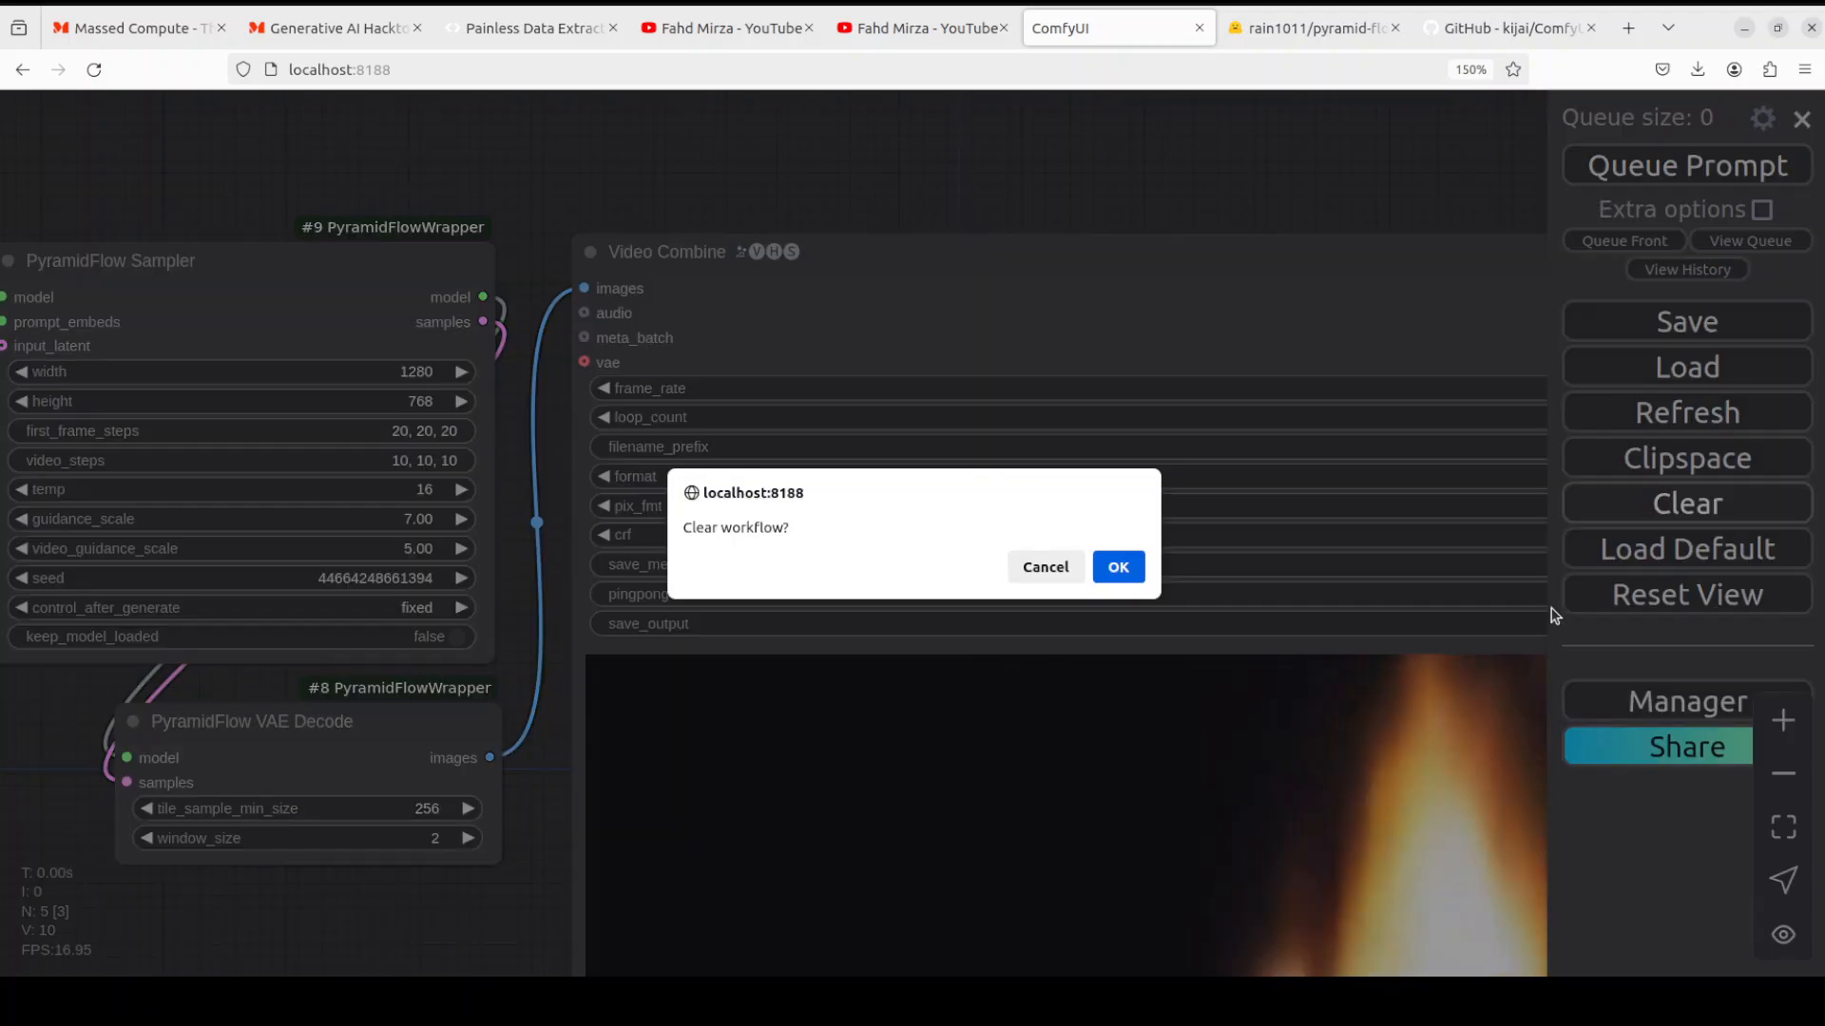
pyautogui.click(1115, 567)
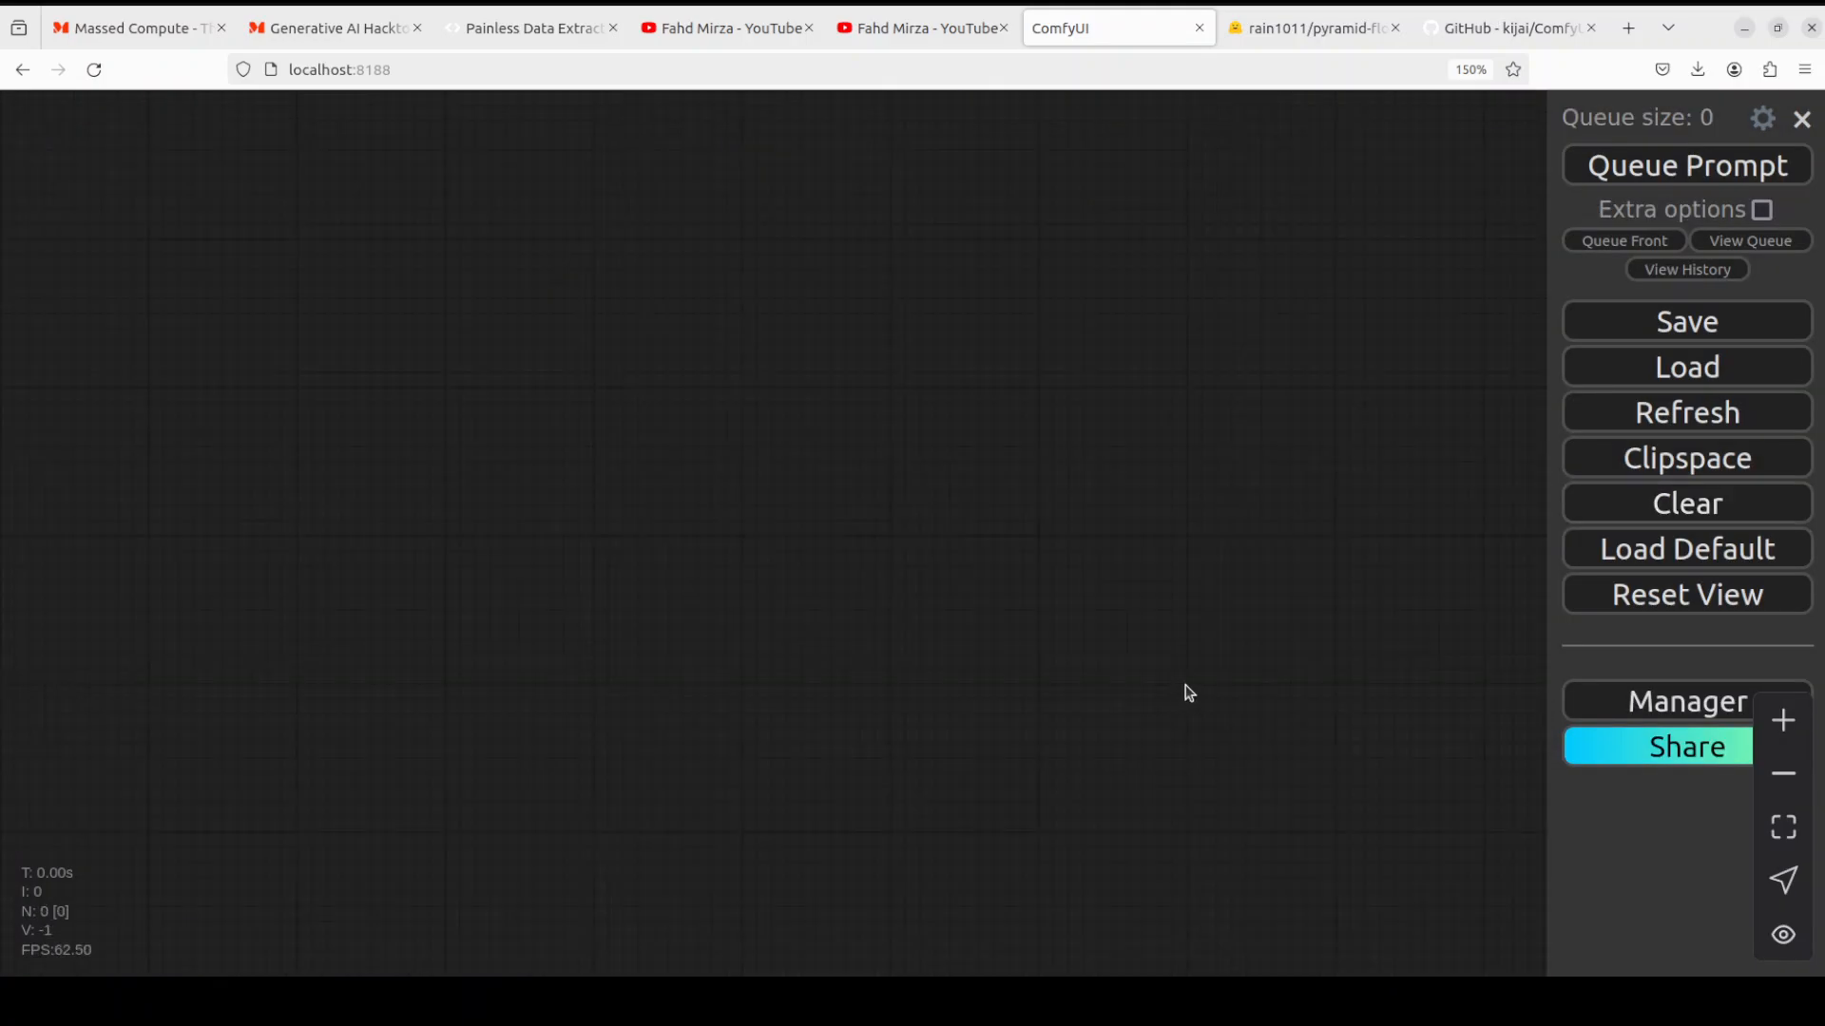
pyautogui.moveTo(588, 530)
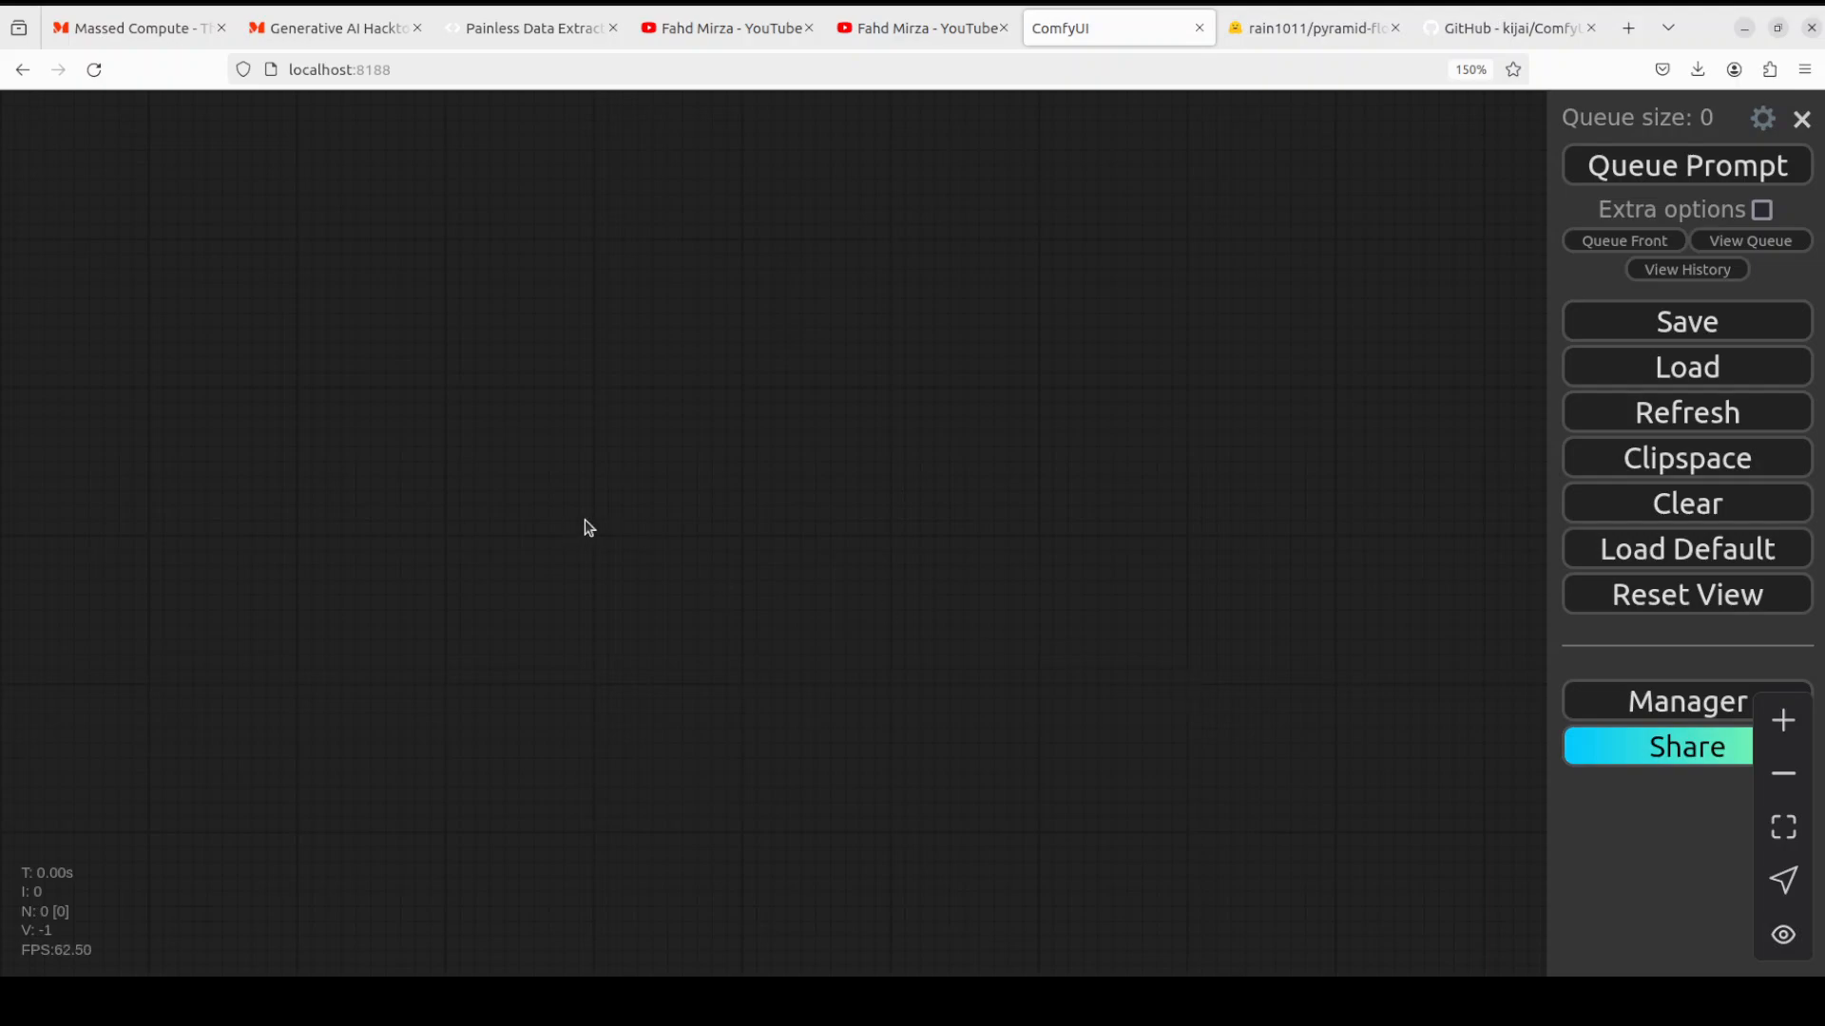
pyautogui.moveTo(582, 524)
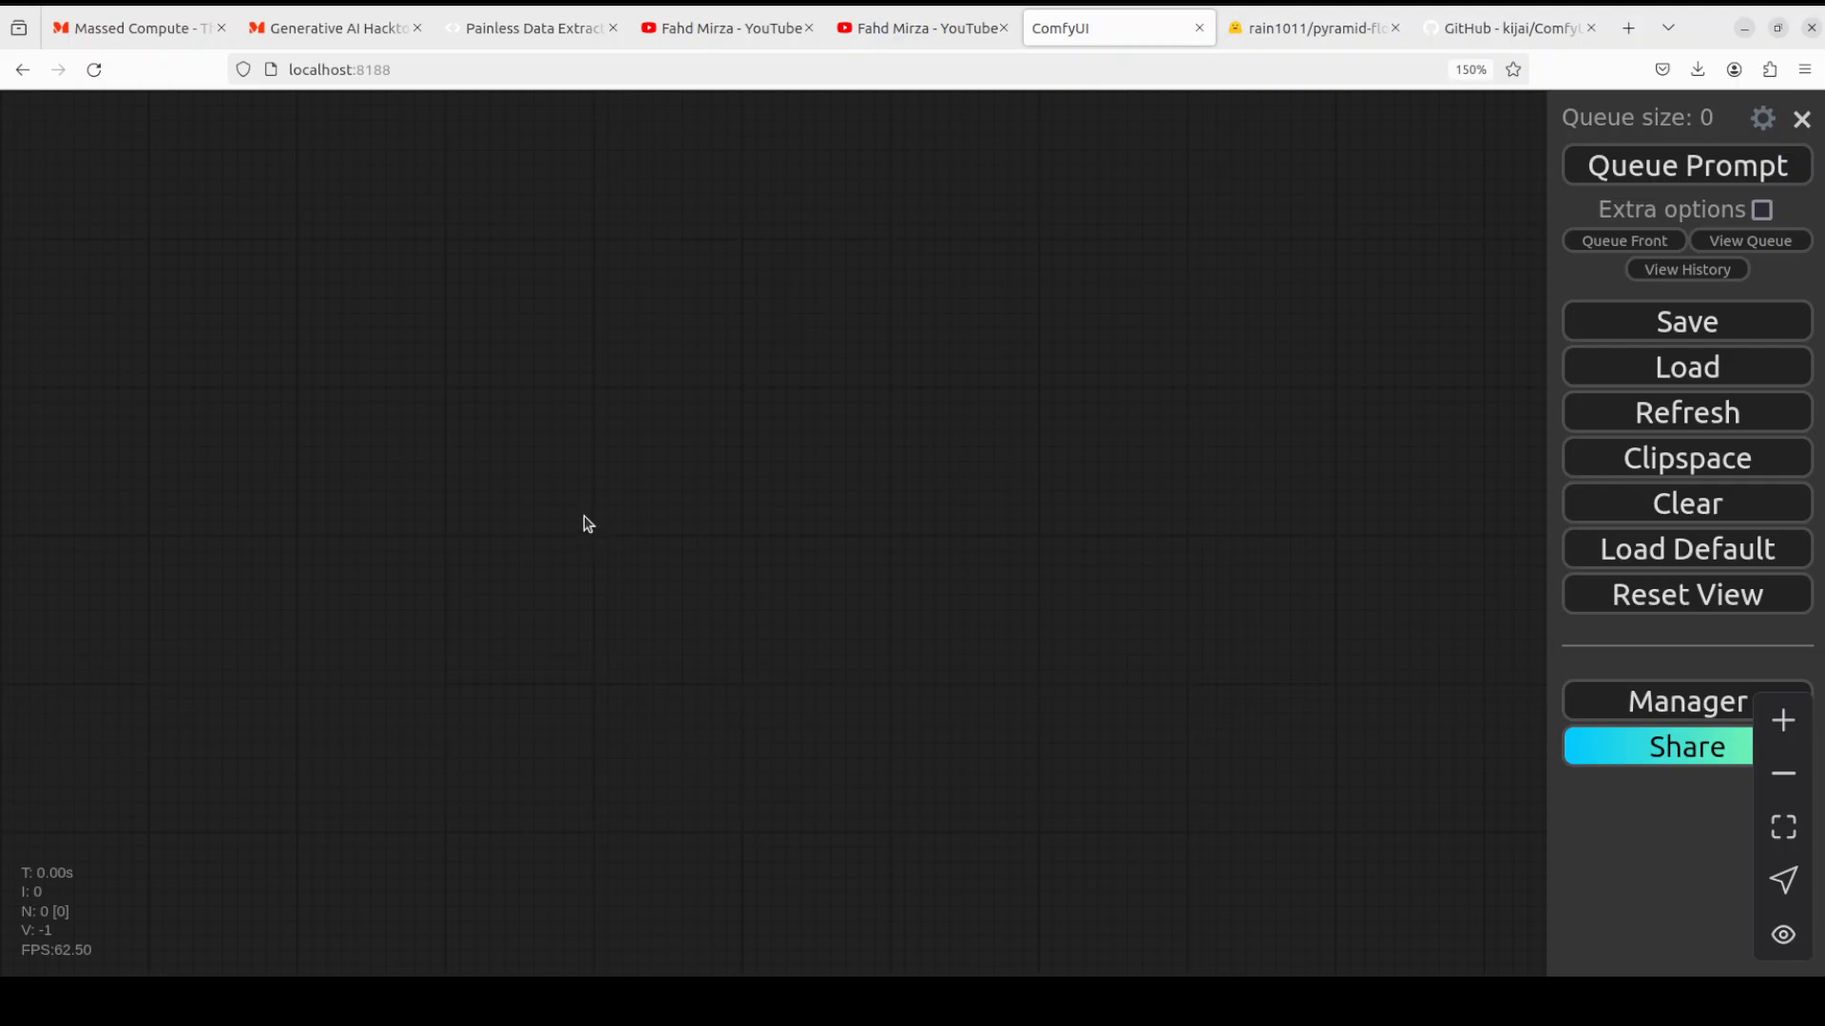
pyautogui.moveTo(1686, 702)
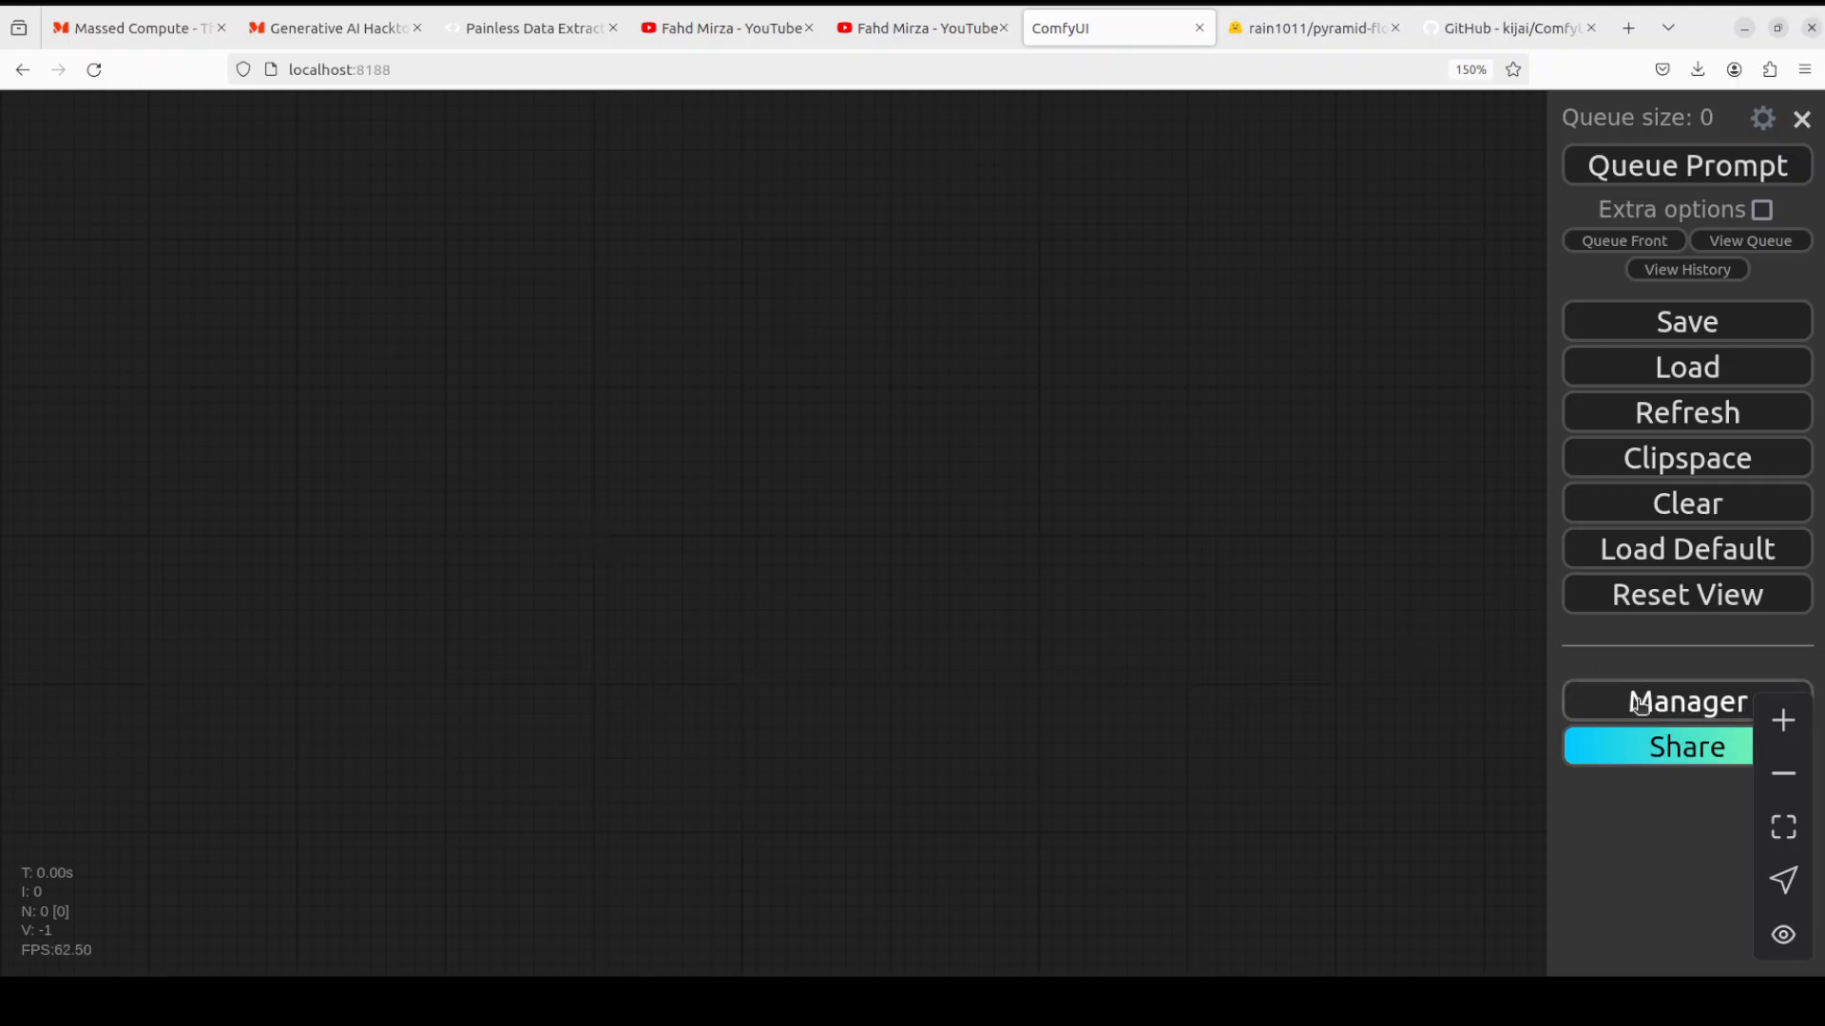
pyautogui.moveTo(836, 572)
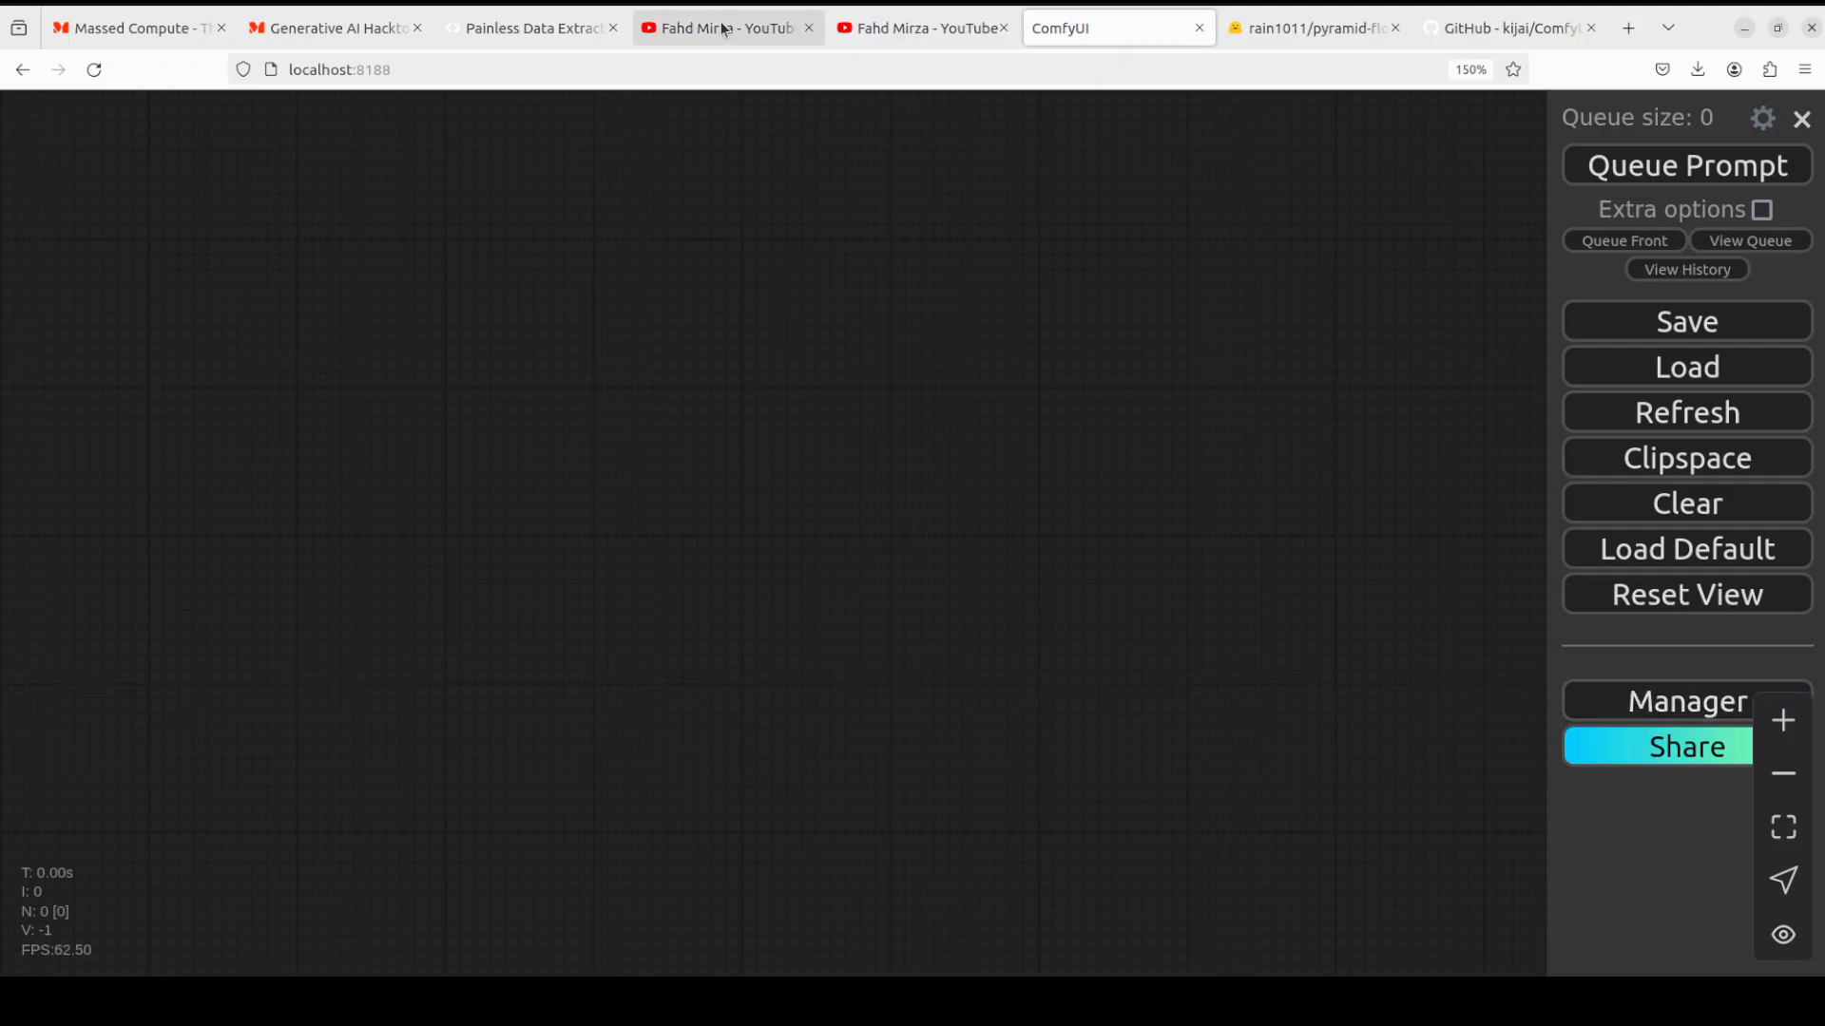
# Search the channel for 'comfyui manager' and look through the video results
pyautogui.click(722, 27)
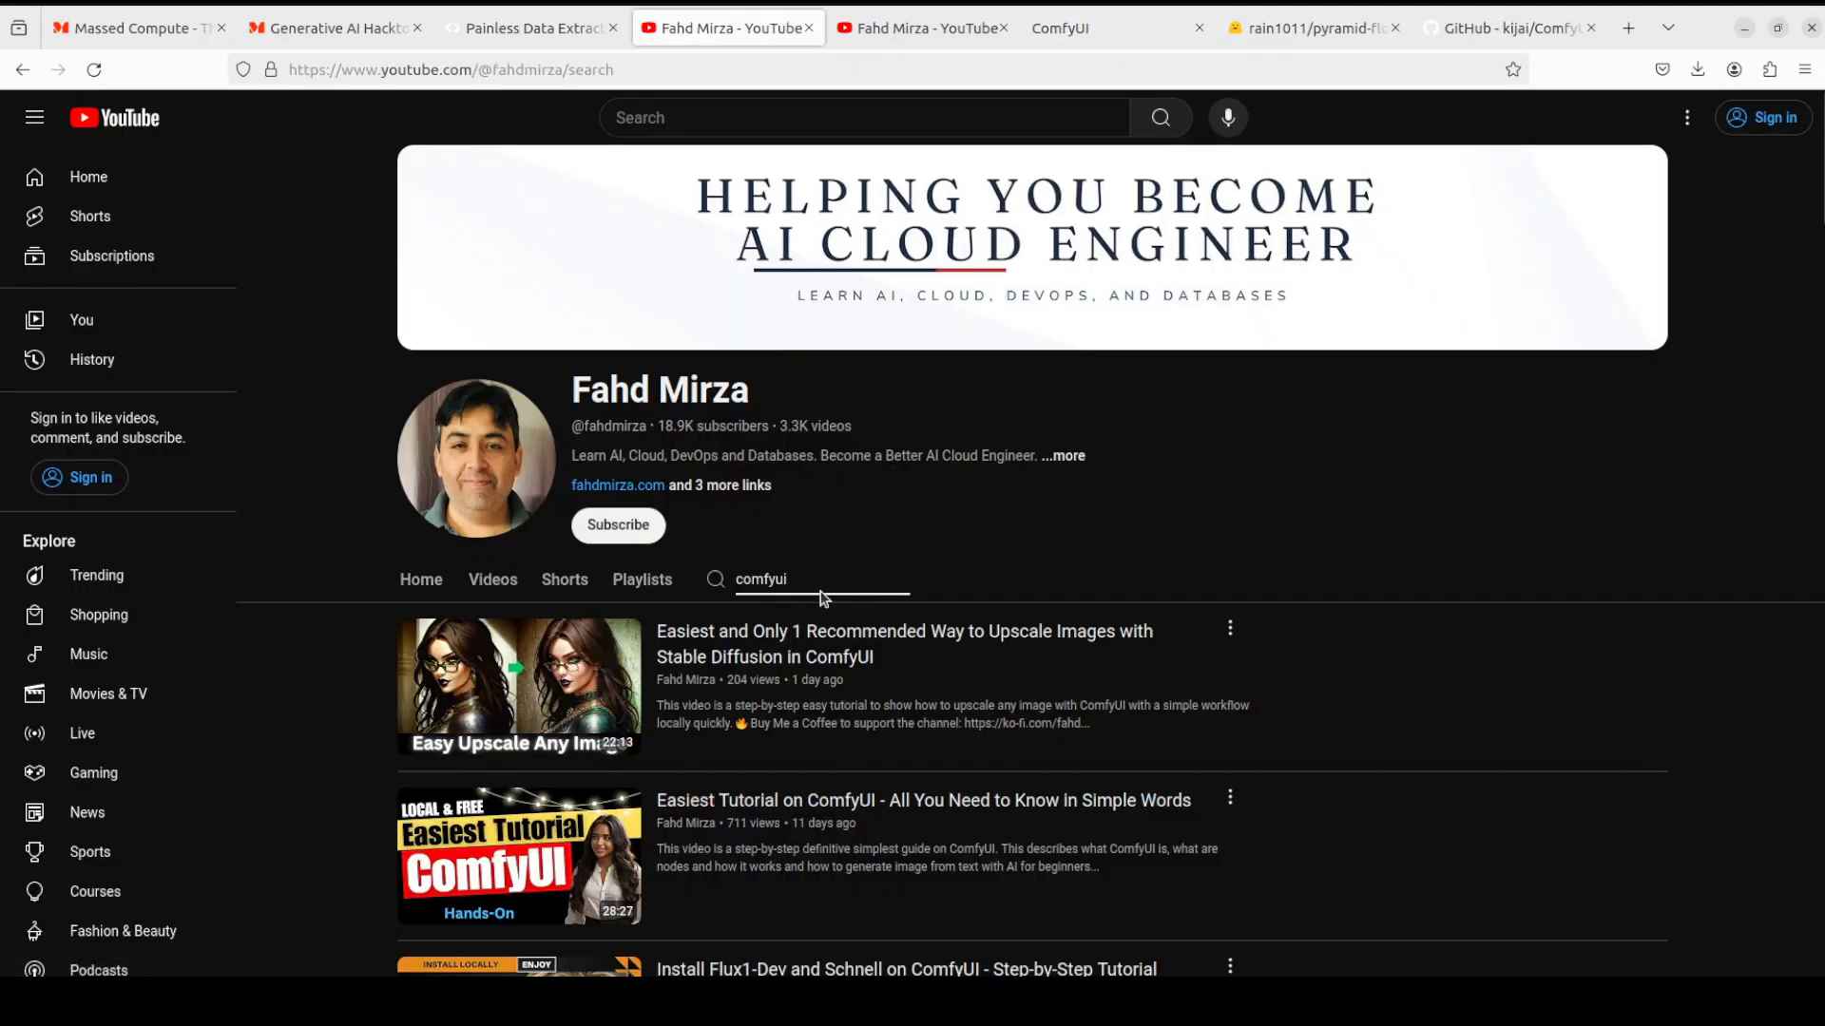
pyautogui.write('manager')
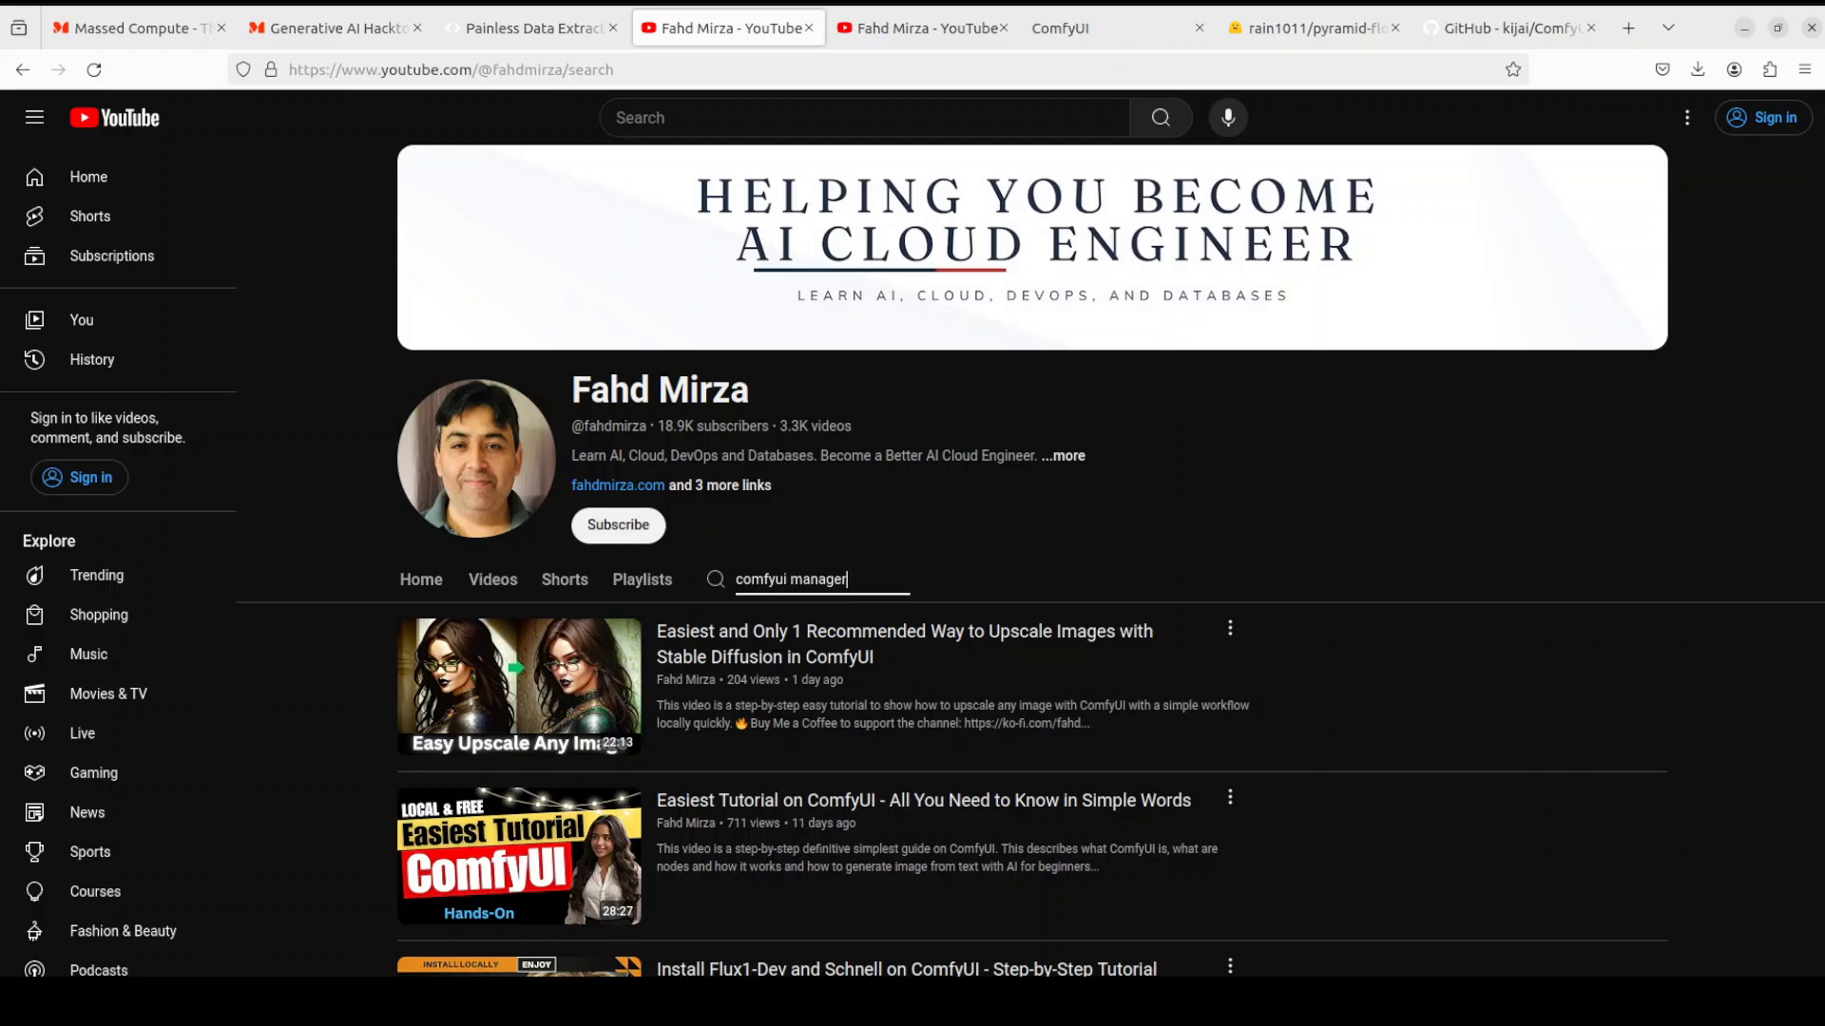
pyautogui.press('Enter')
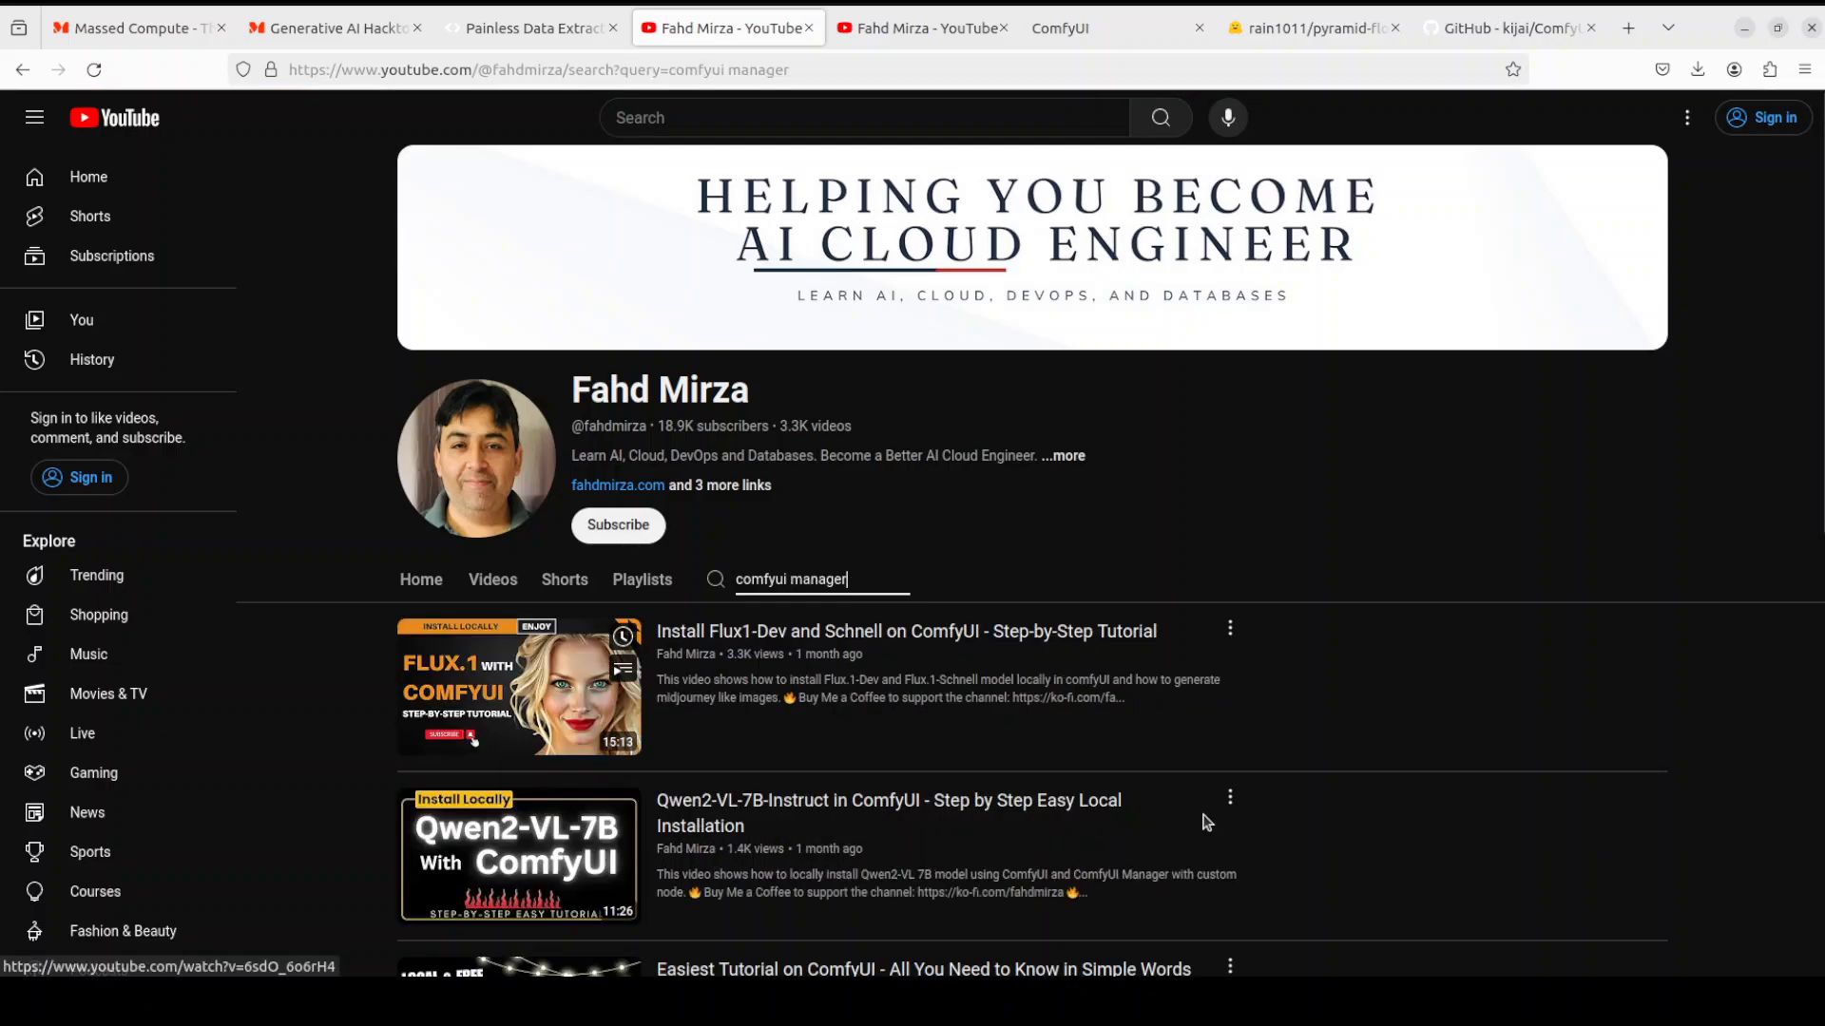
pyautogui.moveTo(1186, 794)
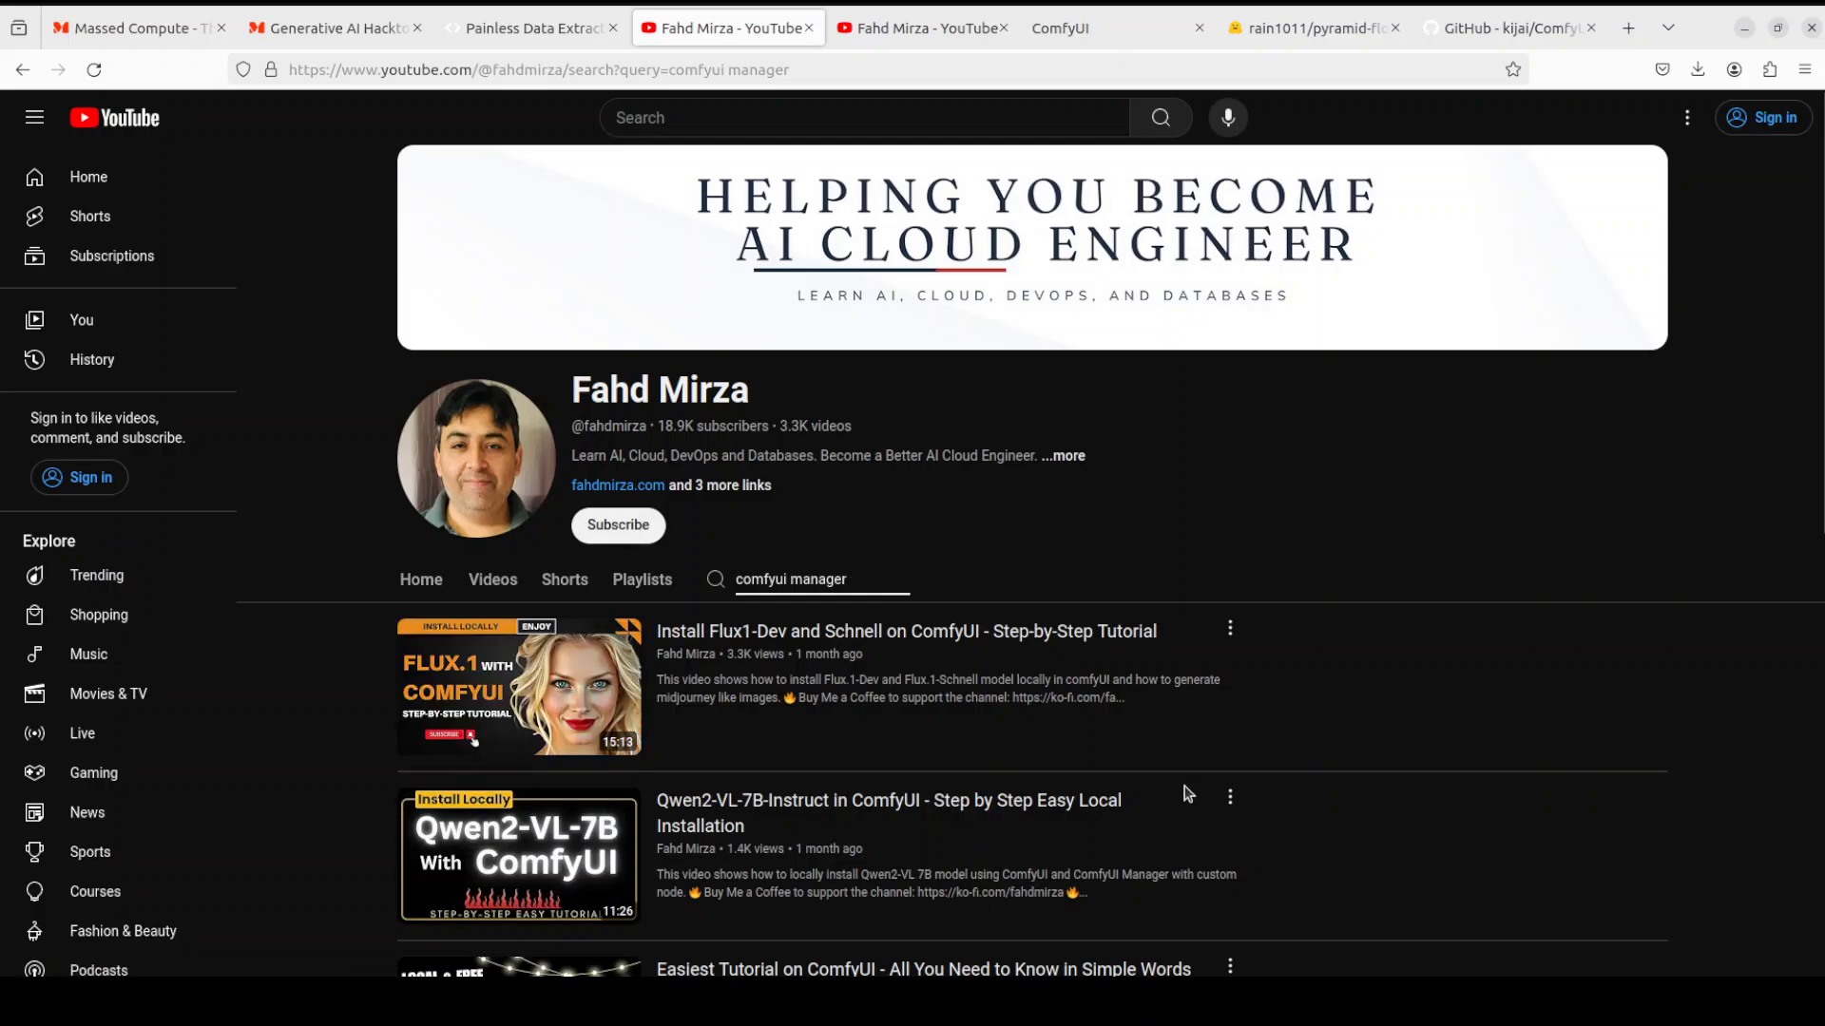
pyautogui.scroll(-3)
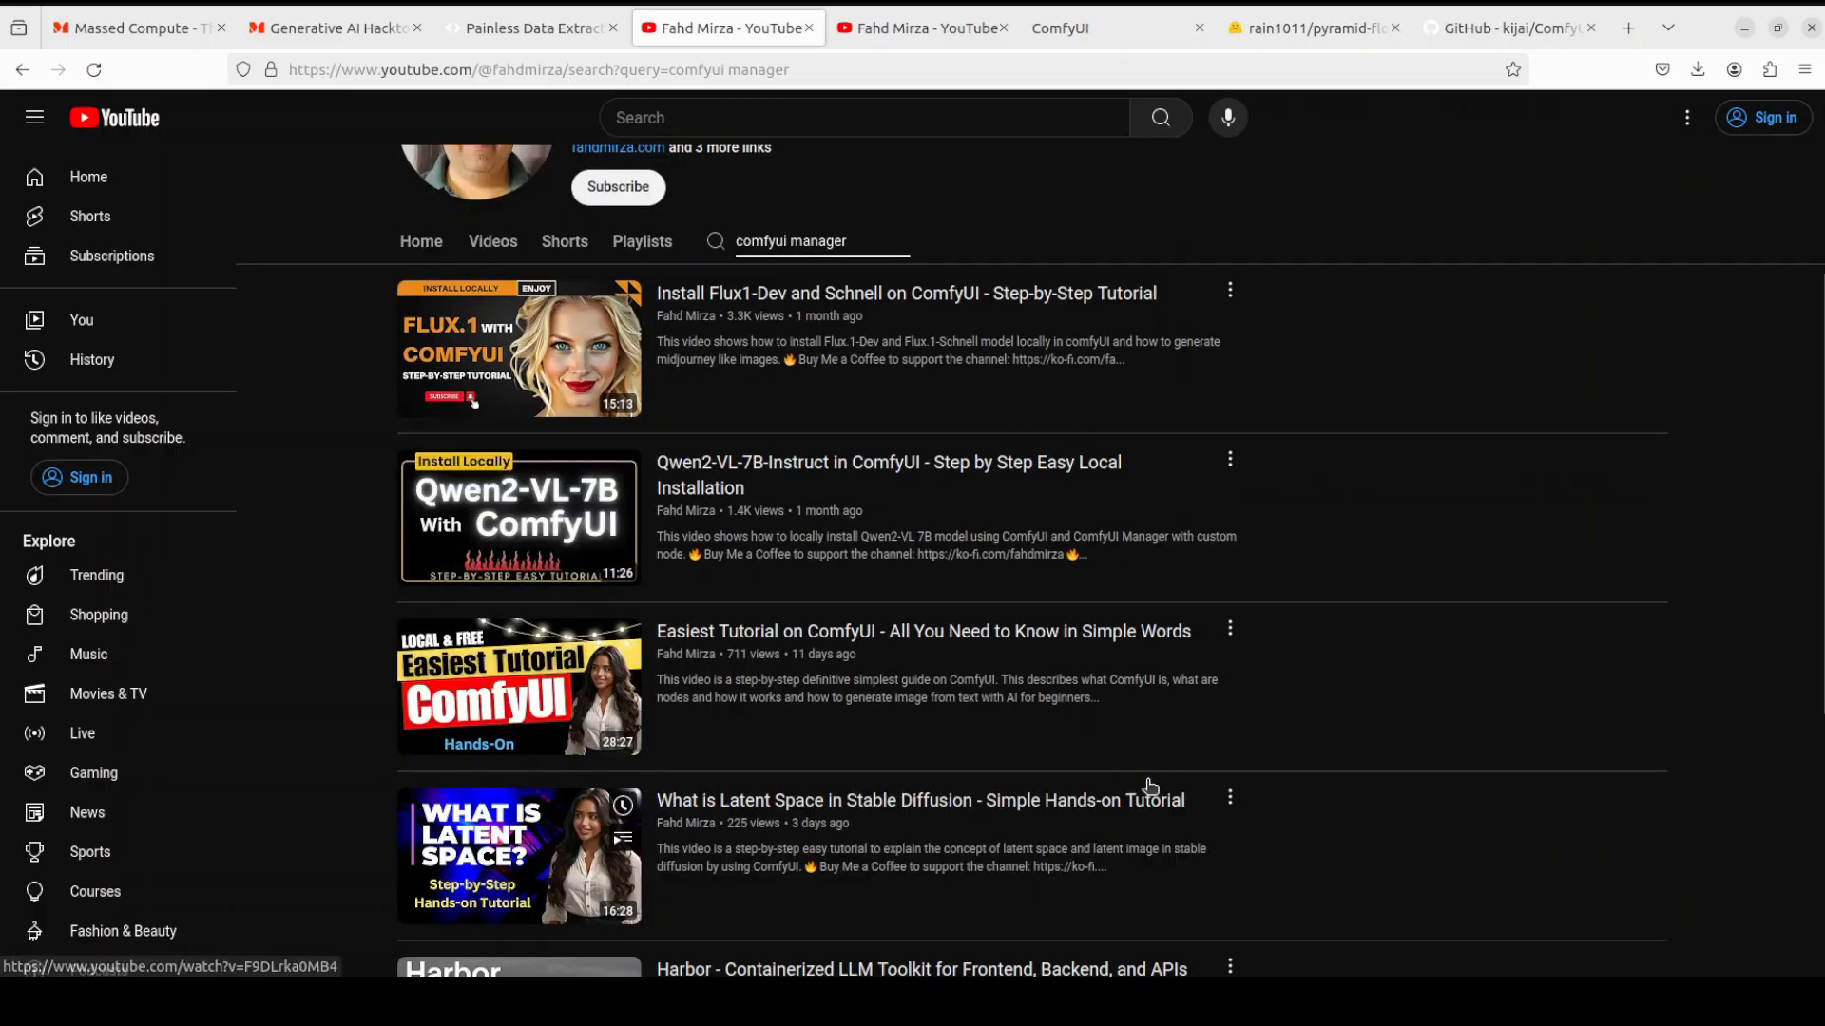
pyautogui.scroll(-3)
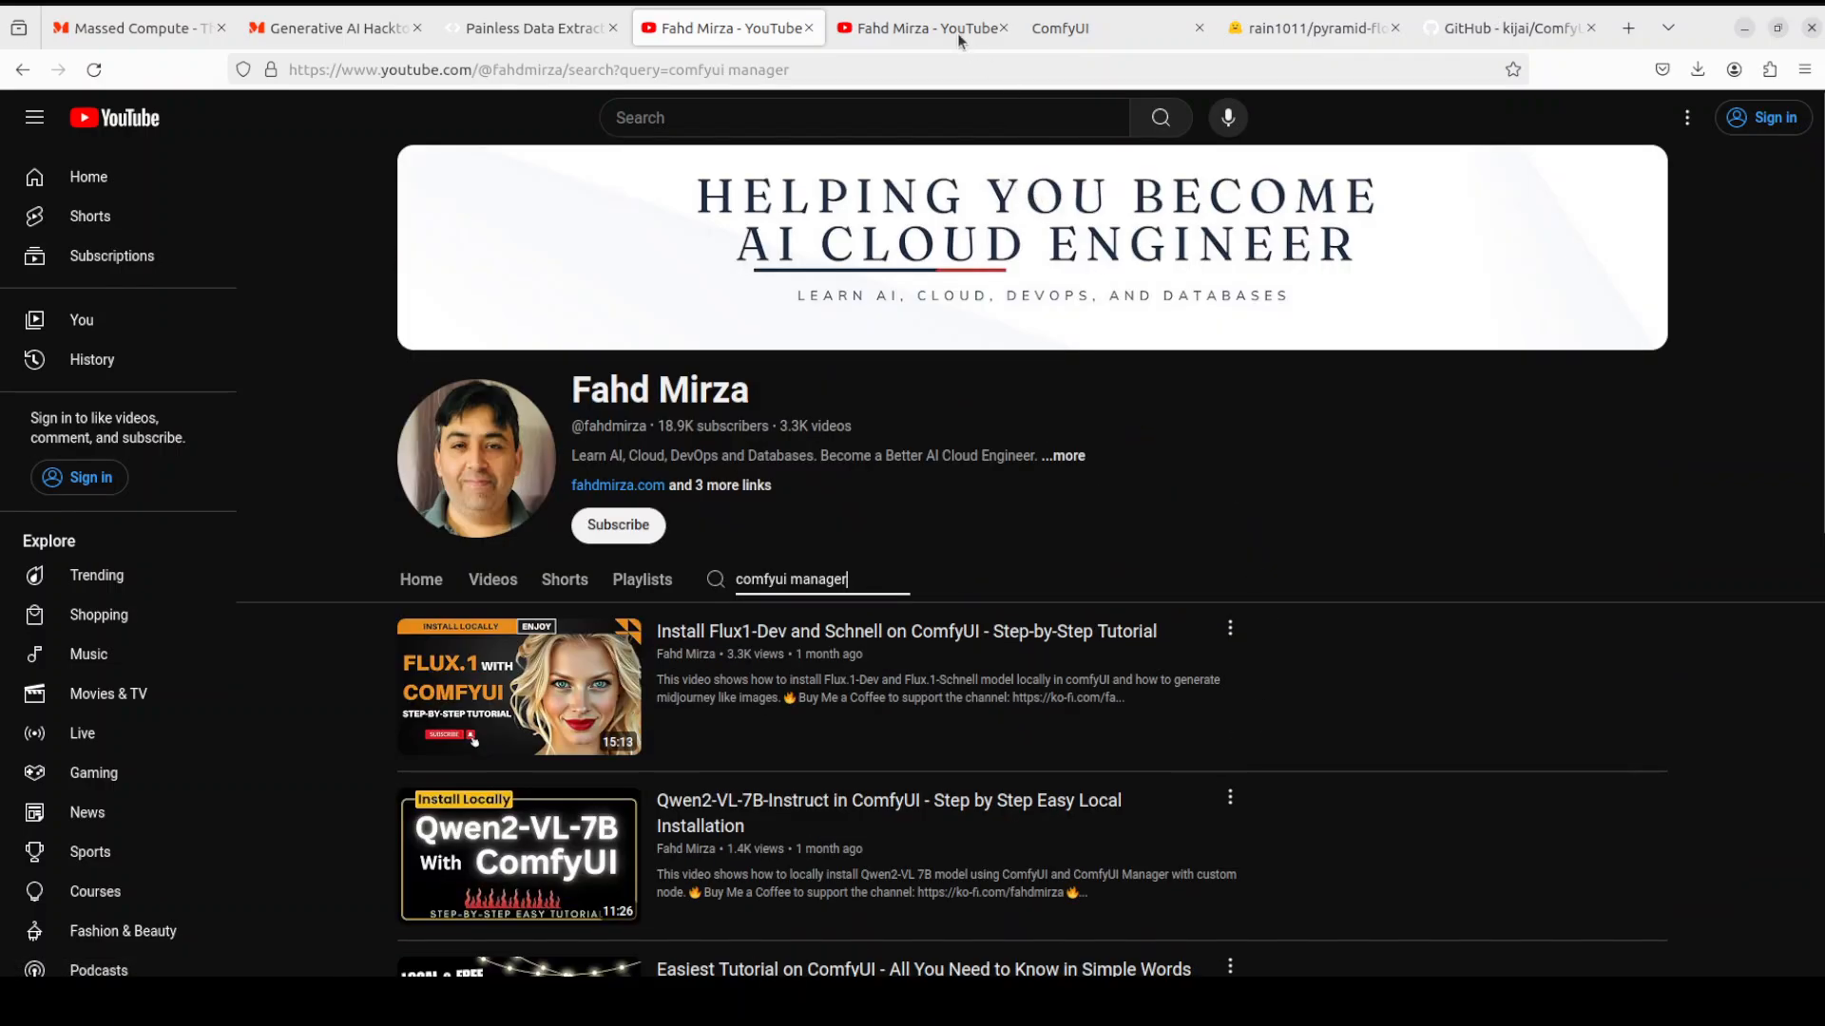
# Open the ComfyUI Manager menu over the empty workspace
pyautogui.click(1059, 26)
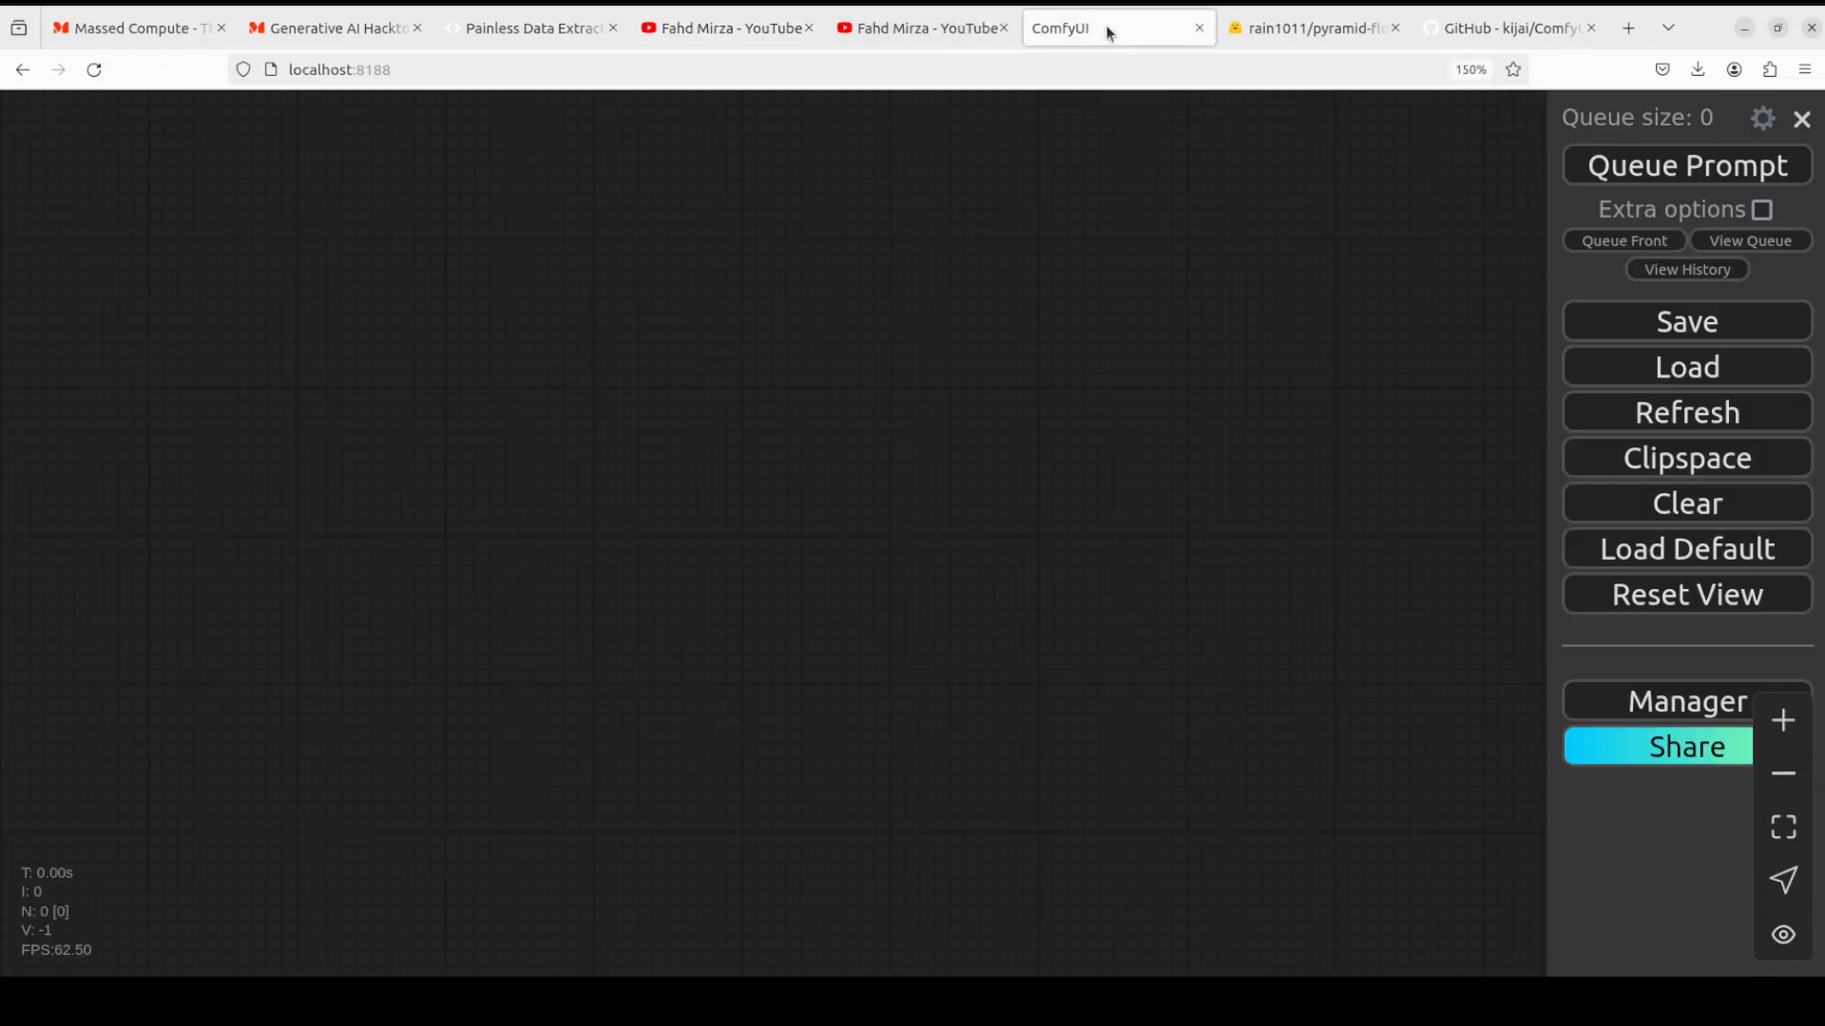
pyautogui.moveTo(1040, 194)
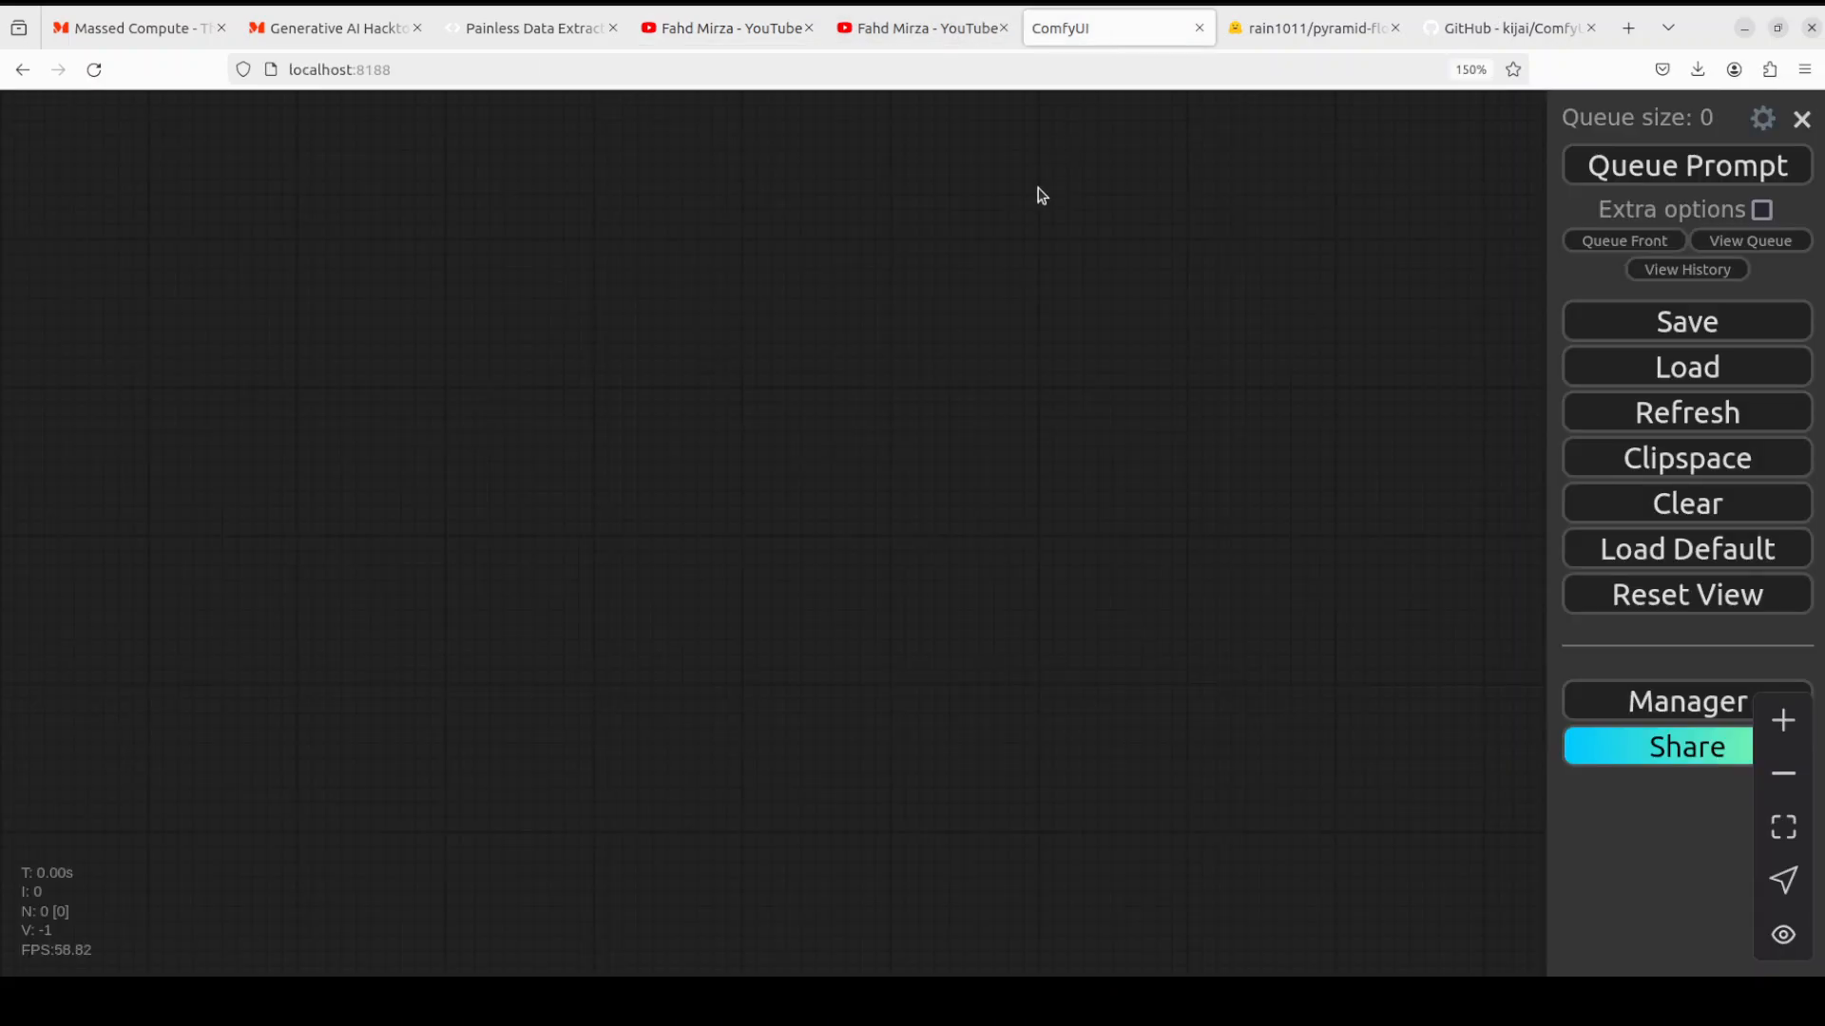
pyautogui.moveTo(1542, 761)
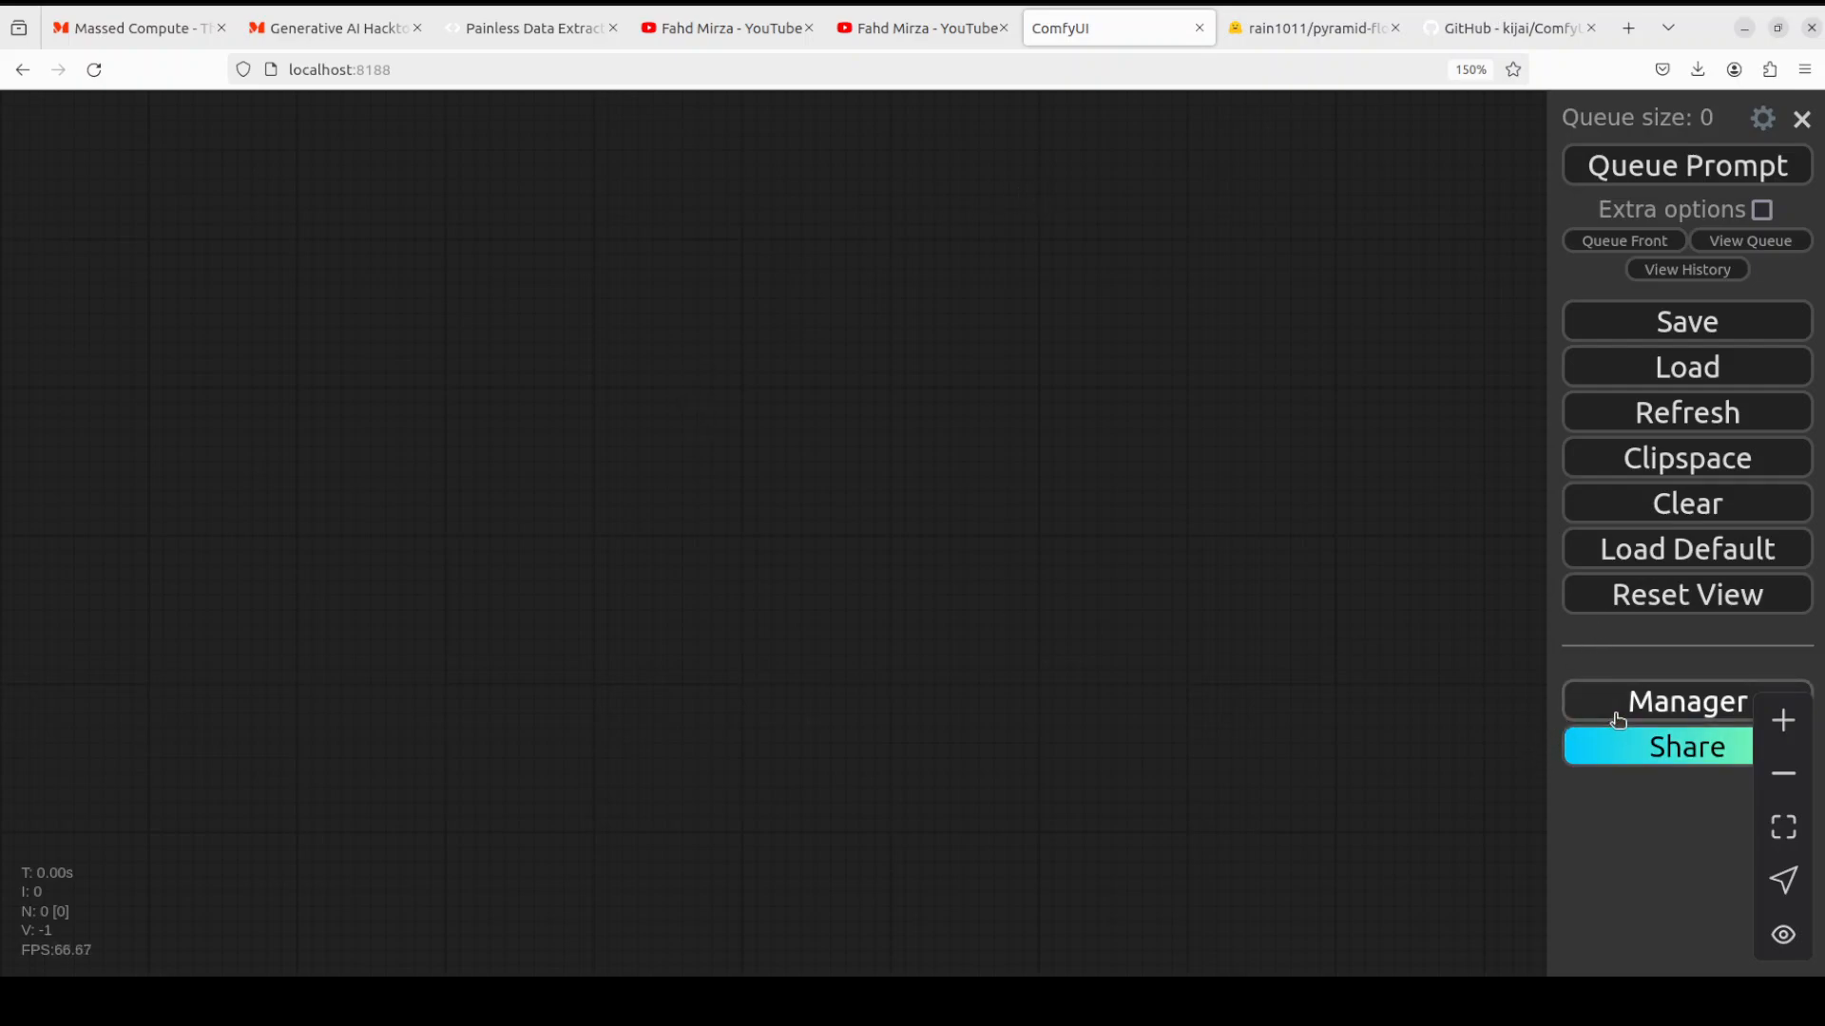
pyautogui.moveTo(1650, 709)
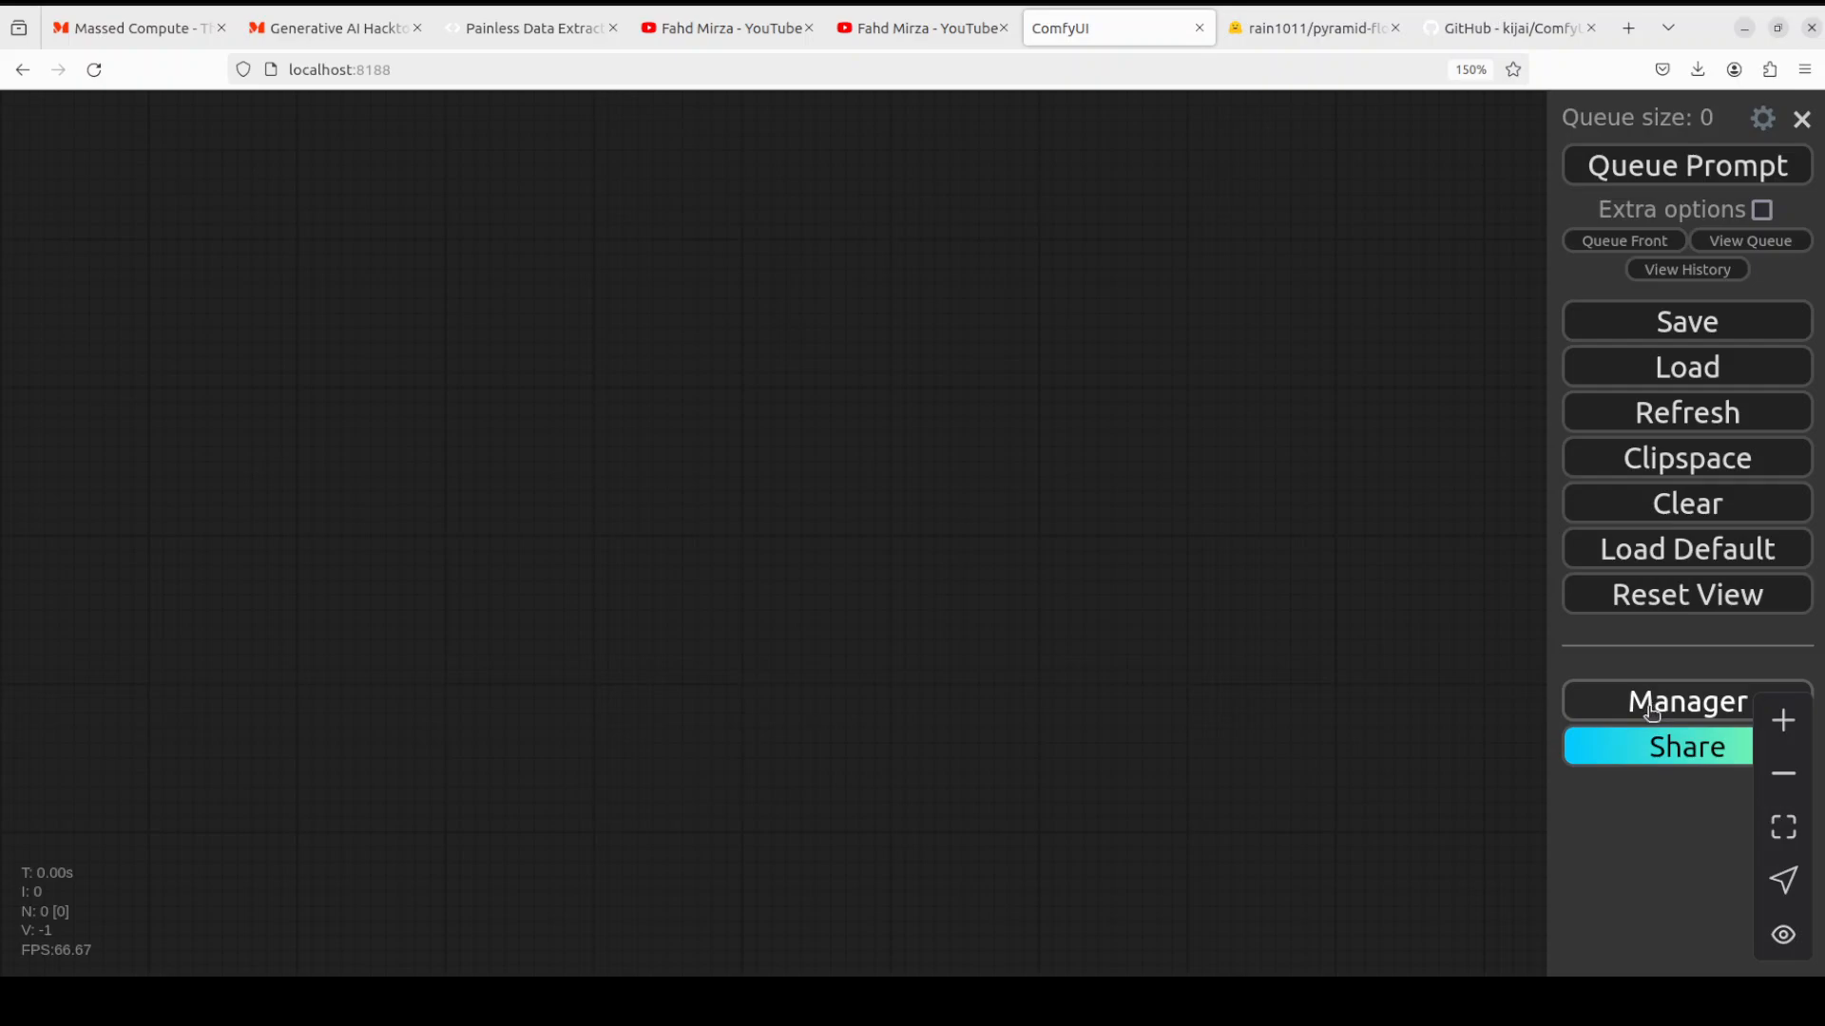
pyautogui.click(1686, 702)
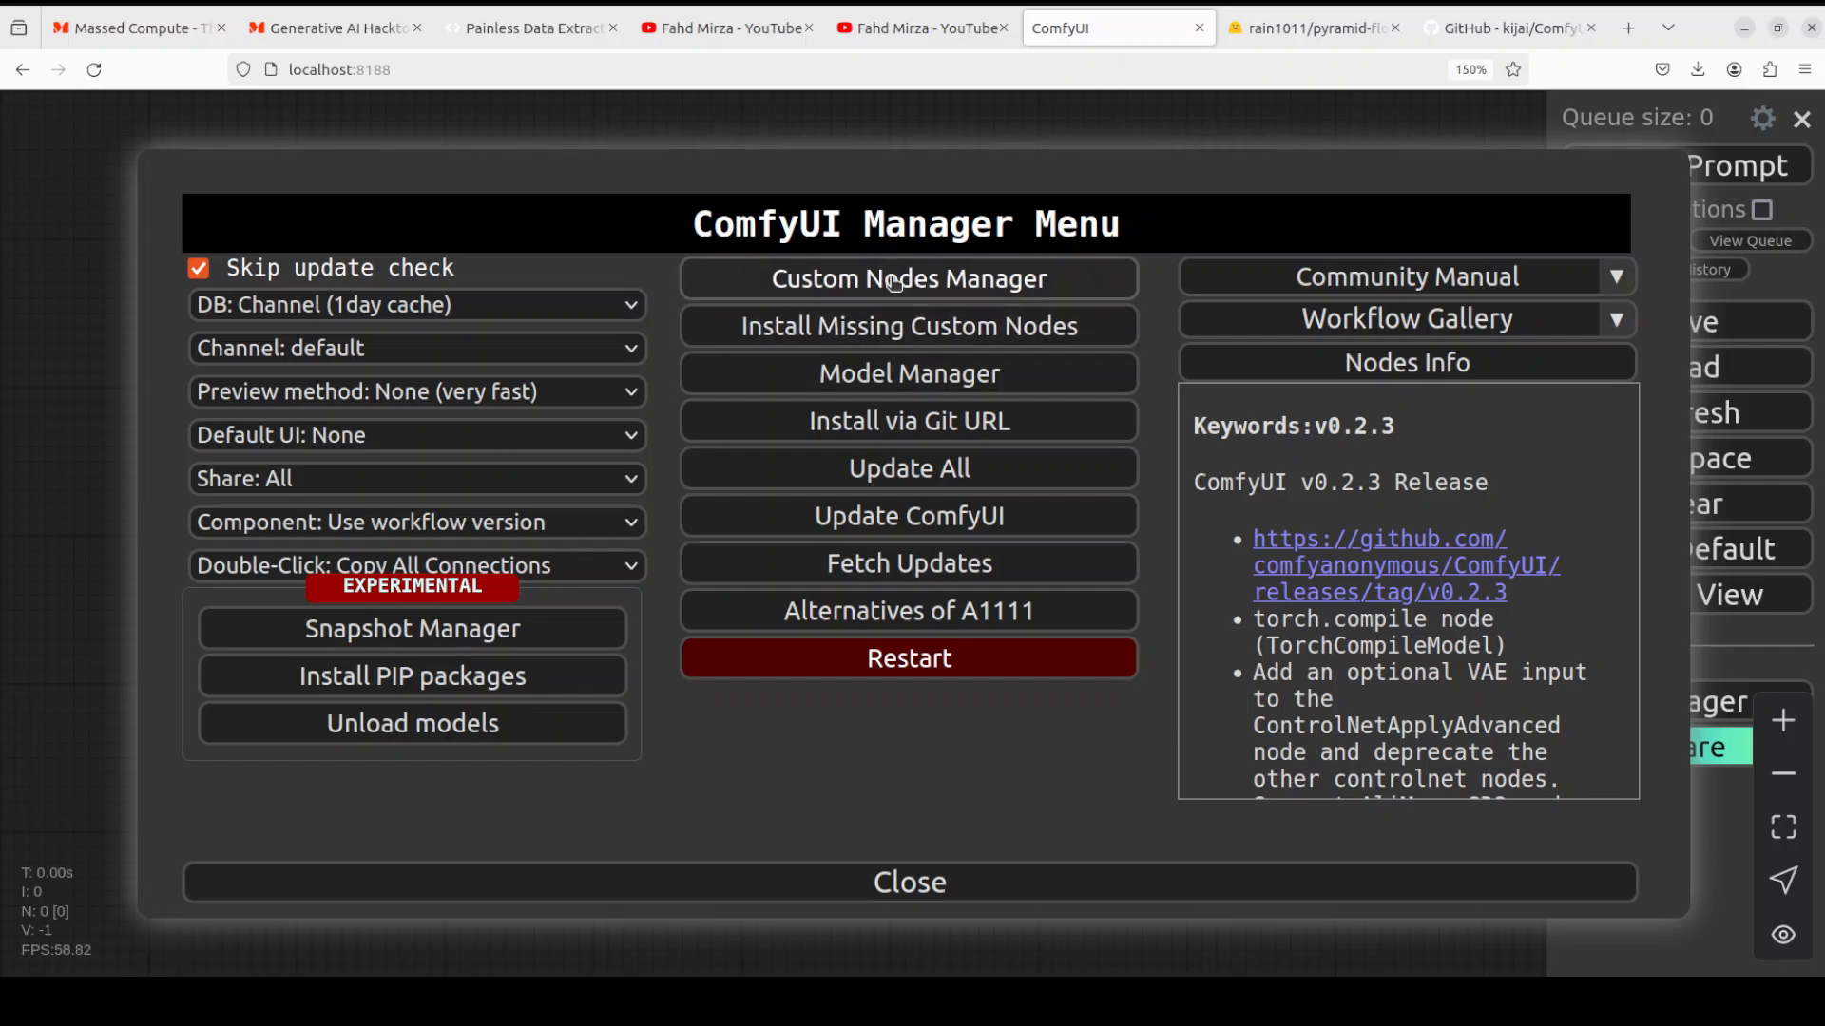
# Search the custom nodes catalogue for 'comfyui video', confirm VideoHelperSuite is installed, then clear the search
pyautogui.click(909, 280)
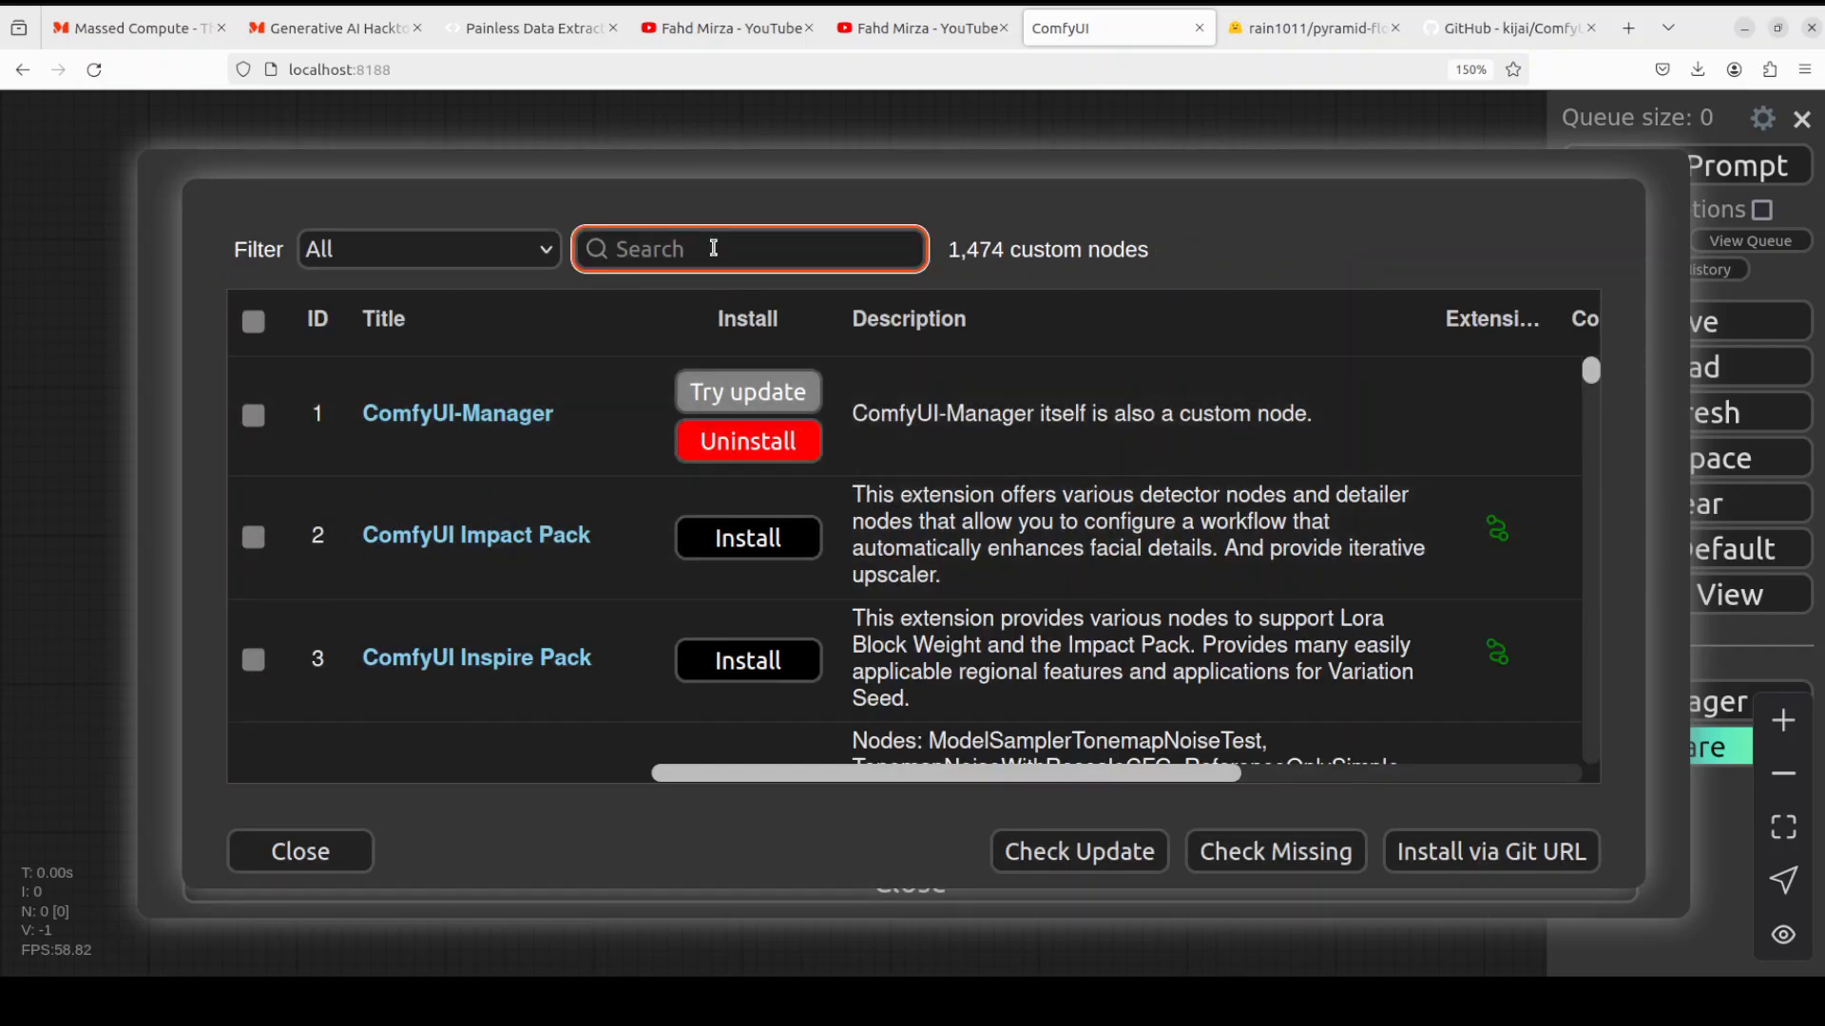
pyautogui.write('comfyui video')
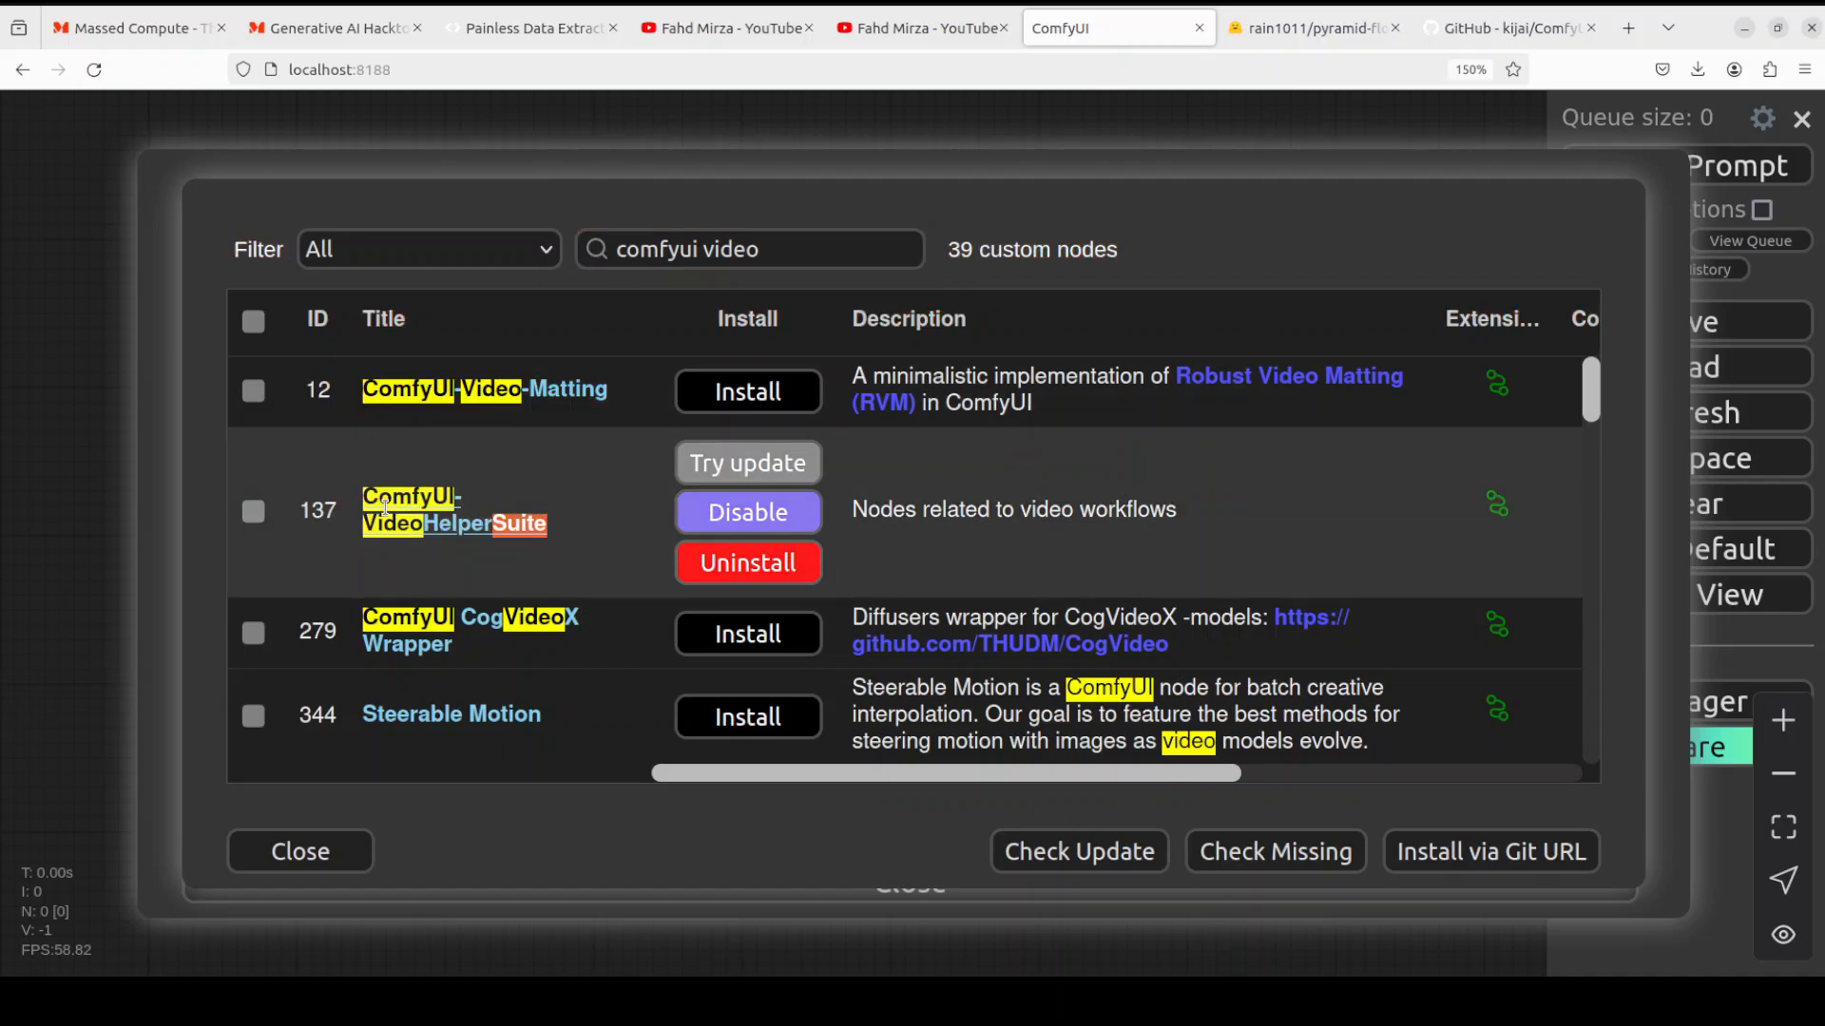
pyautogui.moveTo(452, 509)
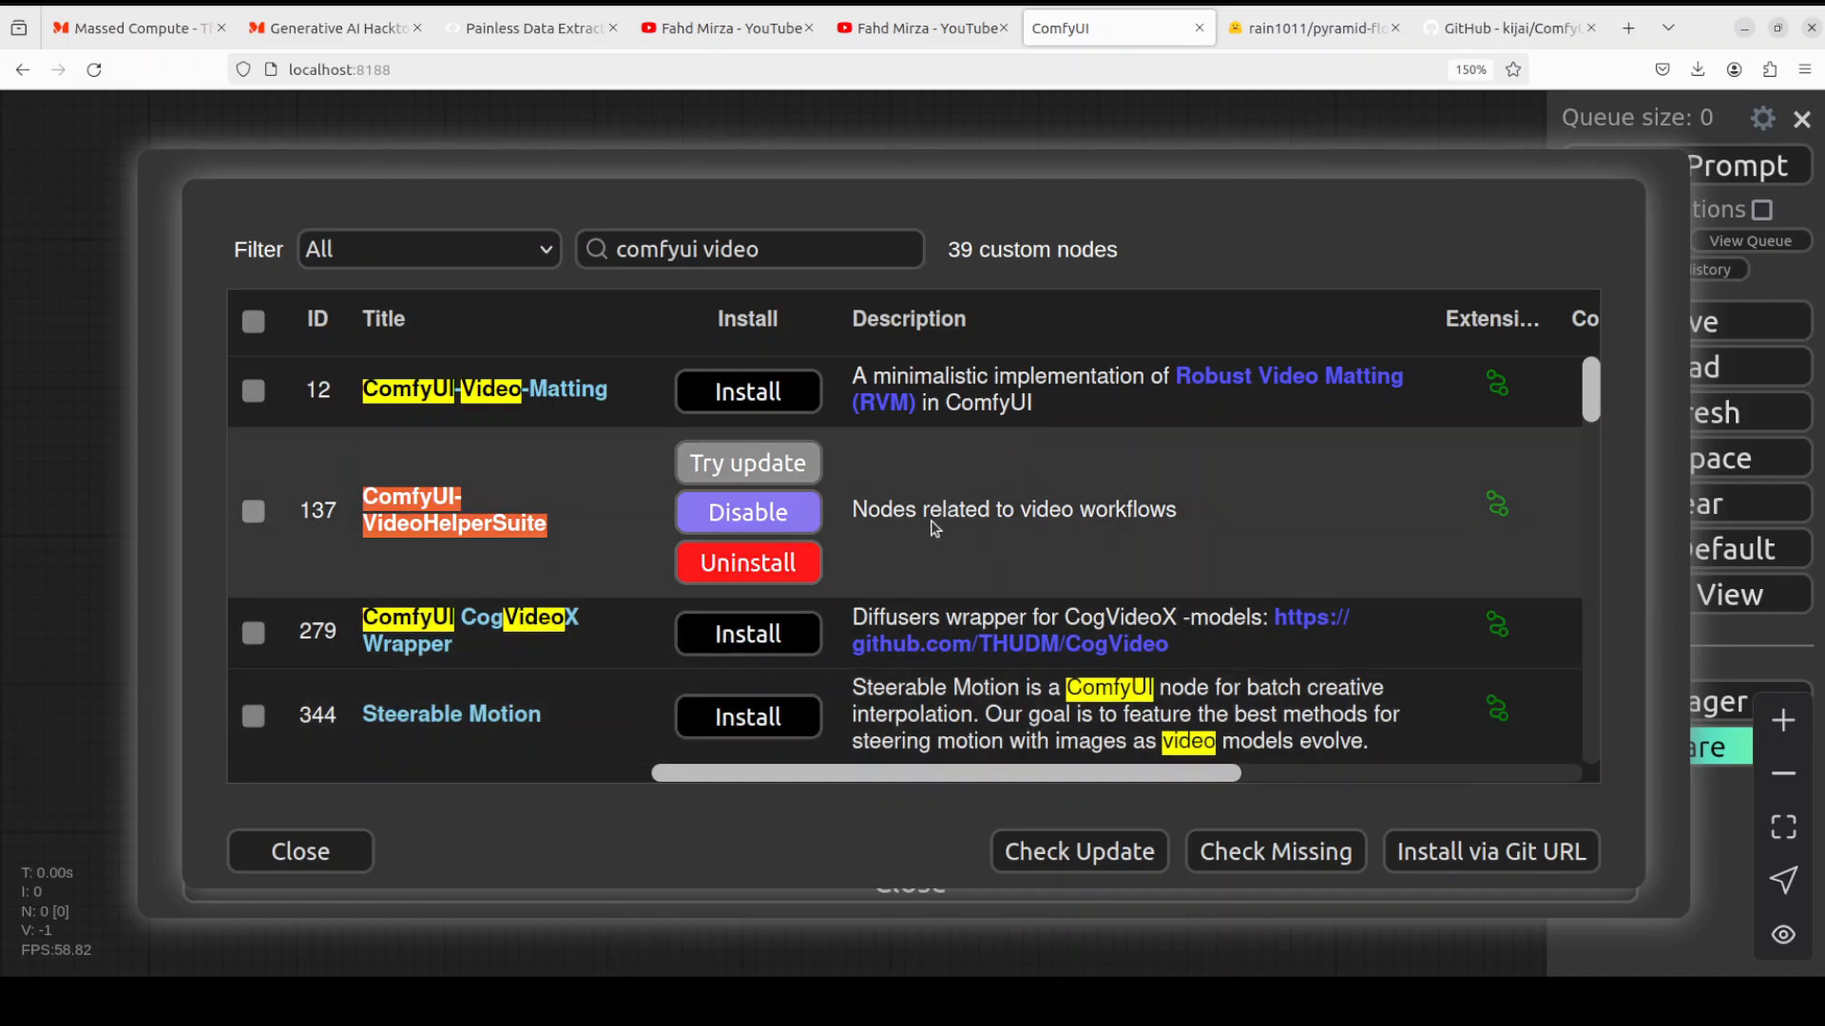
pyautogui.moveTo(945, 525)
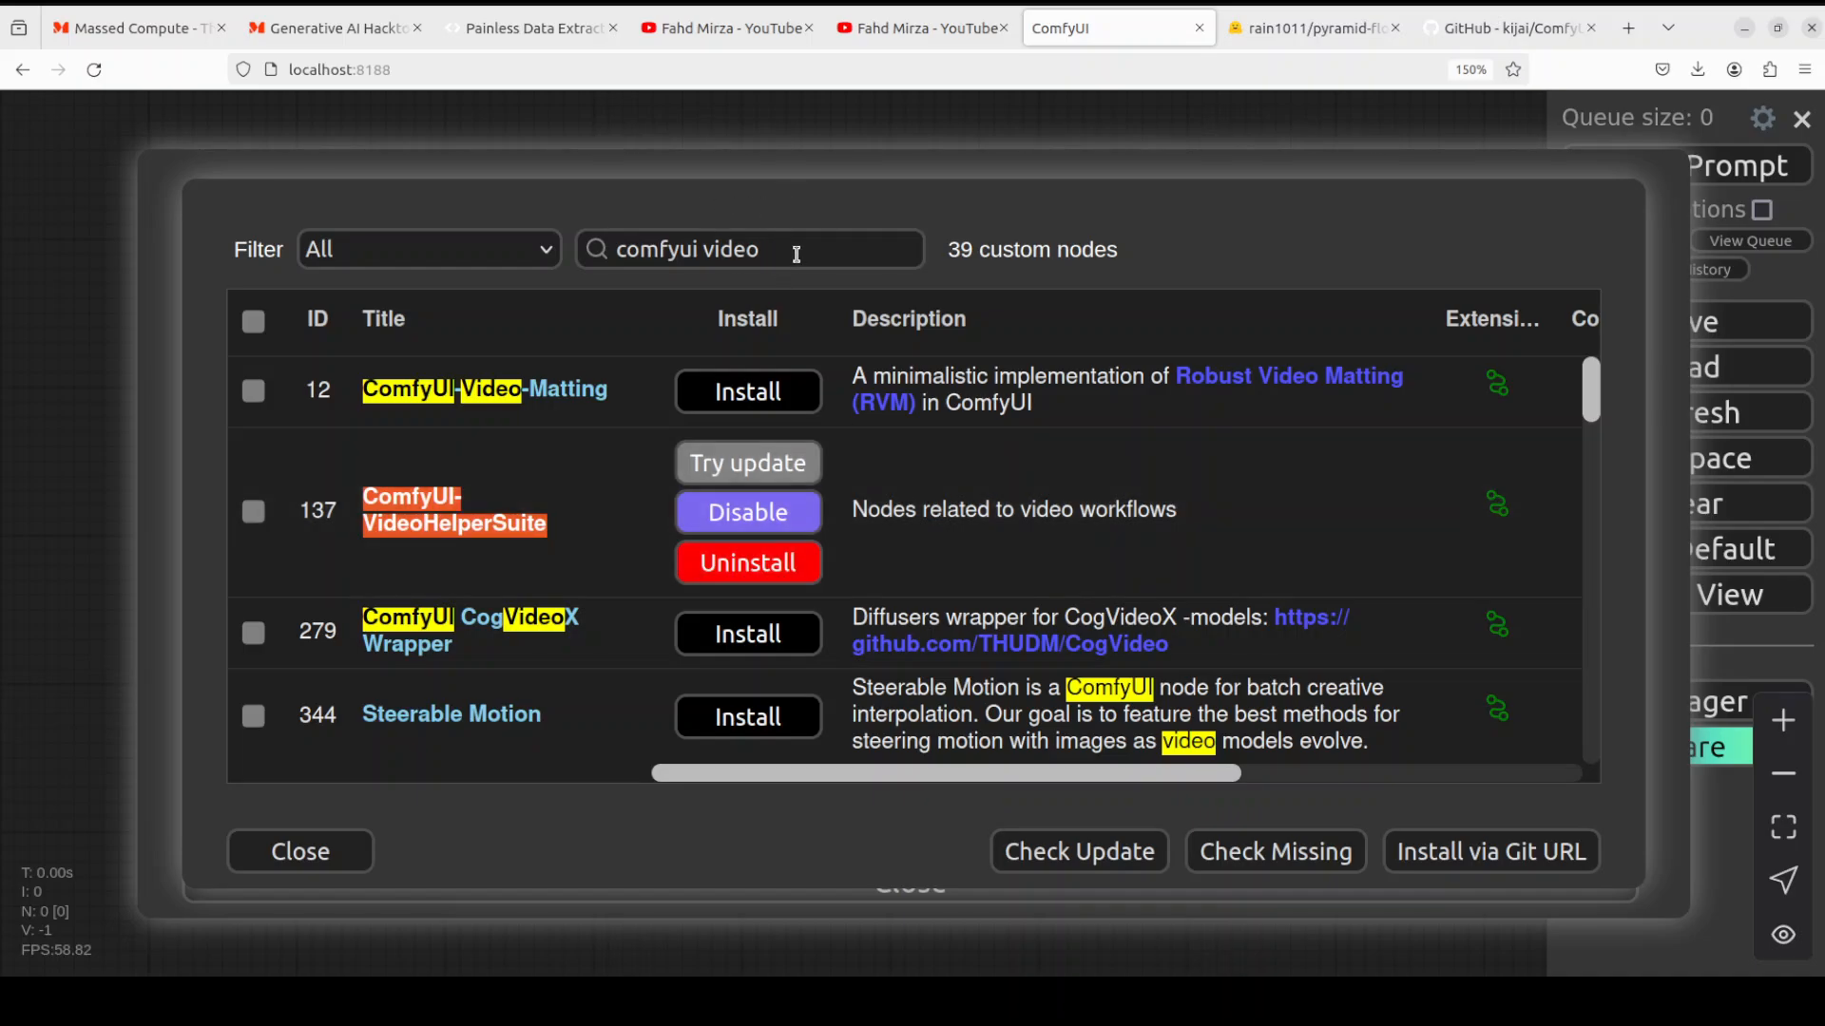
pyautogui.click(749, 249)
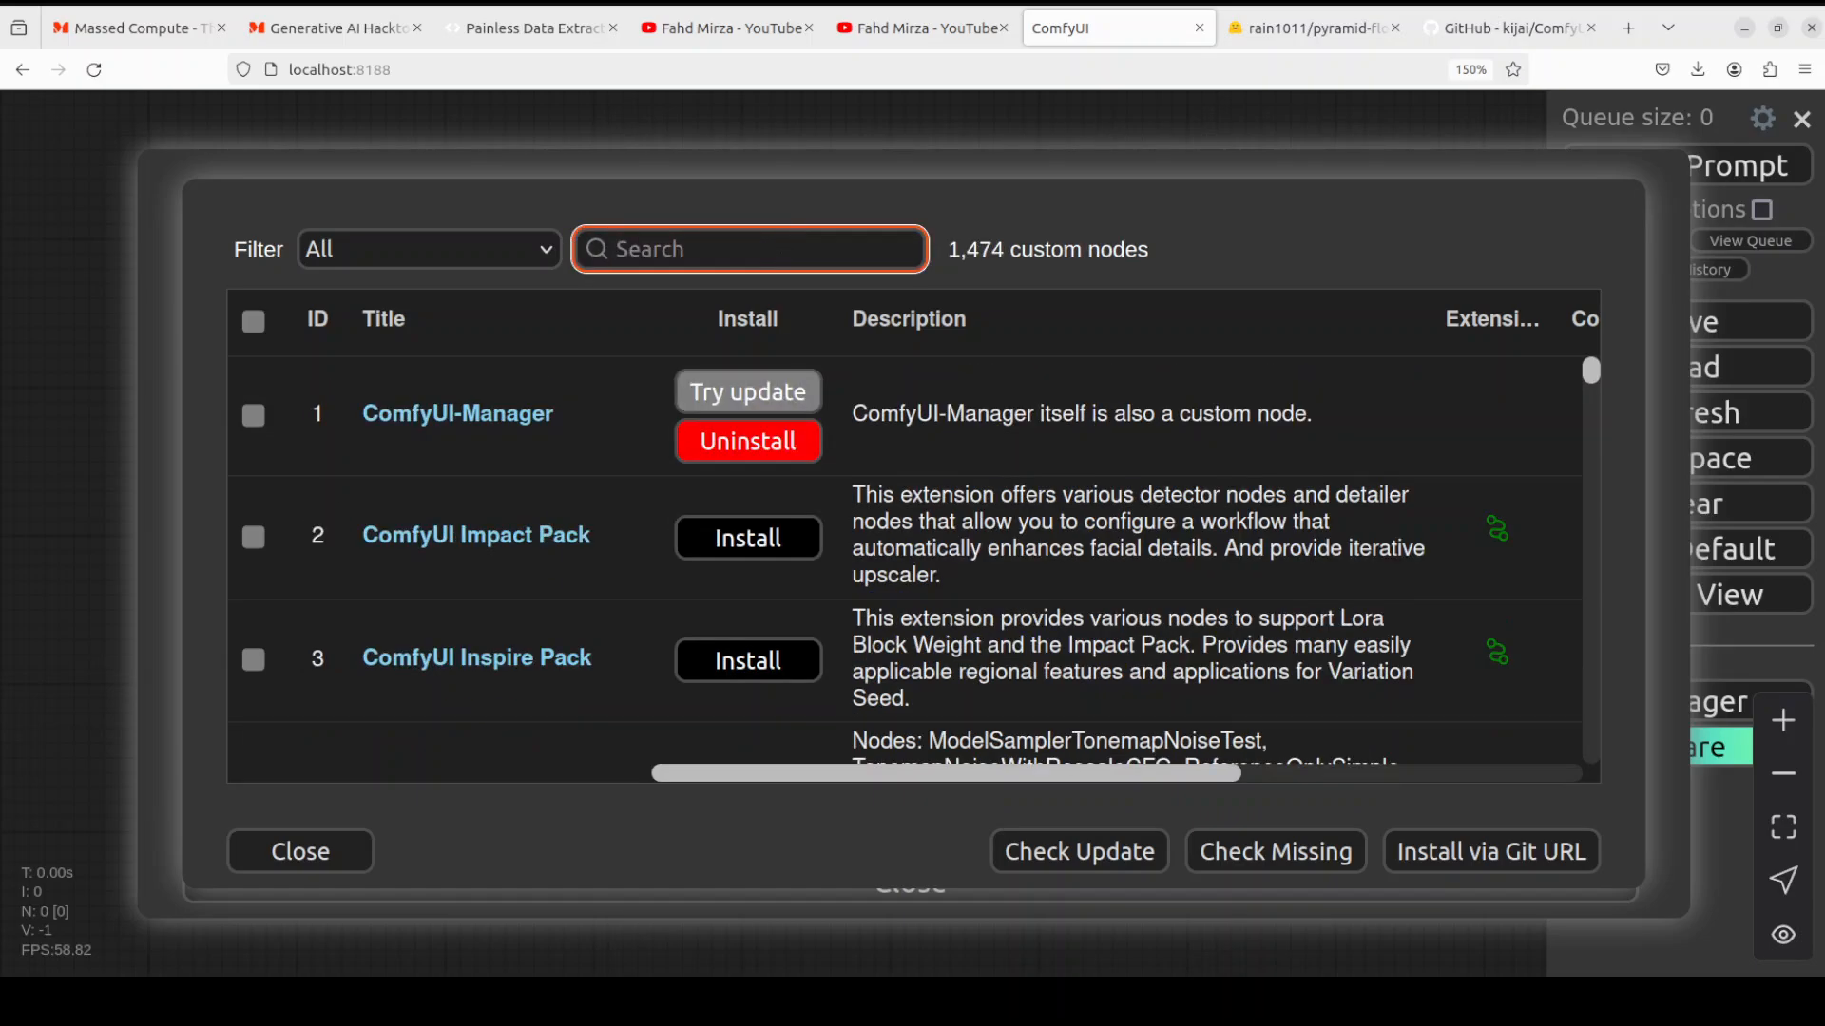
# Search 'pyramid' and confirm both PyramidFlow custom node packages are installed
pyautogui.write('pyrami')
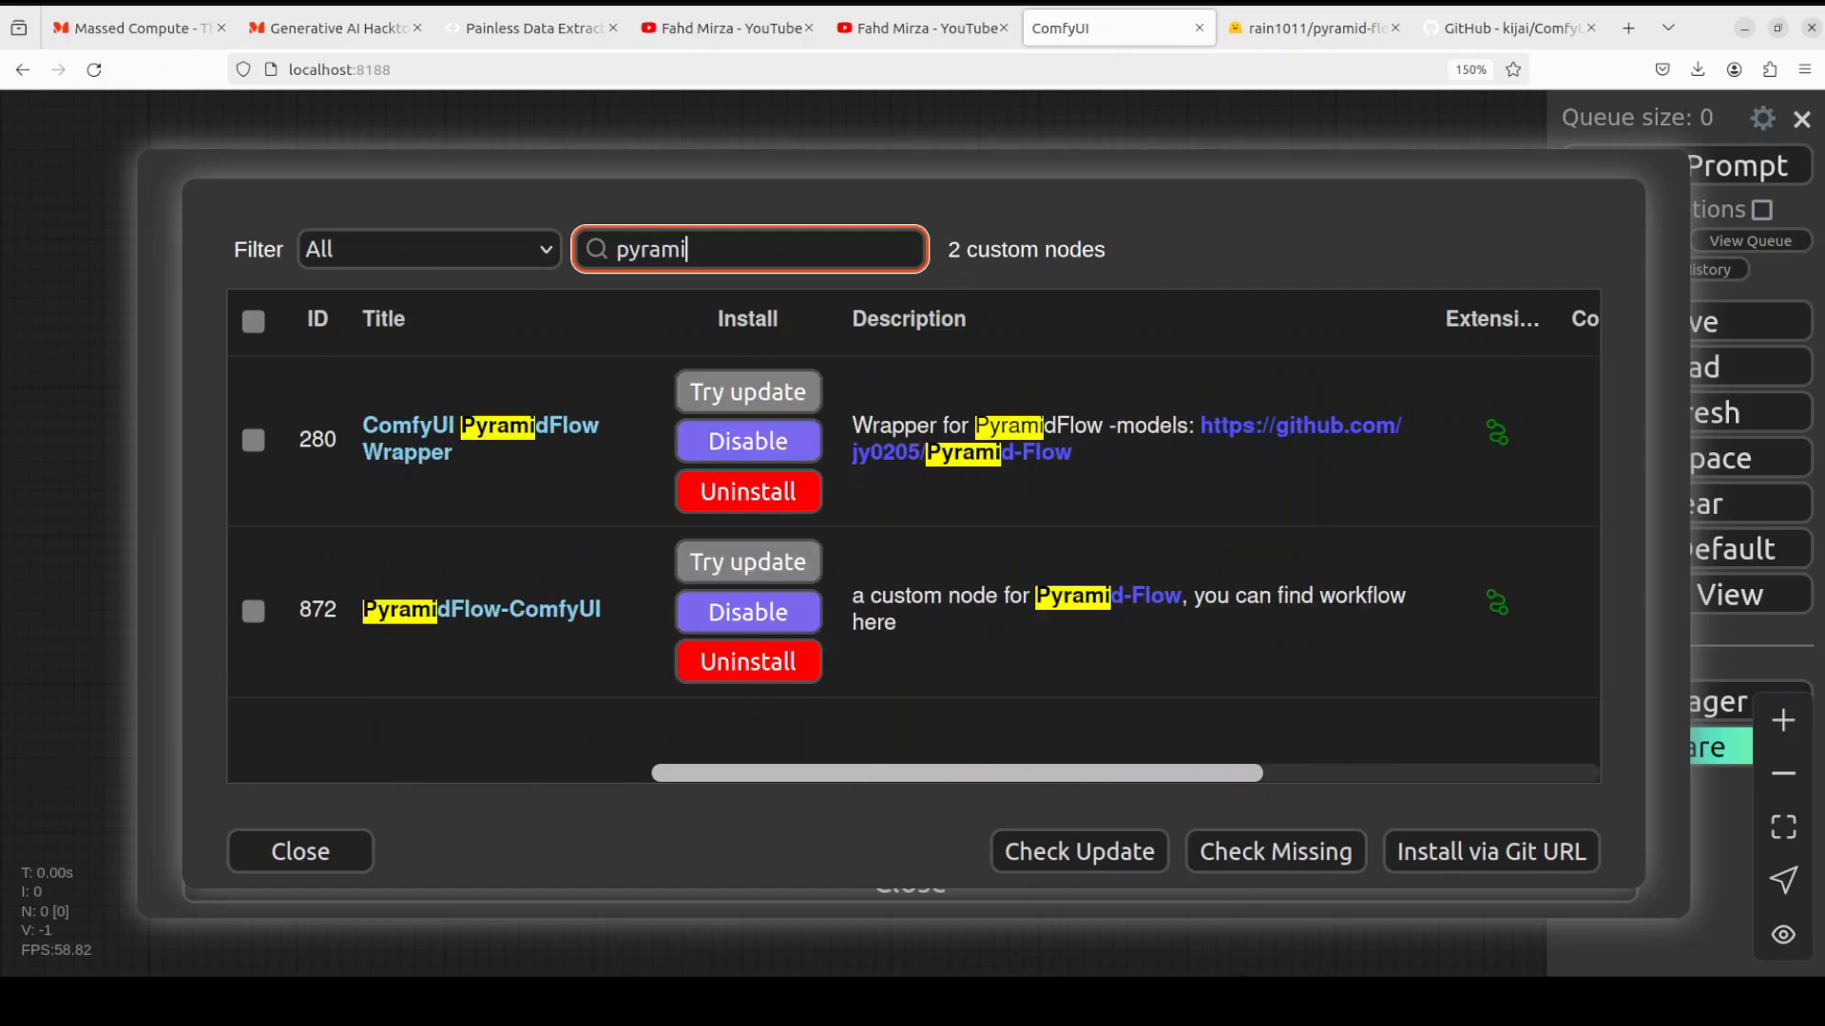
pyautogui.write('d')
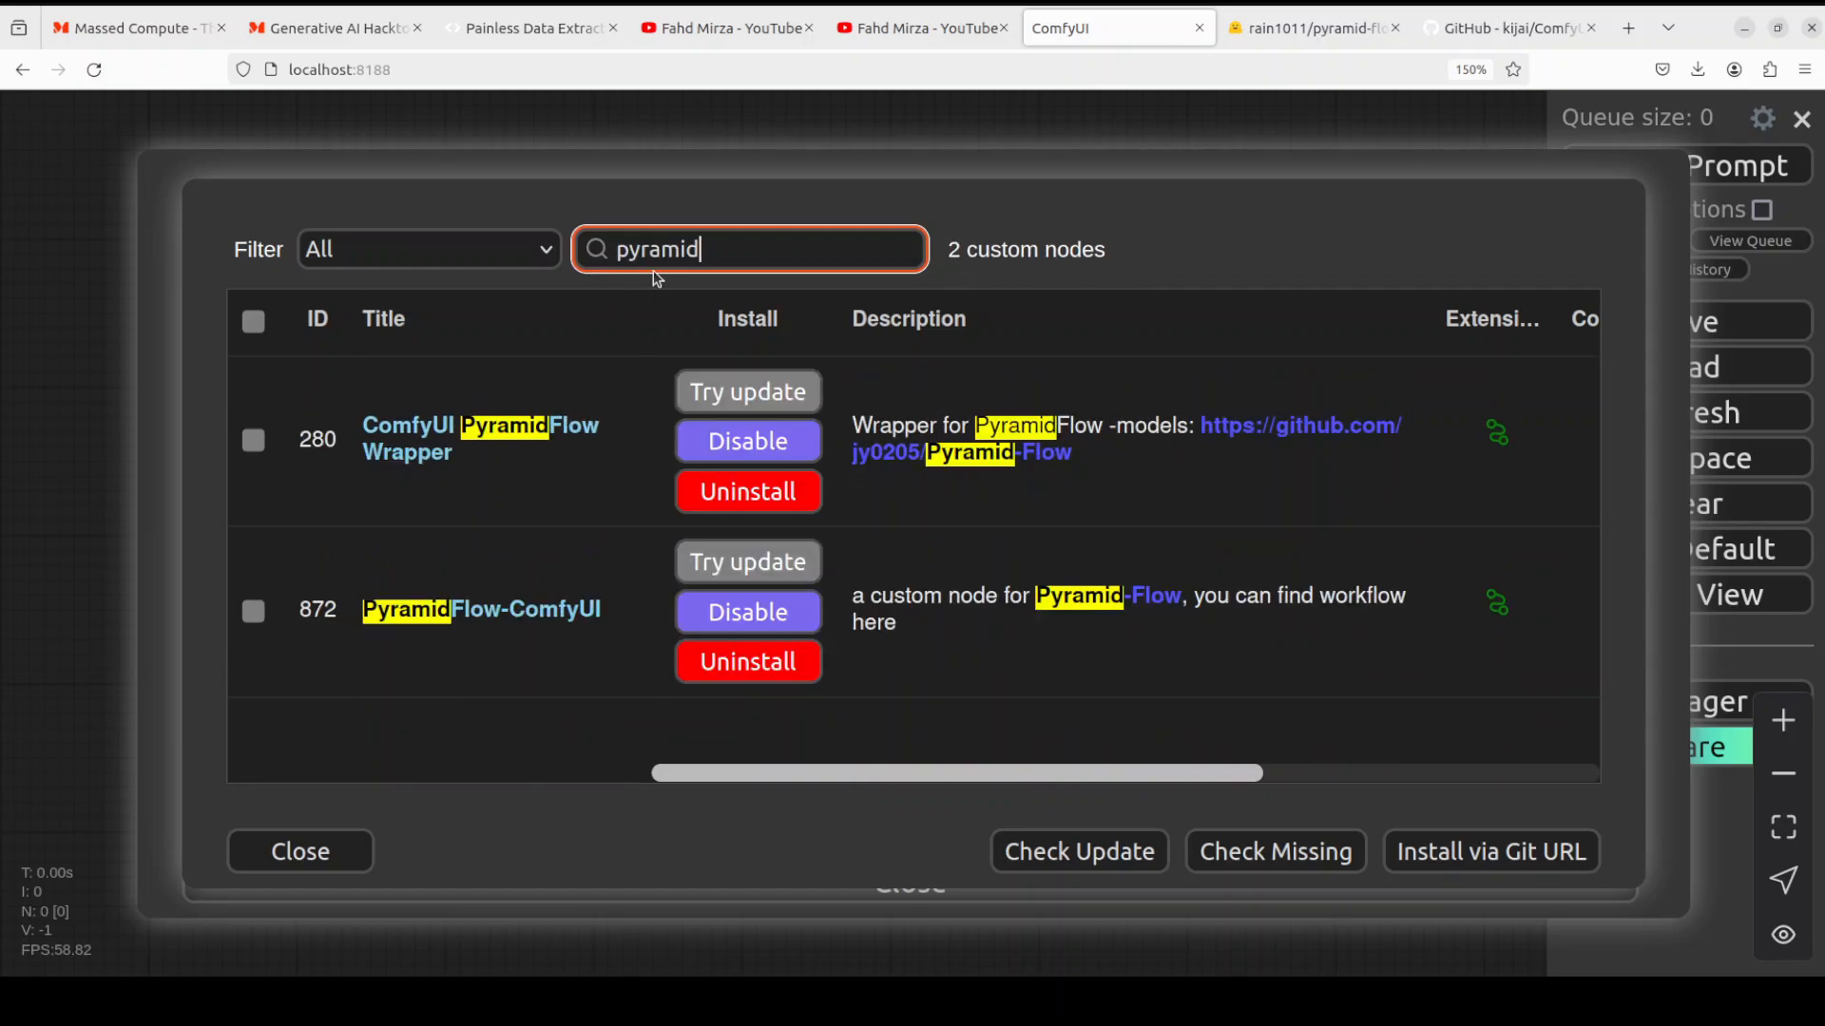
pyautogui.moveTo(253, 610)
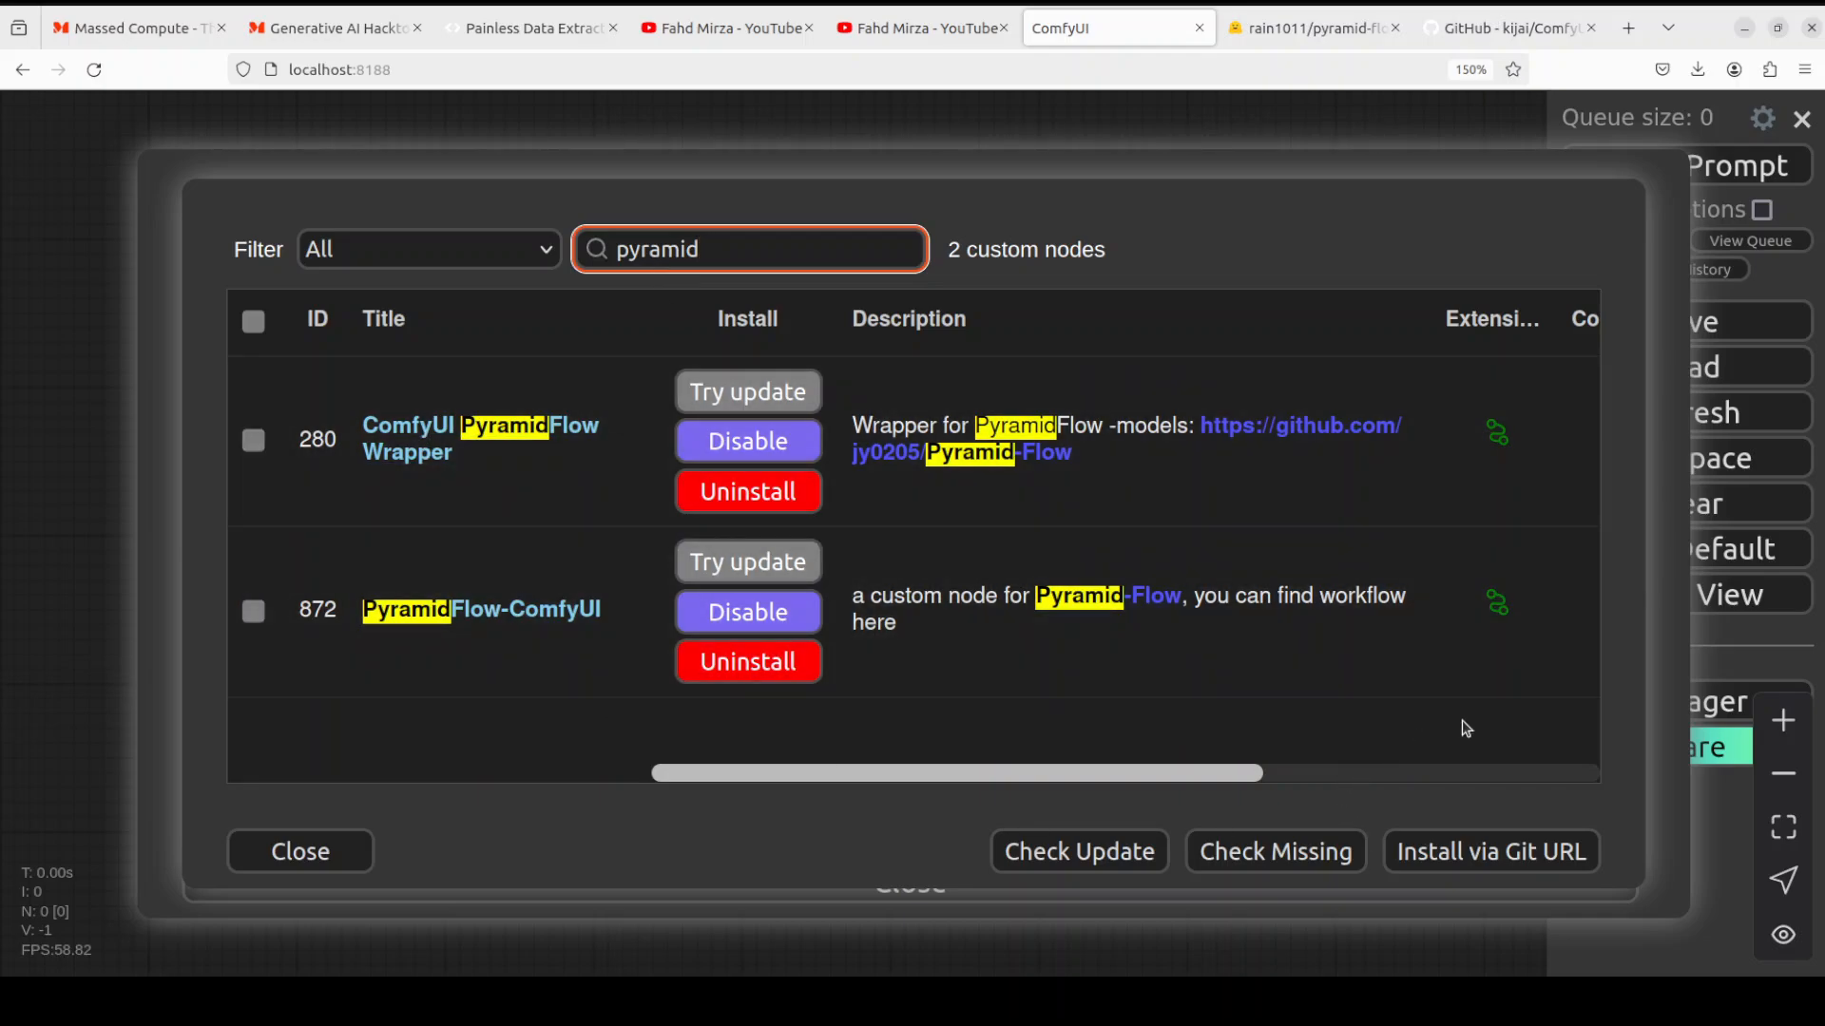
pyautogui.moveTo(1279, 679)
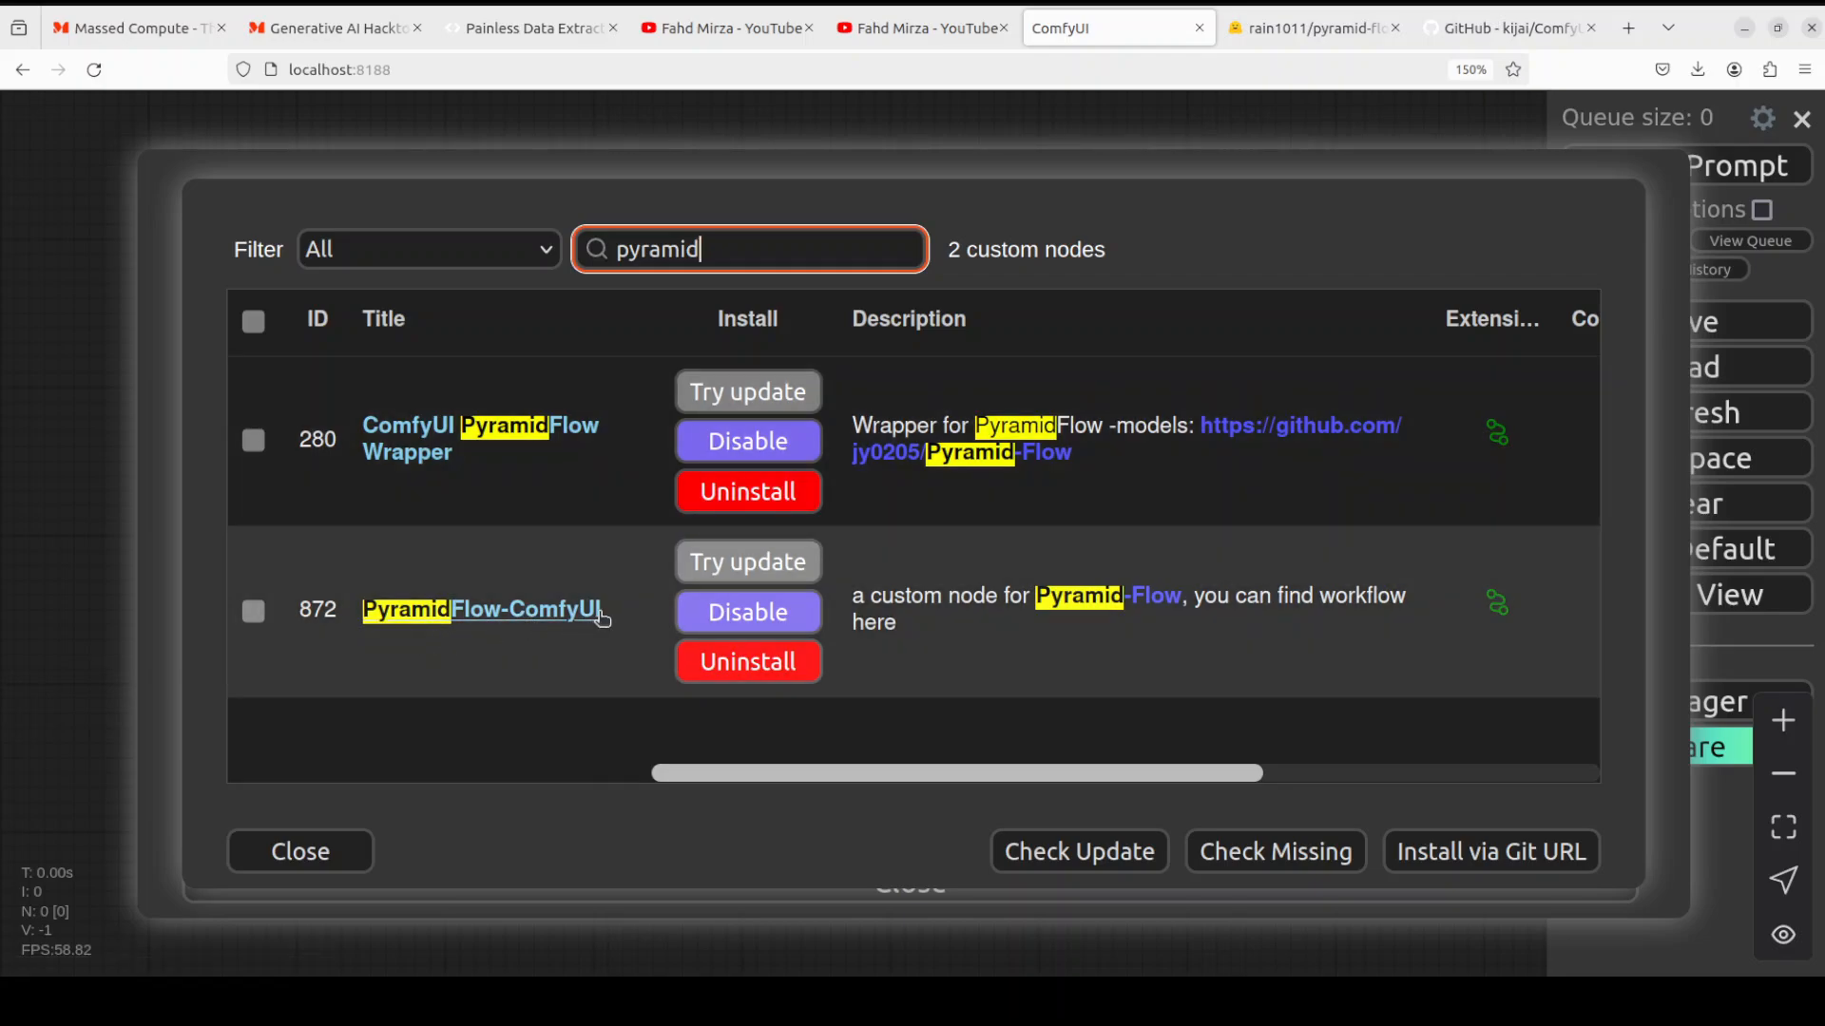
pyautogui.moveTo(479, 440)
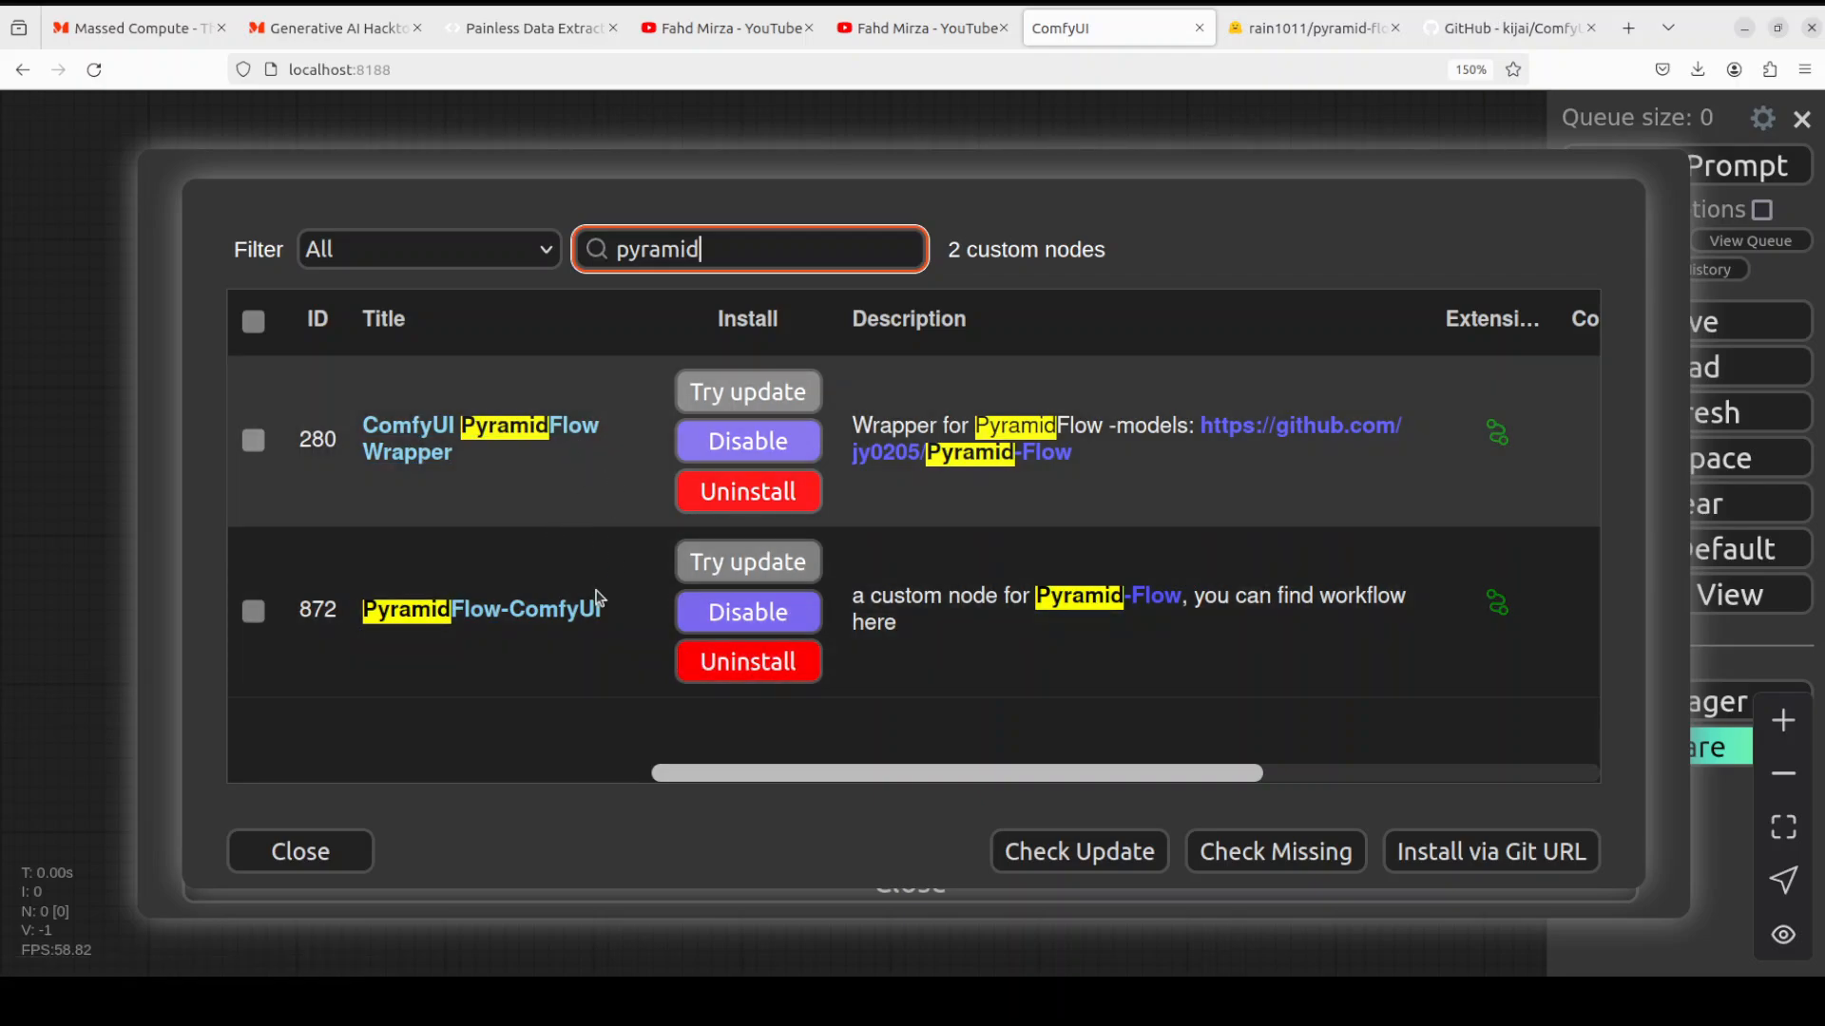
pyautogui.moveTo(866, 834)
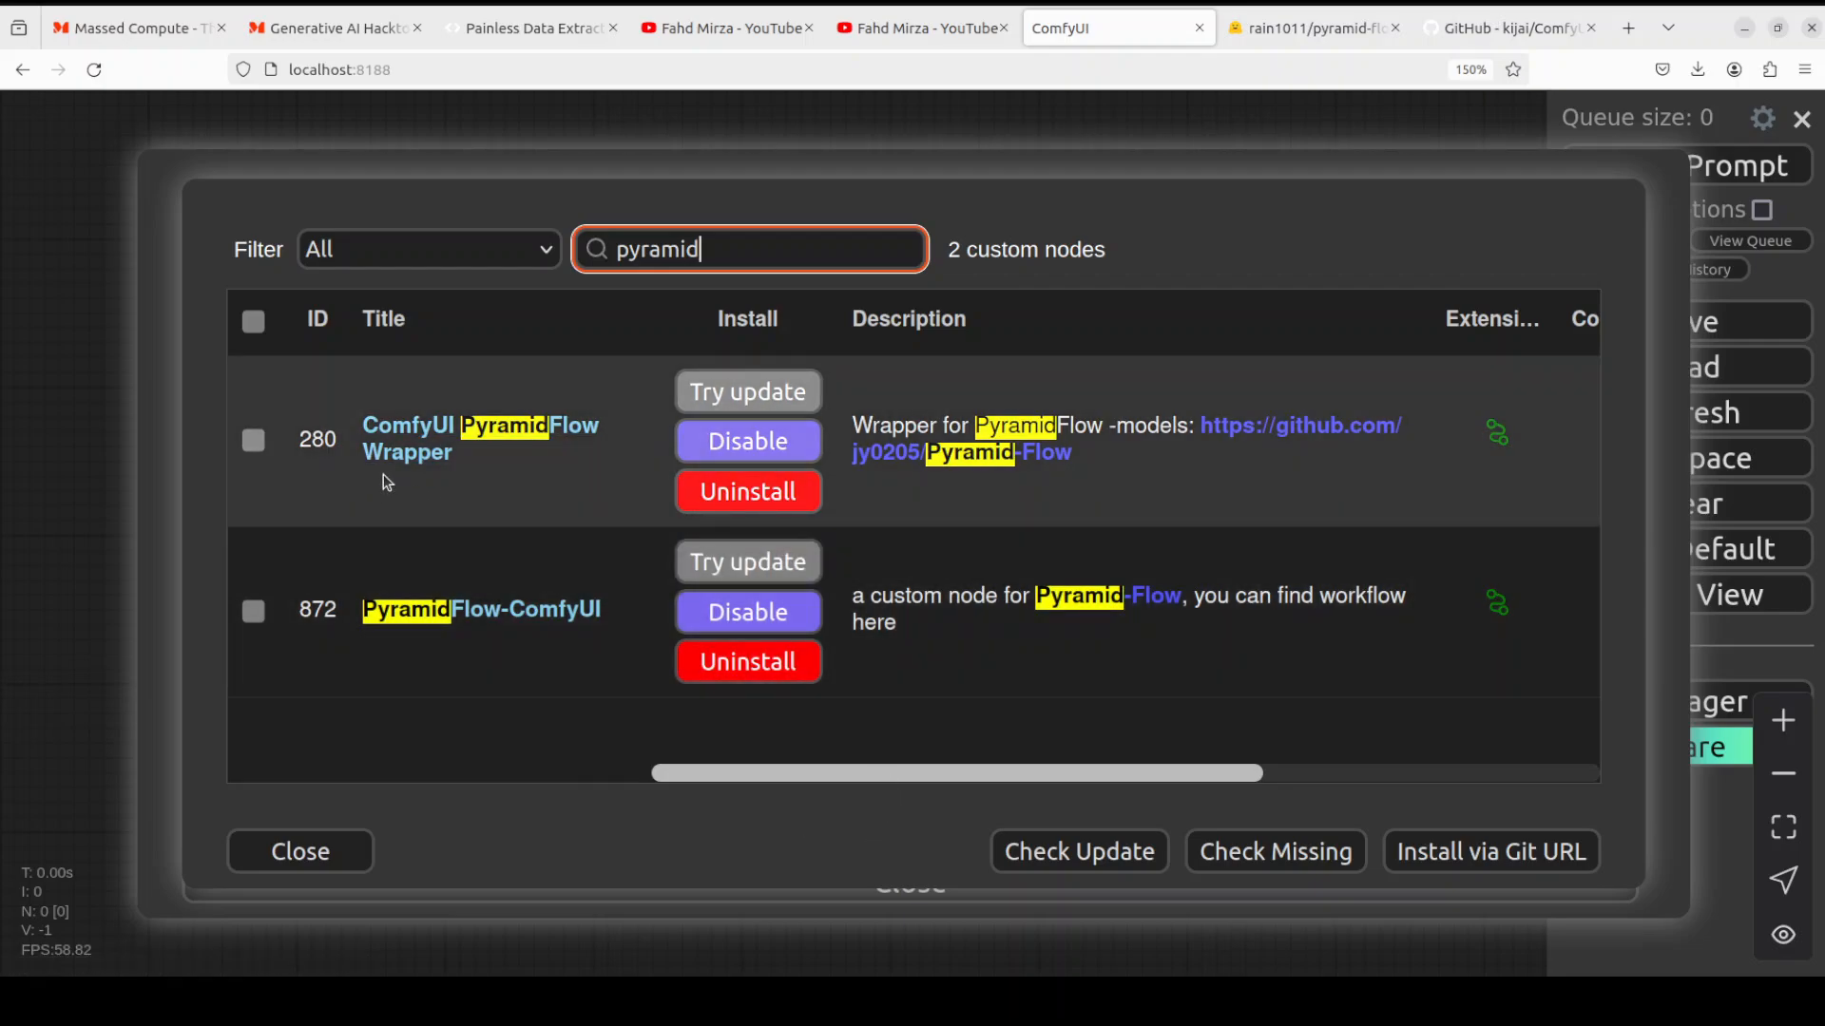
pyautogui.moveTo(451, 479)
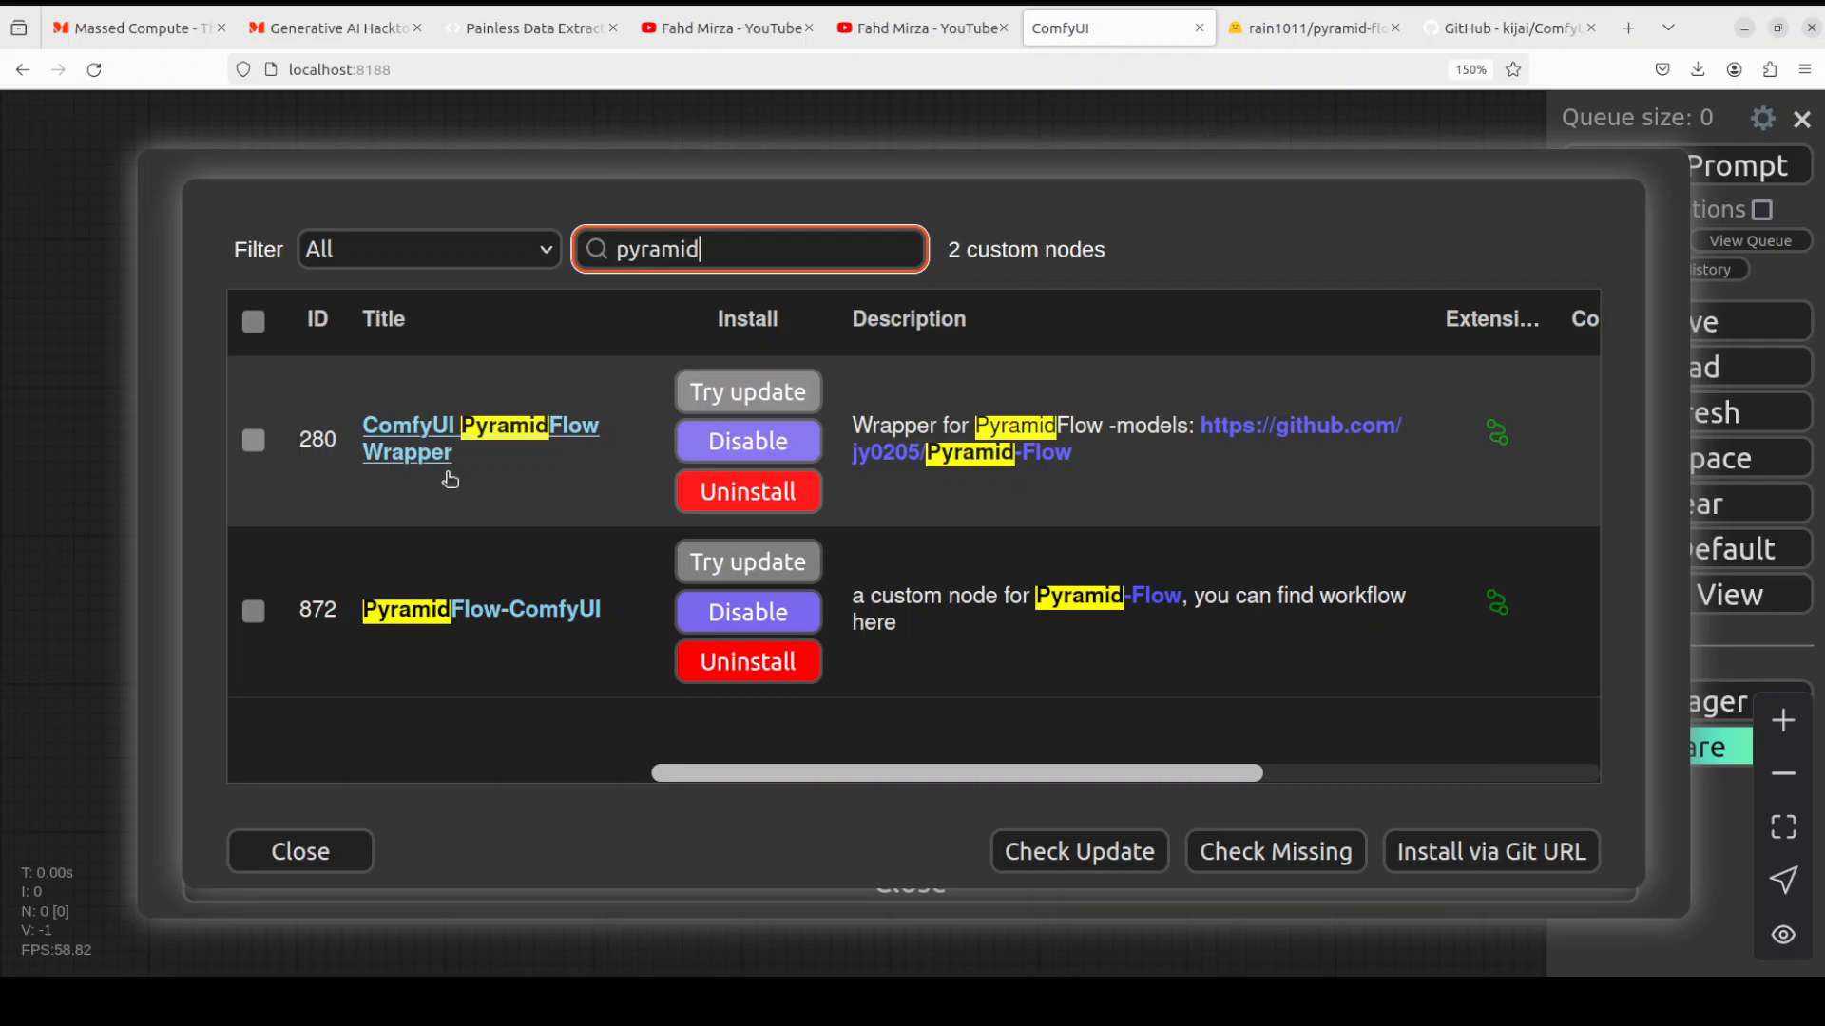
# Close the Custom Nodes Manager and Manager menu, returning to the empty canvas
pyautogui.click(298, 852)
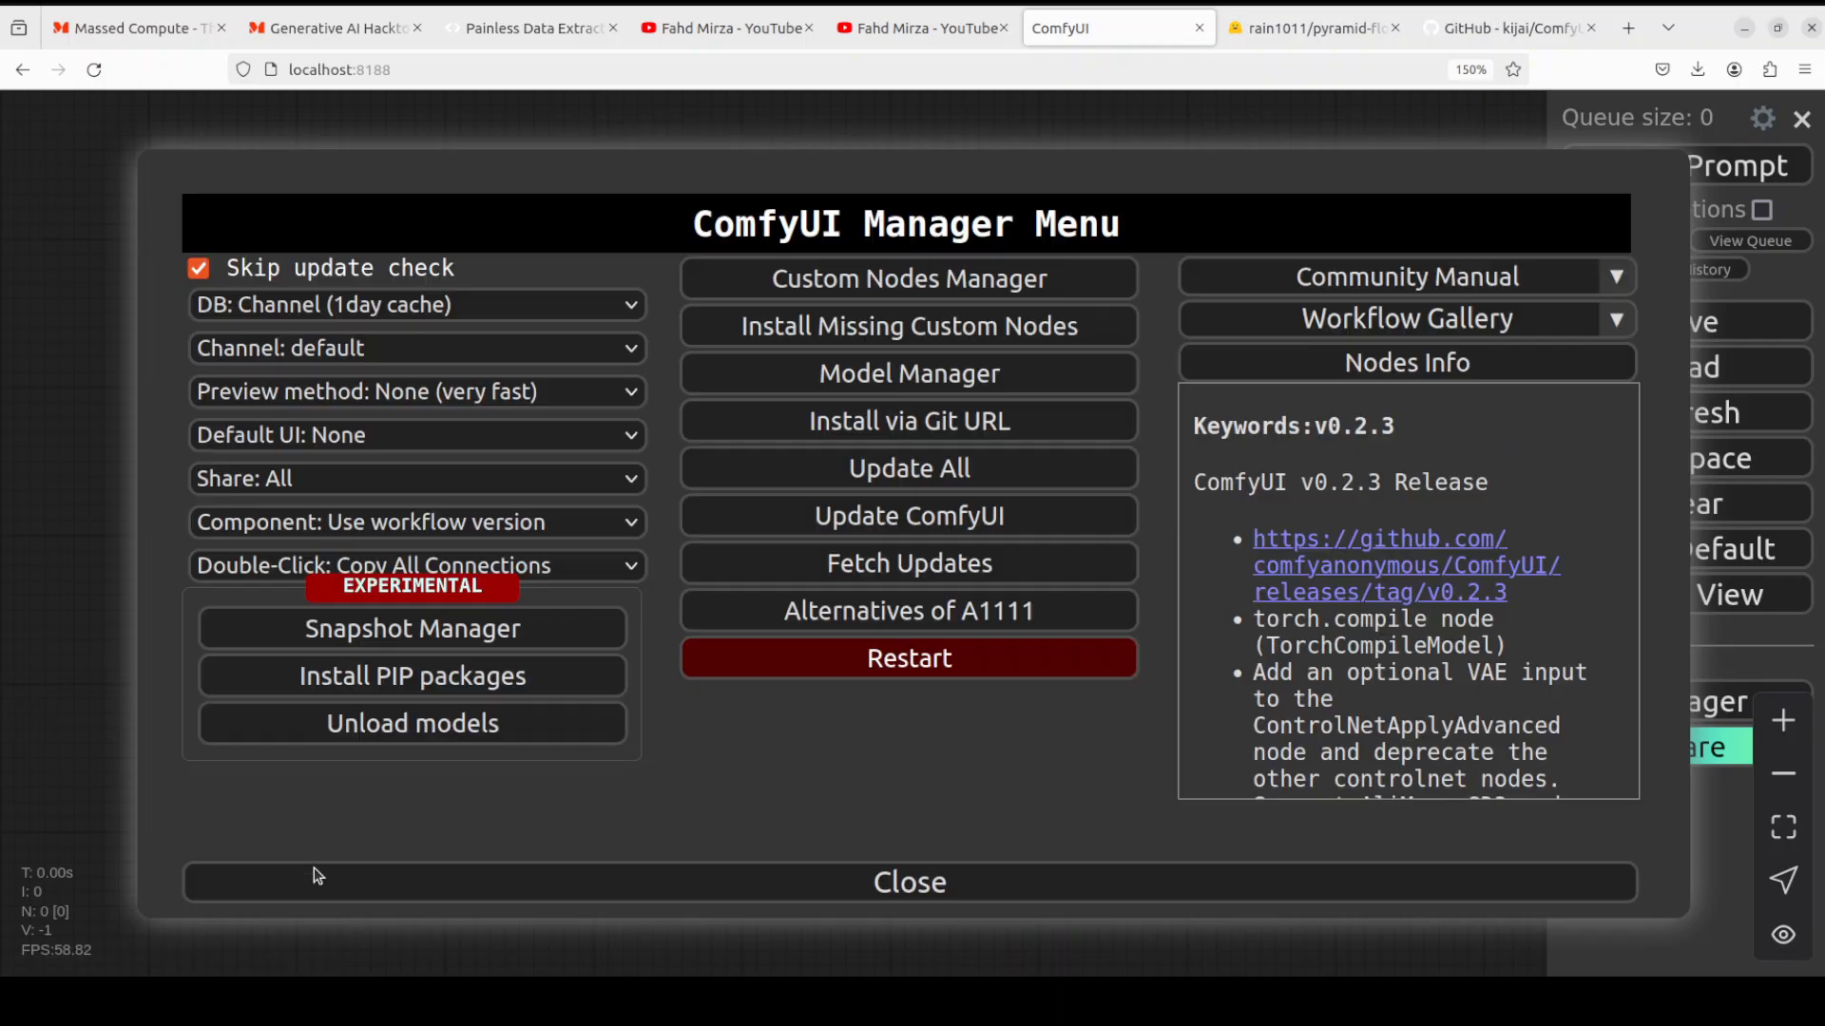
pyautogui.click(908, 882)
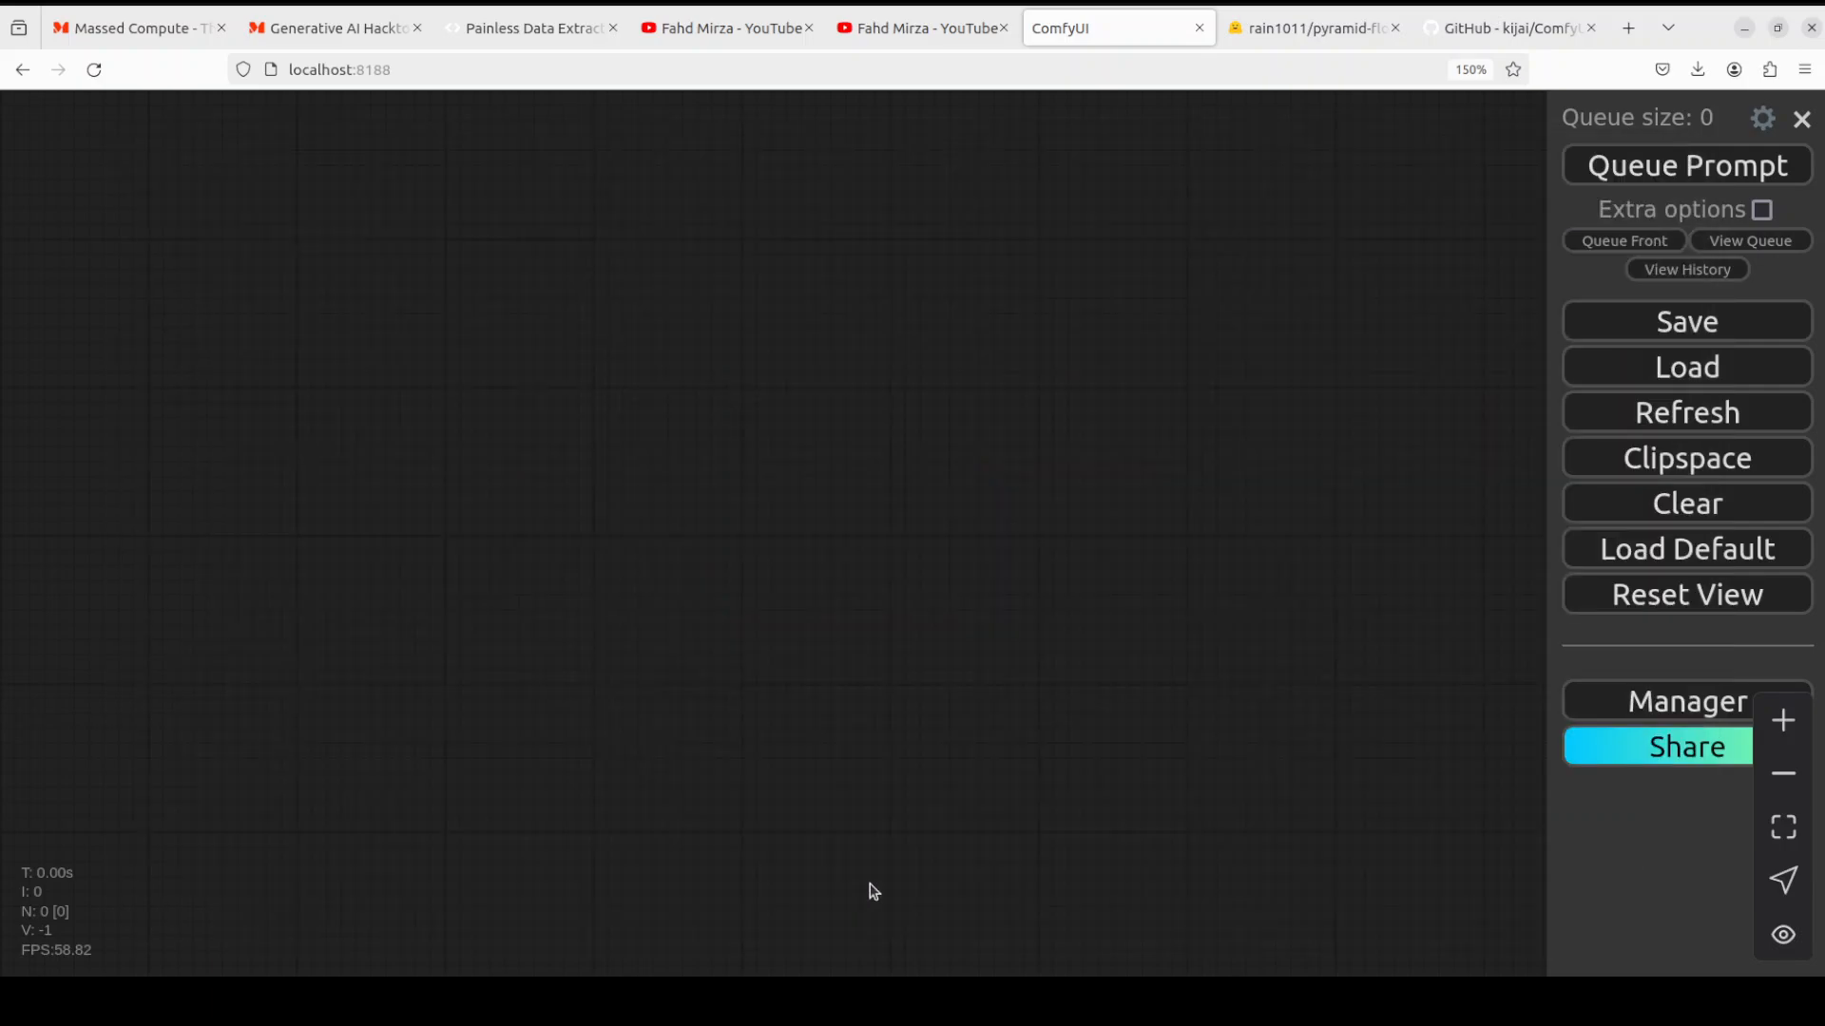
pyautogui.moveTo(597, 160)
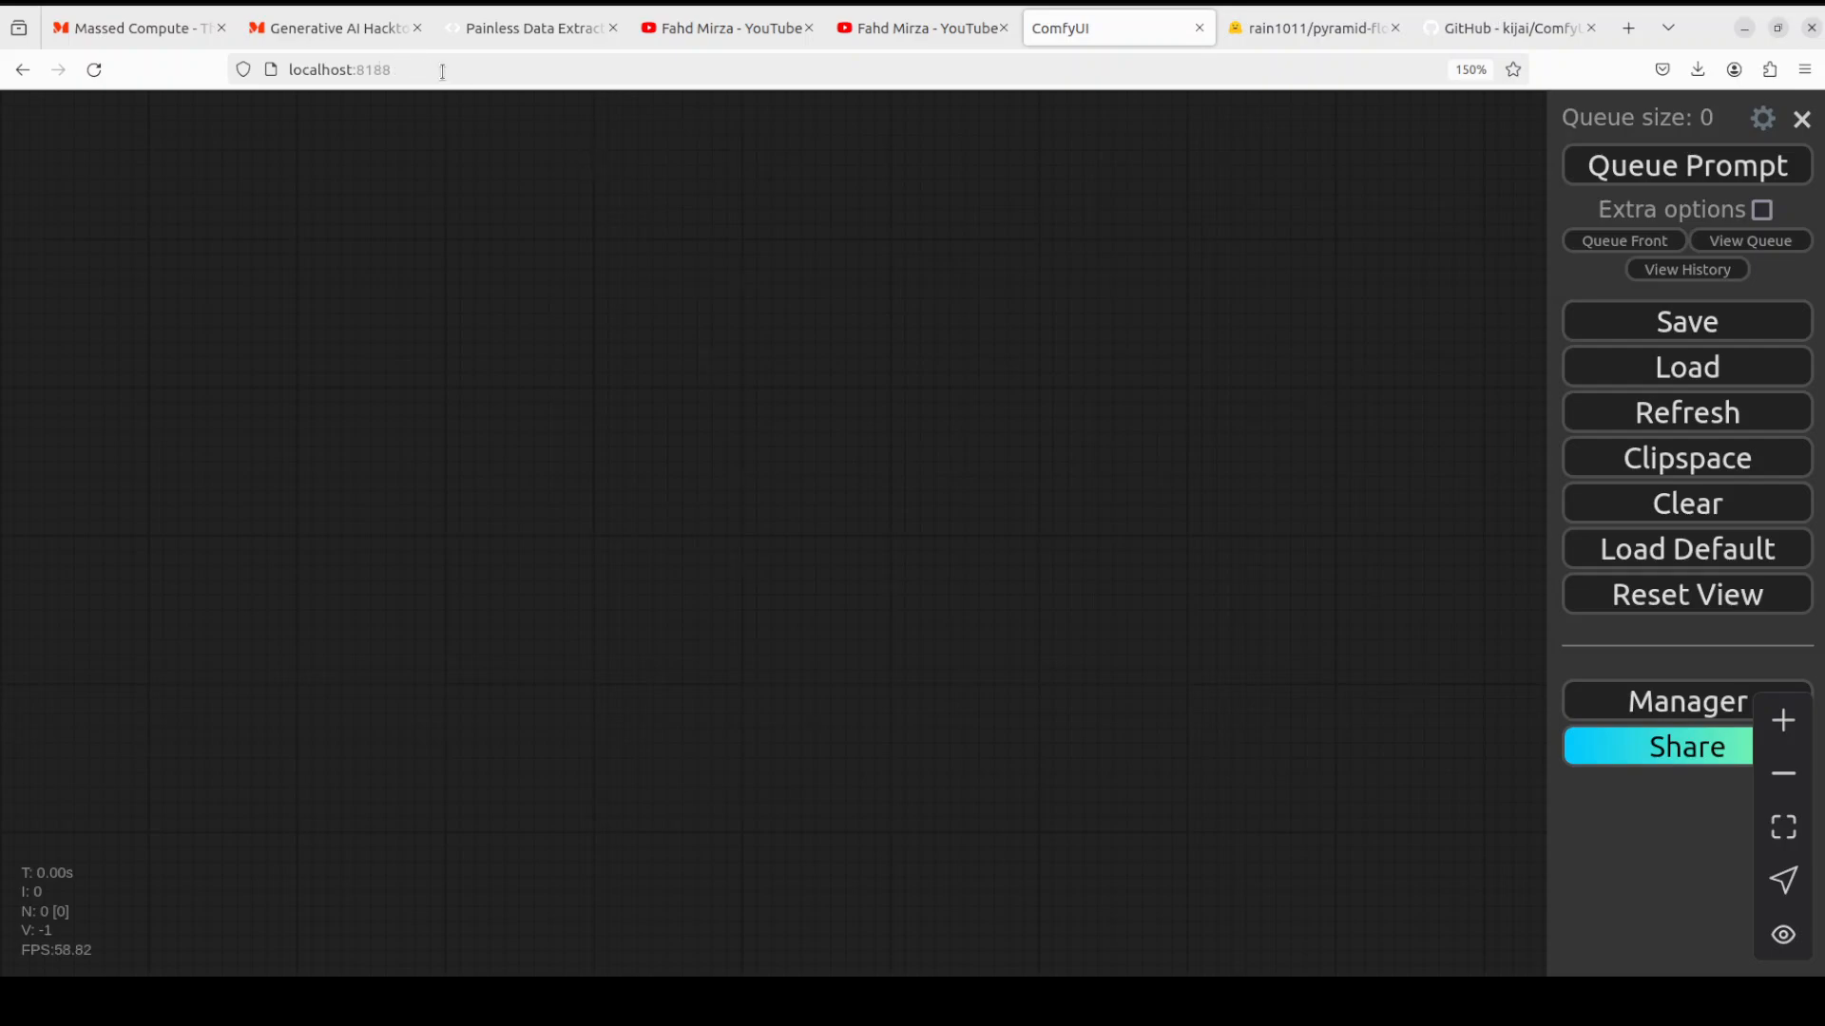
pyautogui.moveTo(1409, 410)
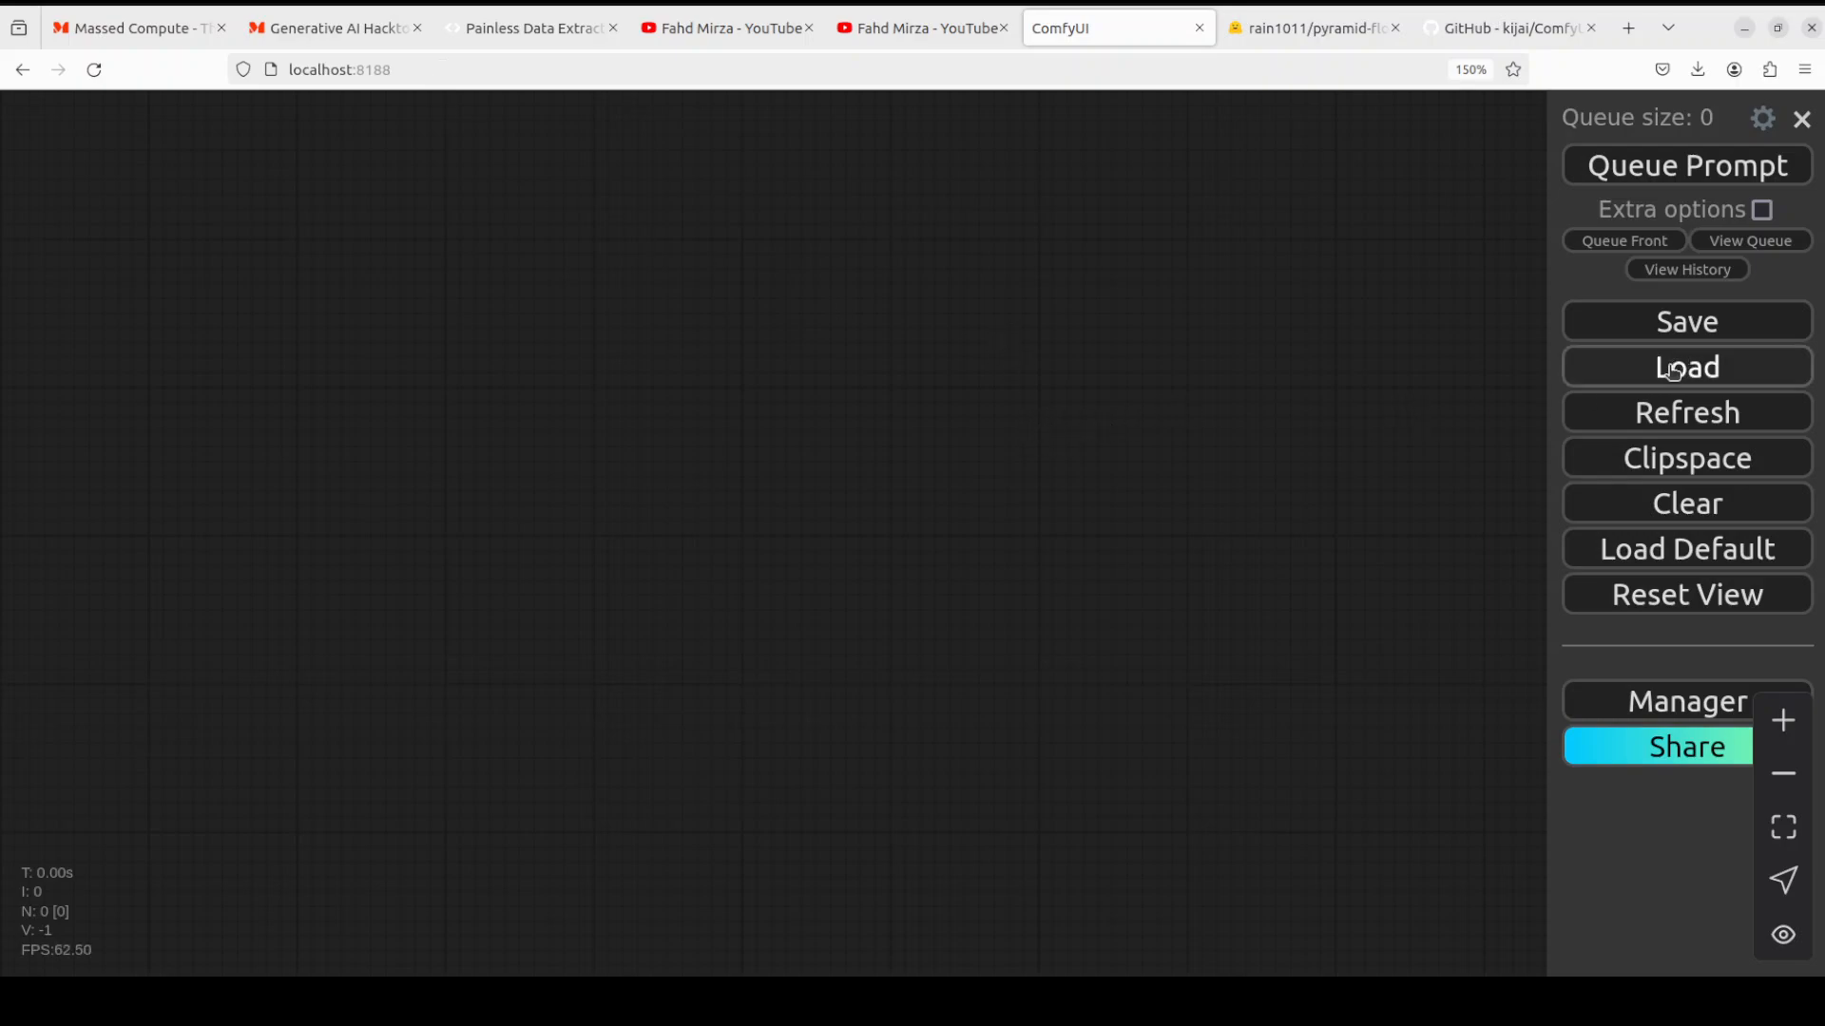
# Browse to custom_nodes/ComfyUI-PyramidFlowWrapper/examples and select pyramidflow_text2vid_example_01.json
pyautogui.click(1686, 367)
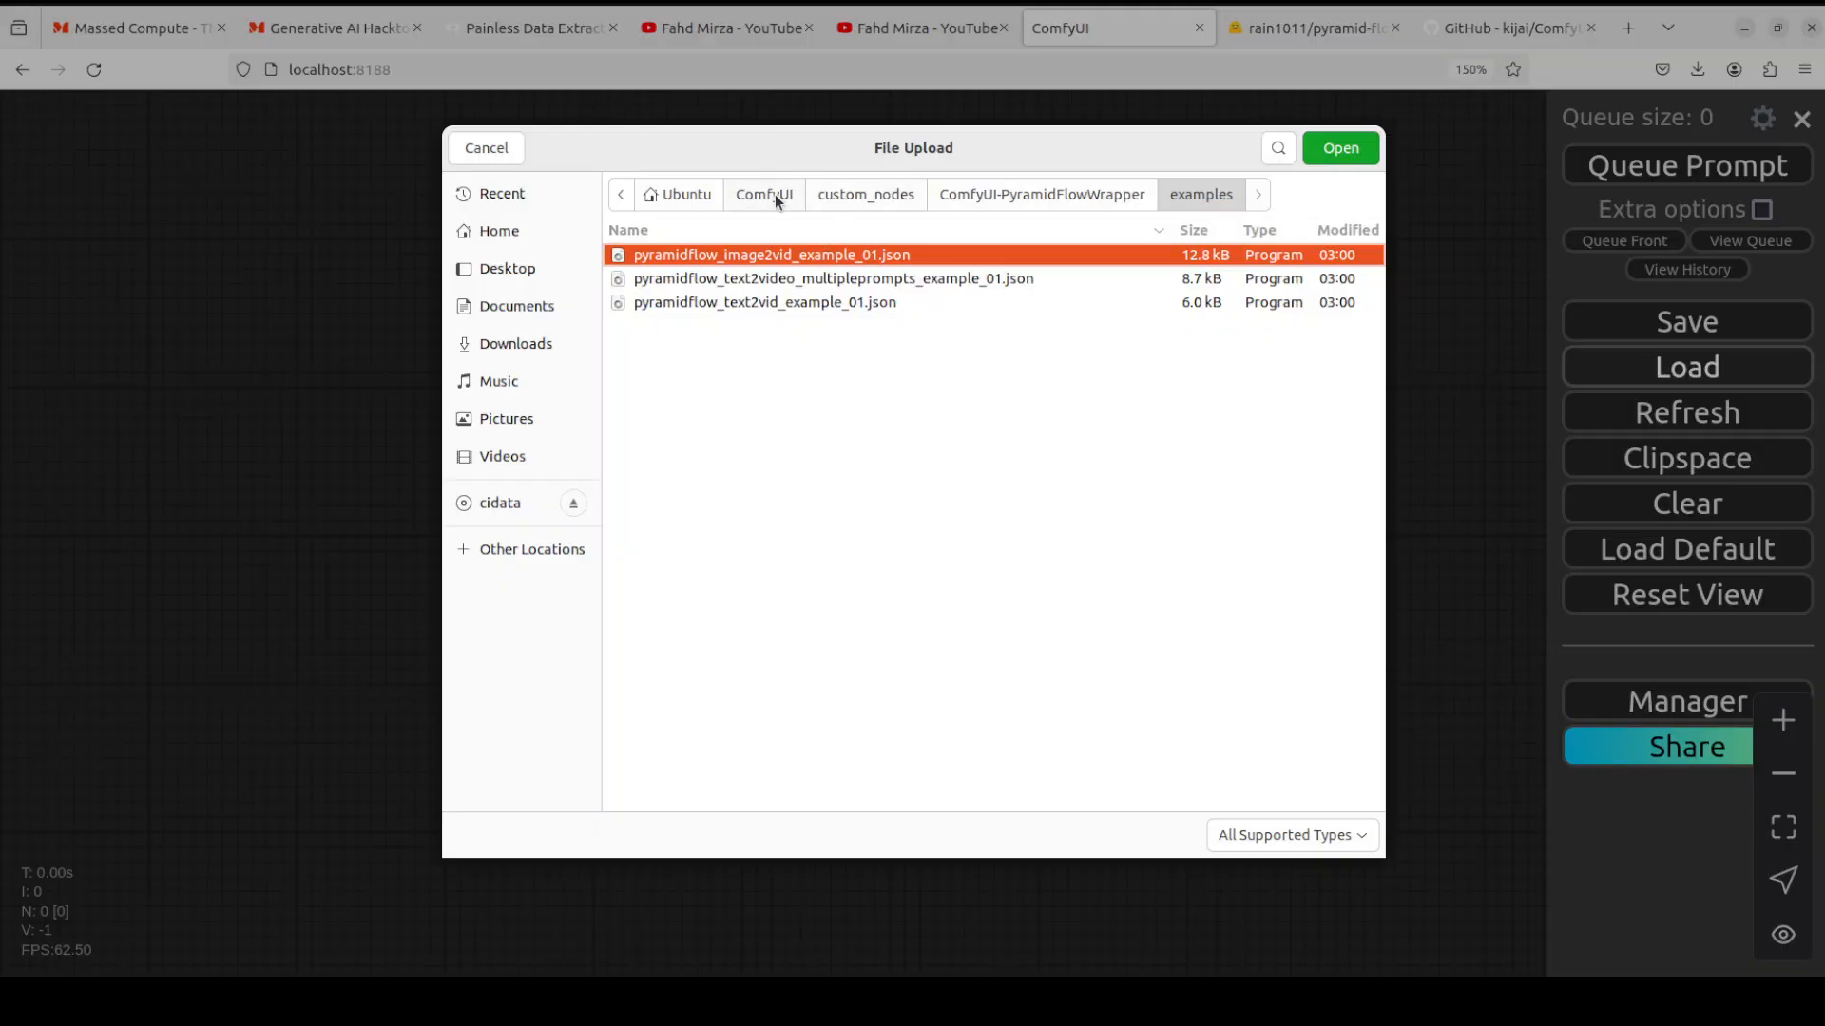
pyautogui.click(764, 194)
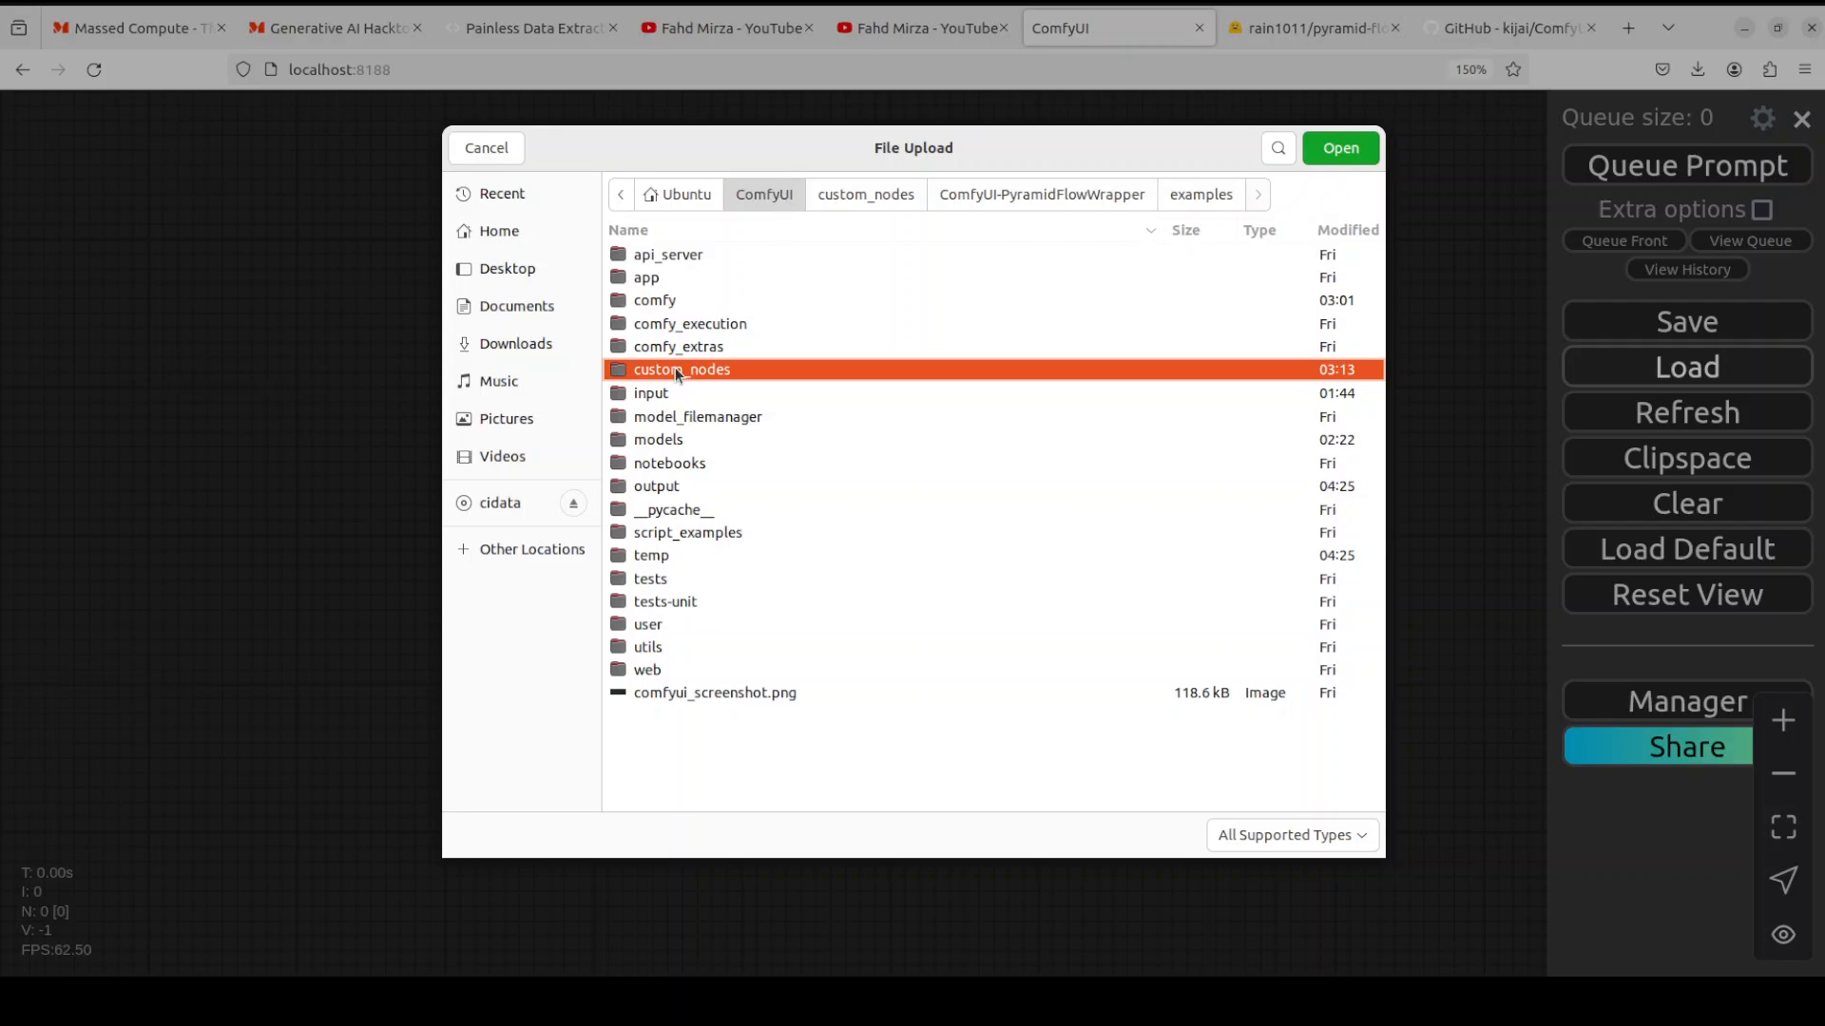
pyautogui.doubleClick(681, 369)
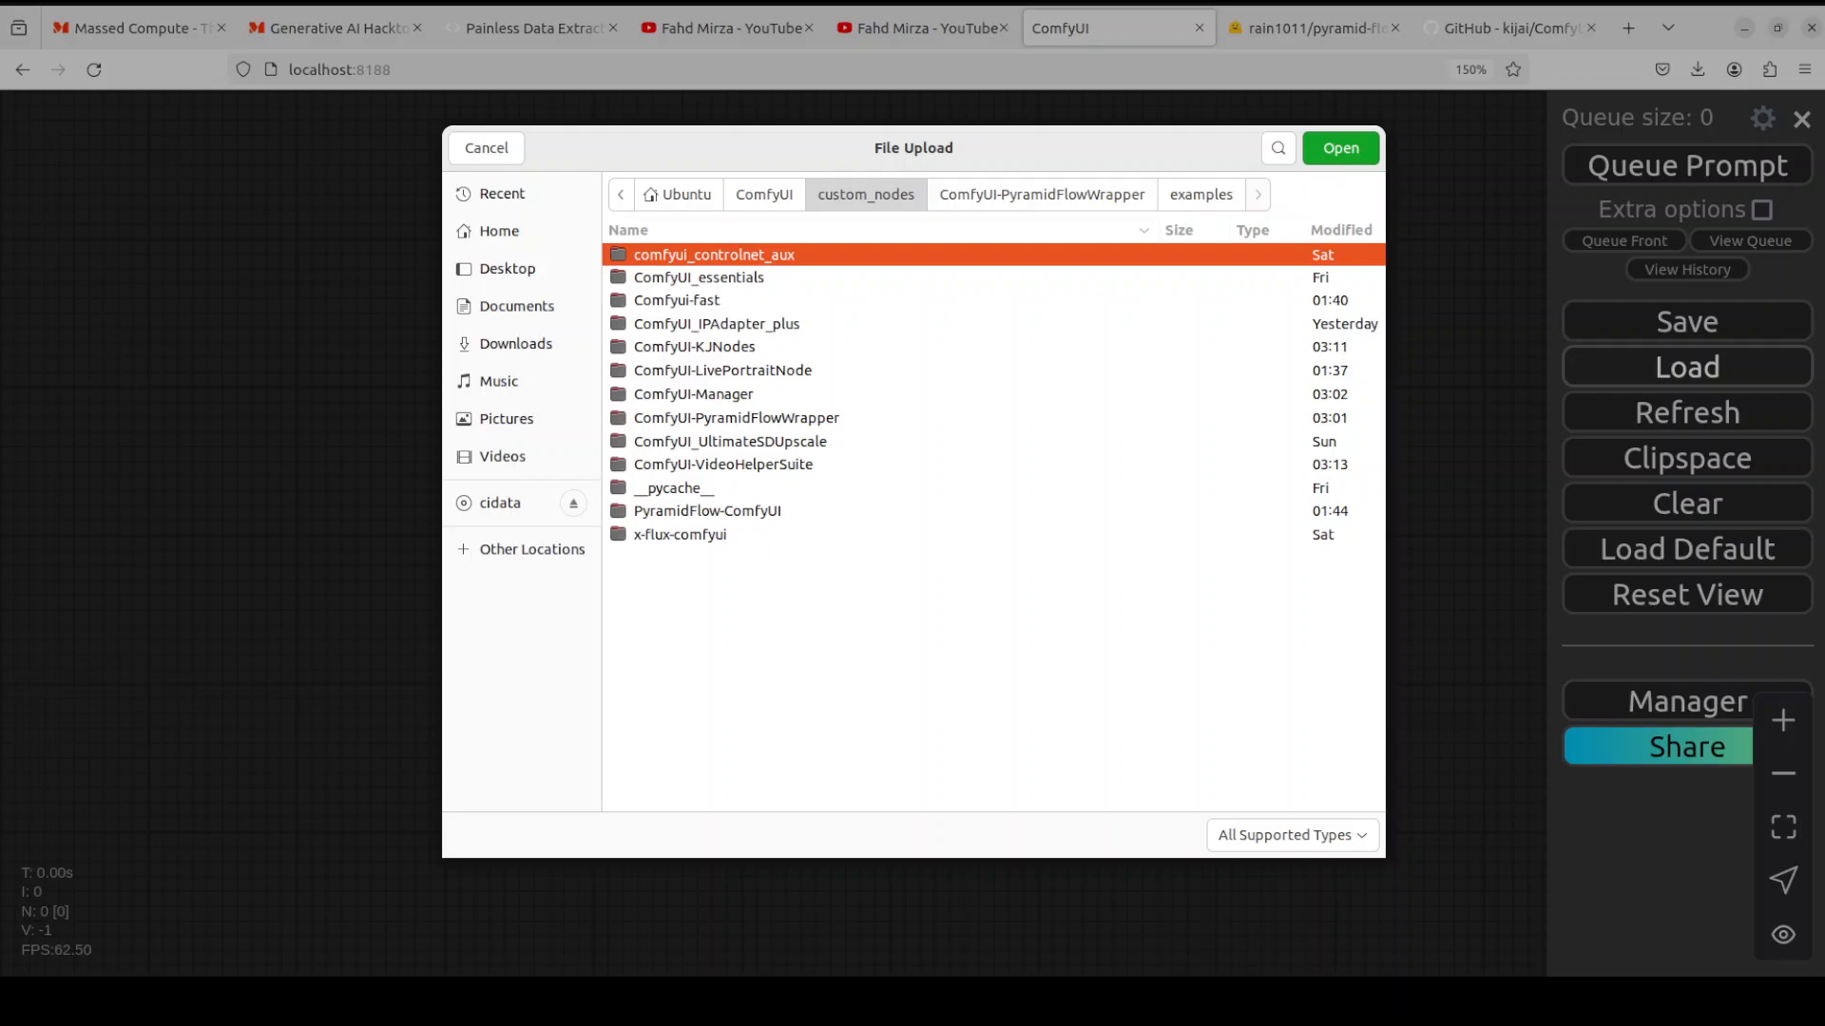
pyautogui.doubleClick(735, 416)
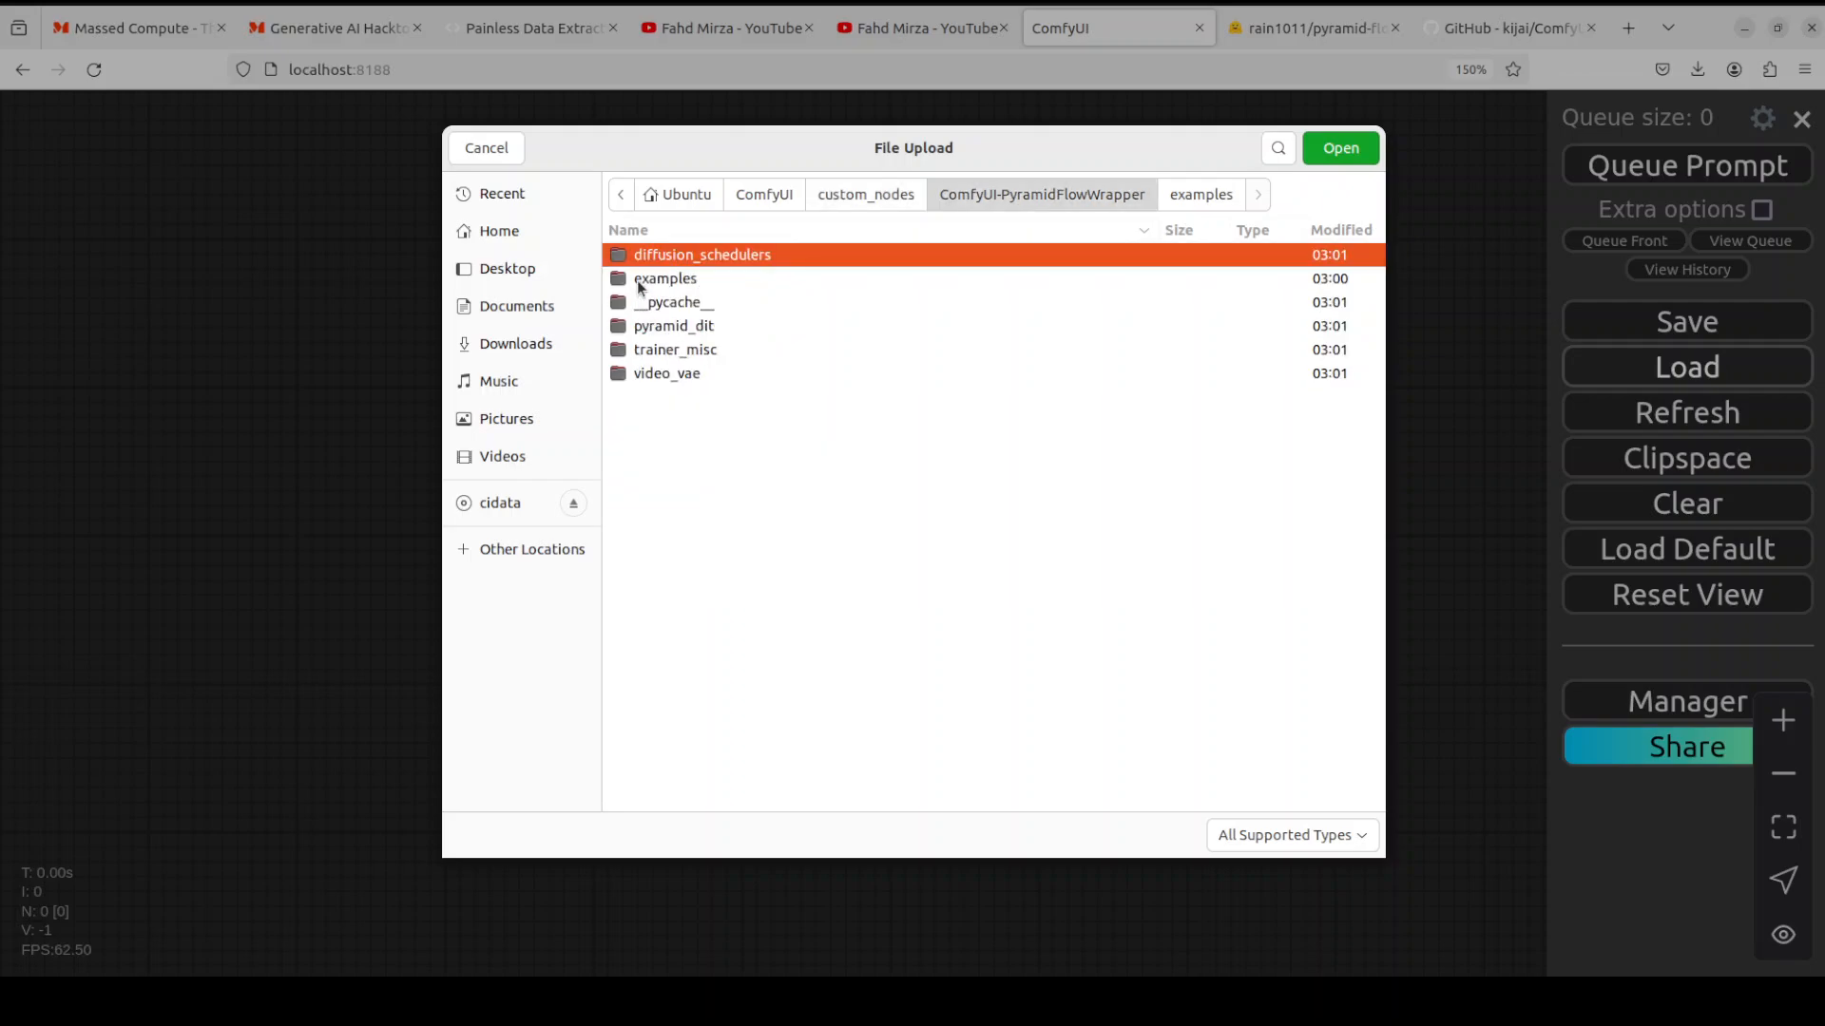
pyautogui.doubleClick(665, 278)
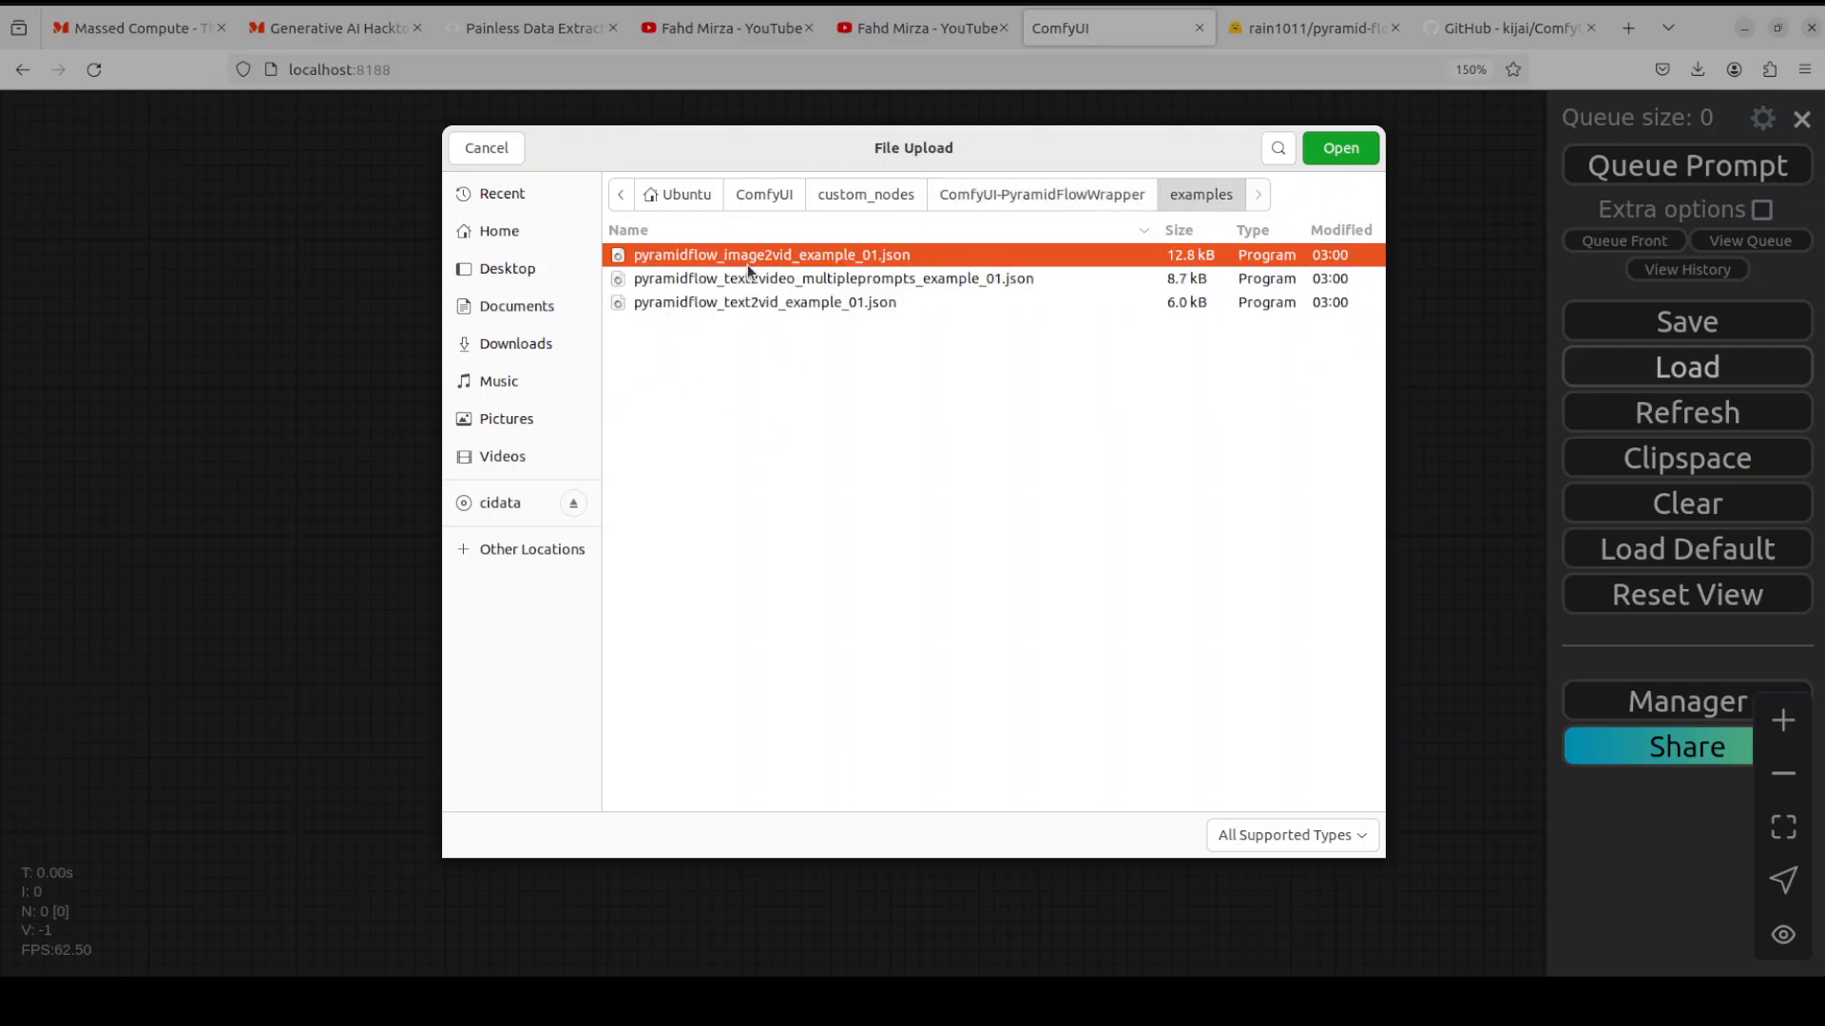
pyautogui.moveTo(752, 279)
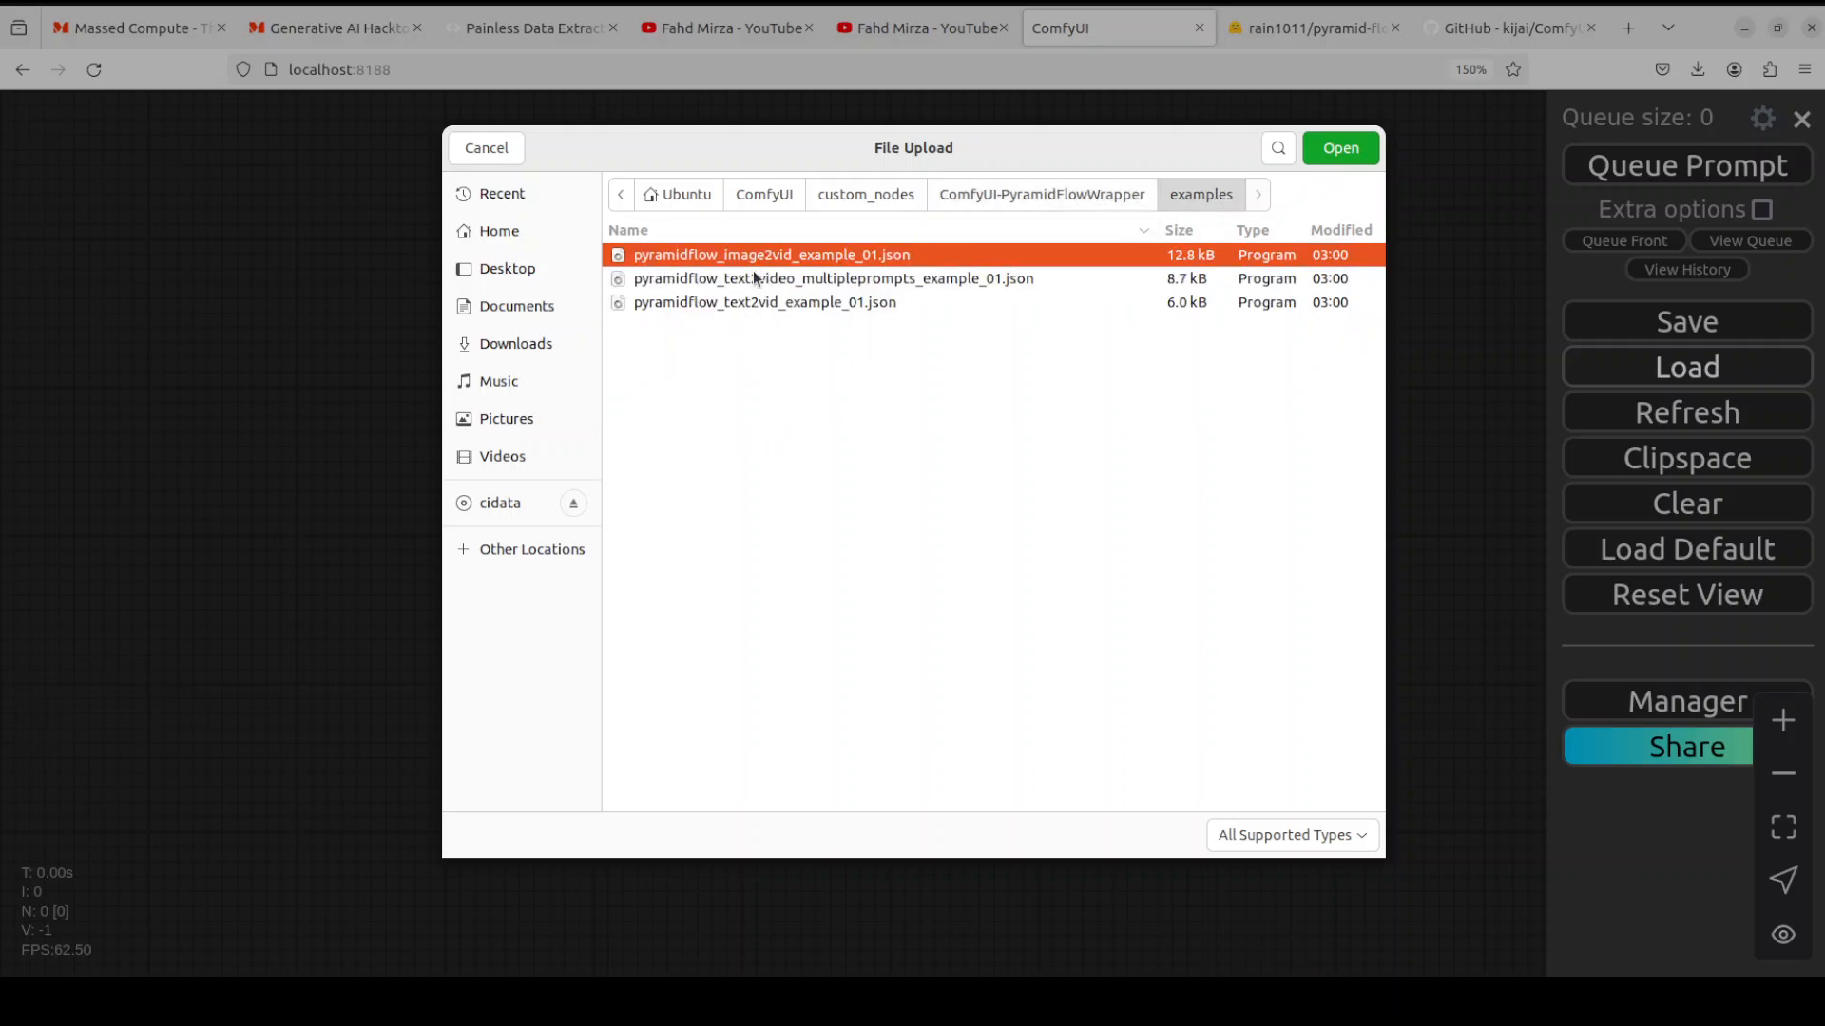
pyautogui.click(764, 302)
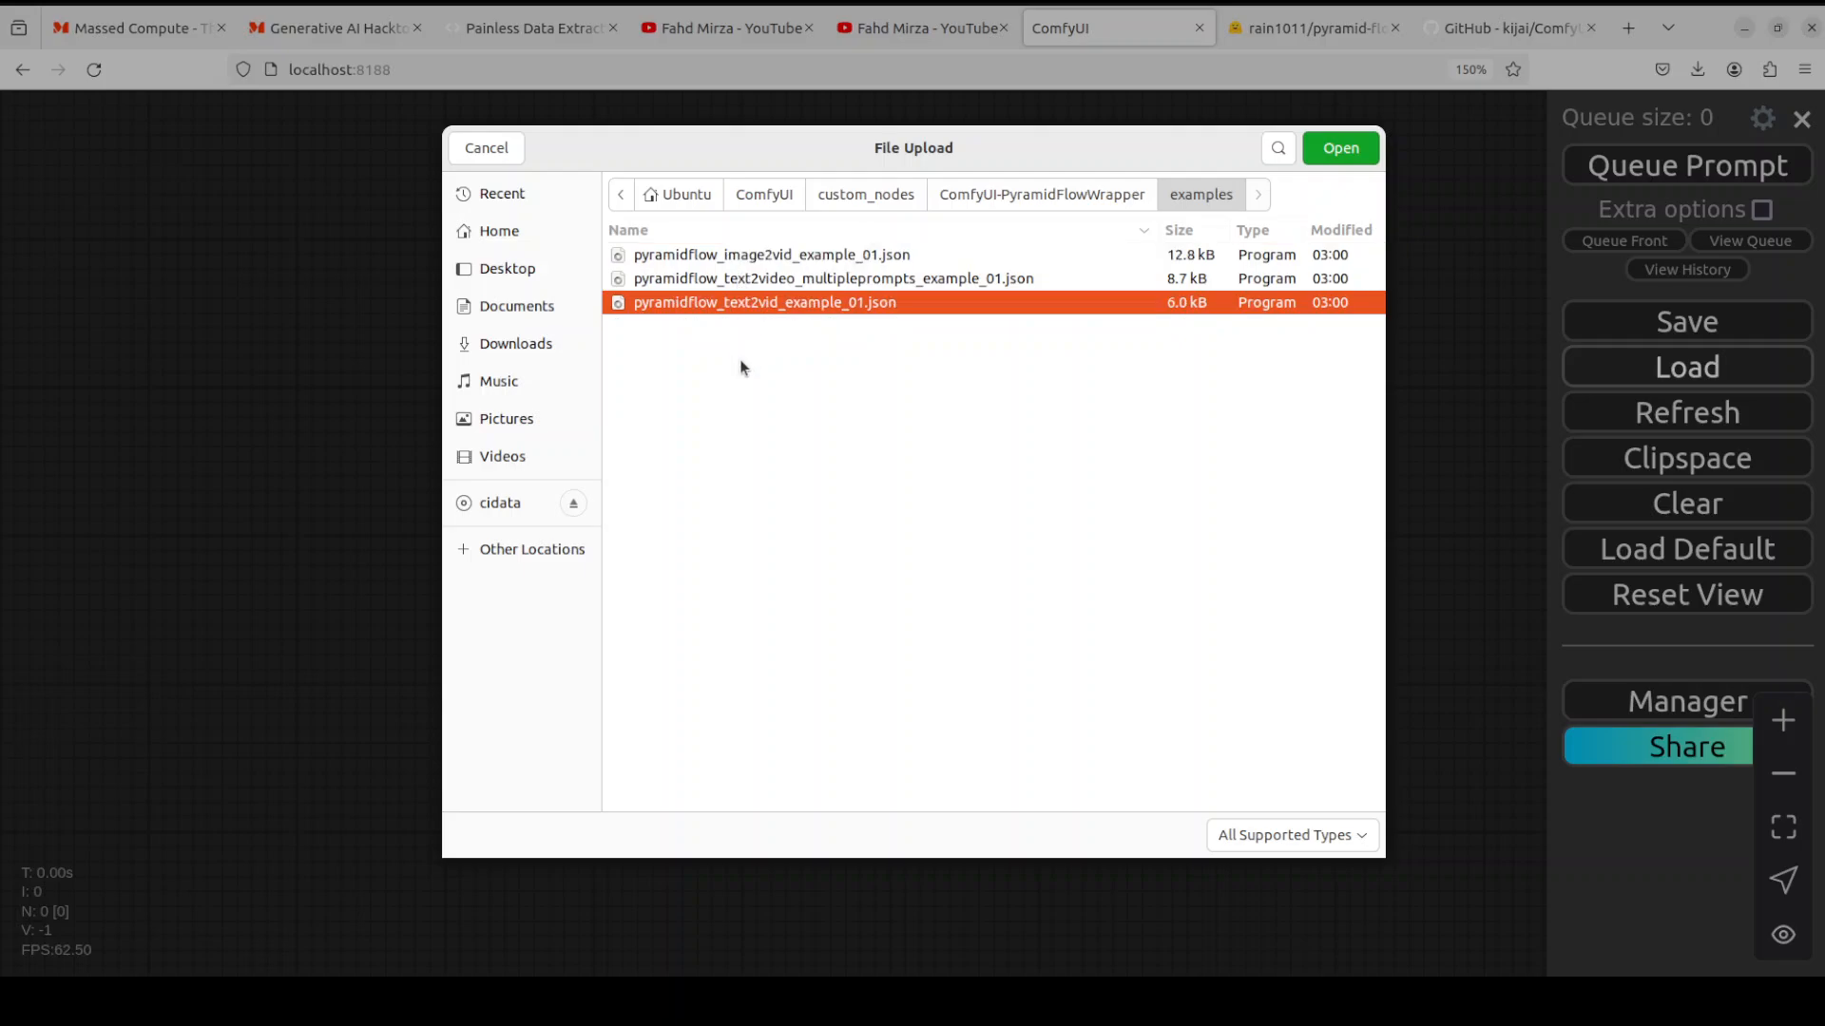
pyautogui.moveTo(745, 306)
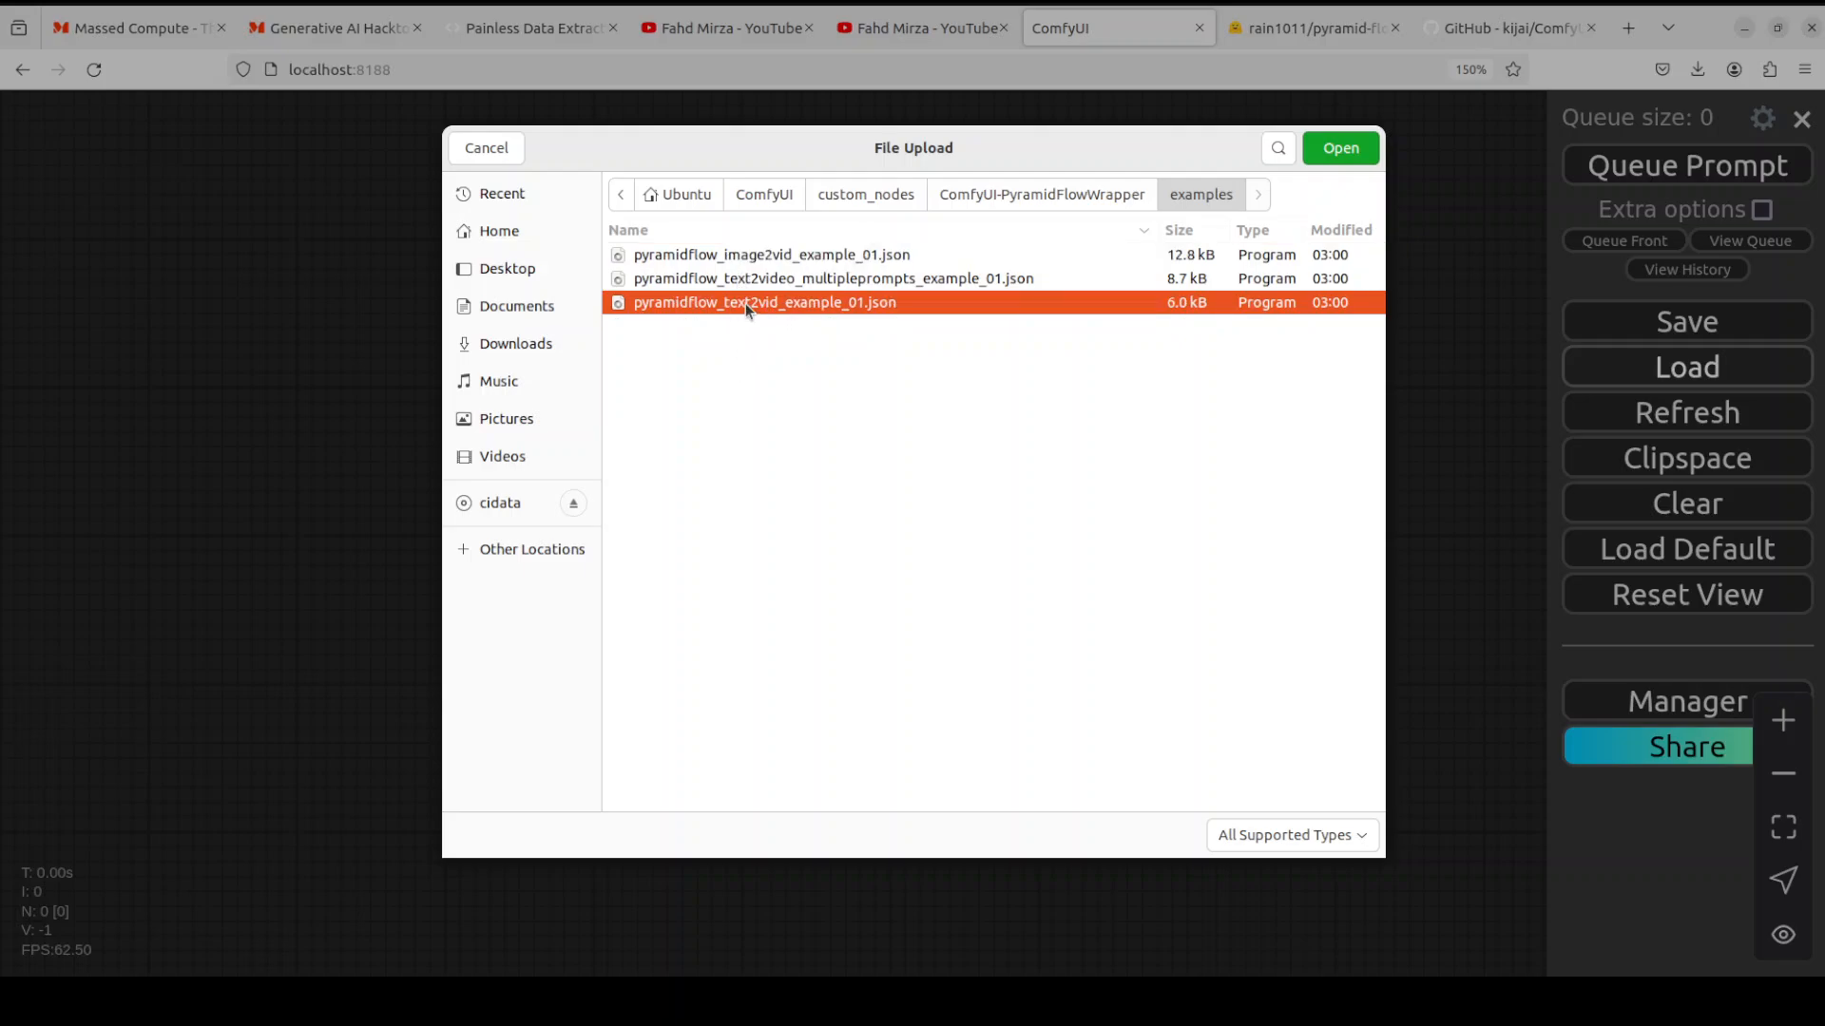
# Load the text2vid example workflow and centre its nodes on the canvas
pyautogui.click(1338, 149)
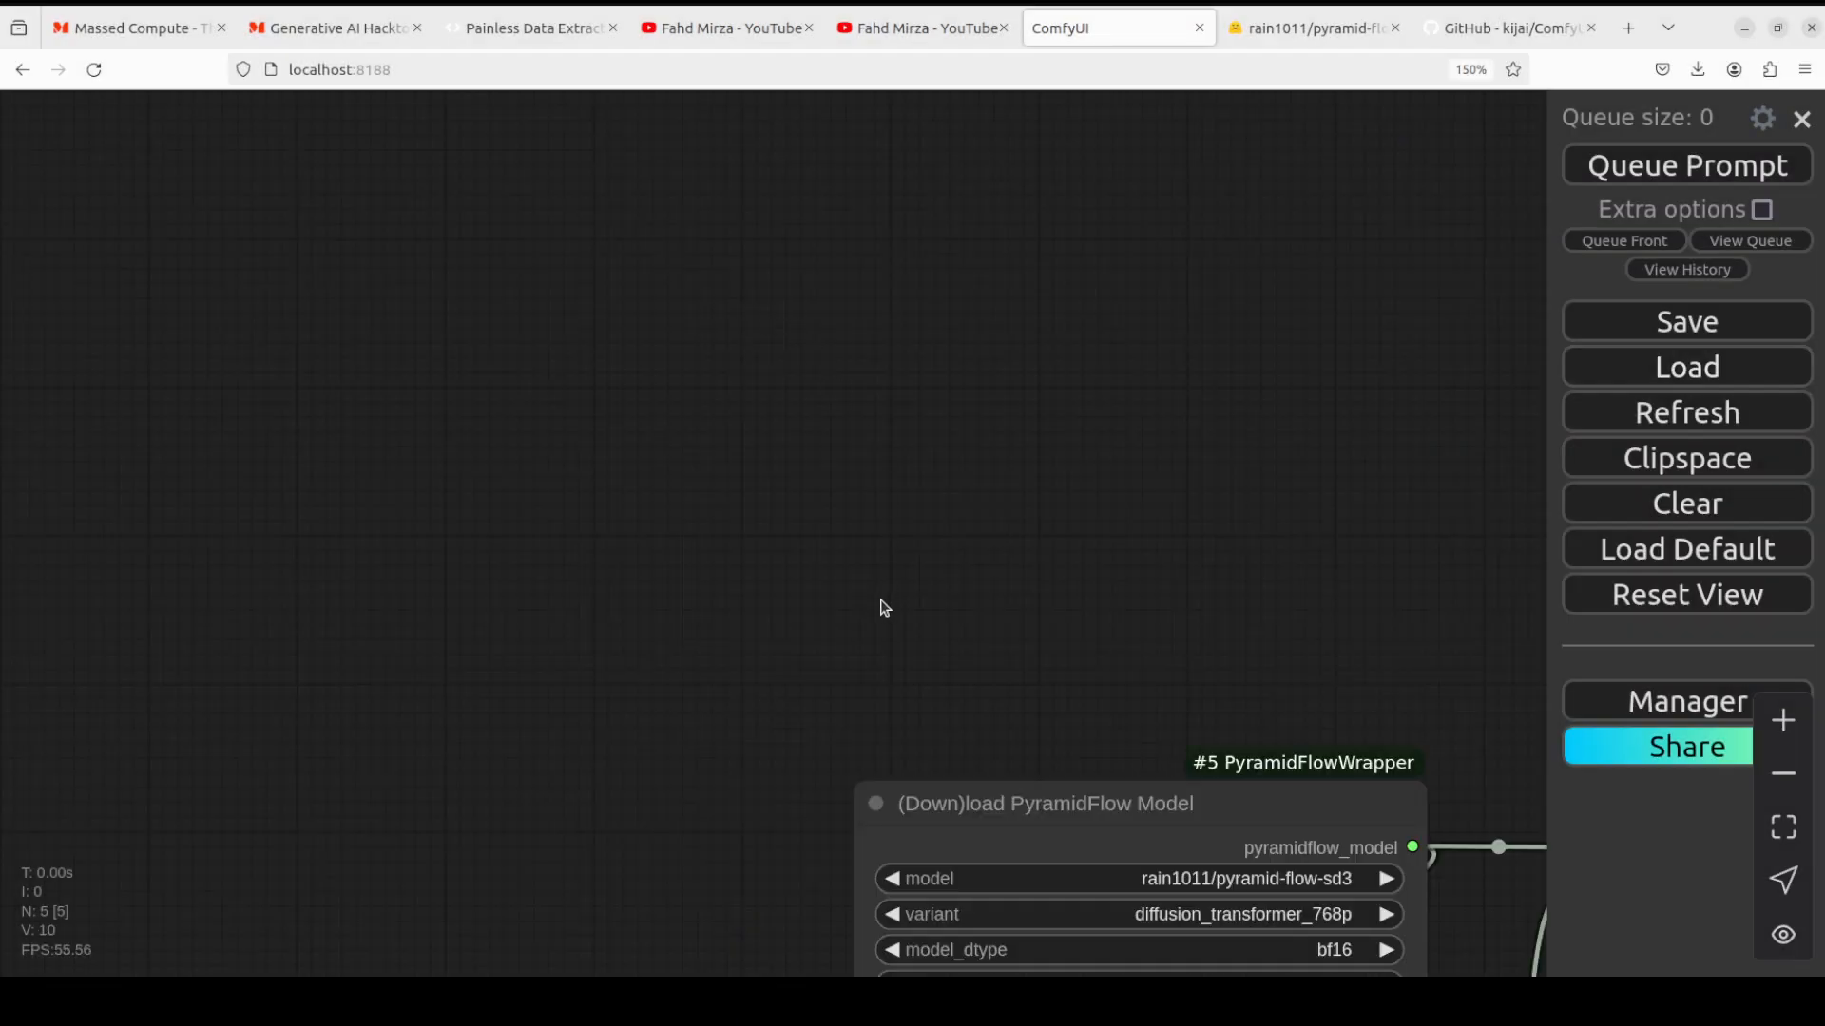
pyautogui.moveTo(878, 607); pyautogui.dragTo(664, 293)
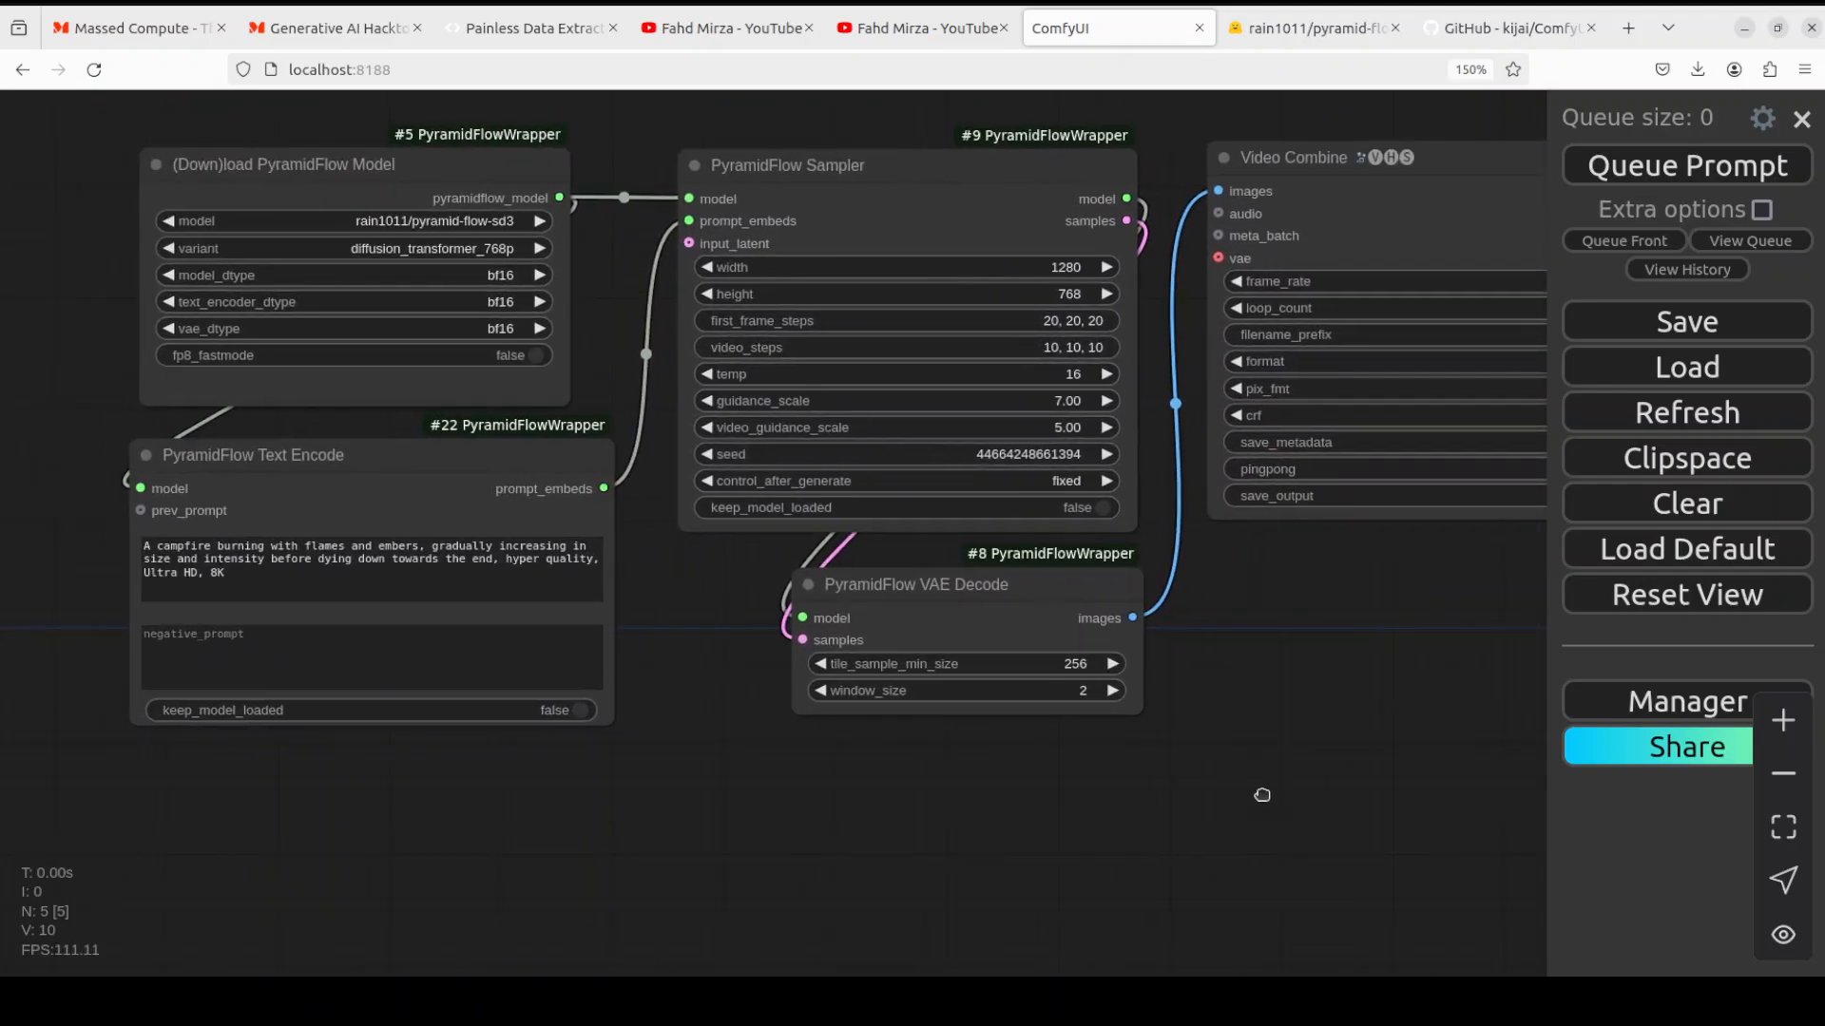
pyautogui.moveTo(1262, 795); pyautogui.dragTo(1148, 766)
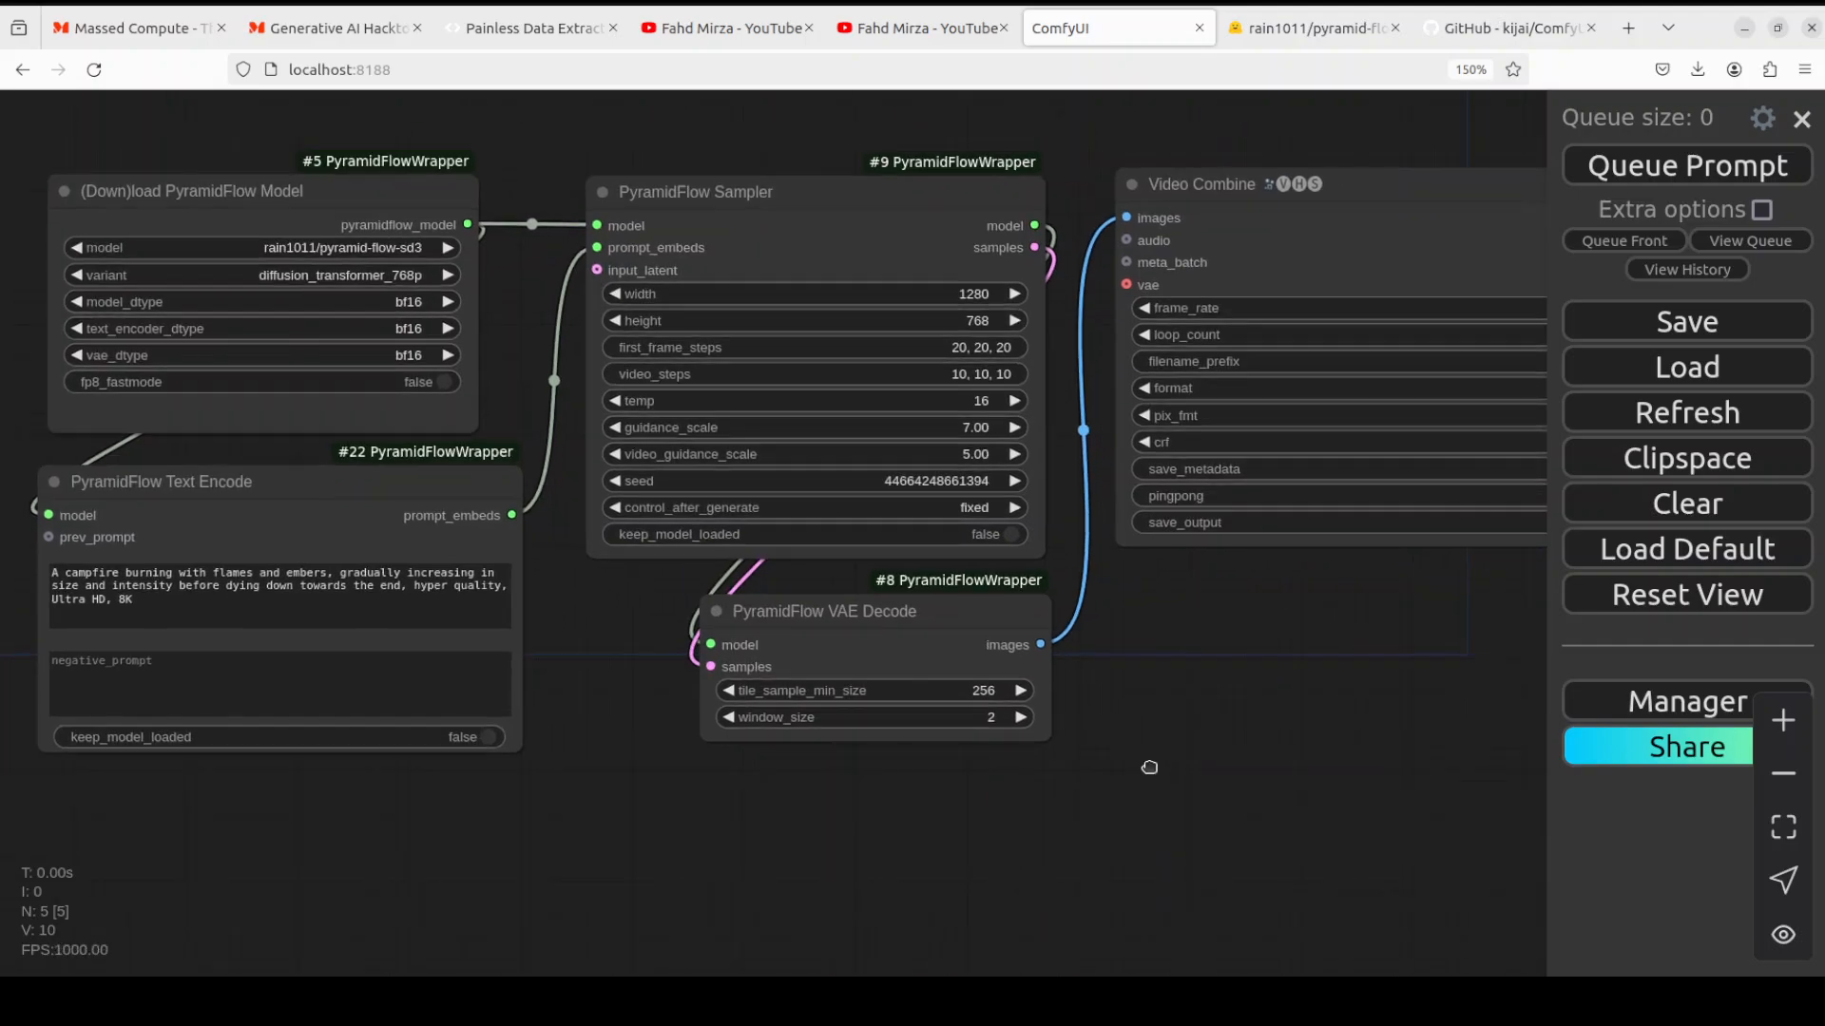
pyautogui.moveTo(1148, 766); pyautogui.dragTo(1180, 752)
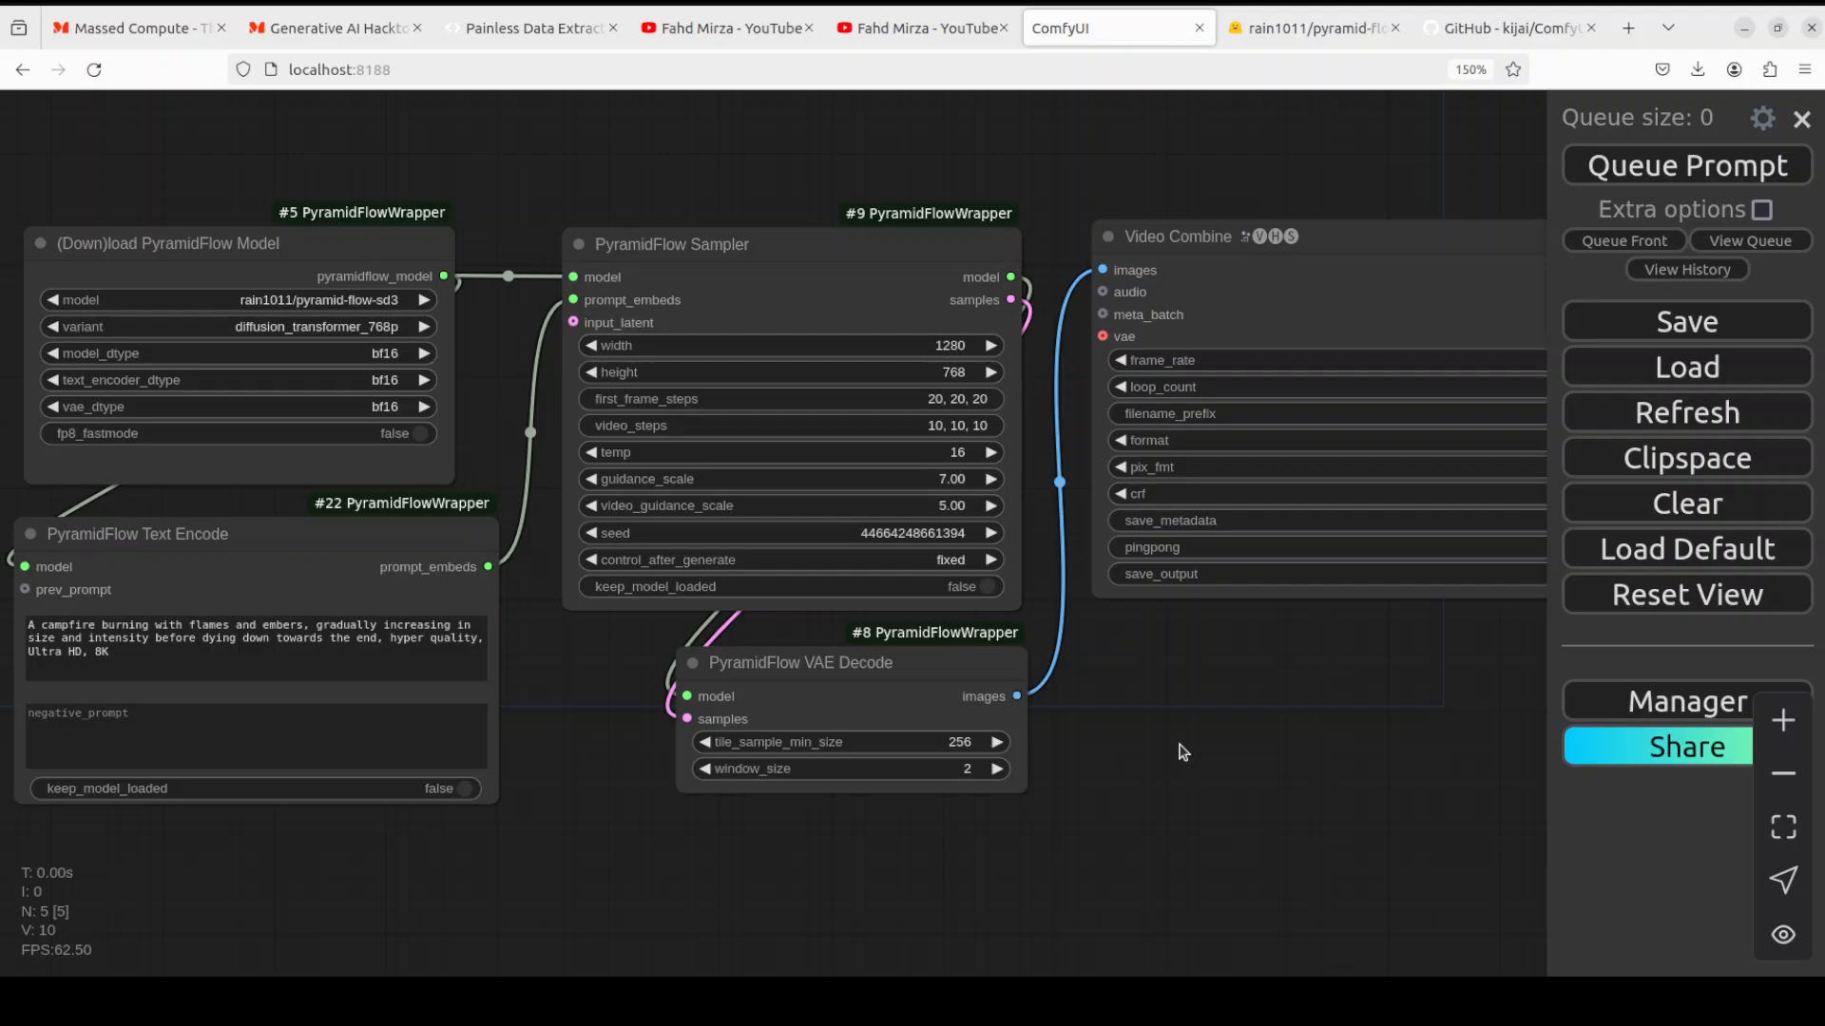
pyautogui.moveTo(912, 494)
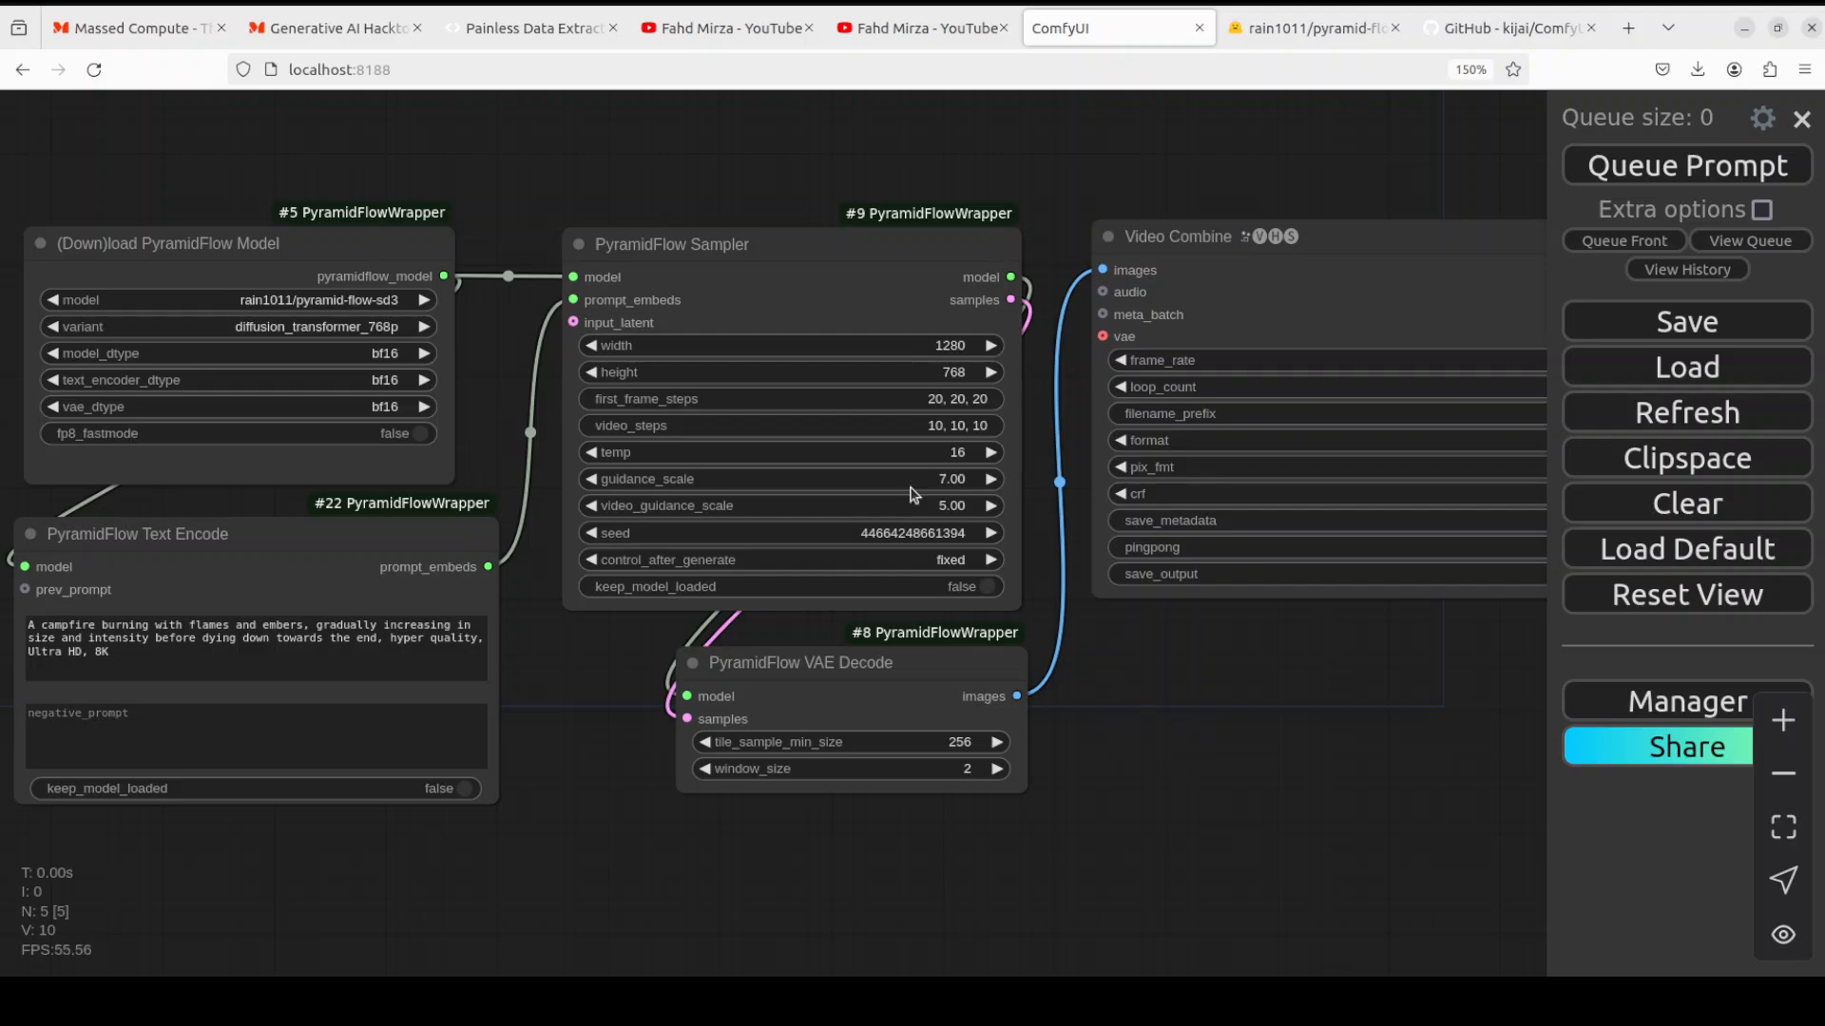
# Switch to the Massed Compute browser tab showing its homepage
pyautogui.click(137, 26)
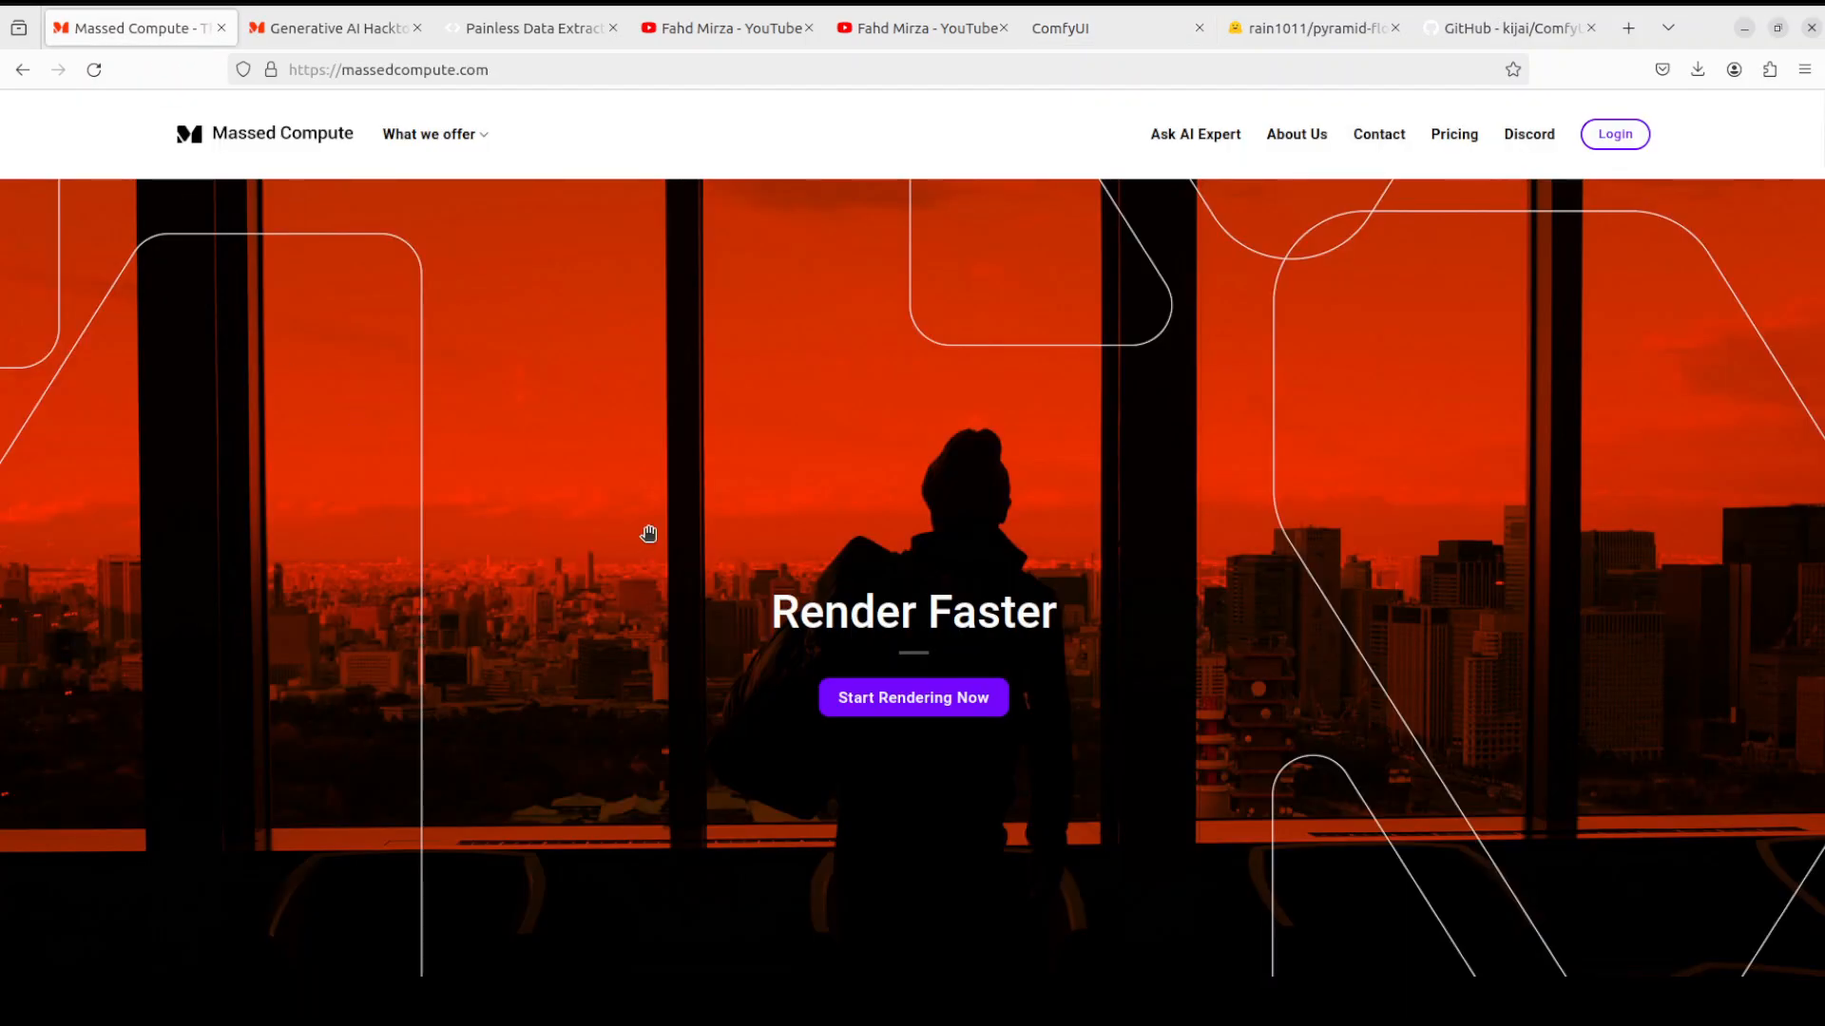
pyautogui.moveTo(631, 517)
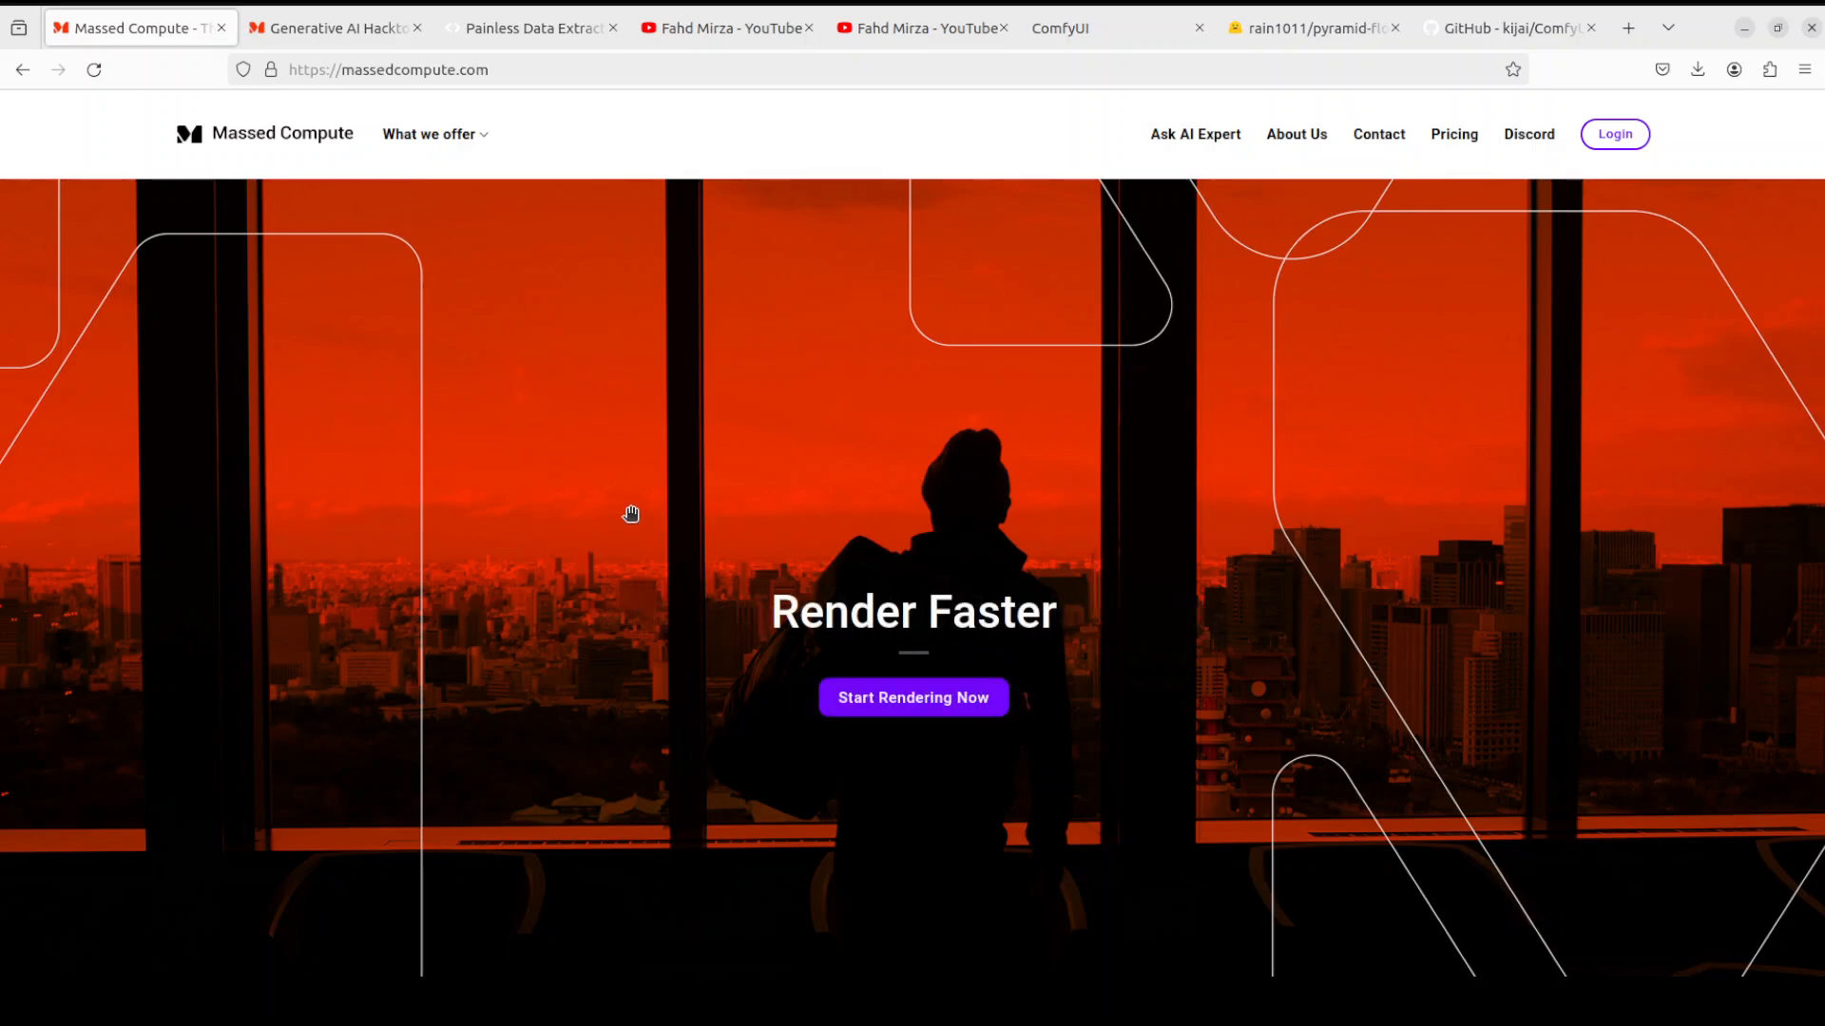
pyautogui.moveTo(650, 487)
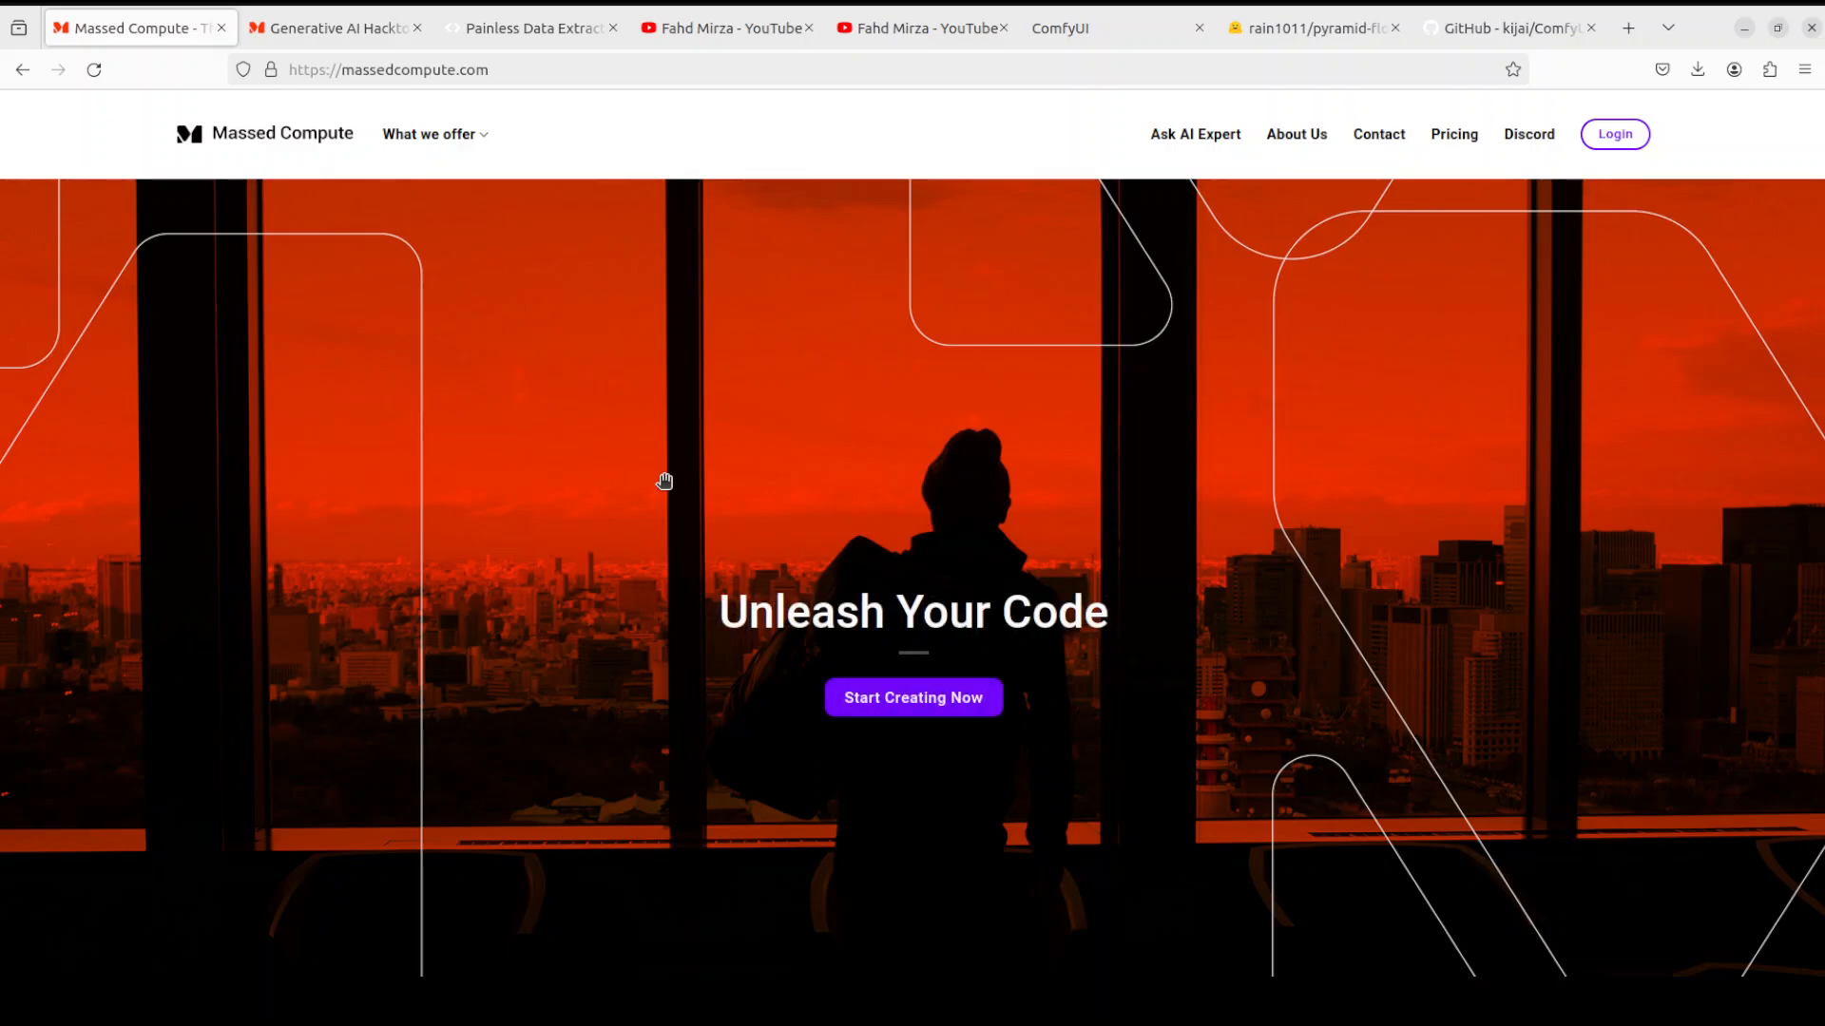
pyautogui.moveTo(875, 404)
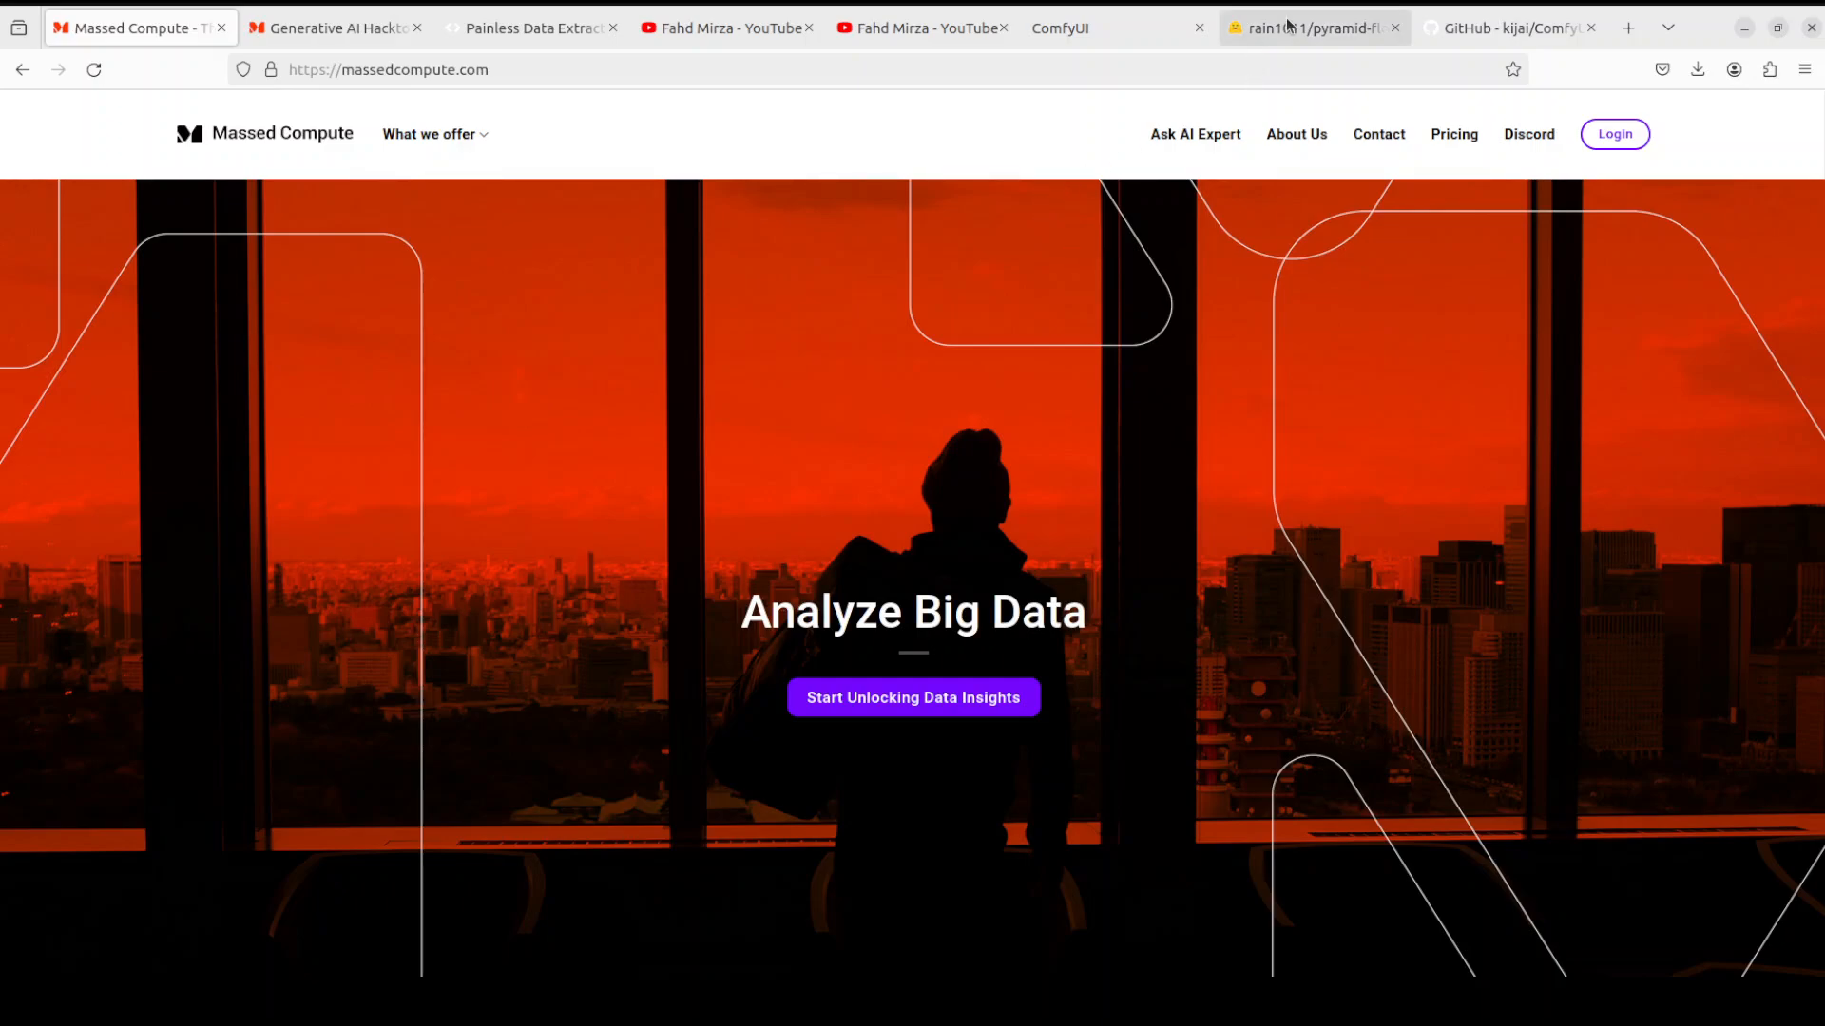
# View the pyramid-flow-sd3 Files listing at 133% zoom, then the PyramidFlowWrapper README
pyautogui.click(1307, 27)
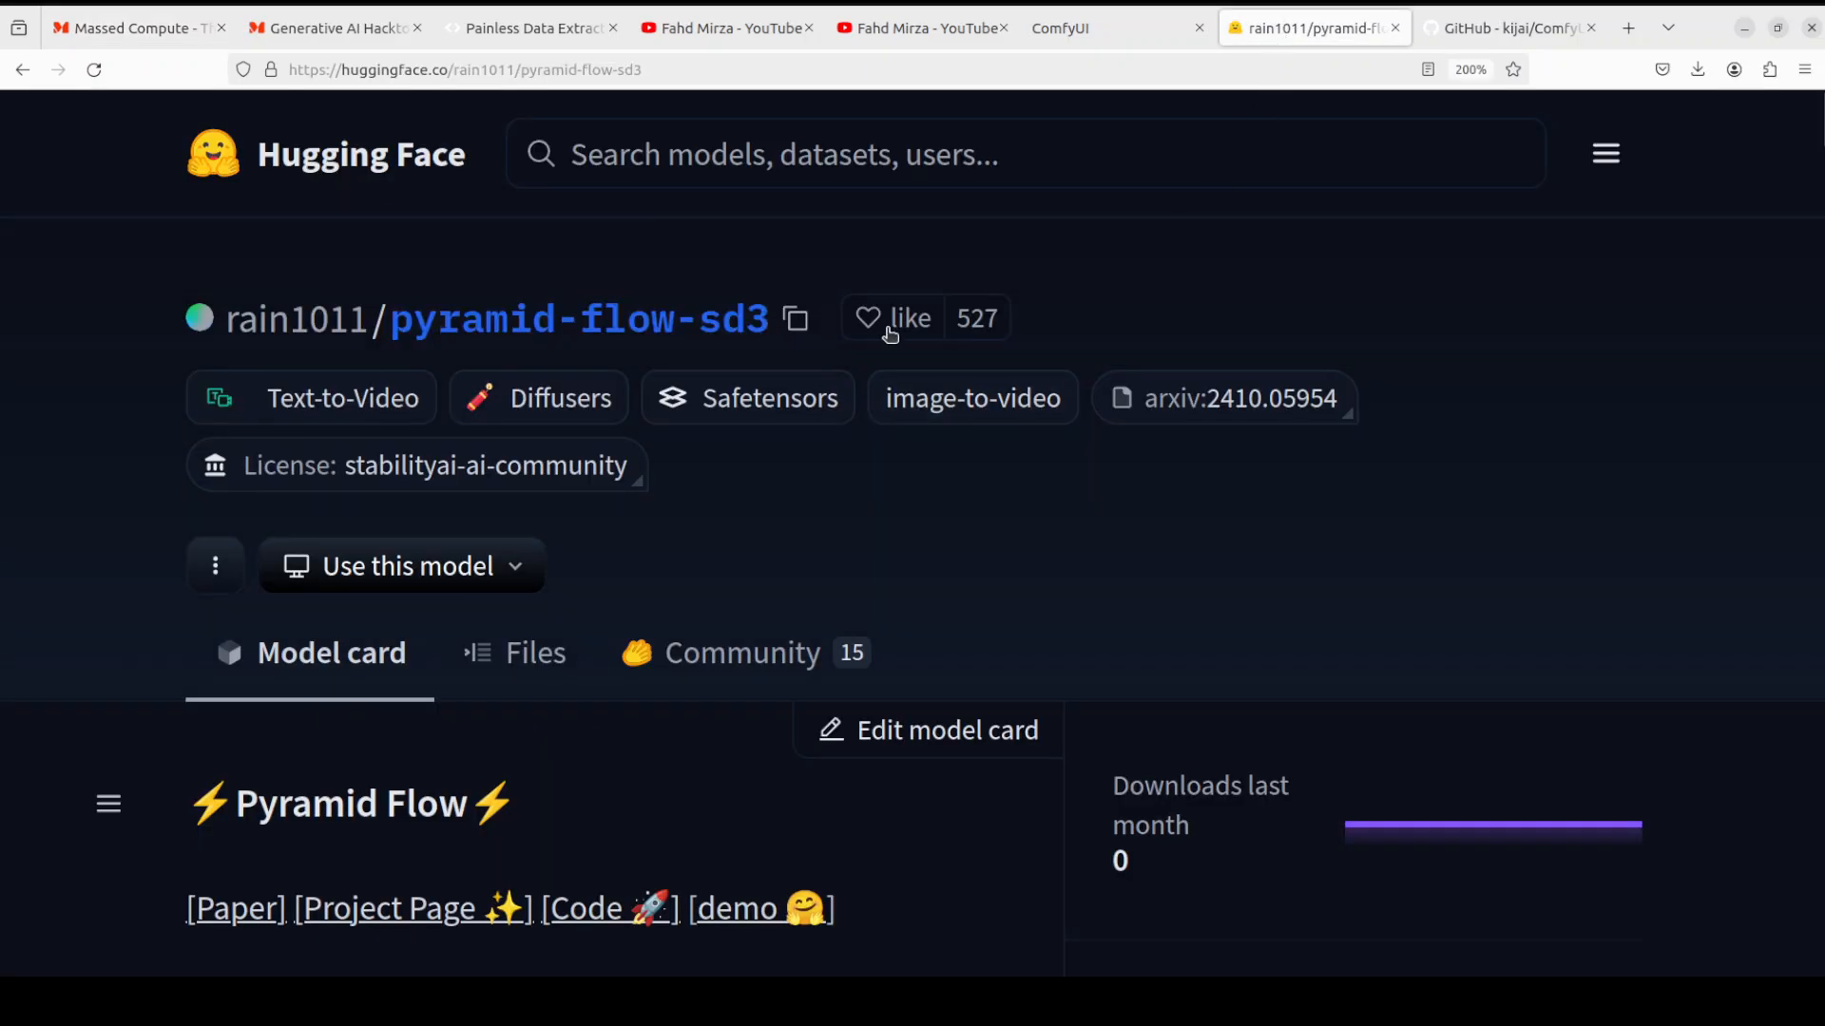
pyautogui.moveTo(747, 448)
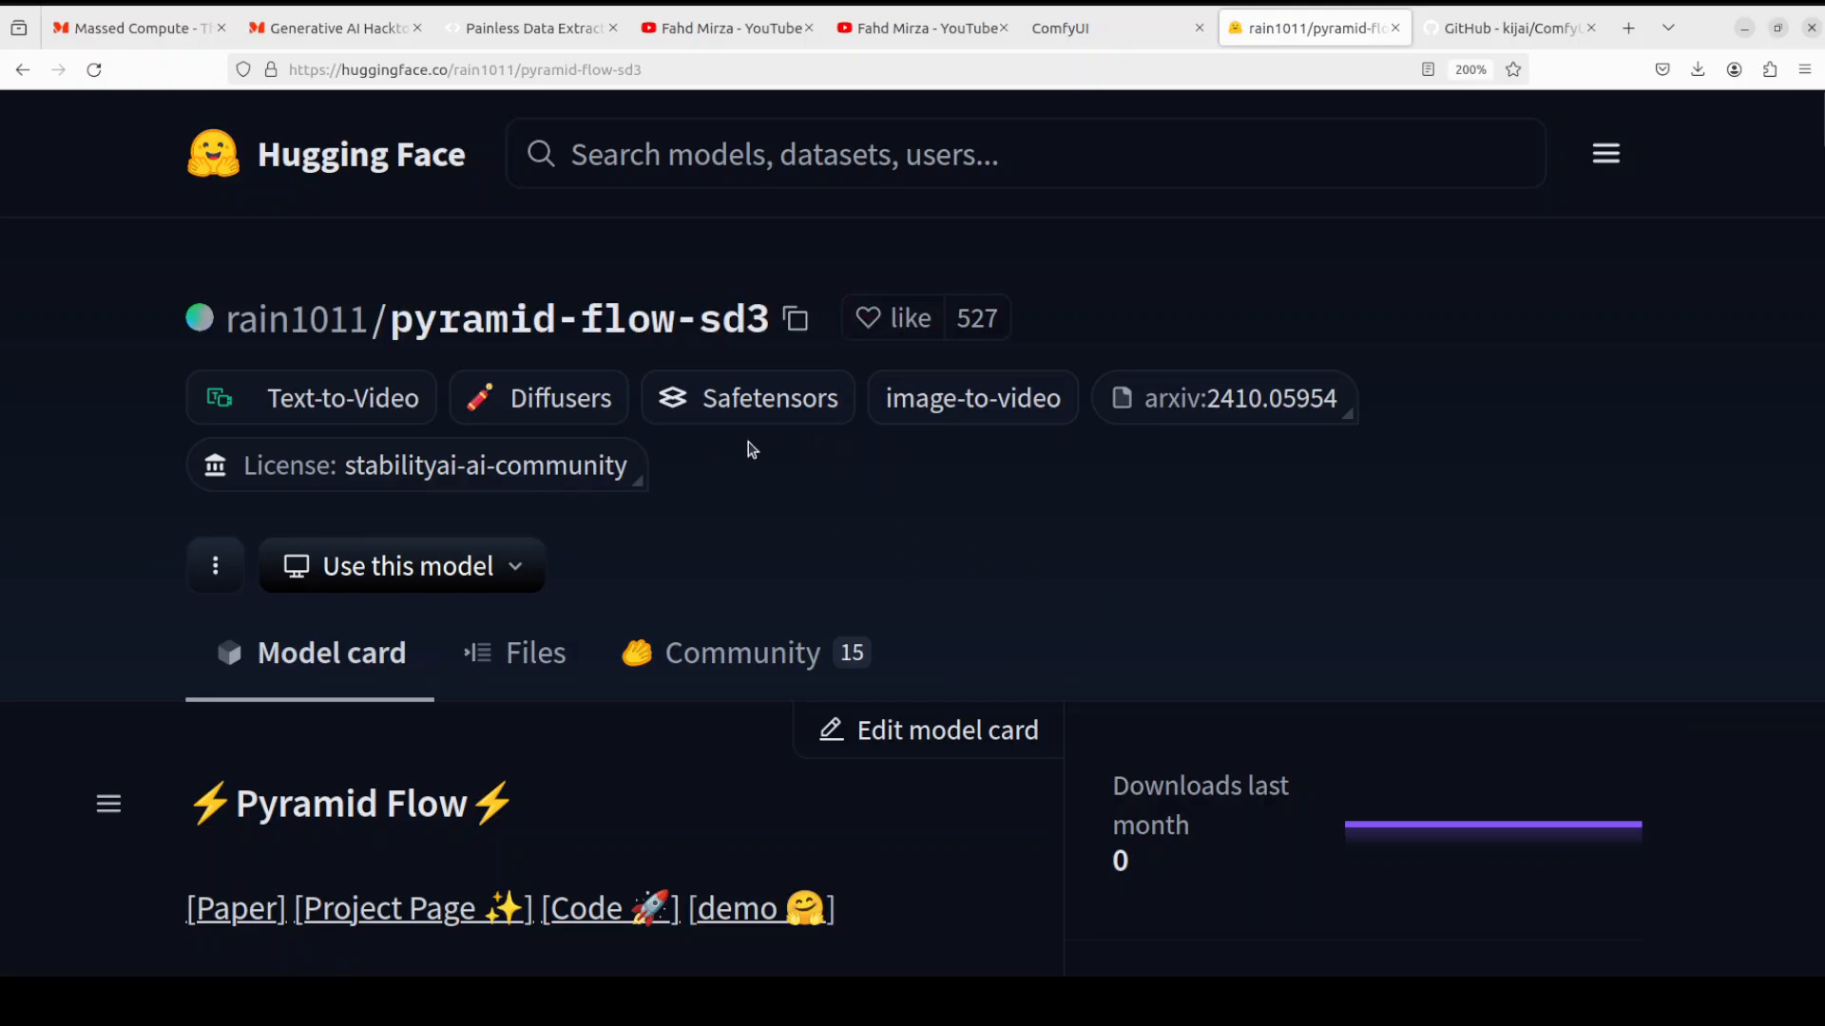
pyautogui.scroll(-3)
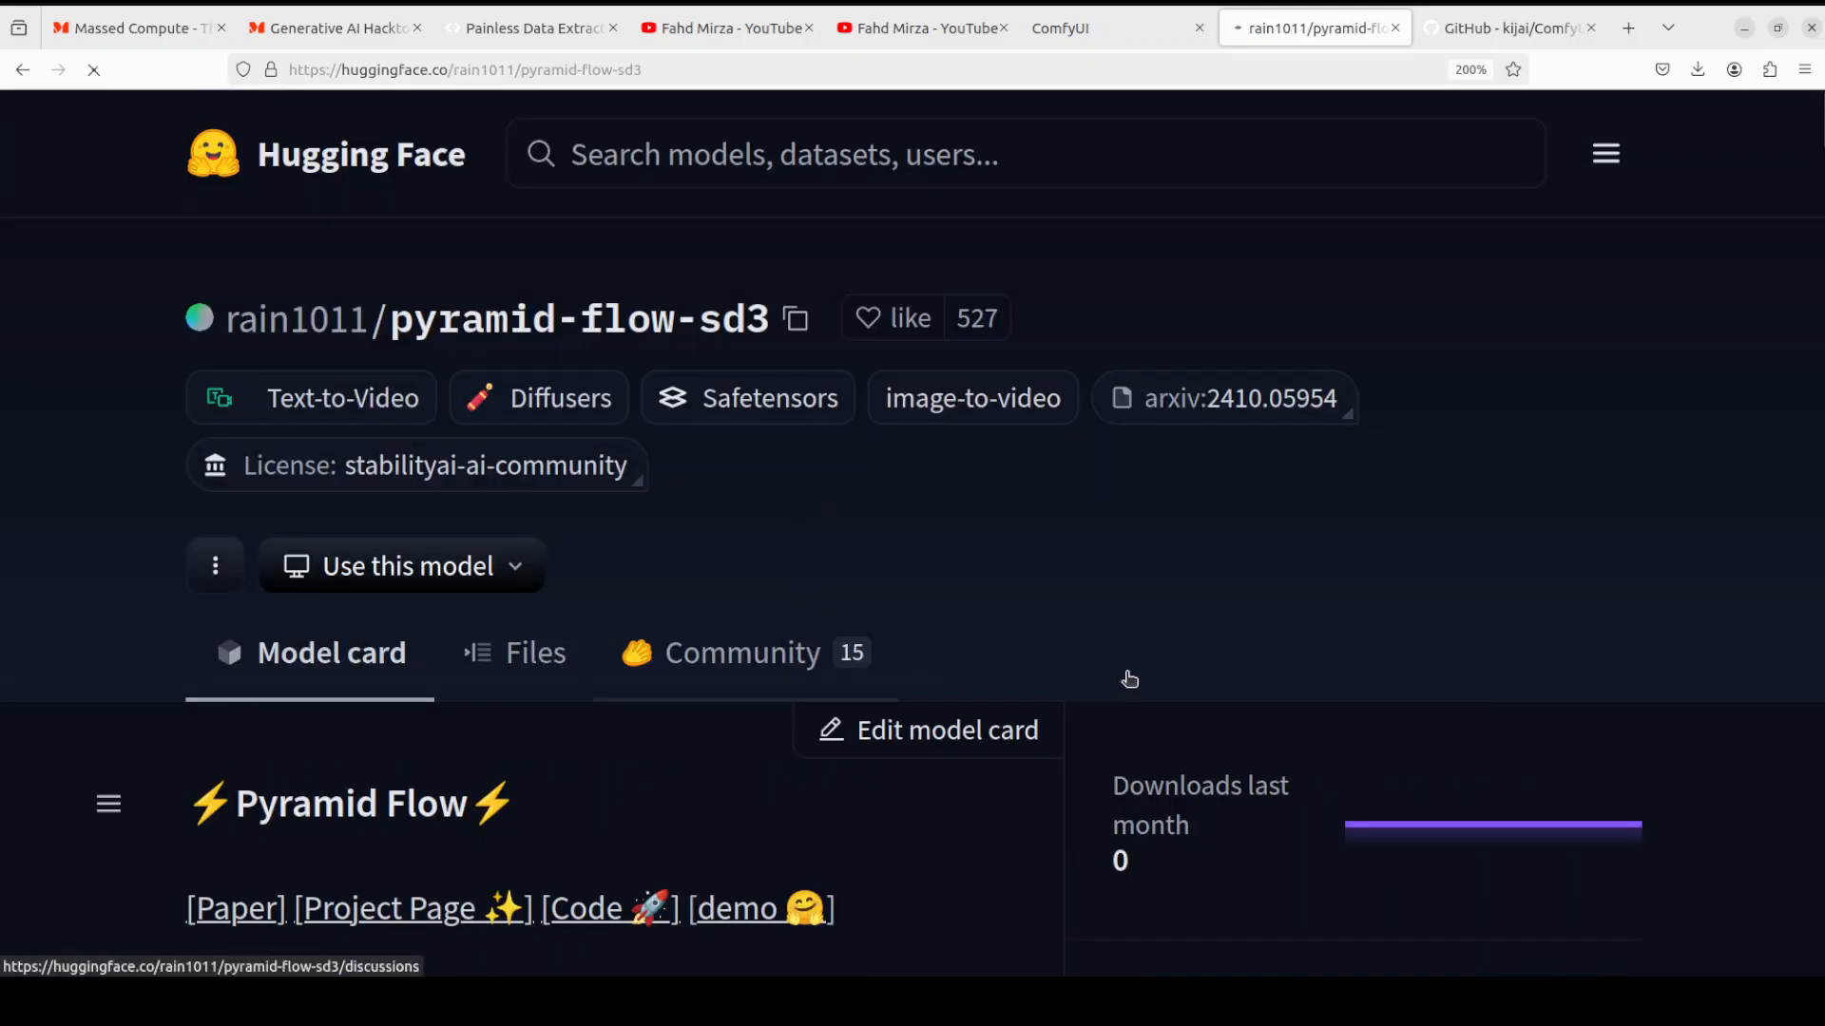
pyautogui.click(535, 652)
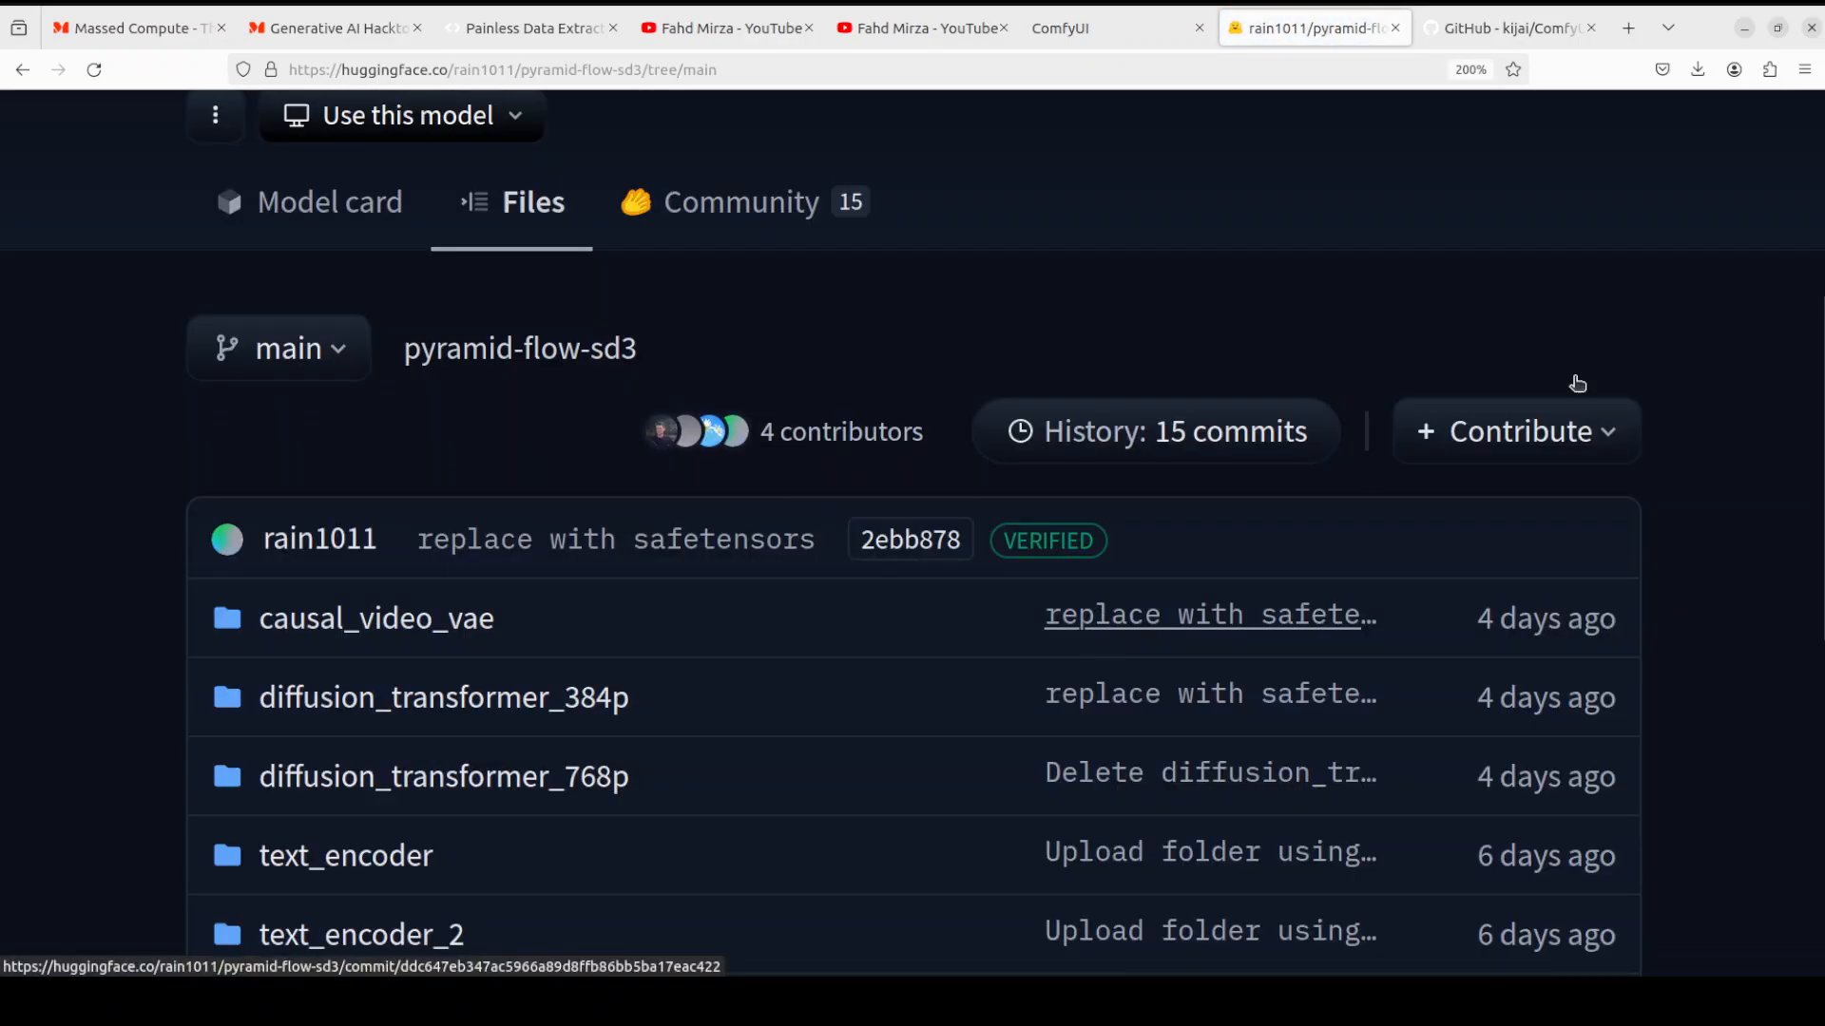
pyautogui.click(1802, 70)
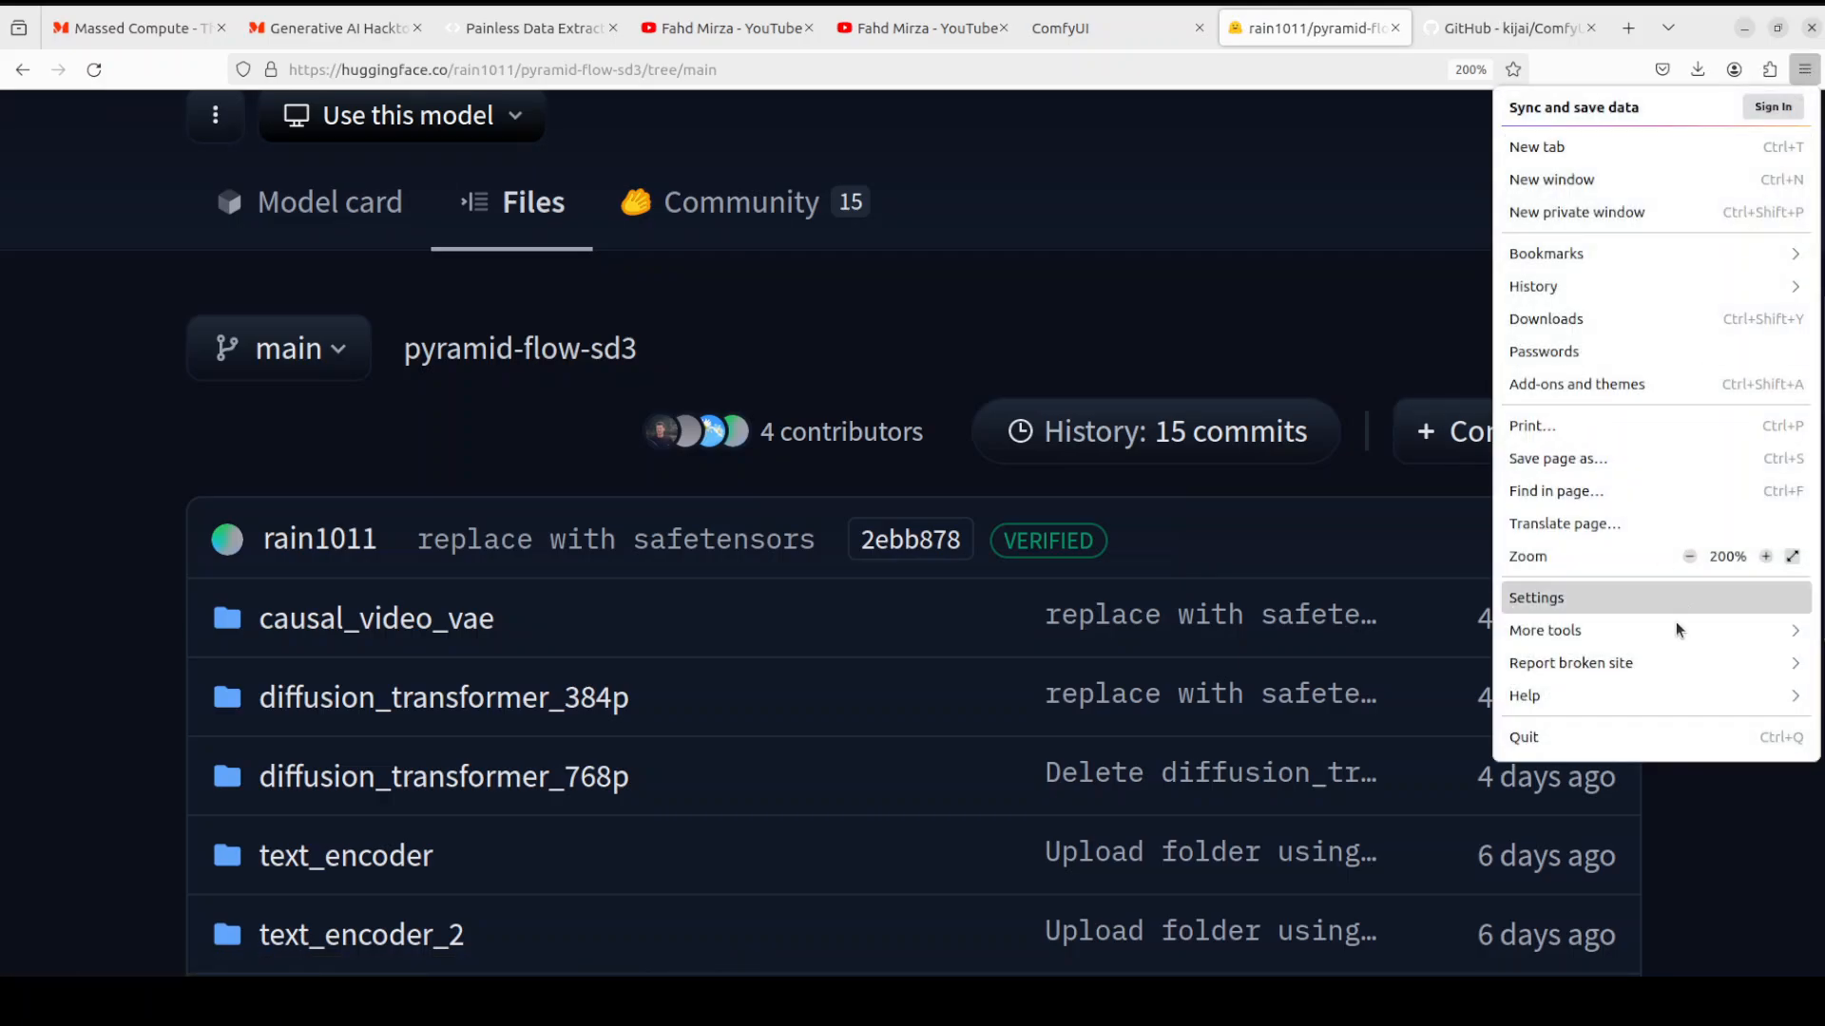
pyautogui.click(1690, 557)
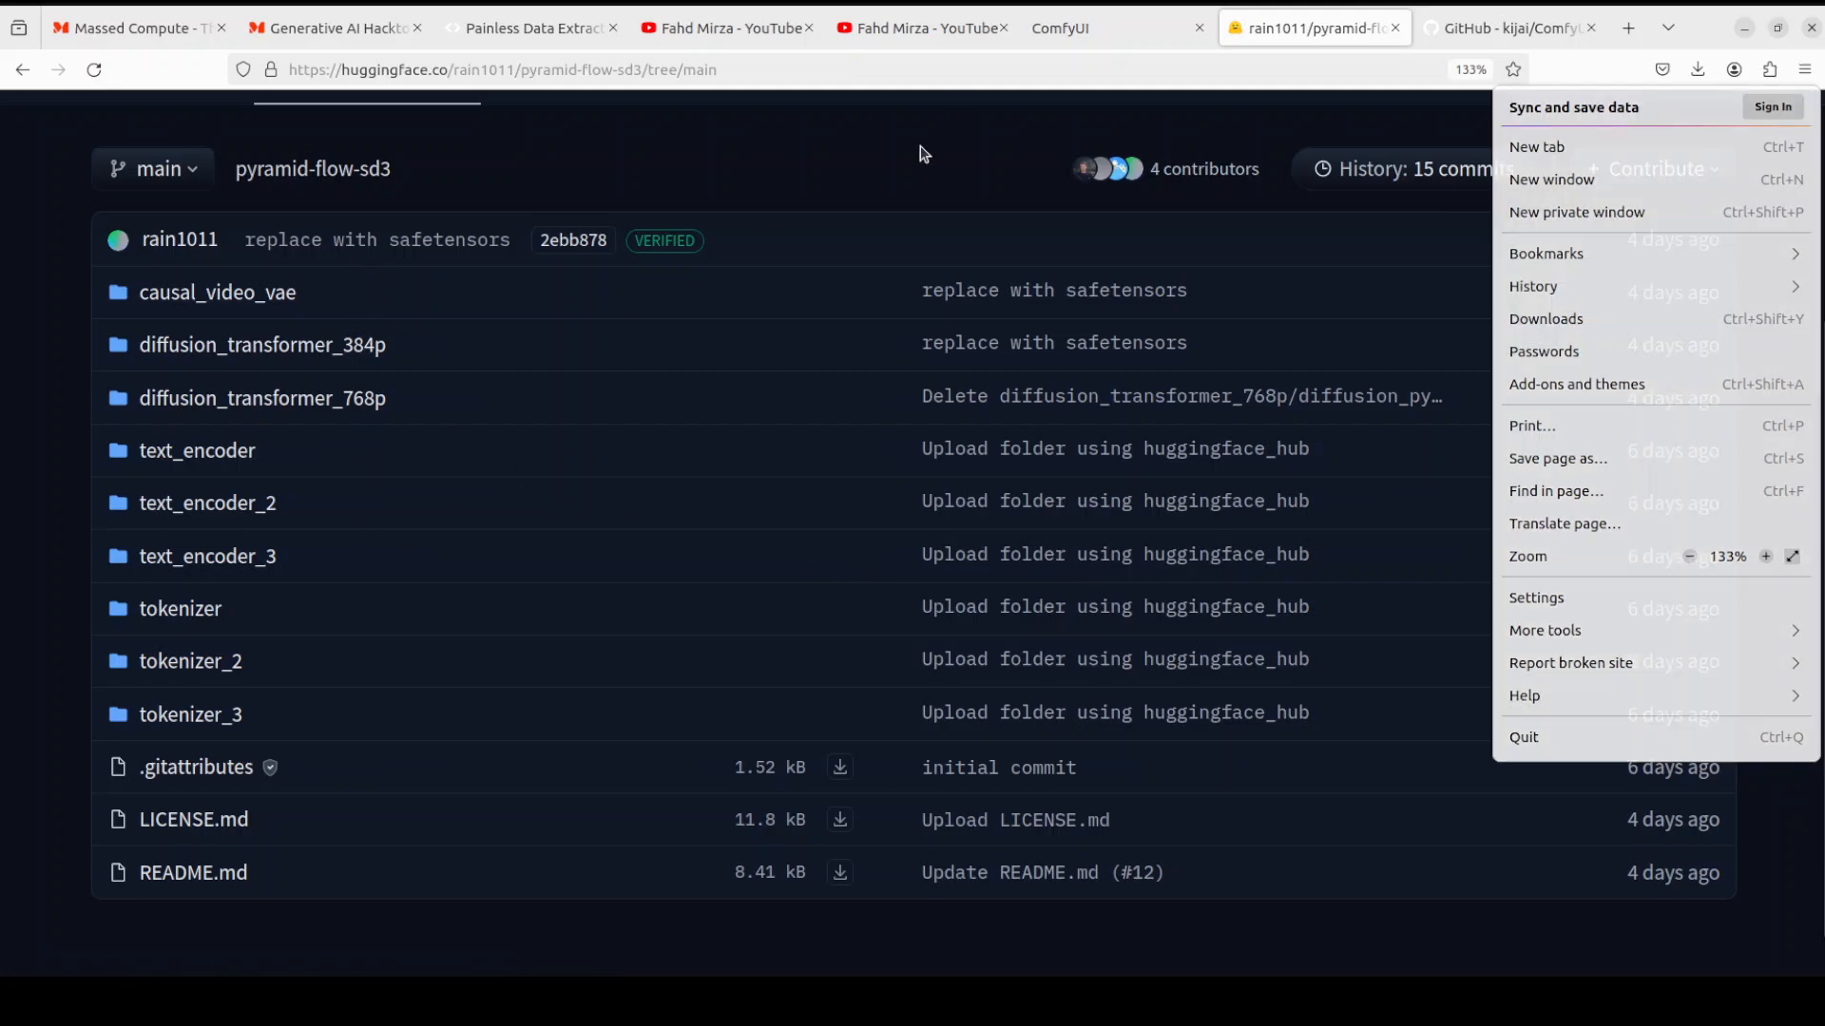
pyautogui.click(492, 536)
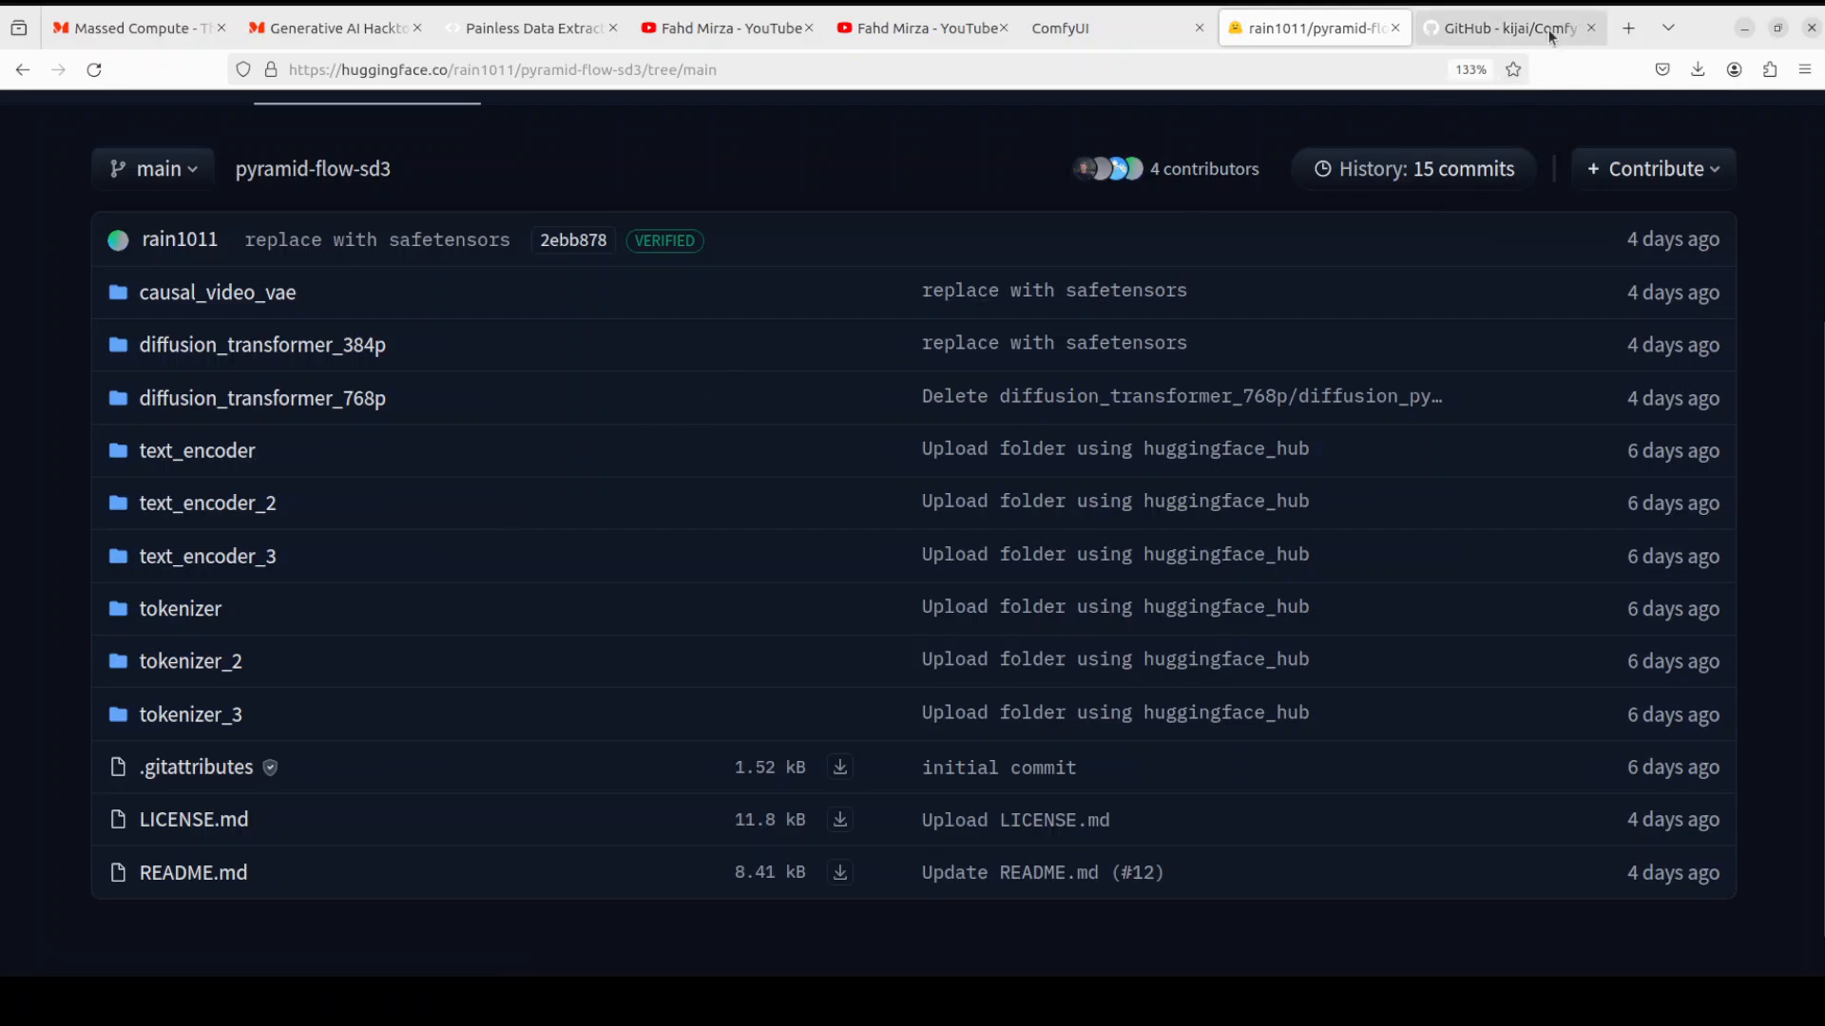
pyautogui.click(1509, 26)
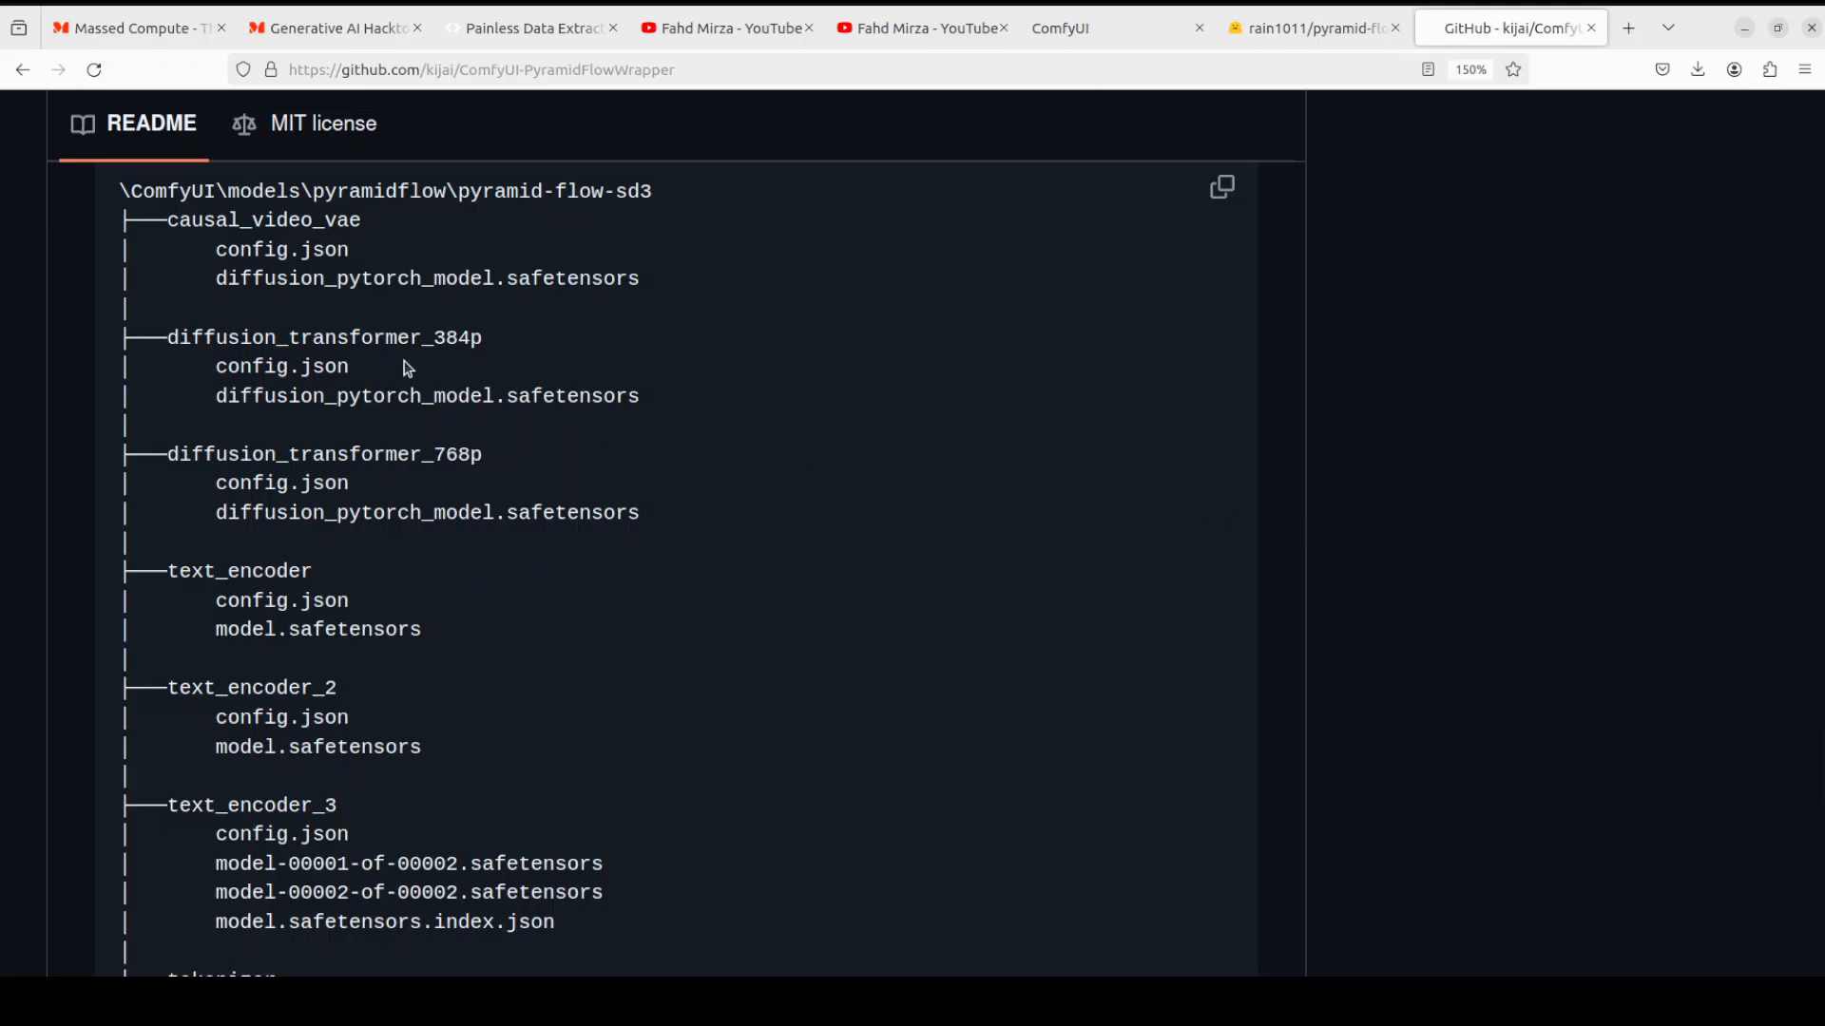
pyautogui.moveTo(124, 192)
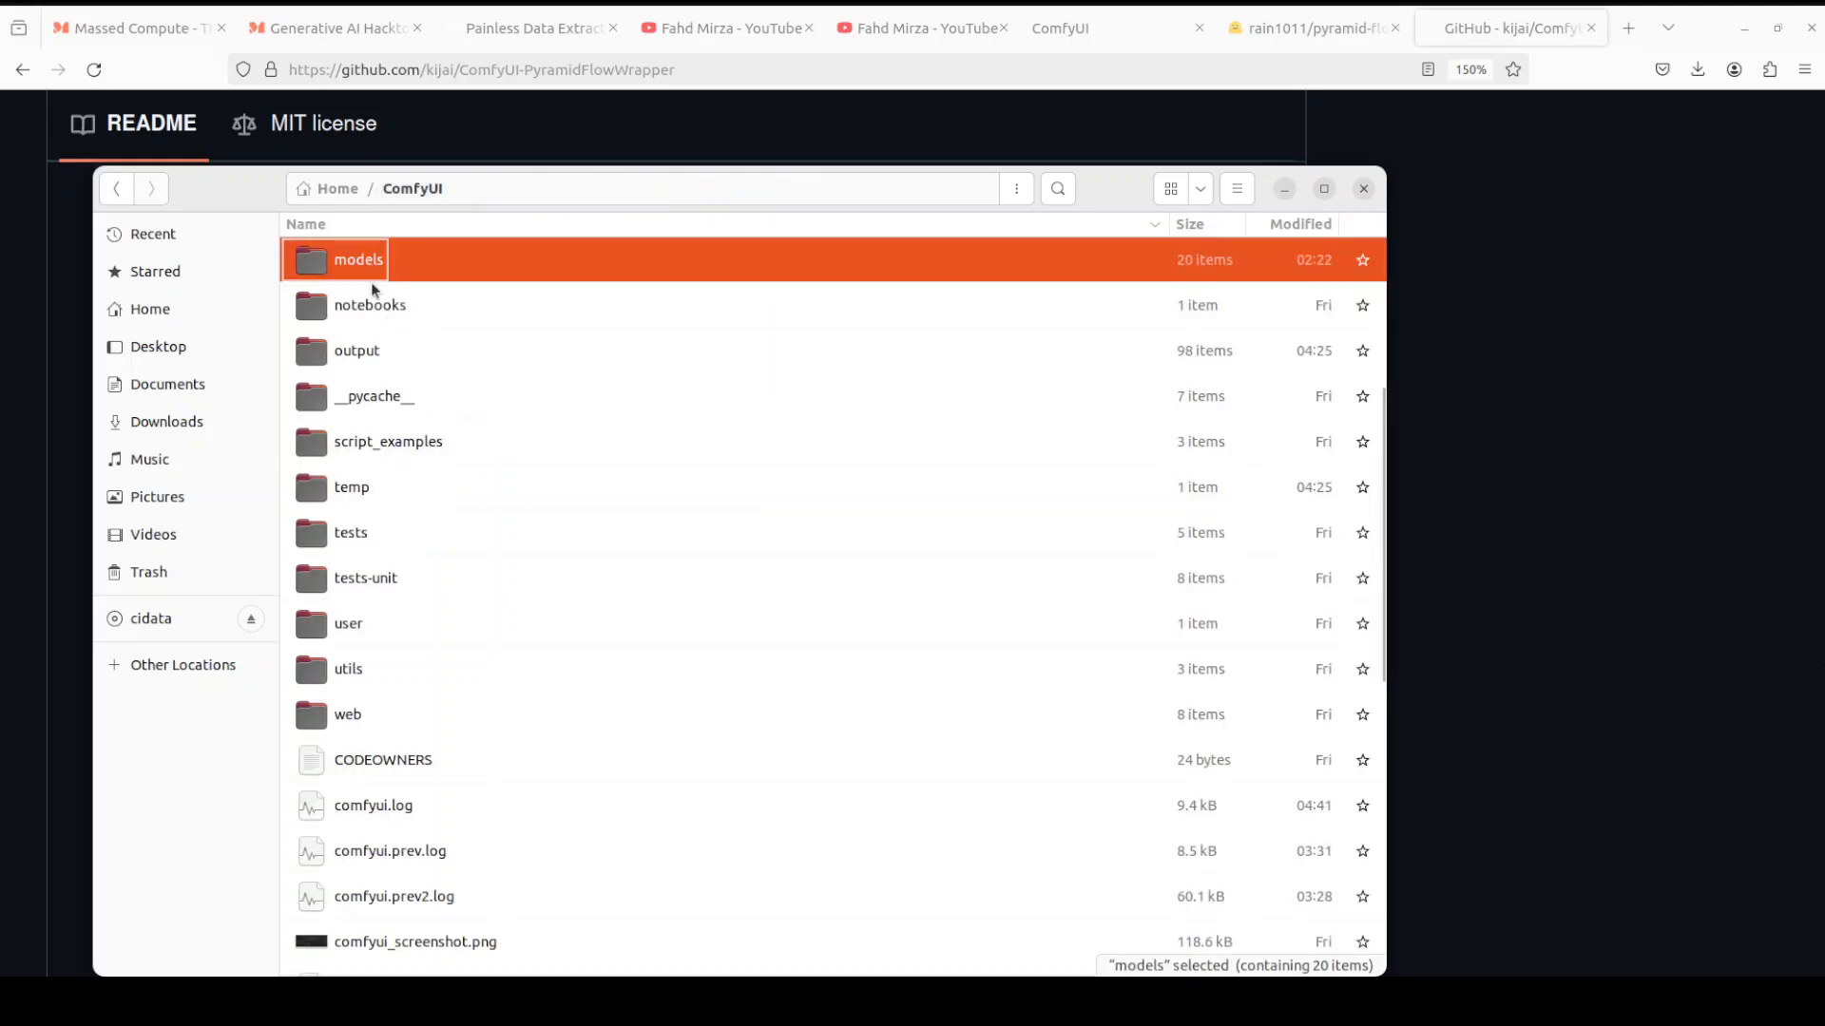
pyautogui.moveTo(380, 305)
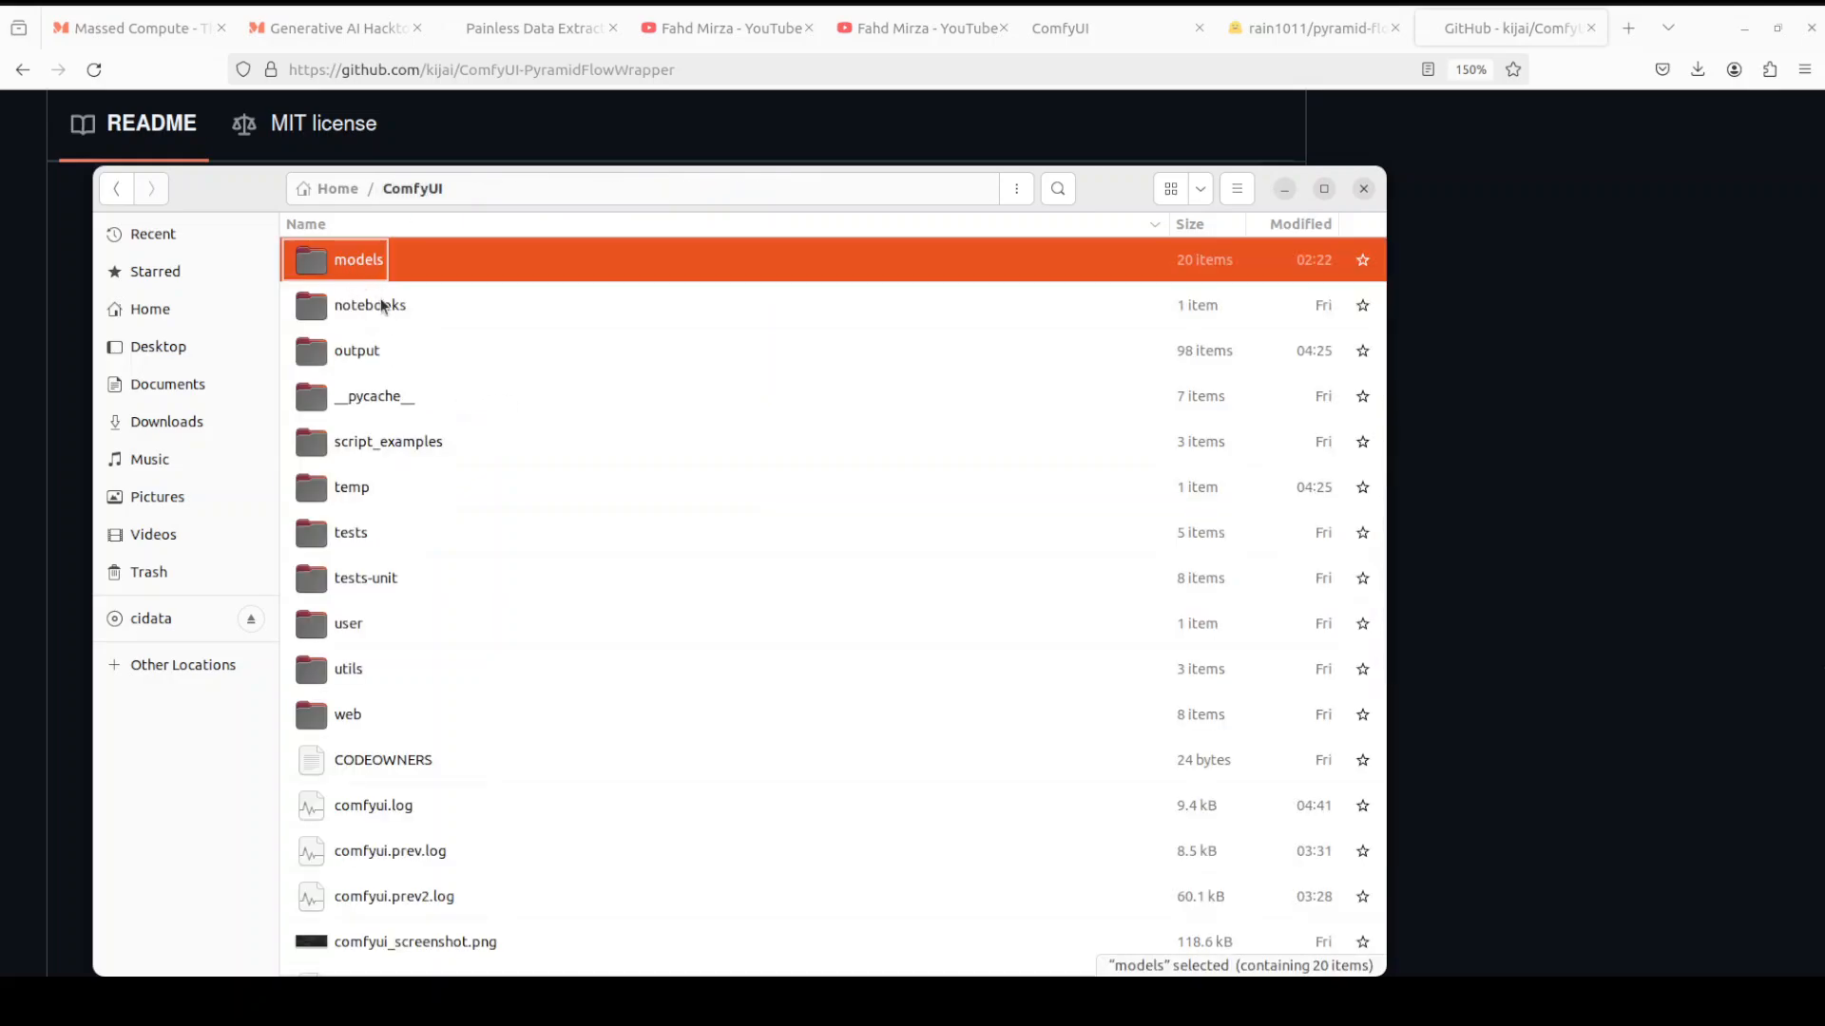
# Browse ComfyUI/models/pyramidflow/pyramid-flow-sd3 locally, then return to the Hugging Face repository
pyautogui.doubleClick(358, 258)
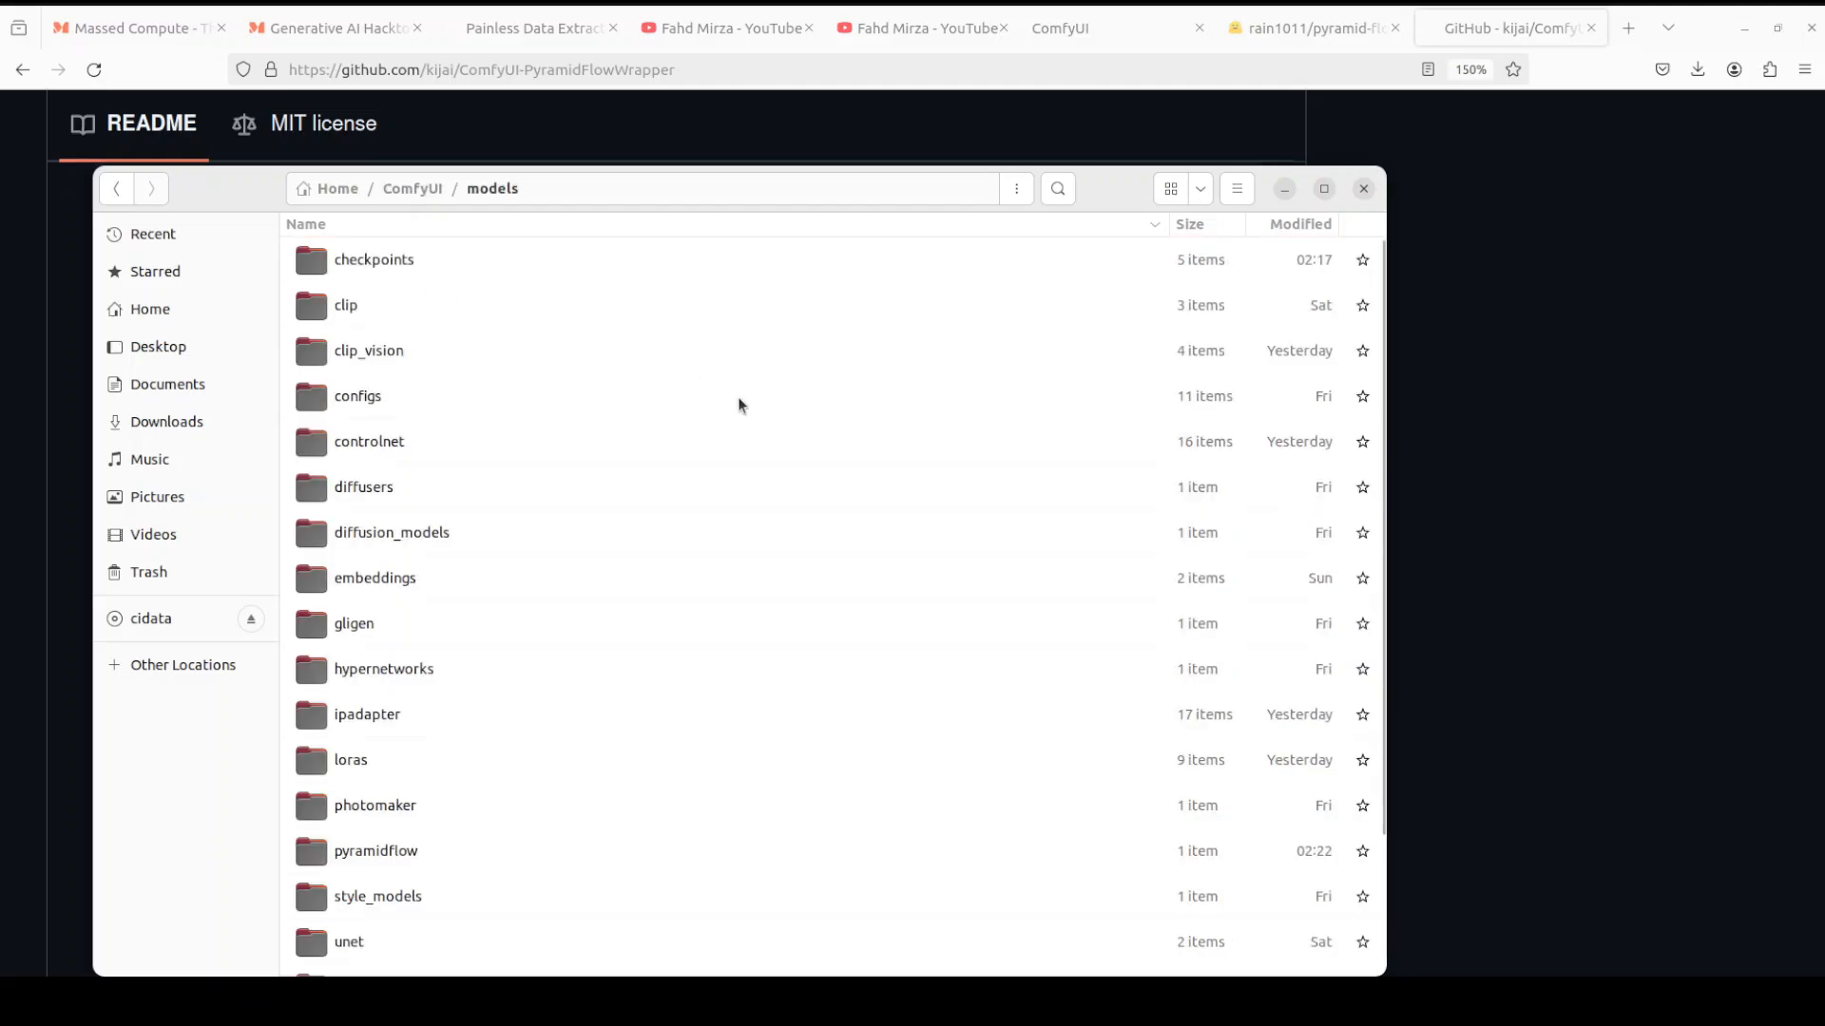
pyautogui.moveTo(411, 188)
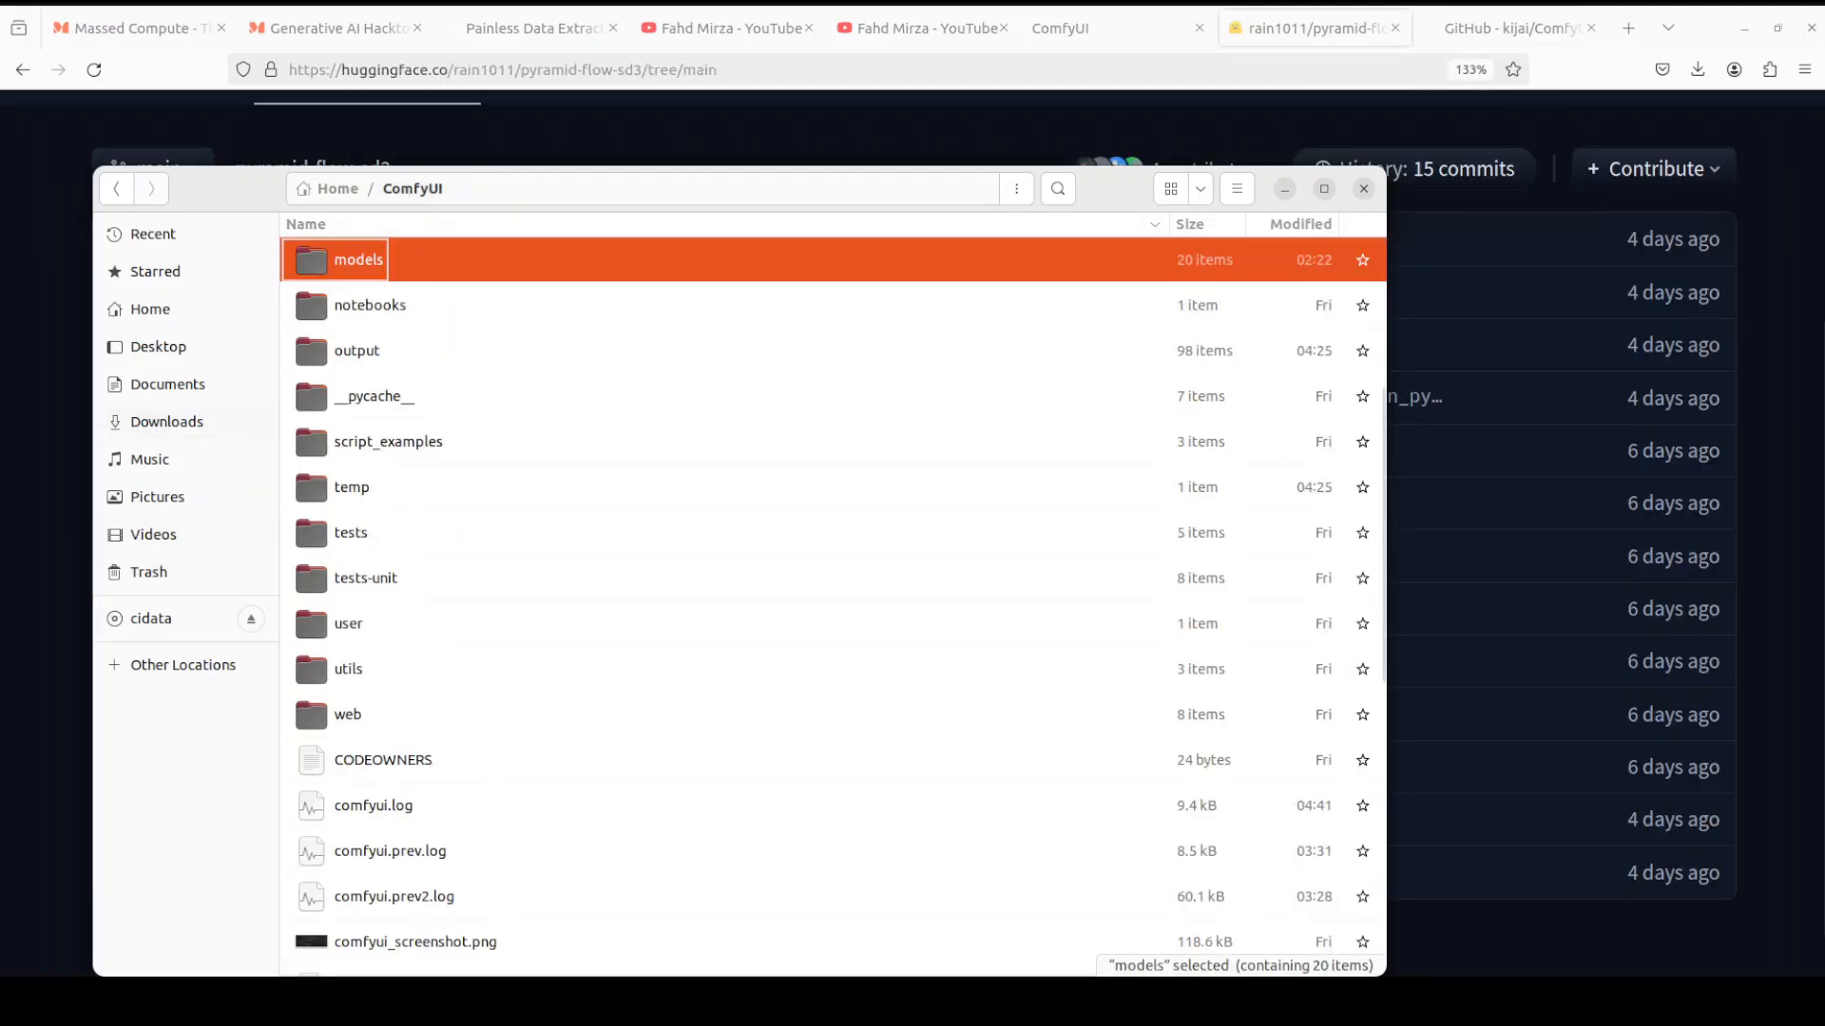
pyautogui.doubleClick(358, 260)
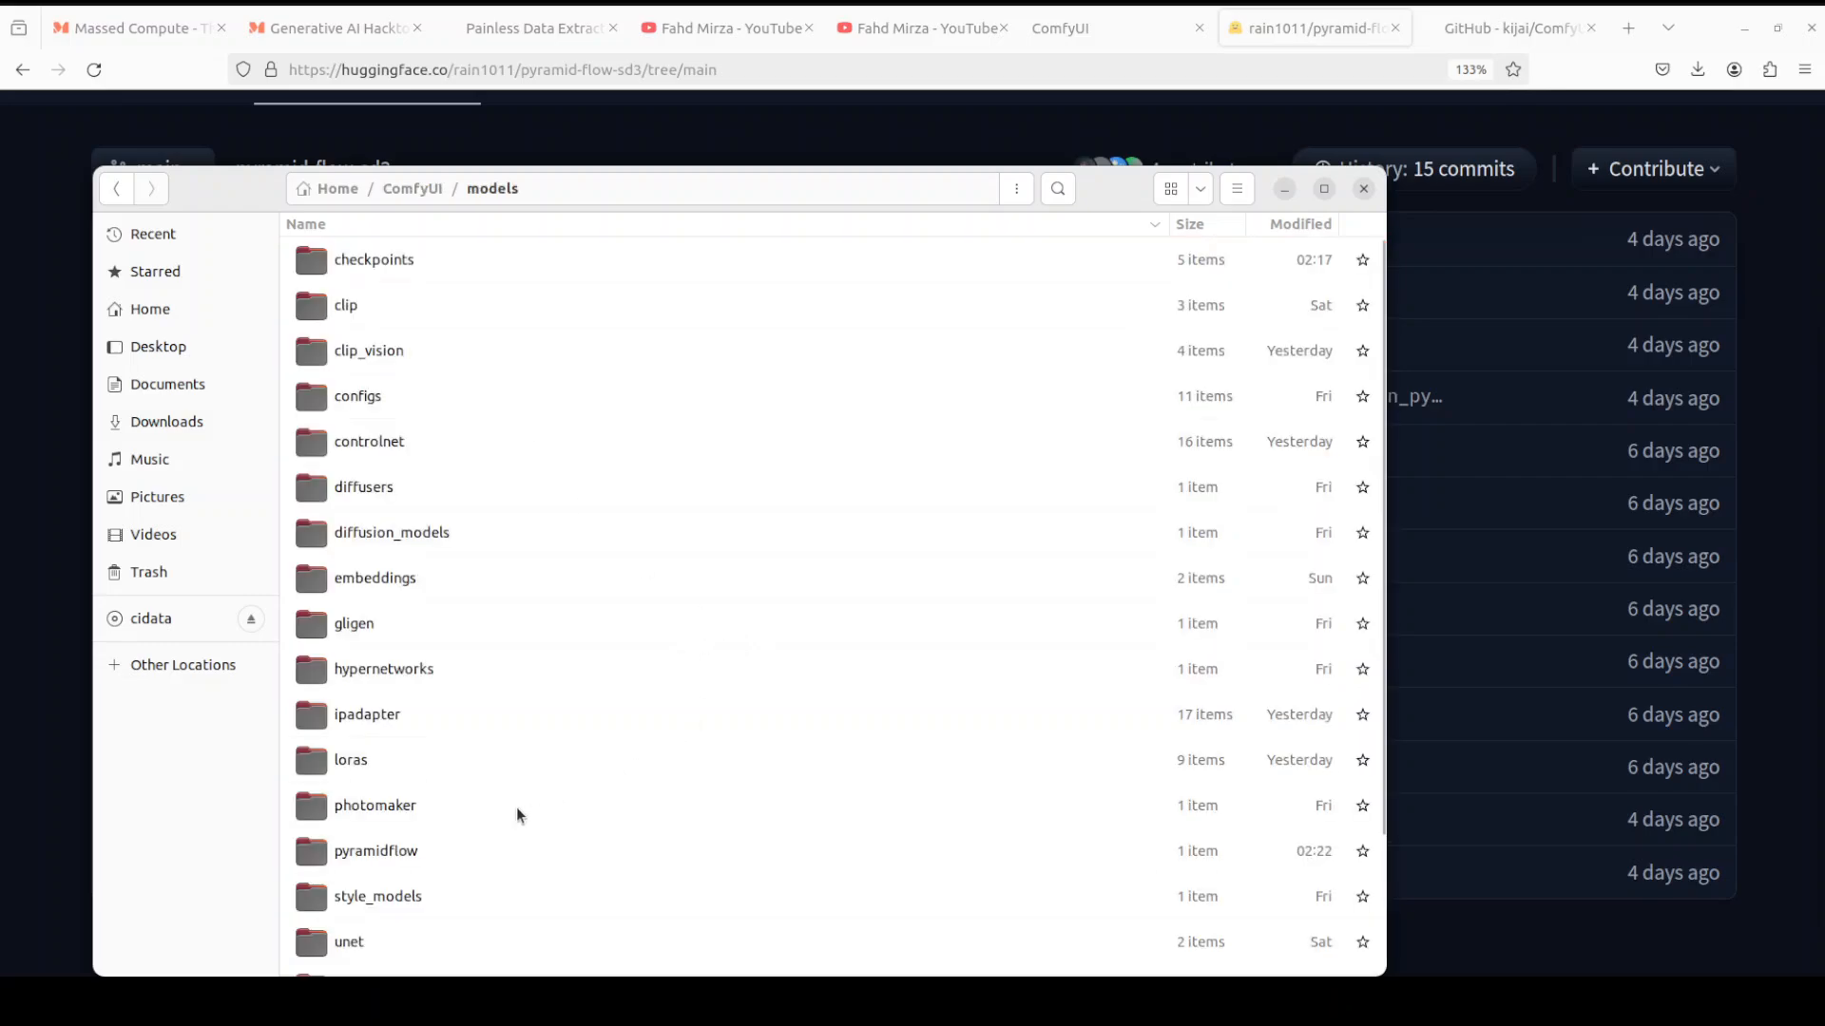
pyautogui.click(374, 851)
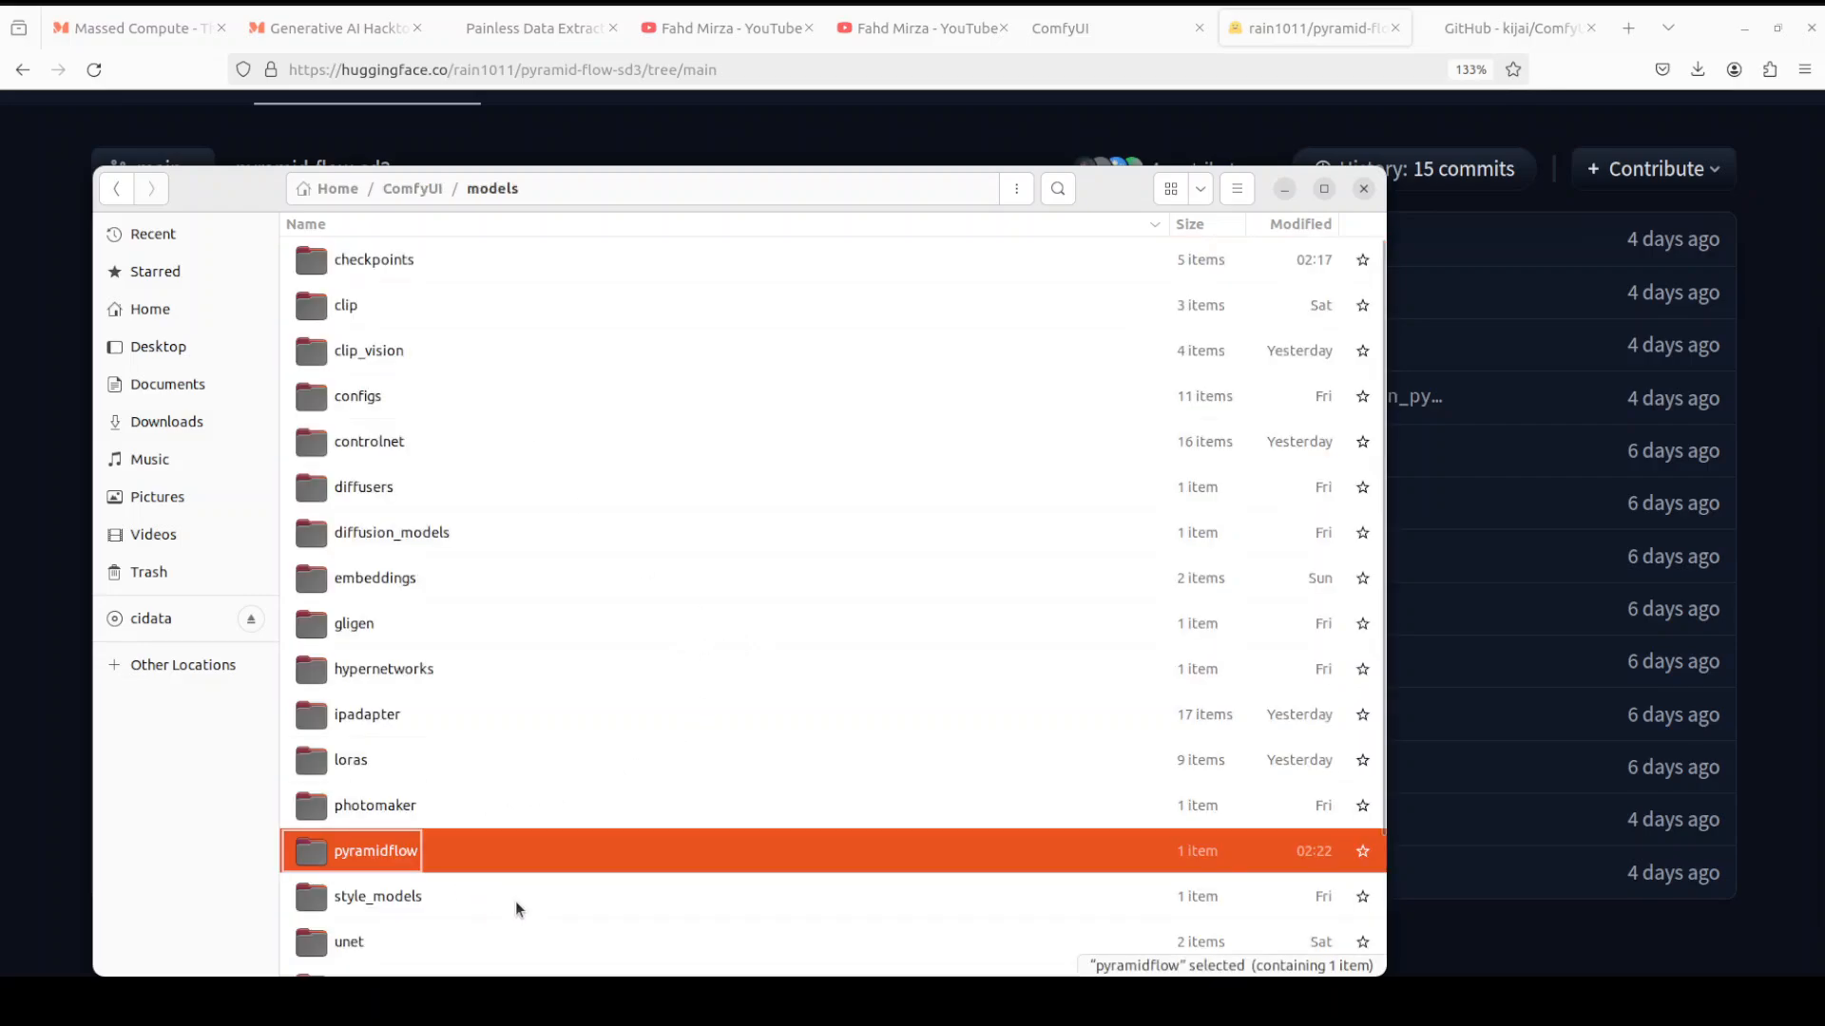
pyautogui.moveTo(422, 863)
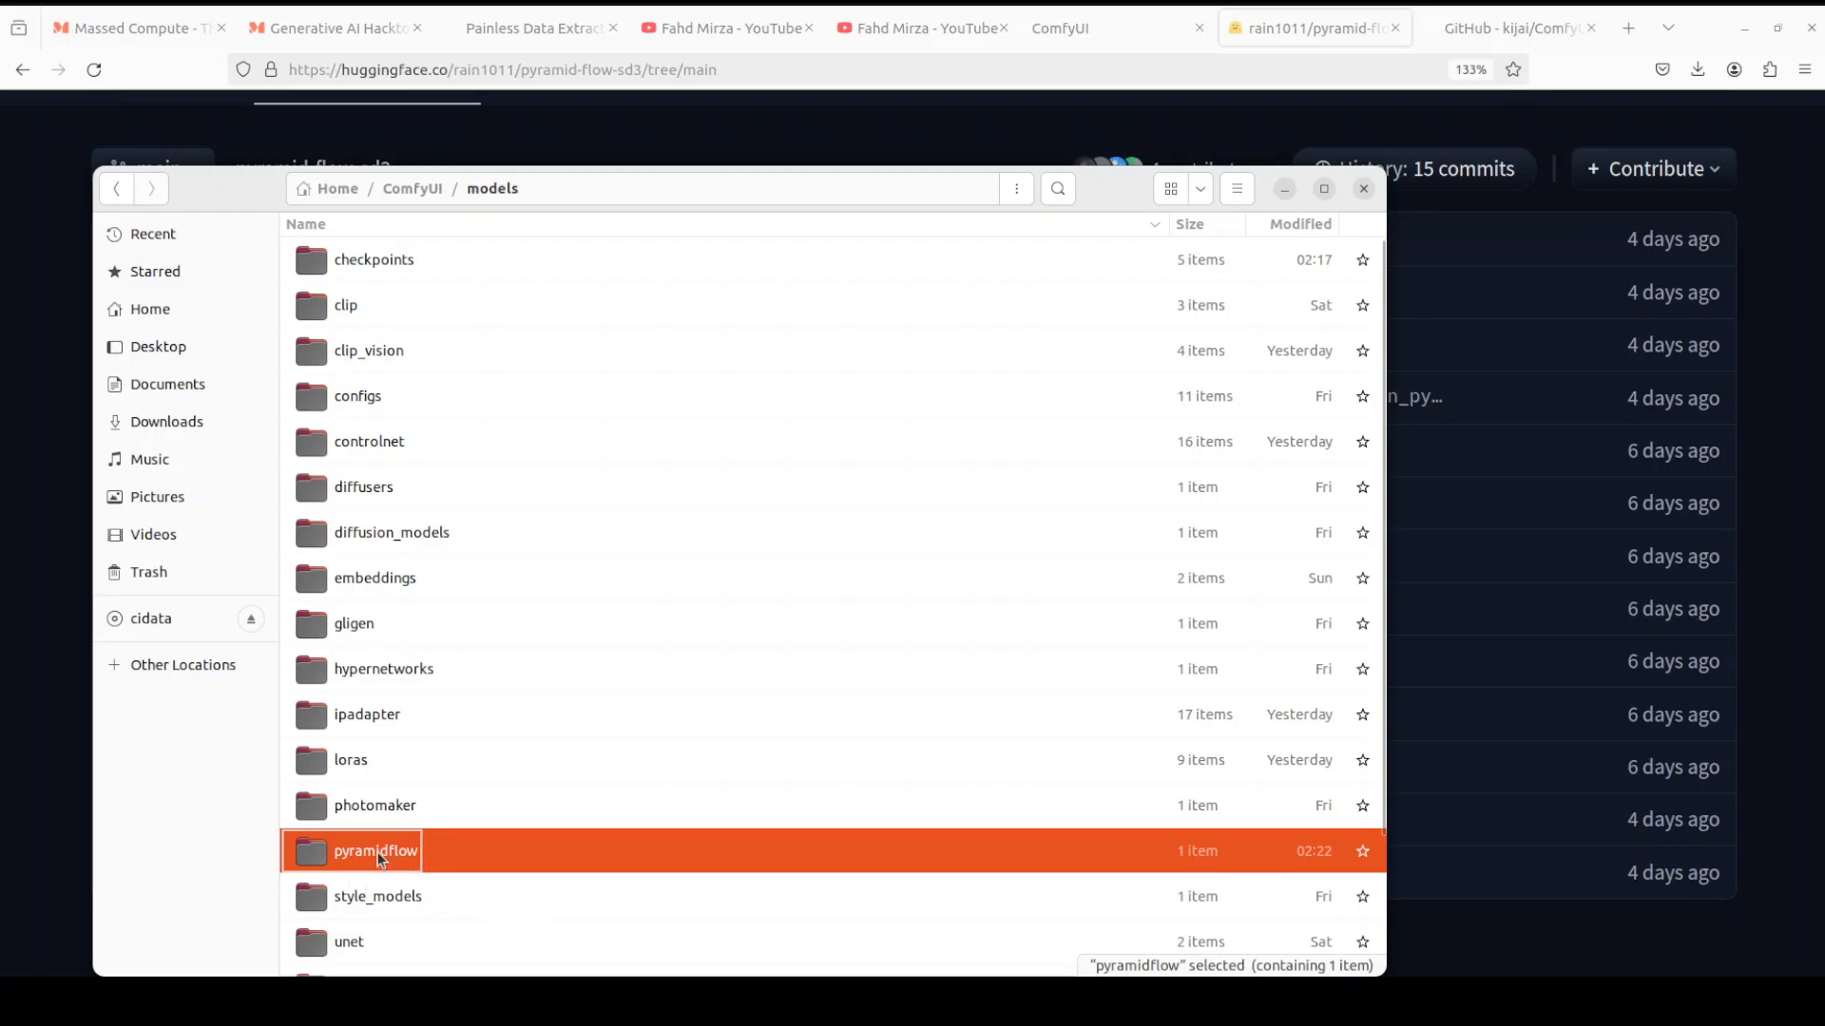
pyautogui.doubleClick(376, 851)
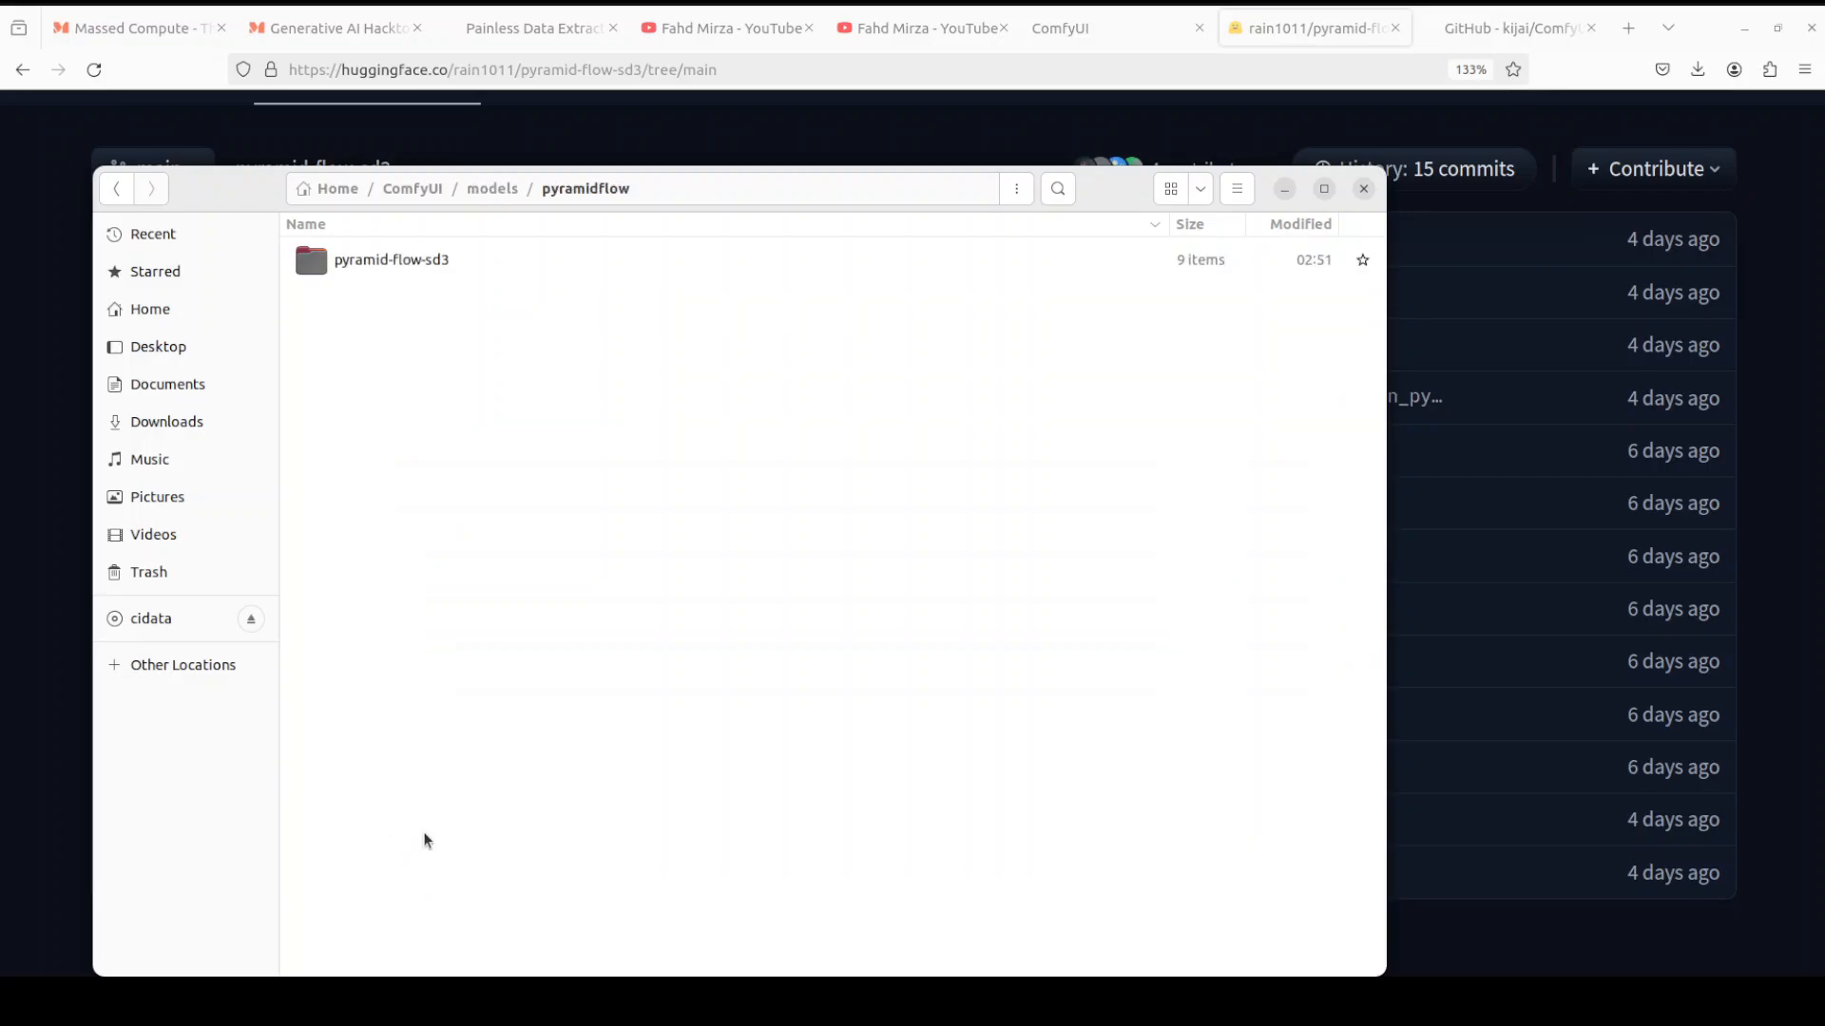
pyautogui.moveTo(574, 304)
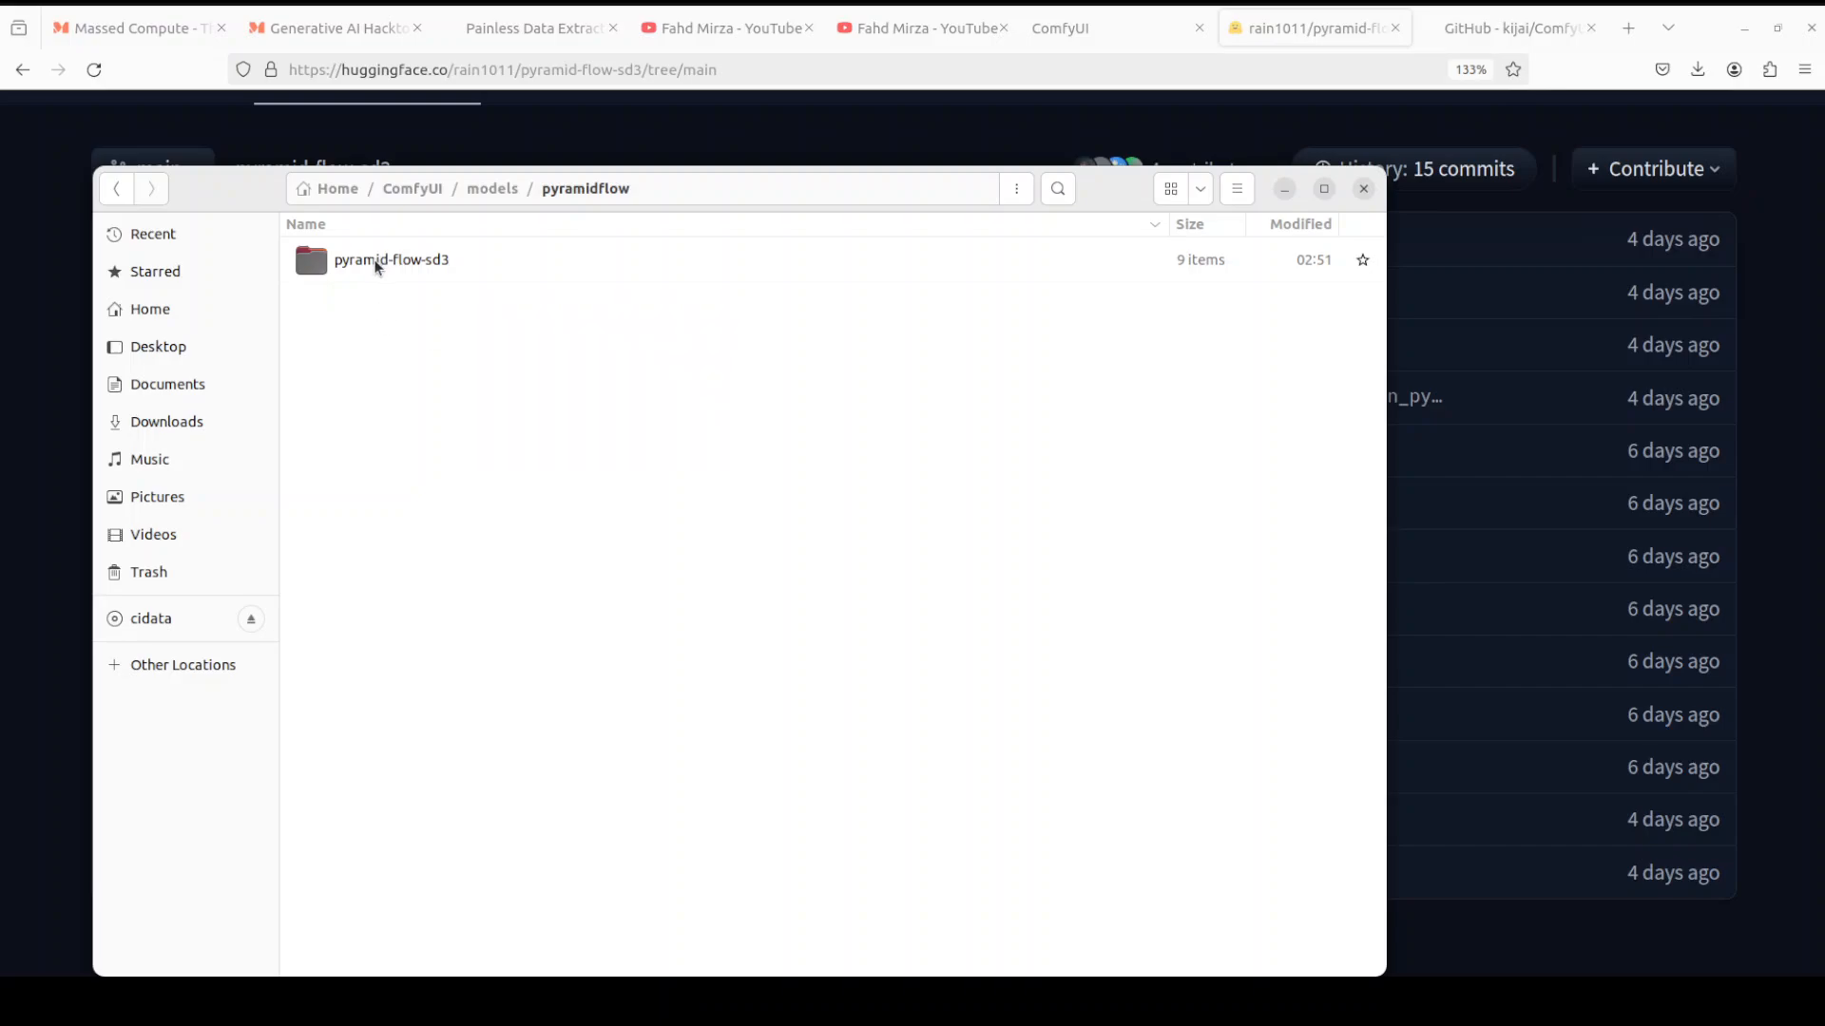
pyautogui.doubleClick(390, 260)
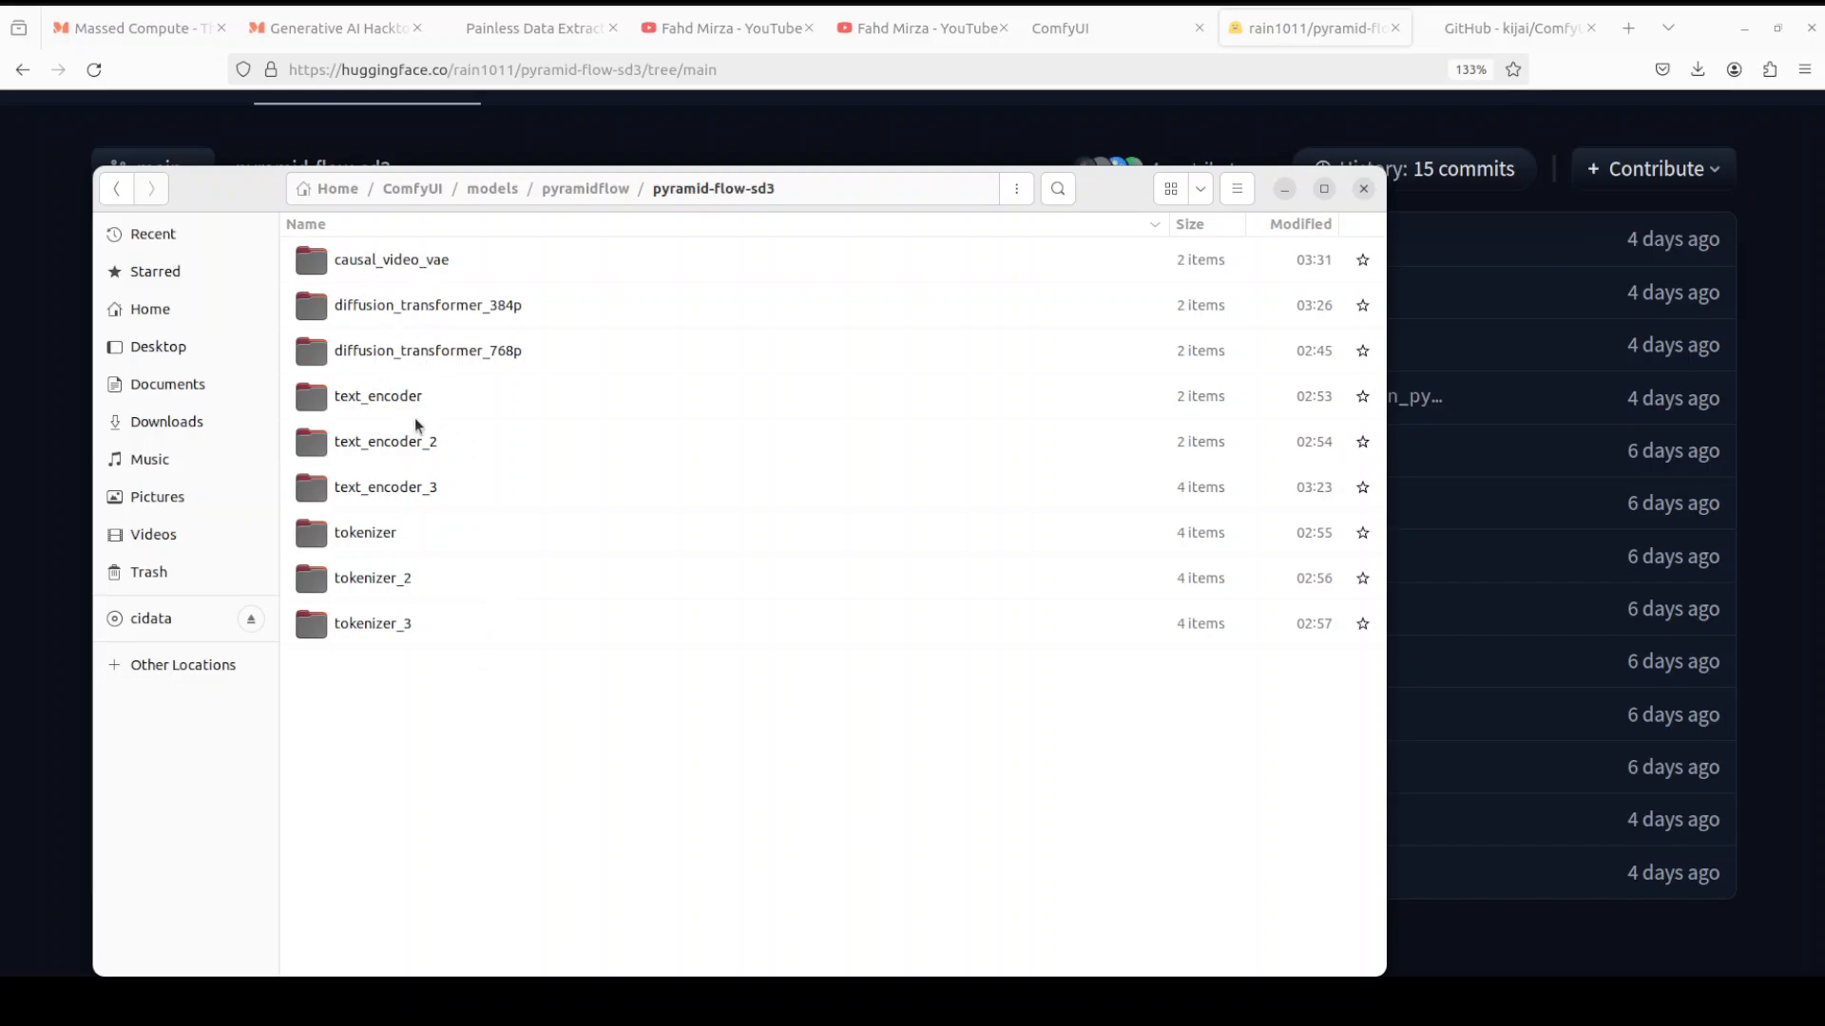
pyautogui.moveTo(439, 280)
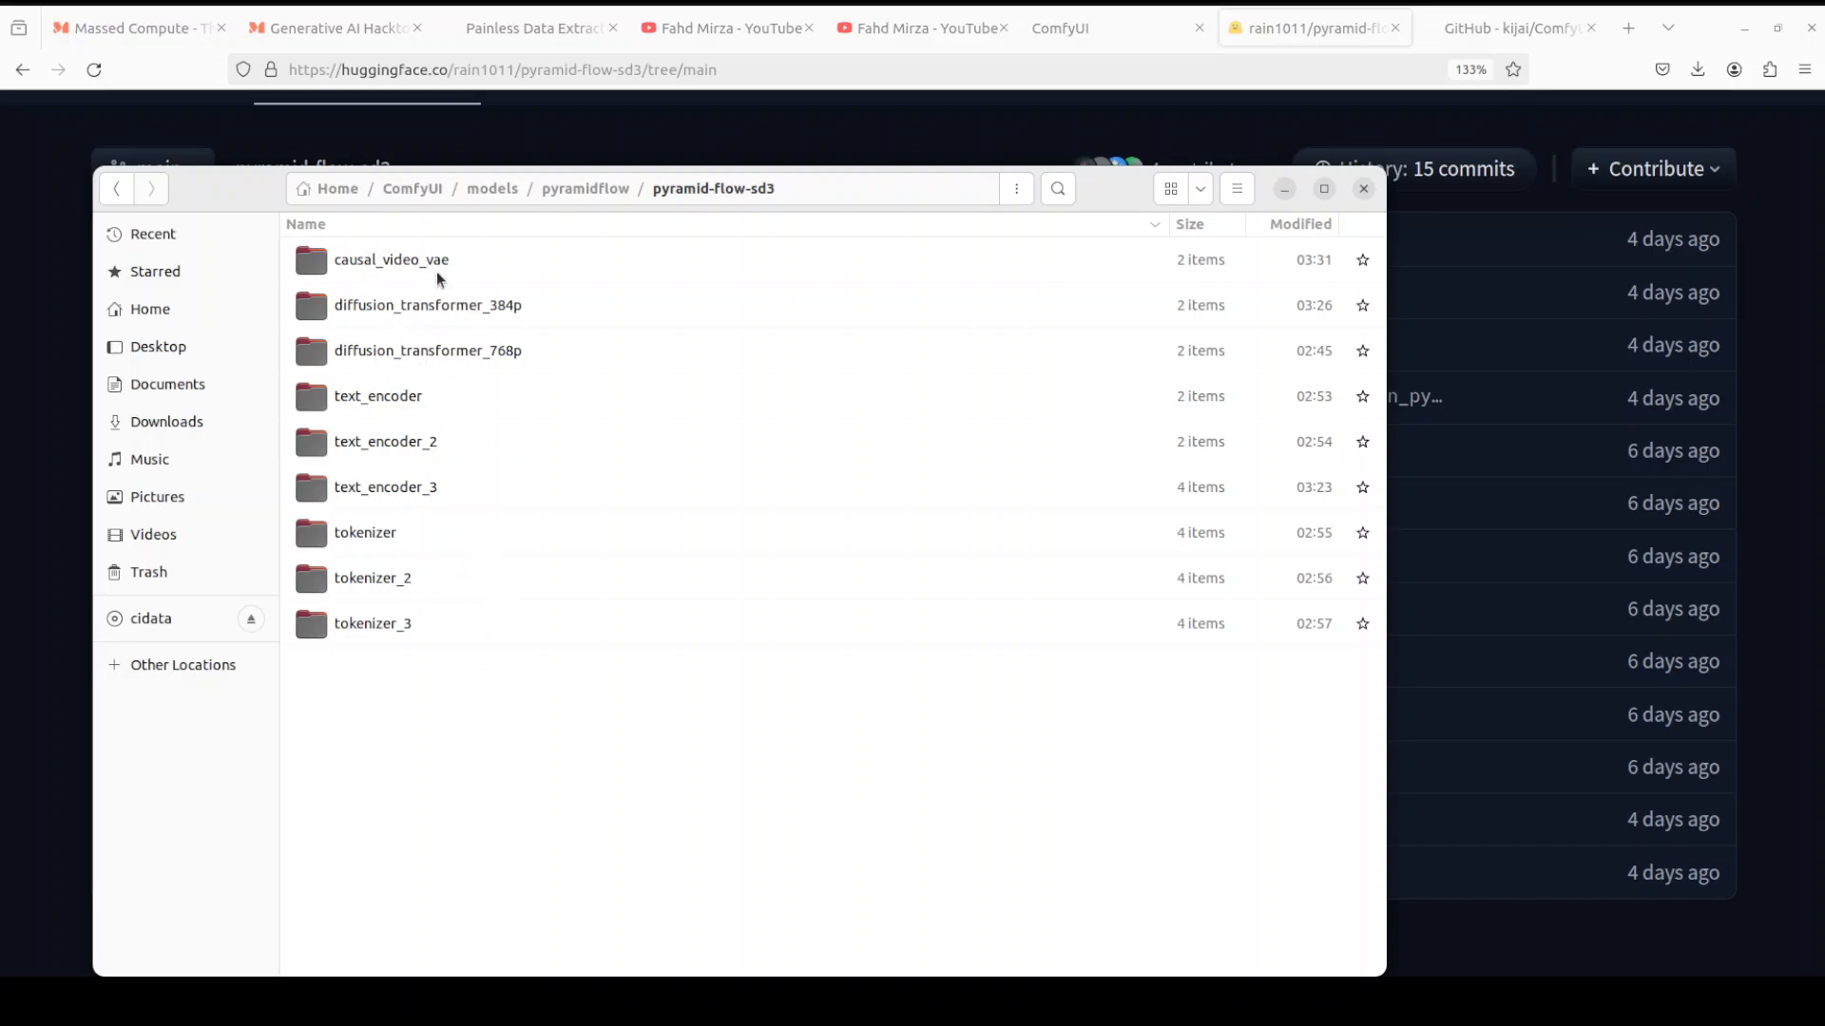
pyautogui.moveTo(540, 395)
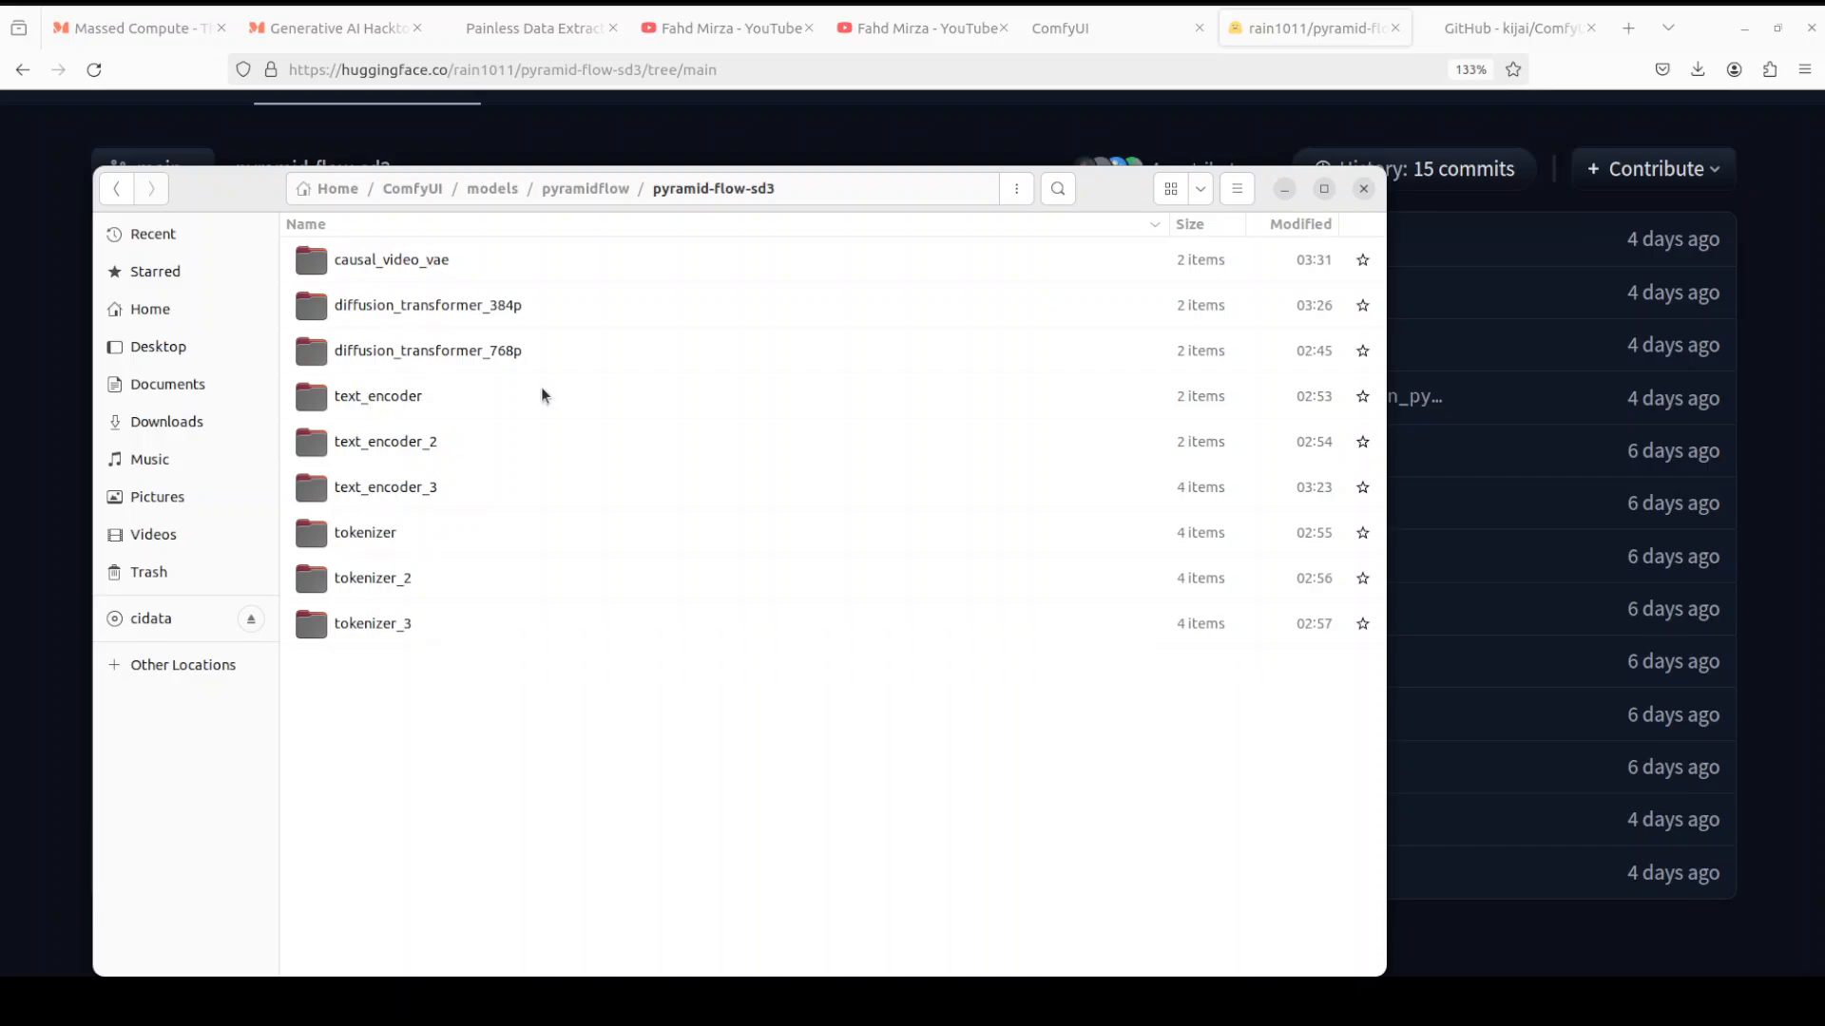
pyautogui.click(1361, 188)
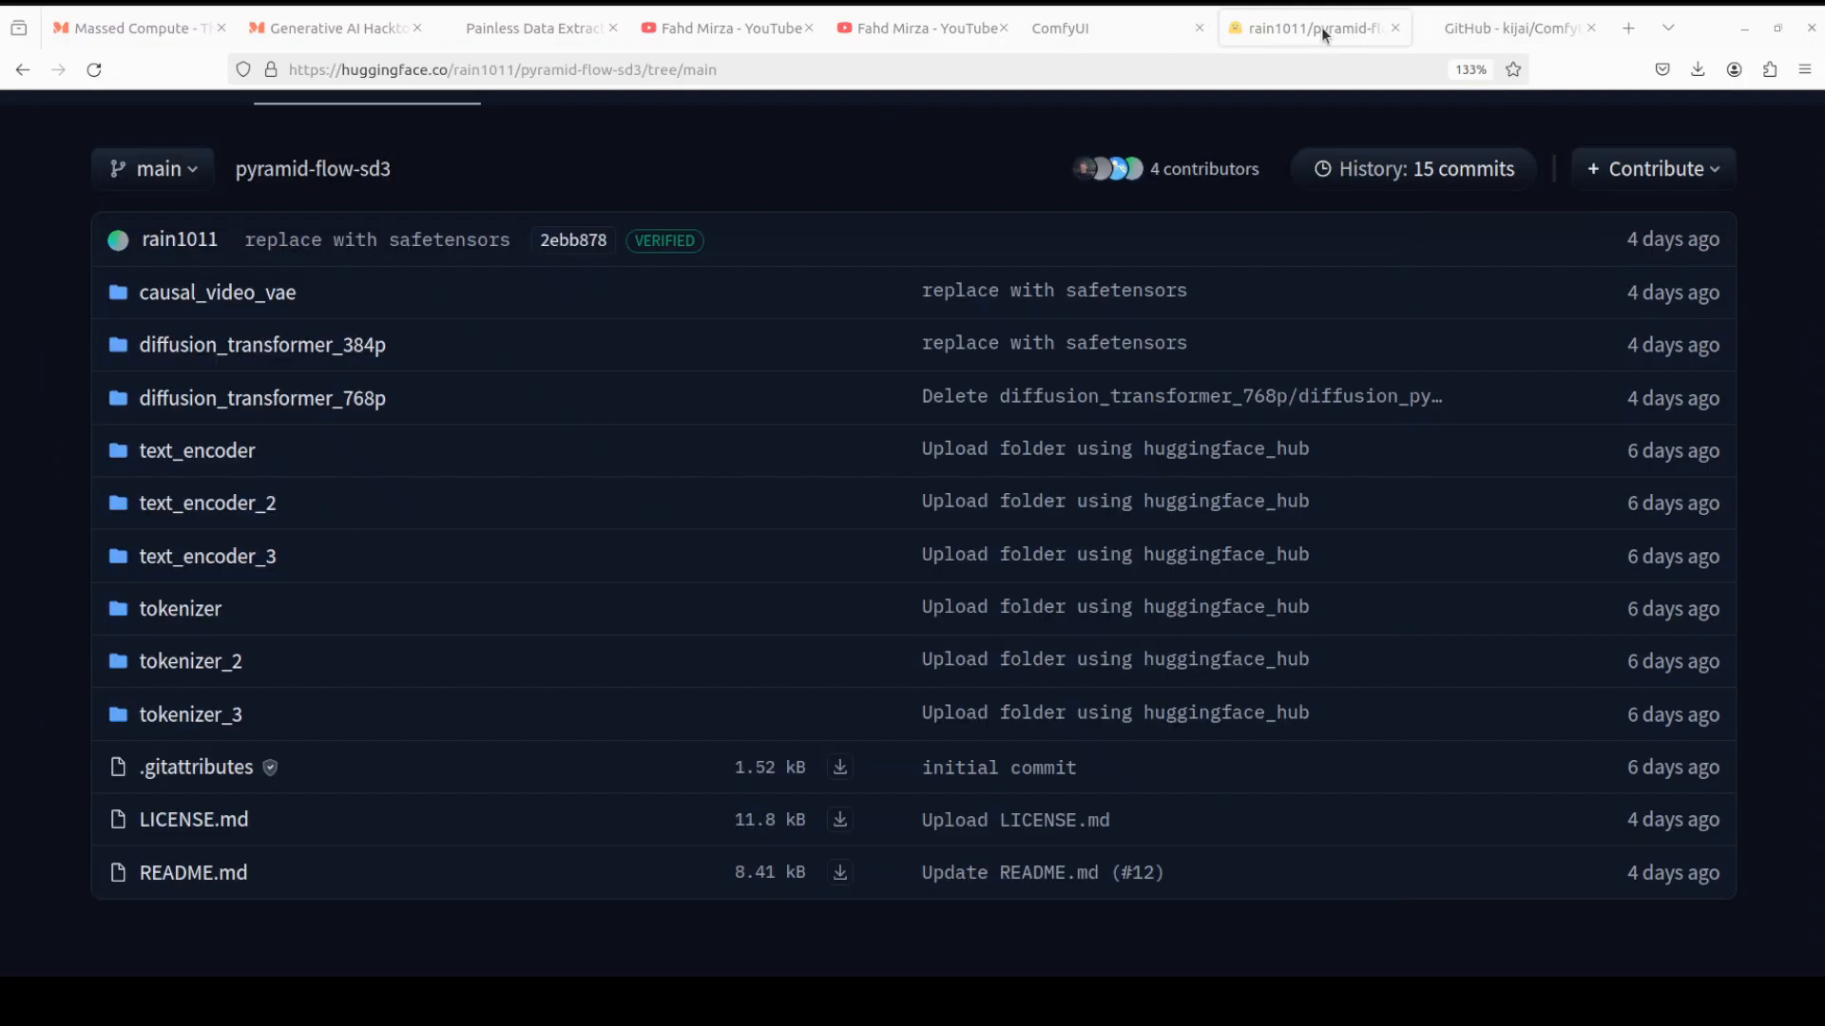
pyautogui.moveTo(217, 292)
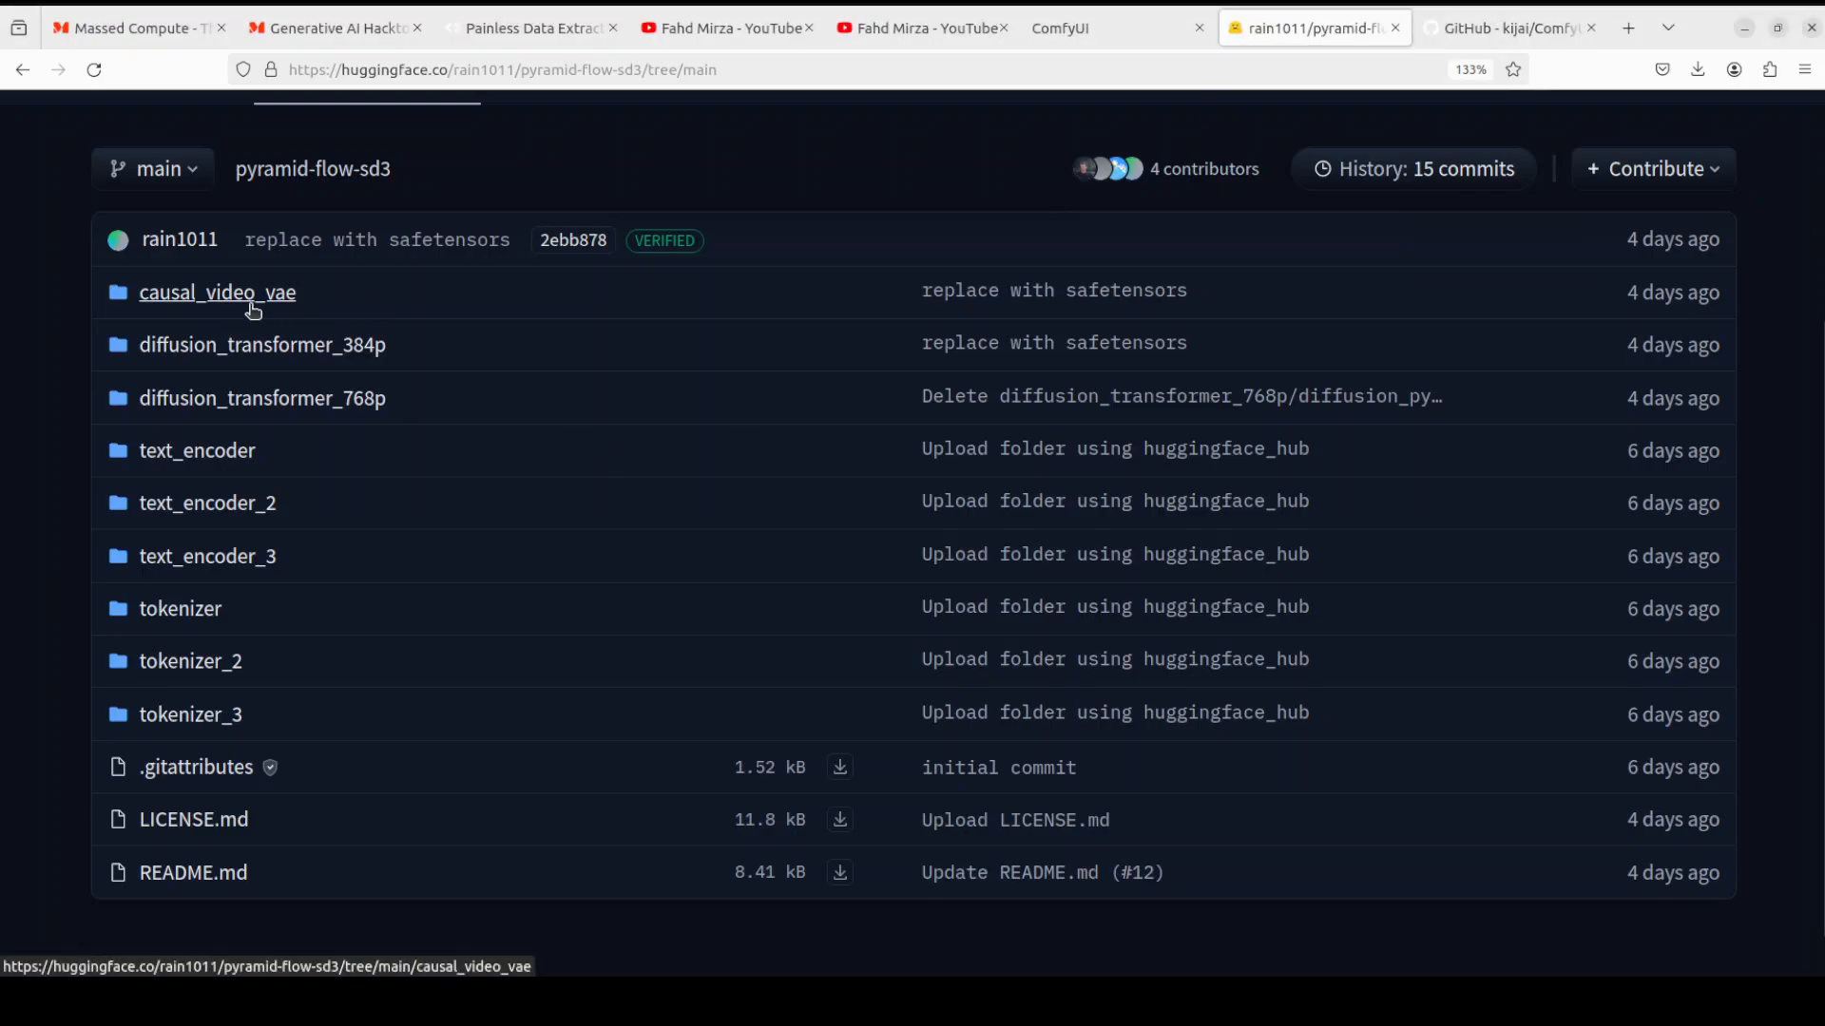
pyautogui.moveTo(190, 714)
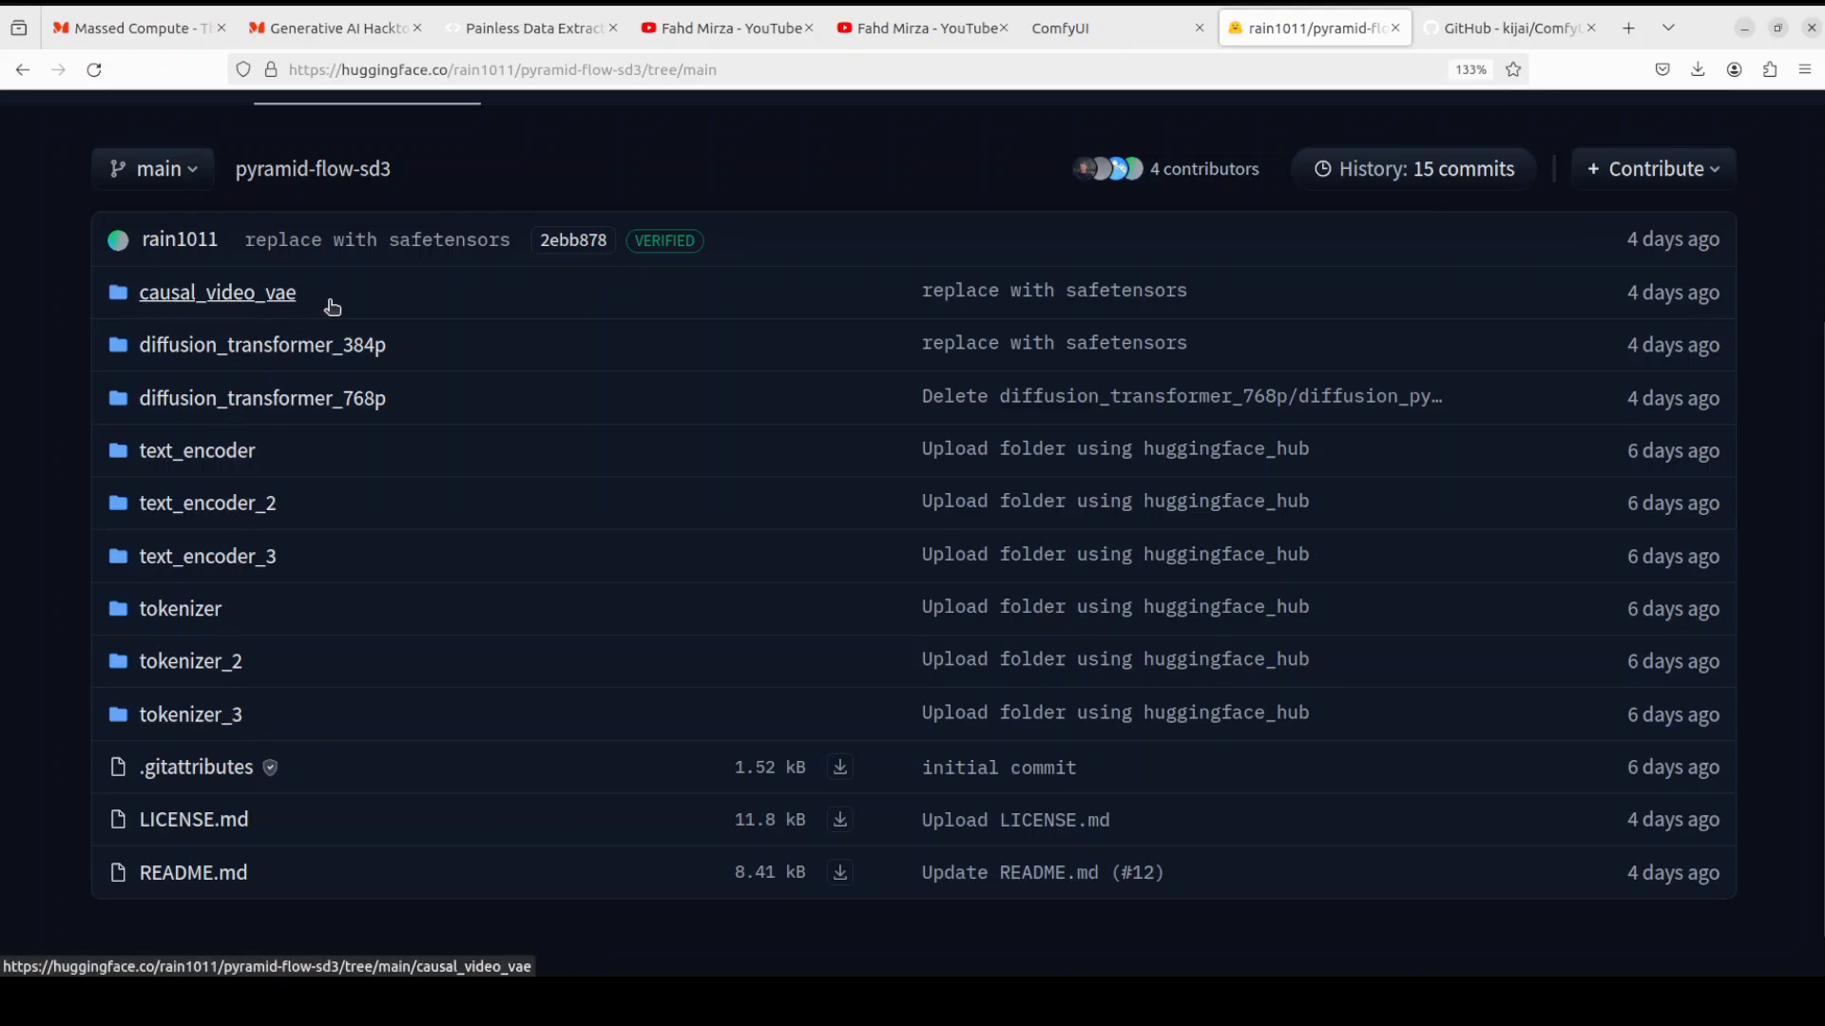
pyautogui.moveTo(197, 741)
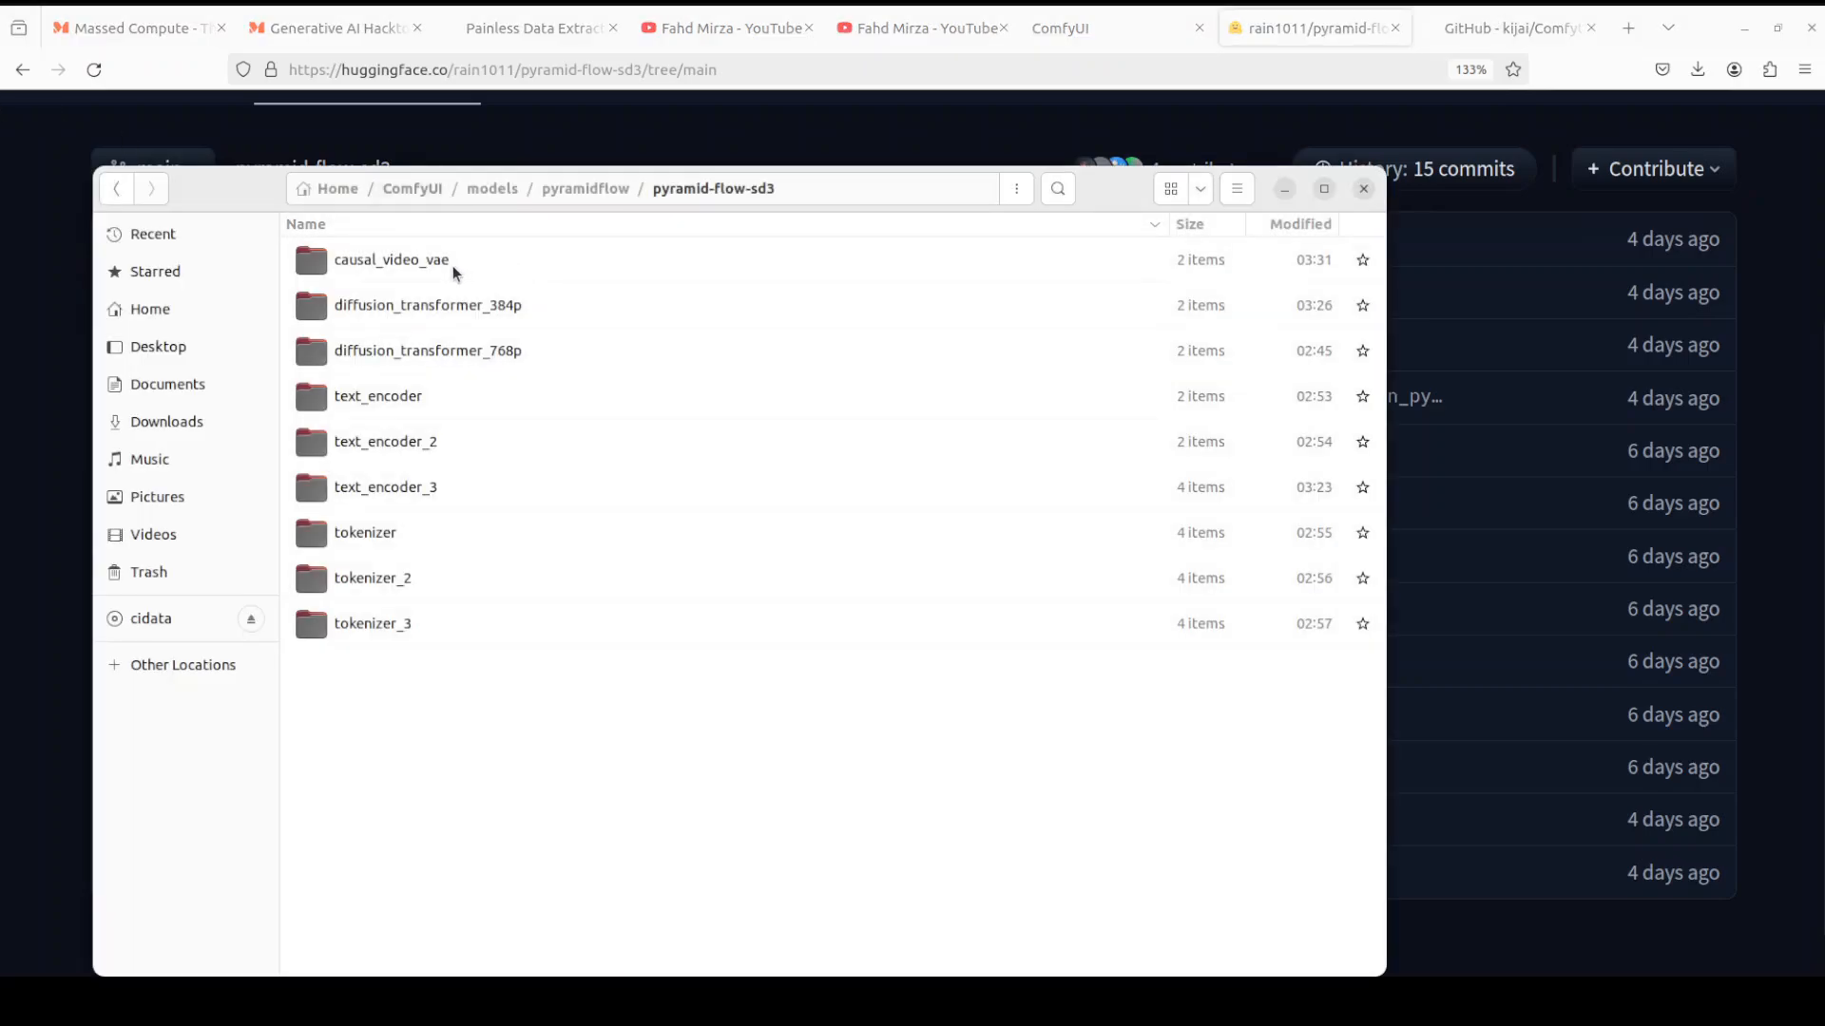
# Inspect the local causal_video_vae folder's config.json and safetensors, then return to the repository page
pyautogui.doubleClick(392, 259)
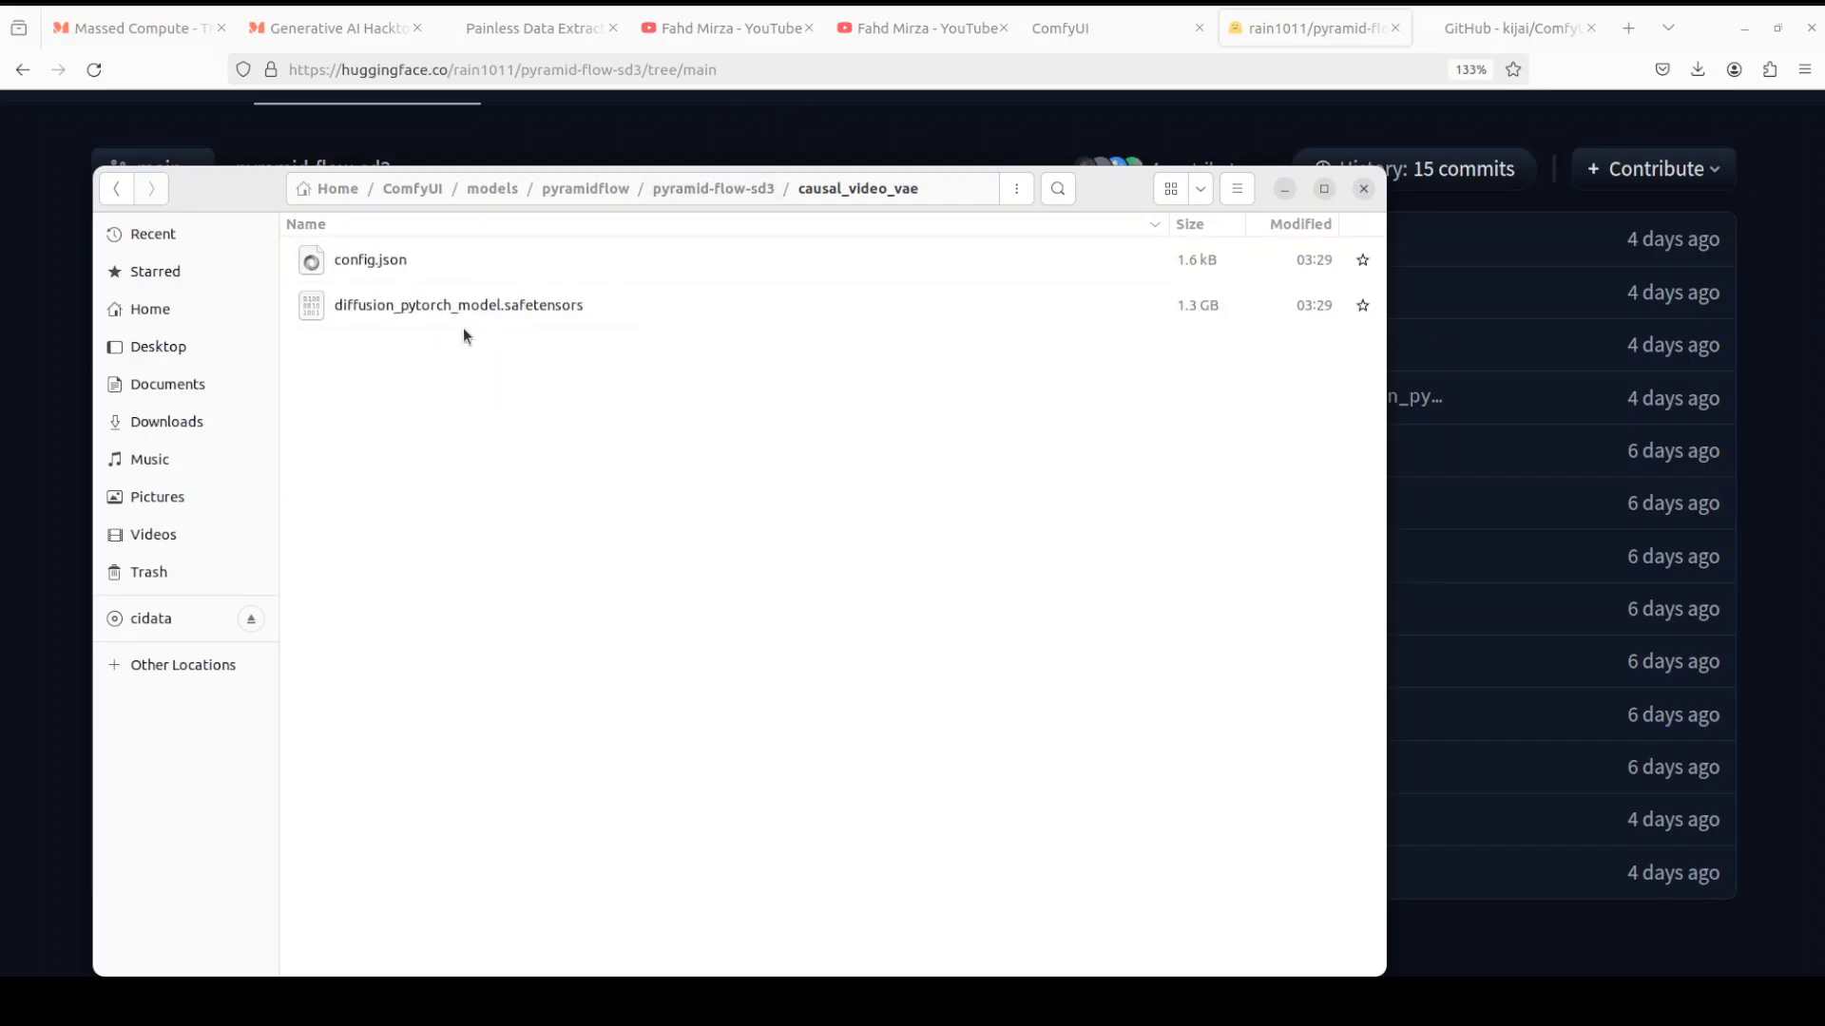
pyautogui.click(1361, 189)
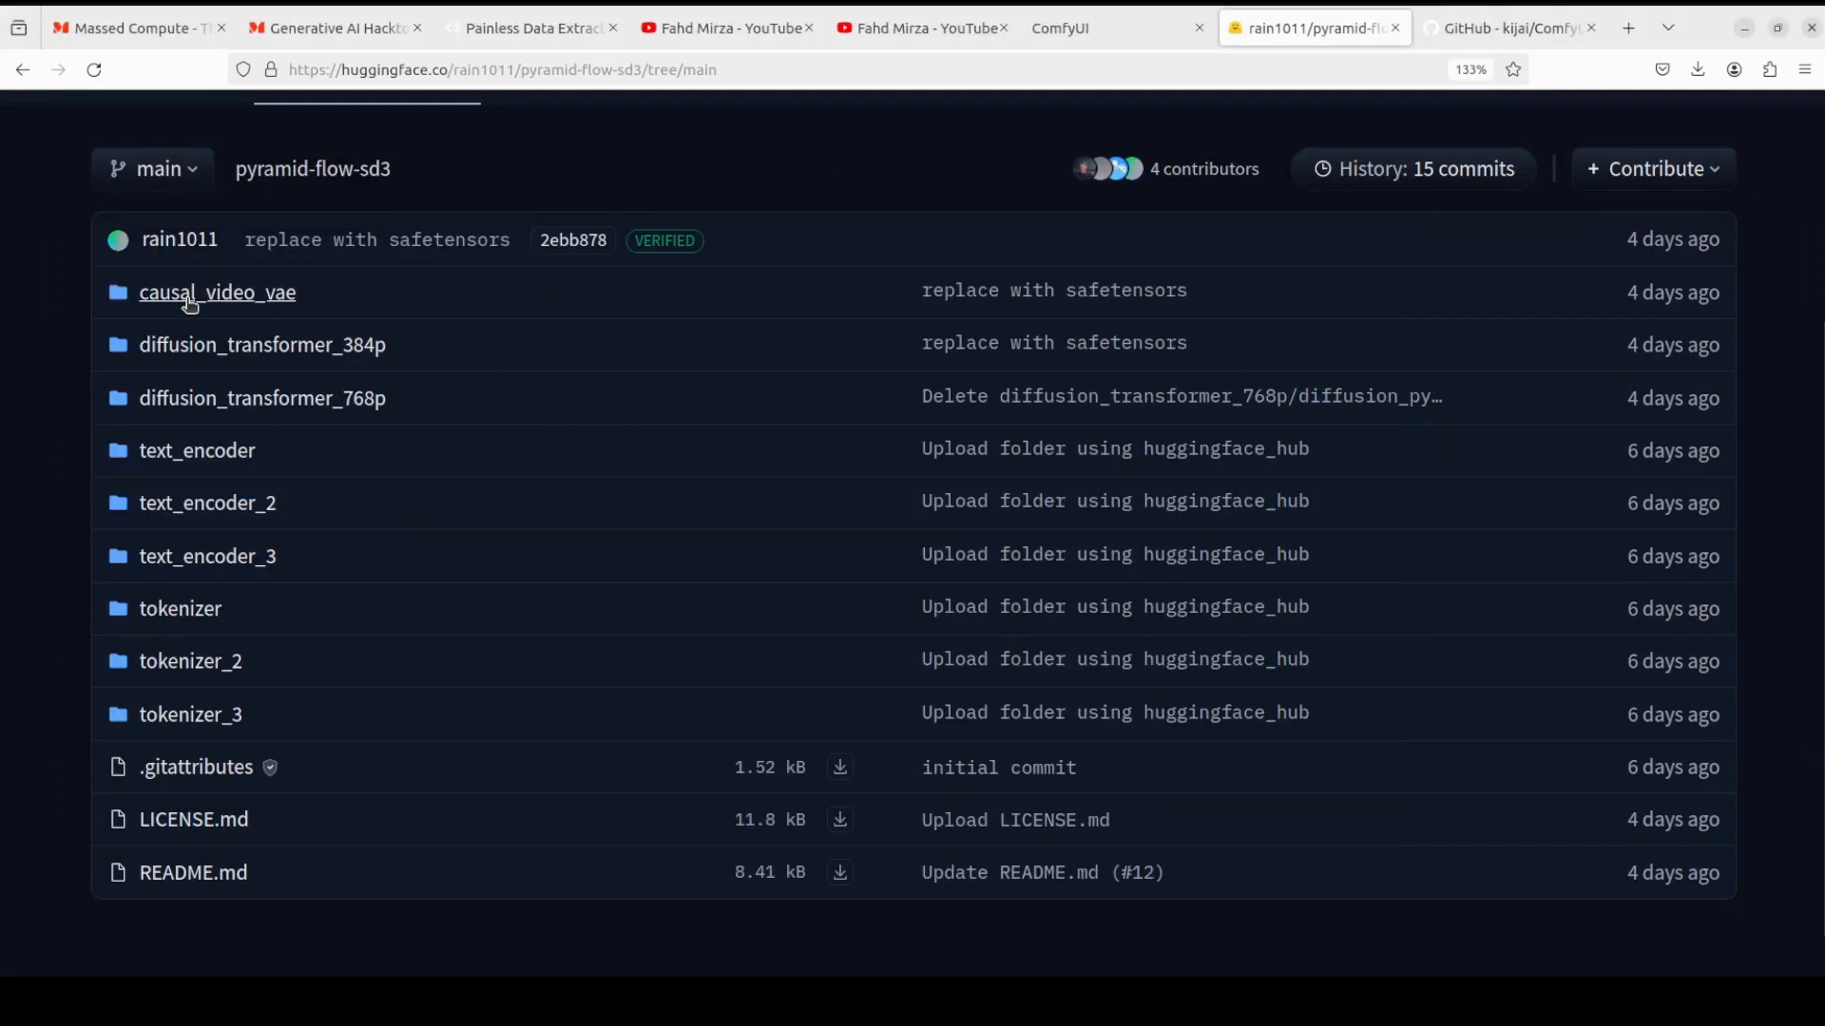
# Check download options for causal_video_vae's config.json and diffusion_pytorch_model.safetensors
pyautogui.click(217, 293)
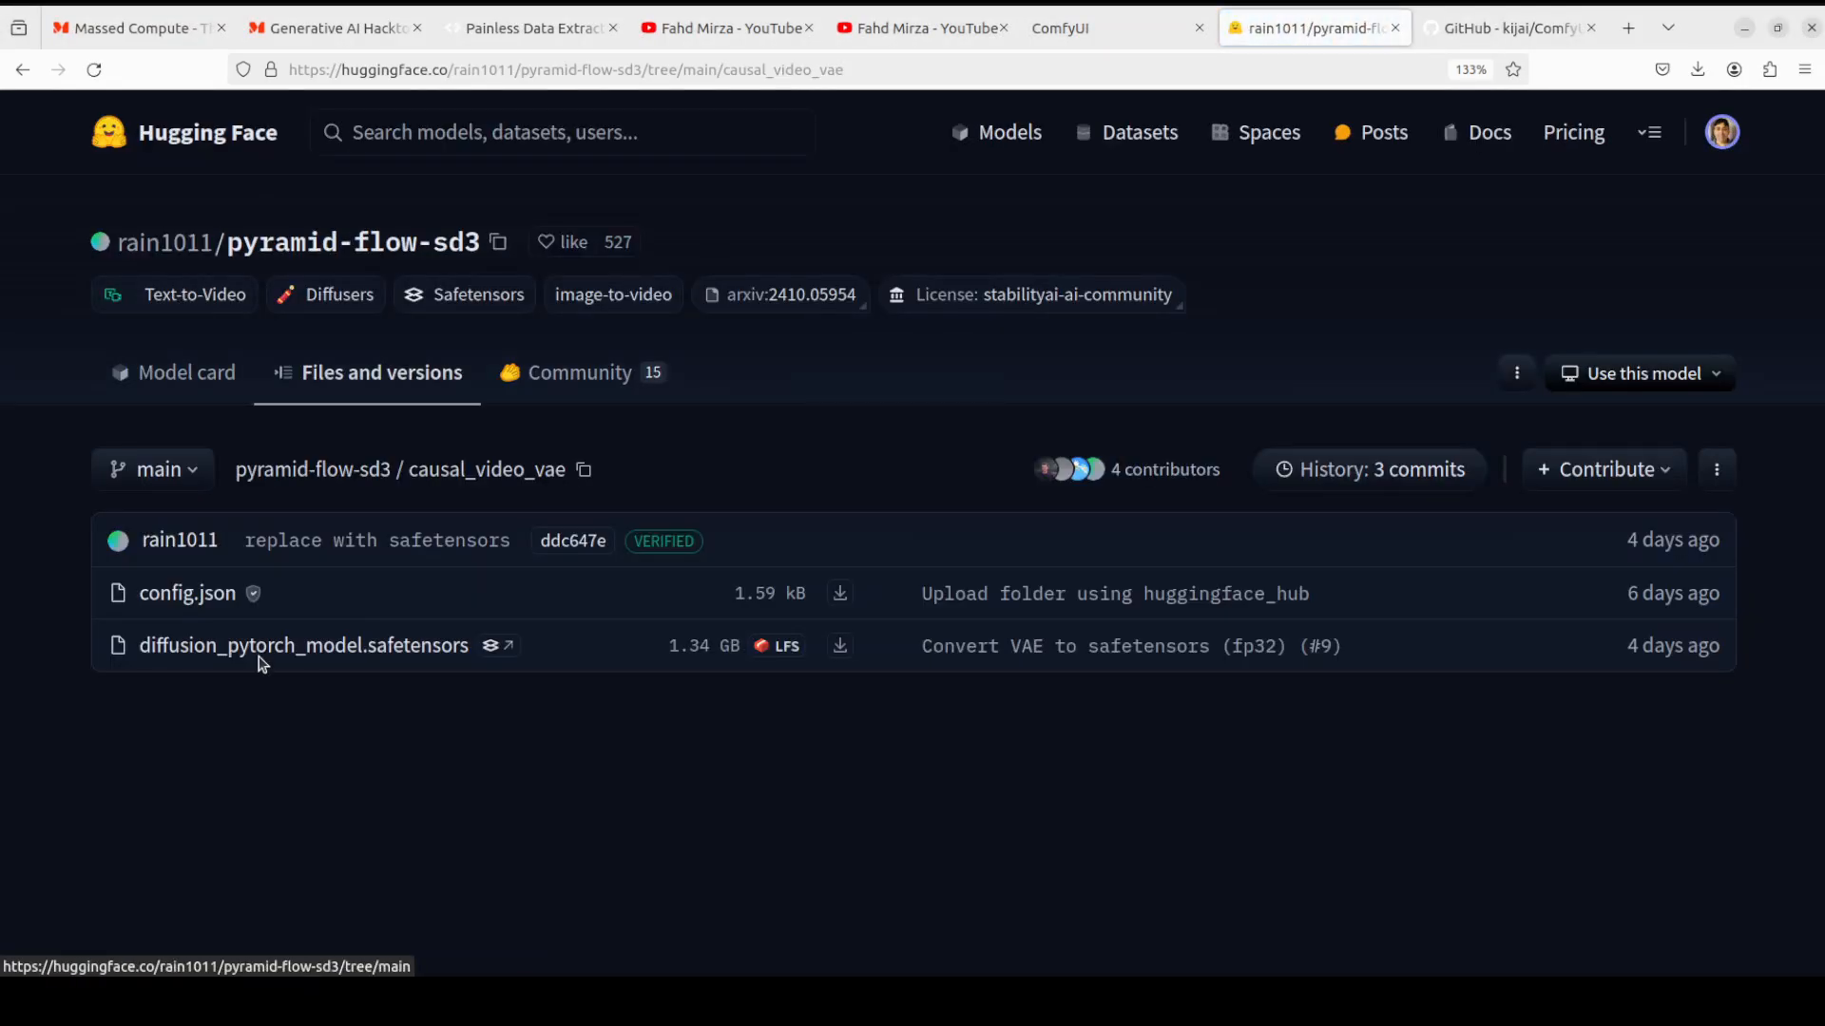
pyautogui.moveTo(187, 593)
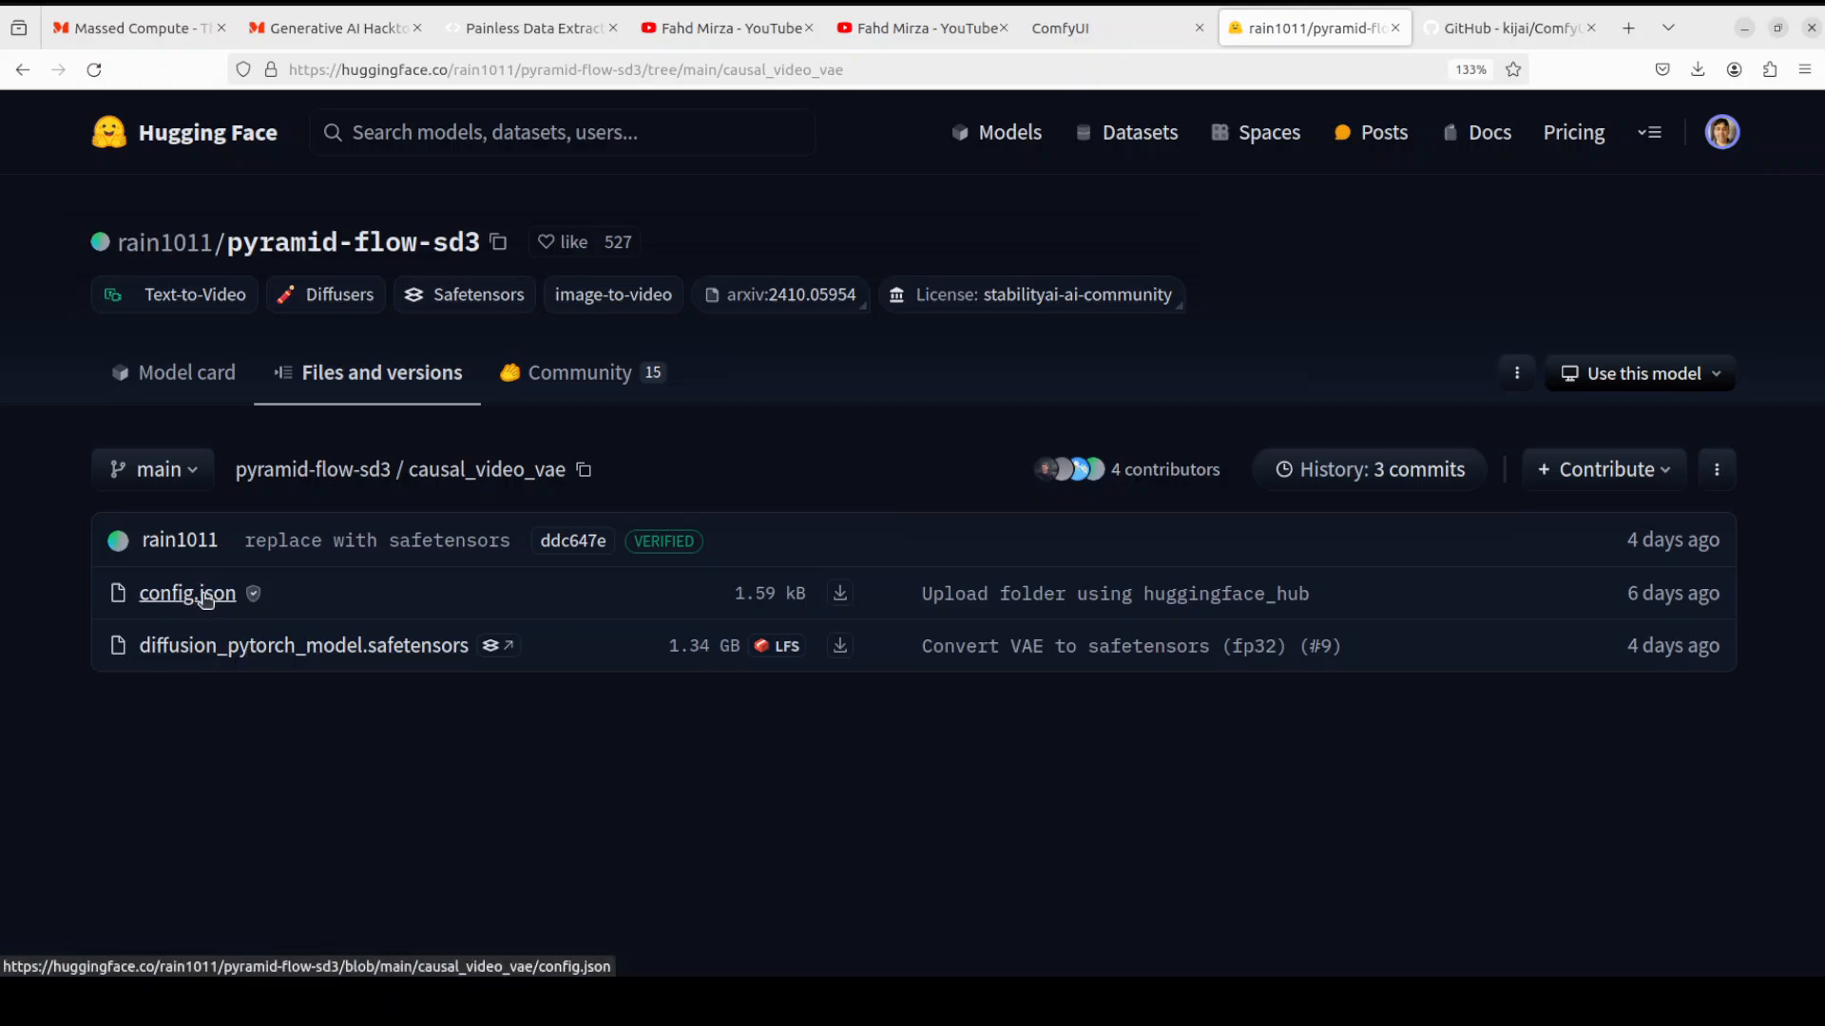
pyautogui.moveTo(1101, 815)
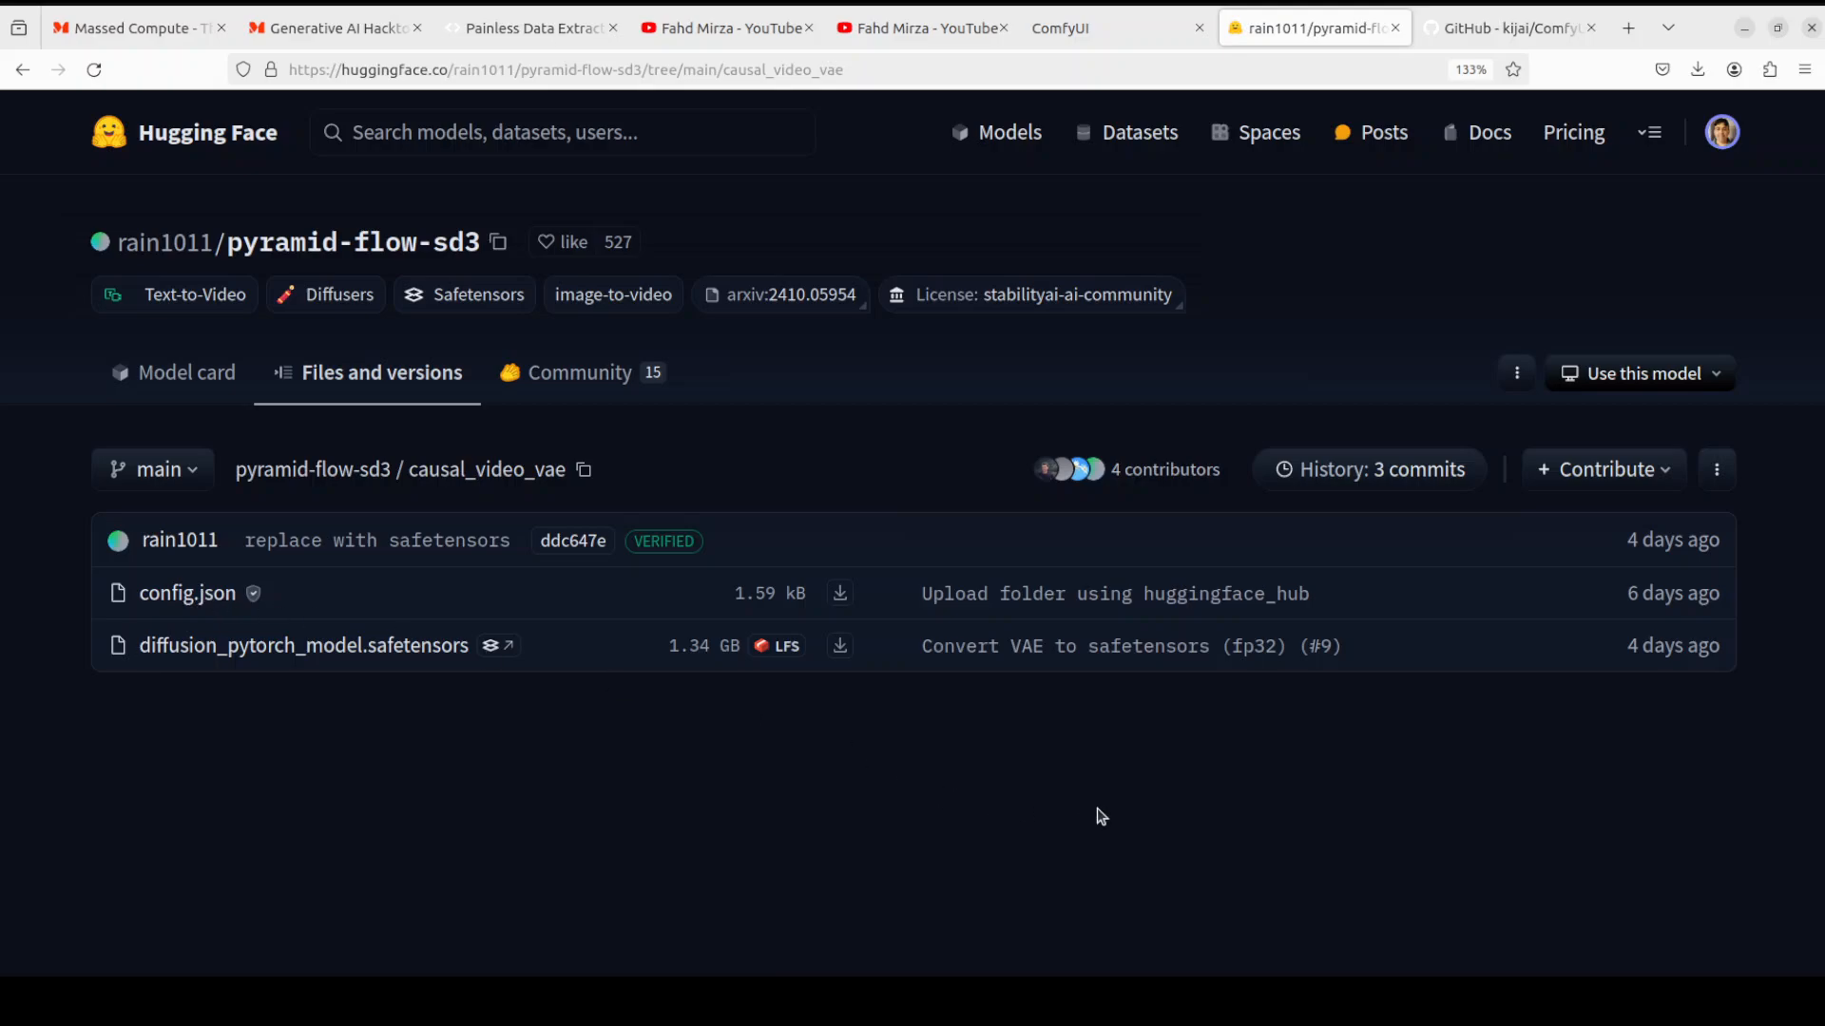
pyautogui.moveTo(951, 800)
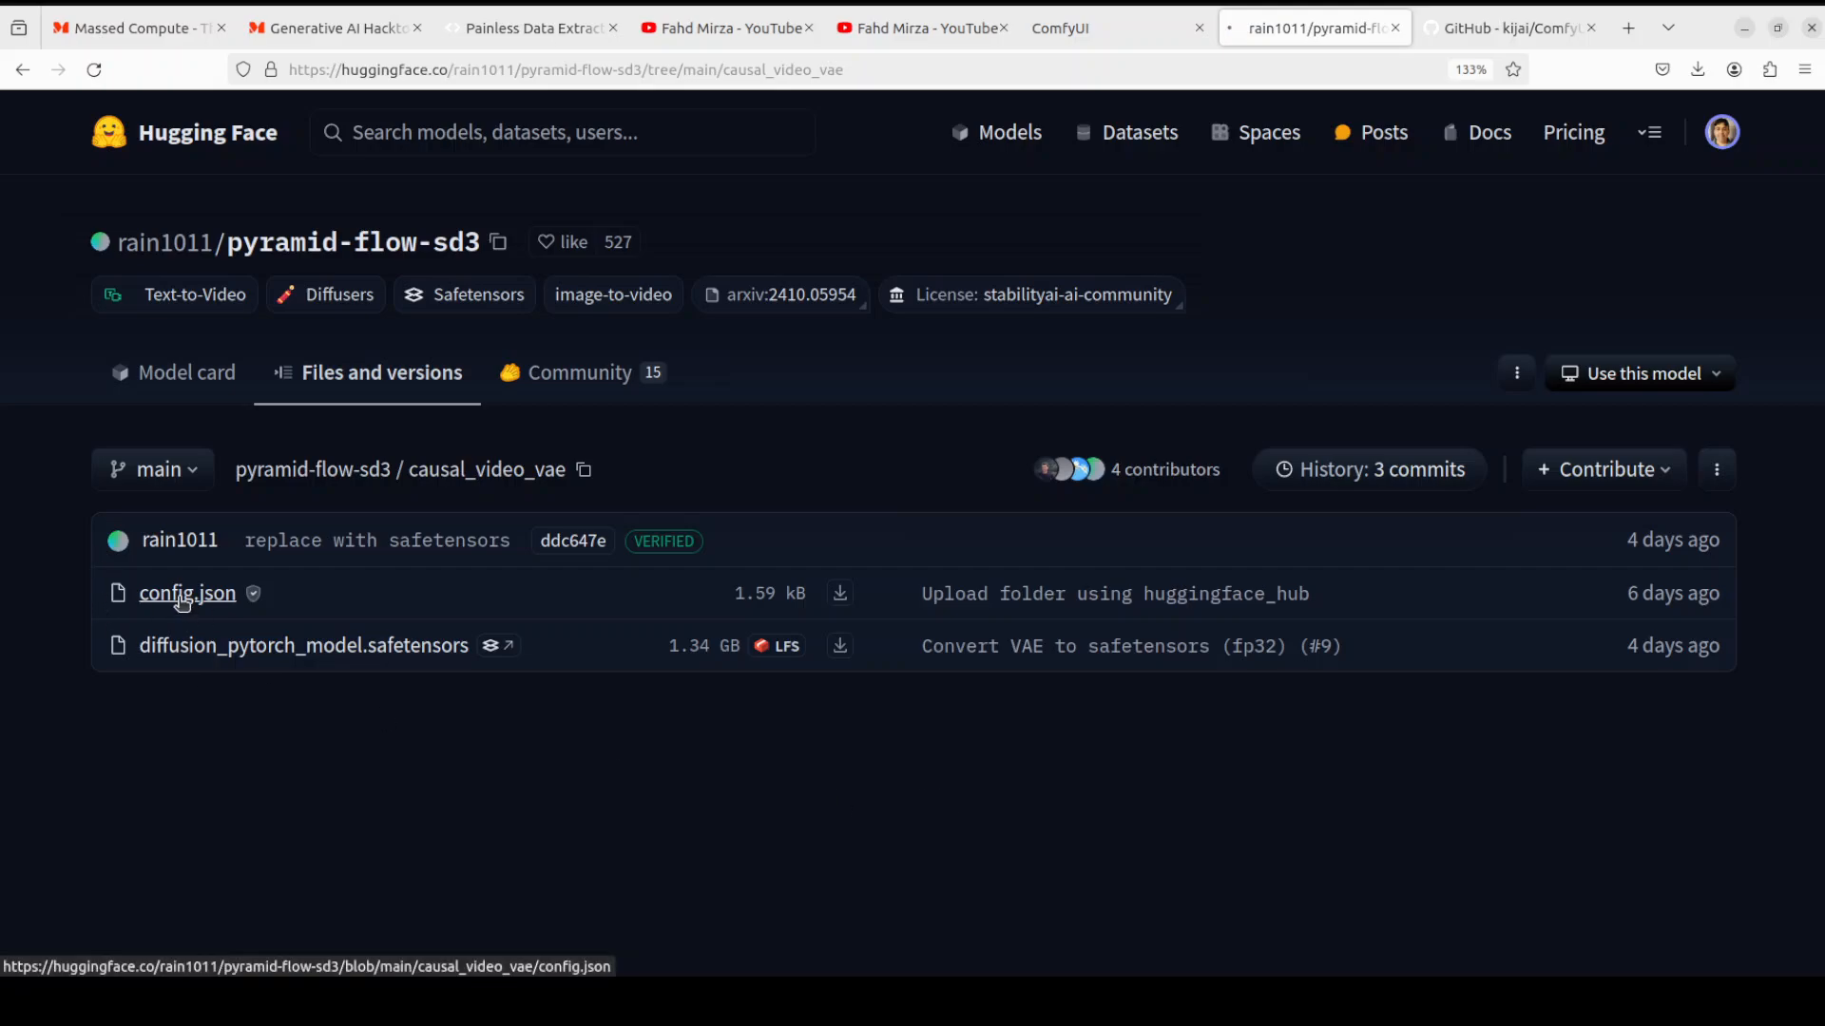
pyautogui.rightClick(147, 593)
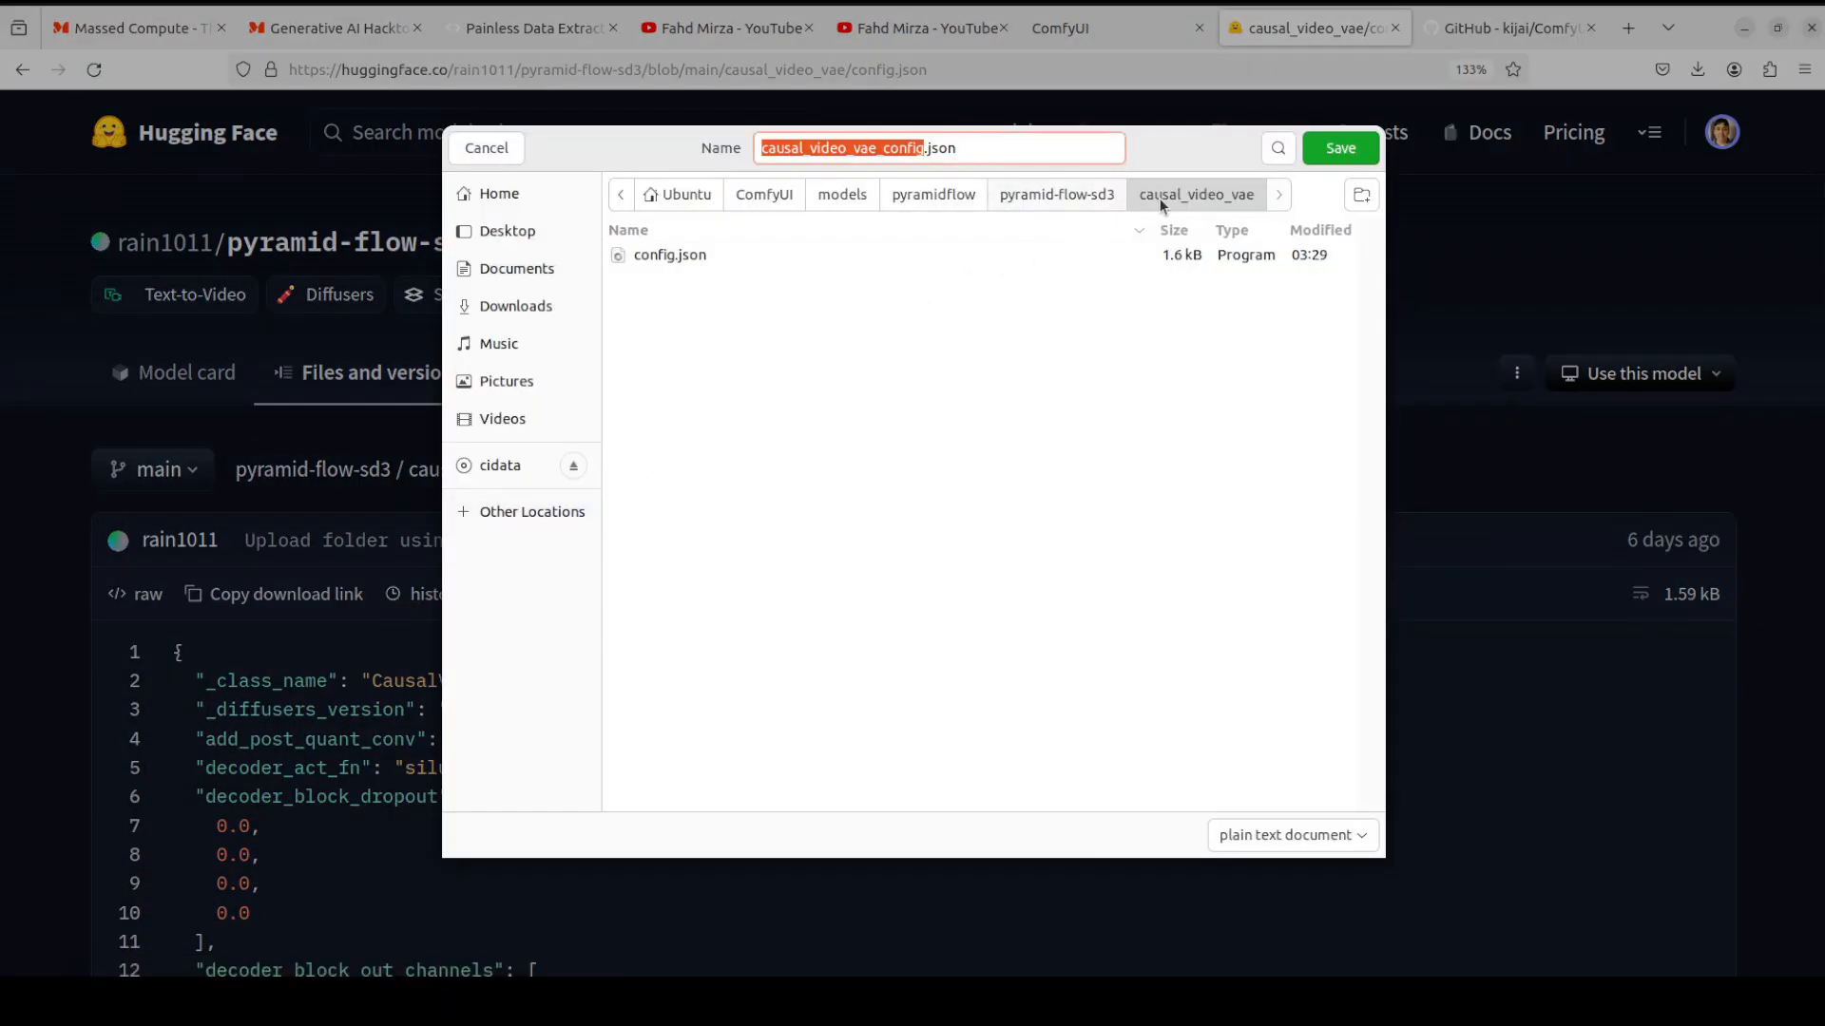
pyautogui.moveTo(765, 260)
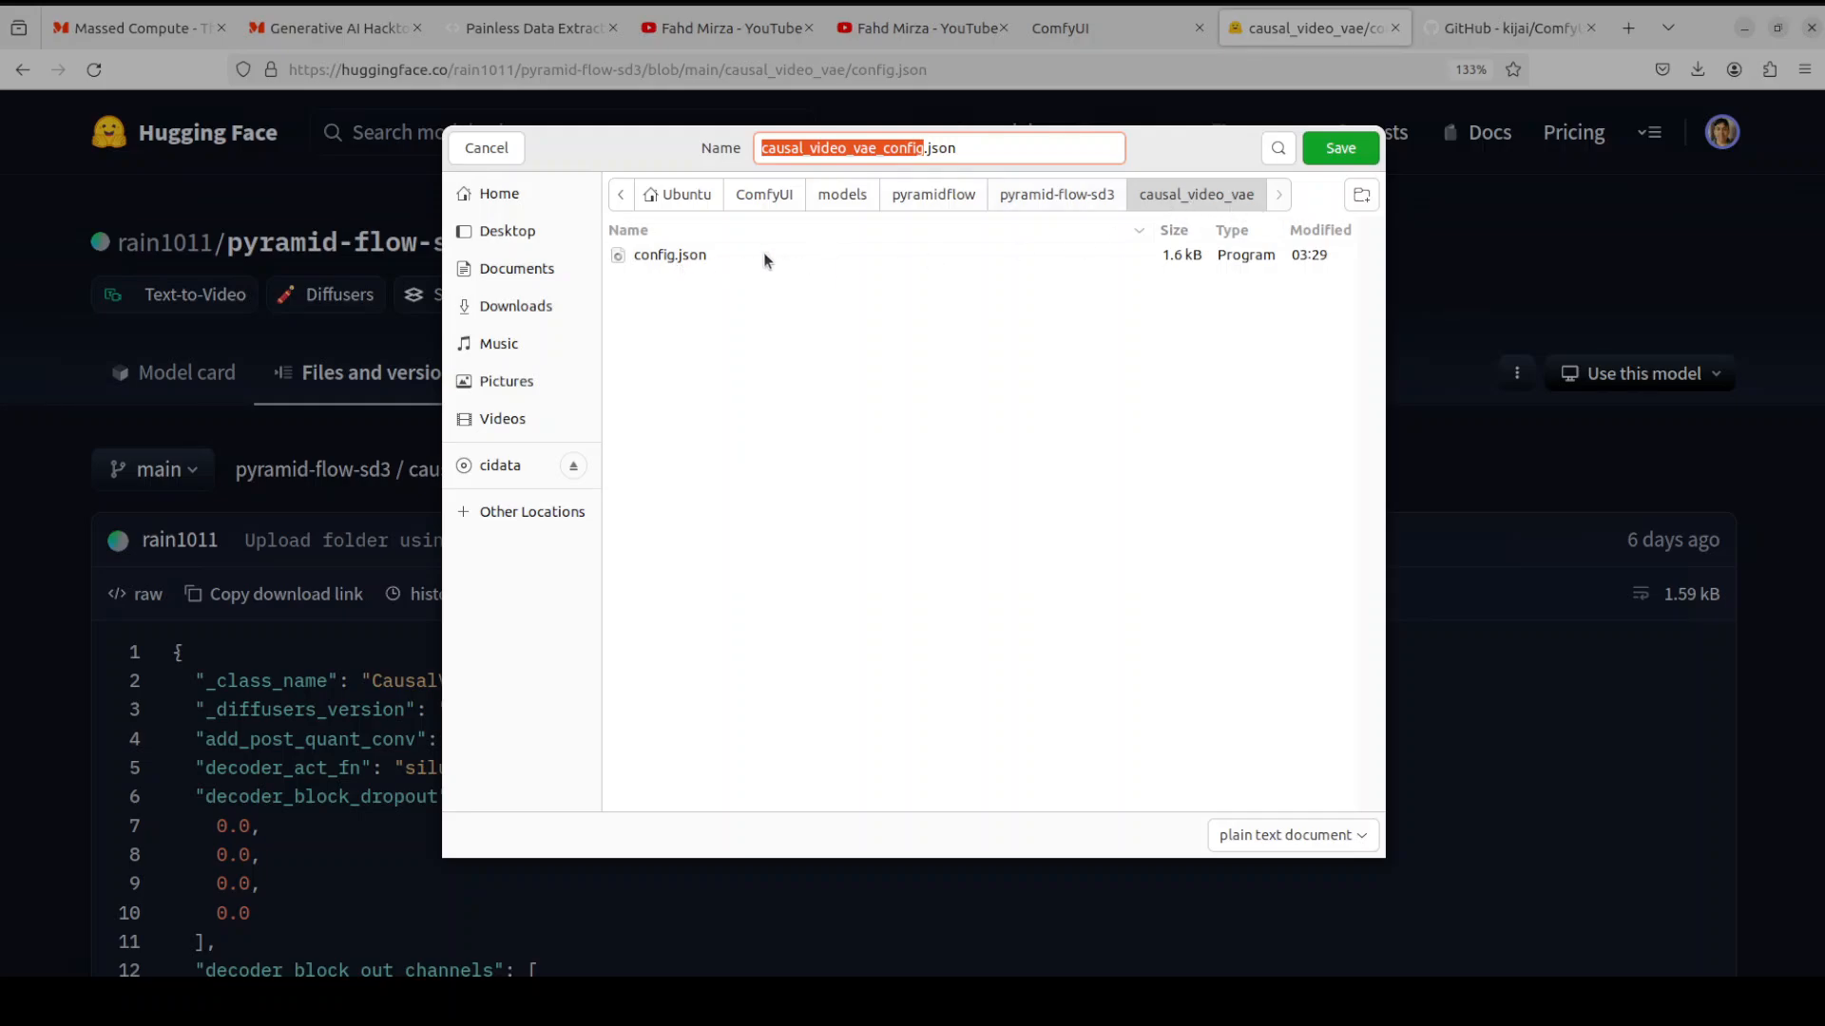
pyautogui.click(484, 149)
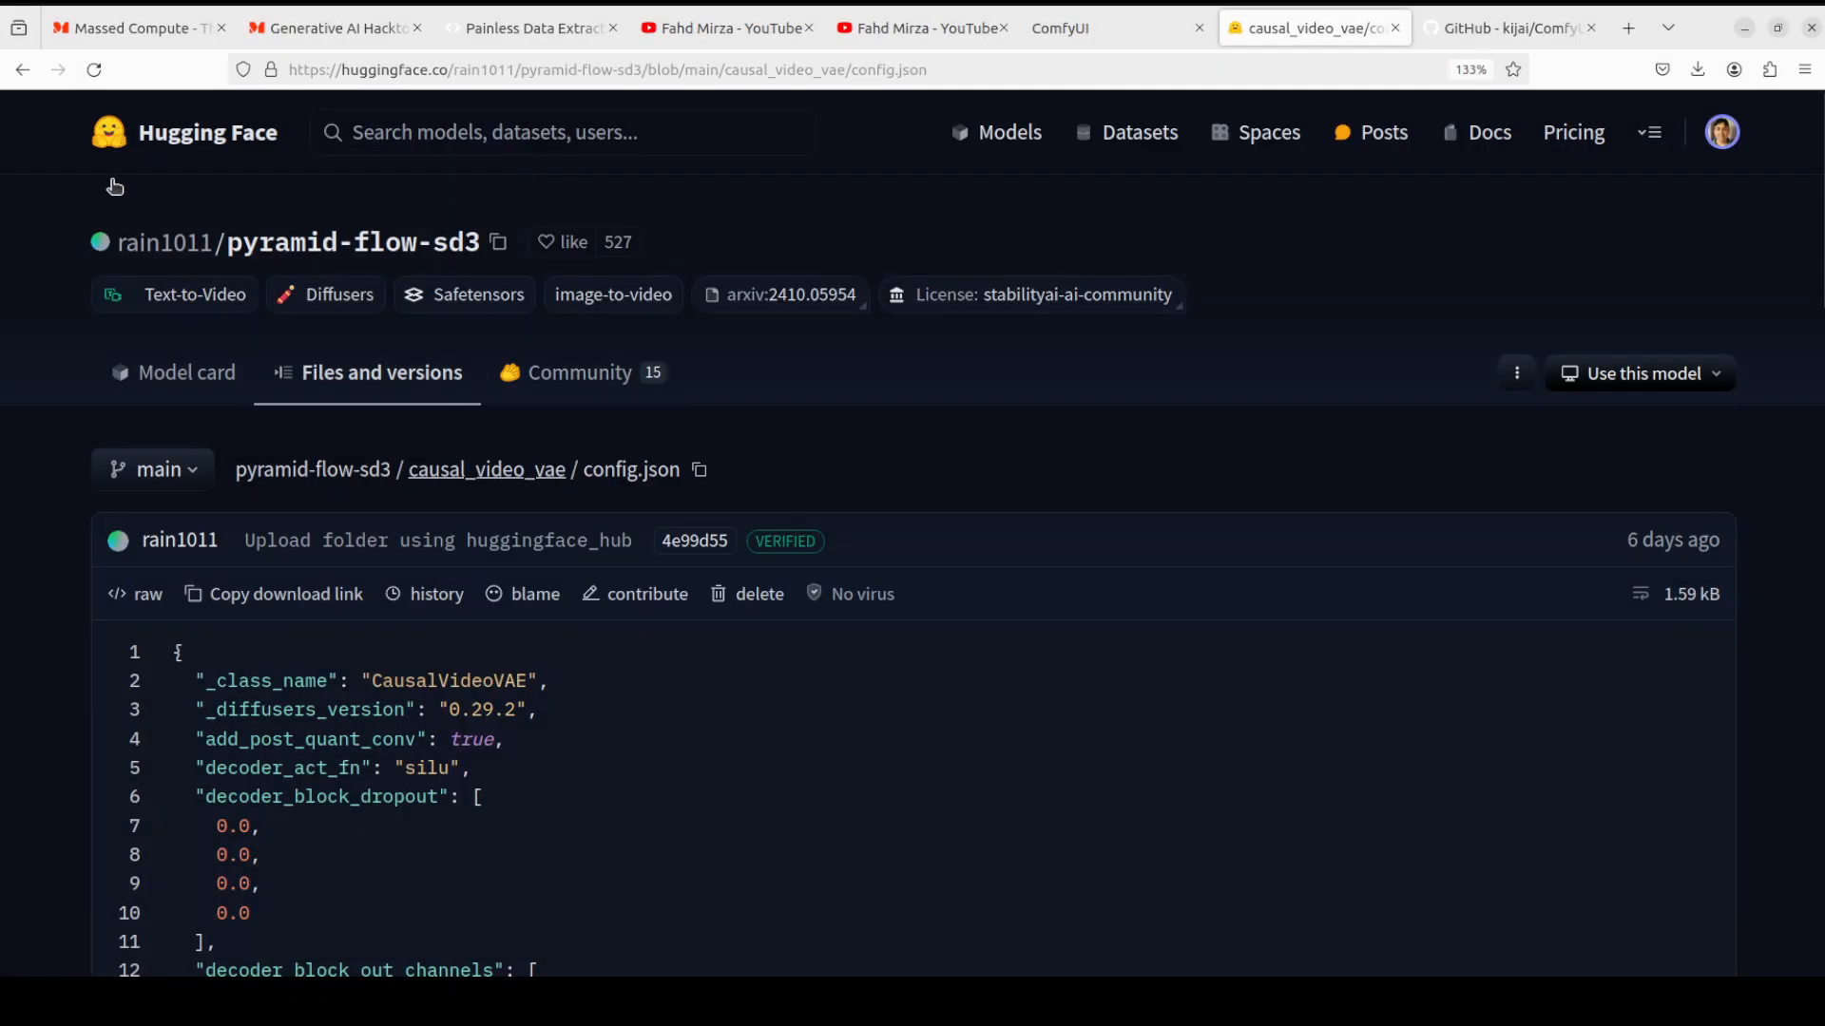
pyautogui.click(484, 470)
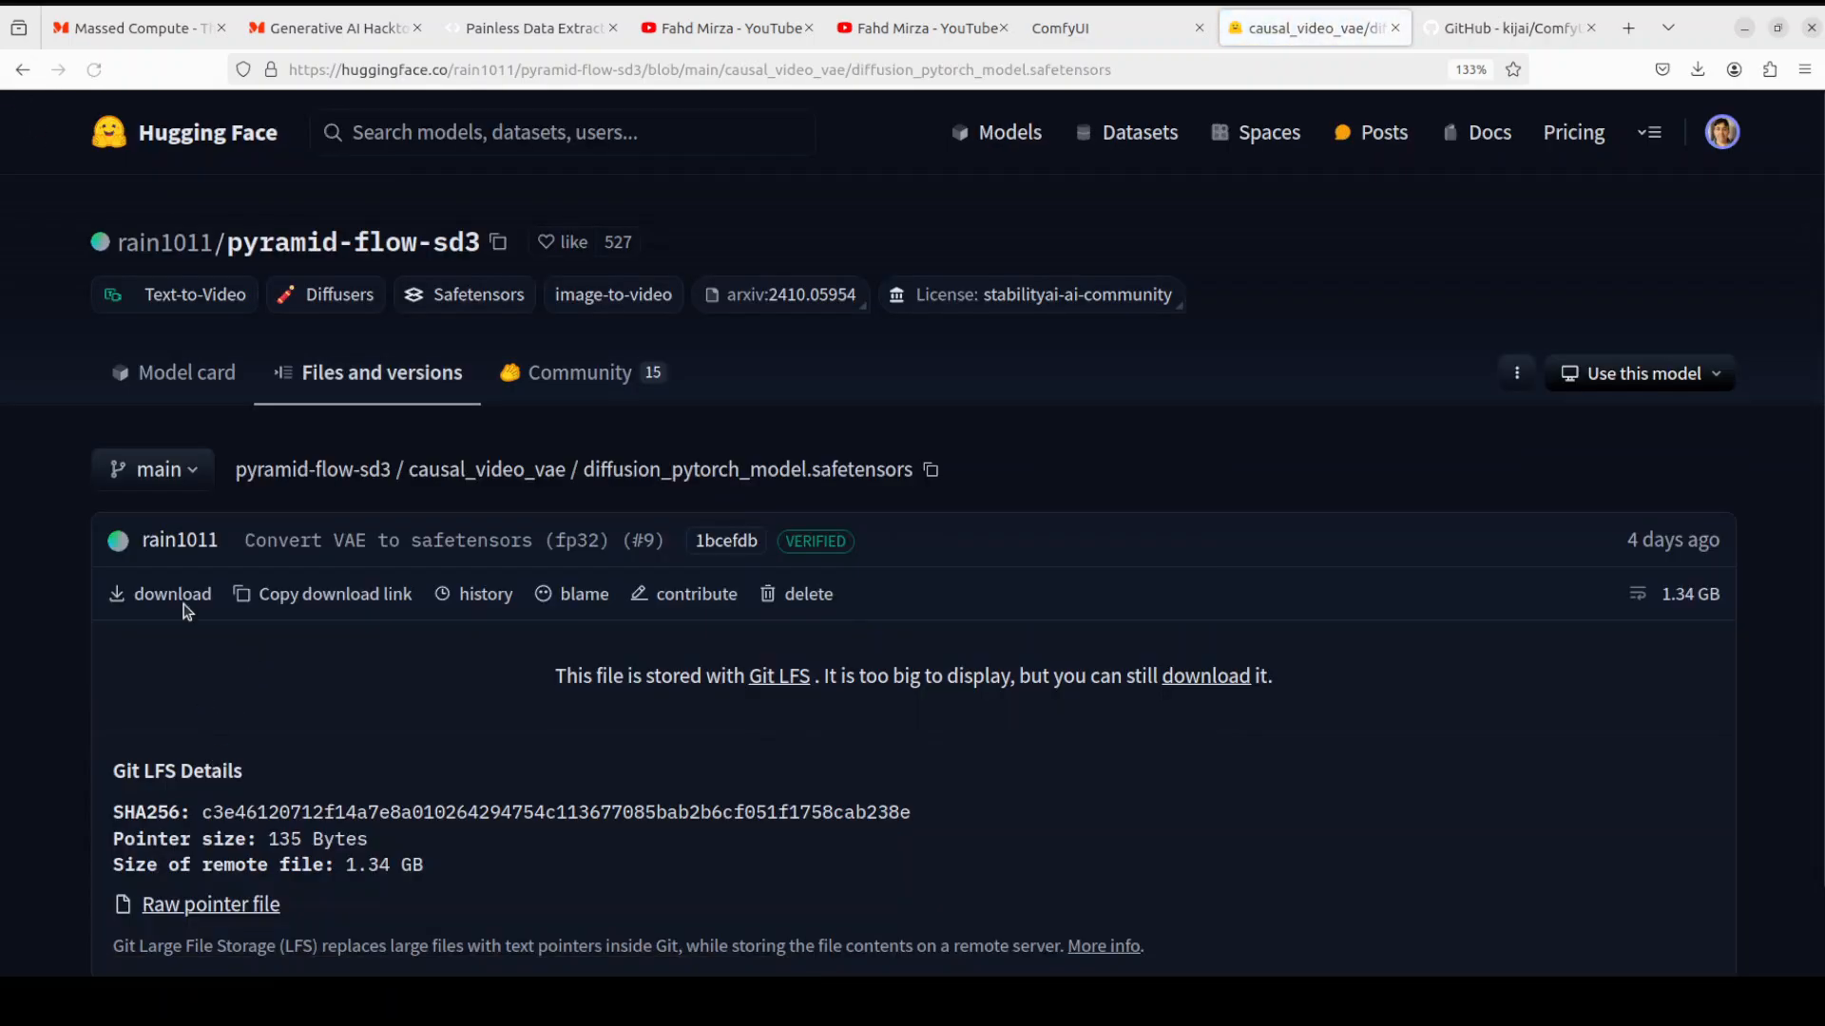
pyautogui.rightClick(173, 594)
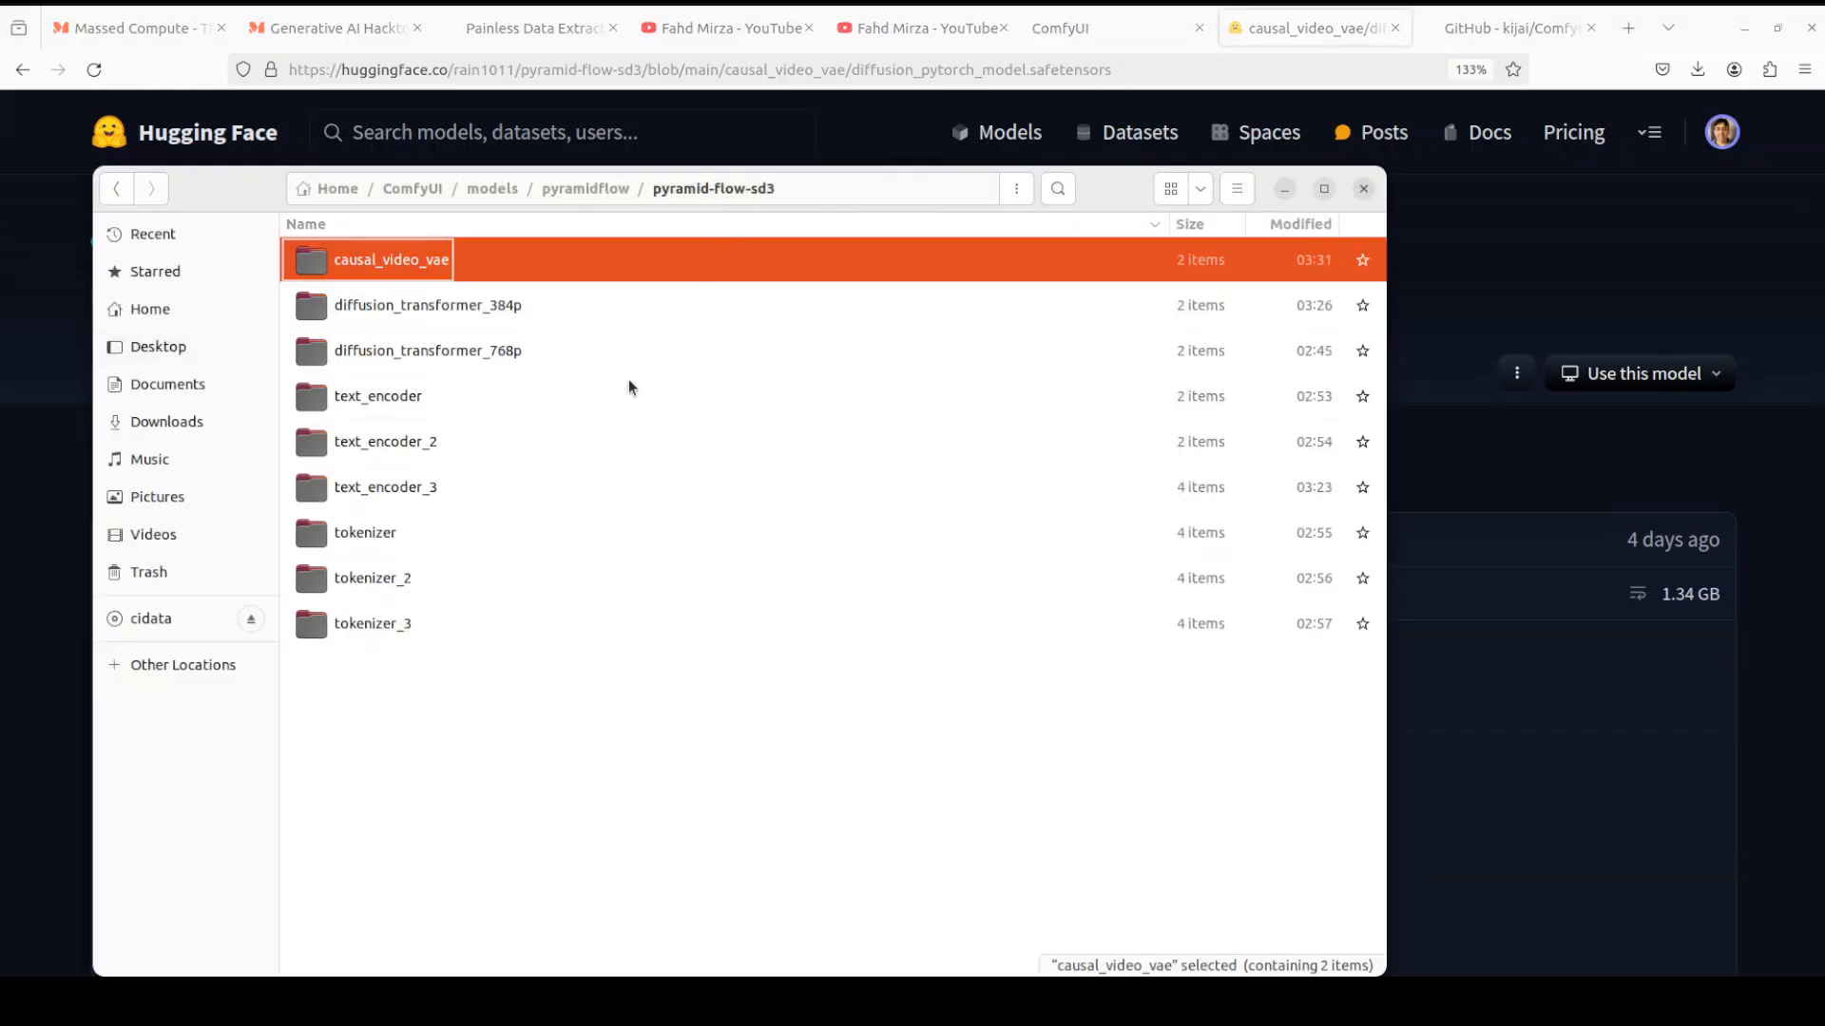
pyautogui.moveTo(469, 642)
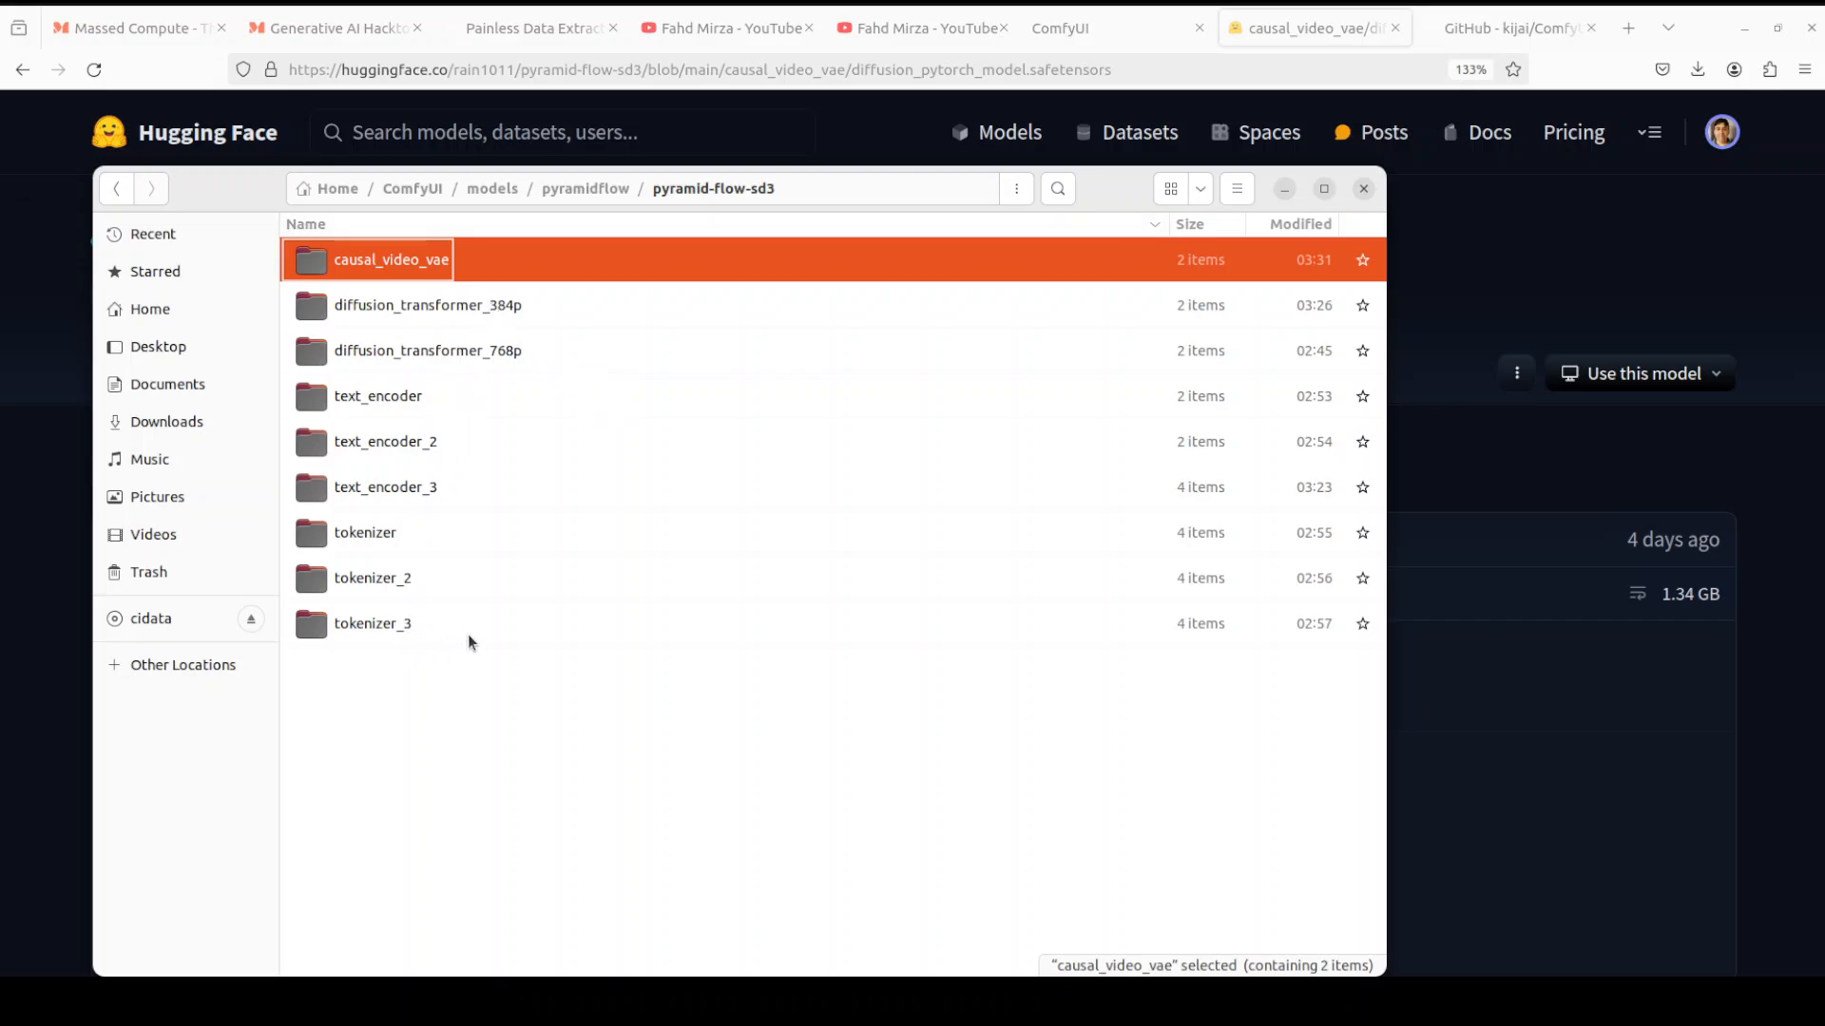
pyautogui.moveTo(610, 568)
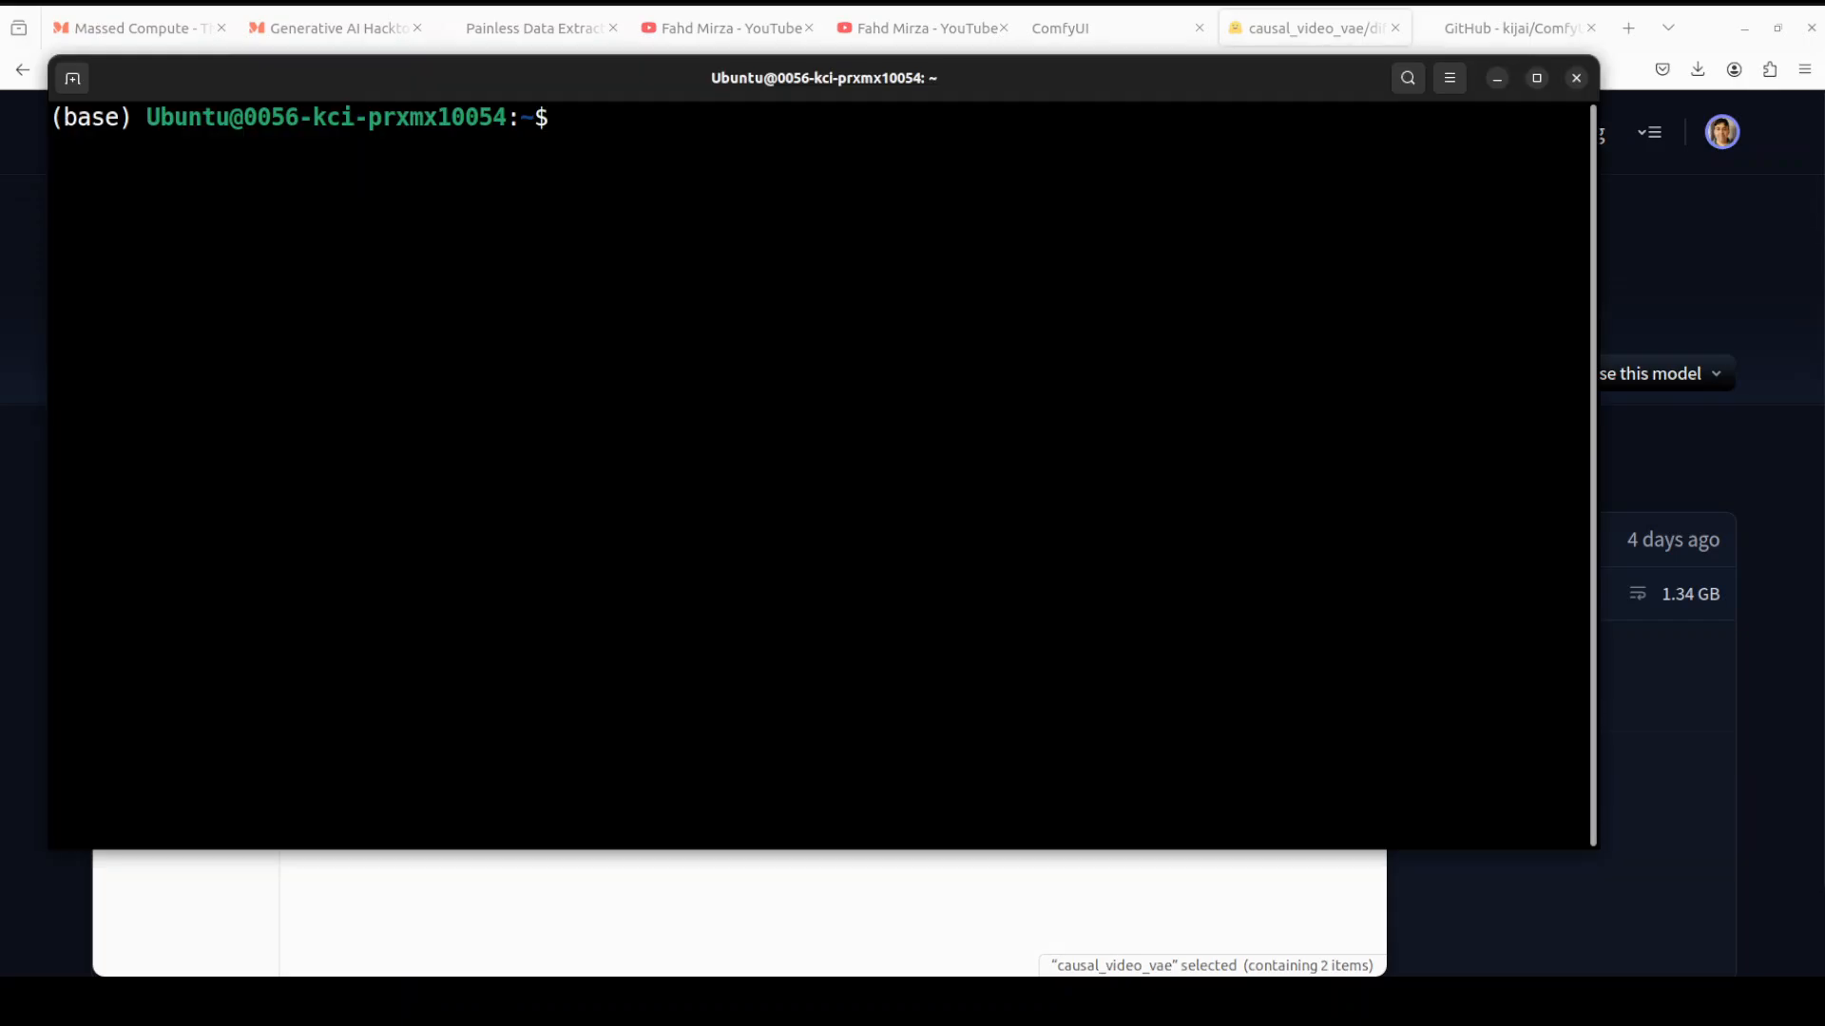
pyautogui.moveTo(888, 354)
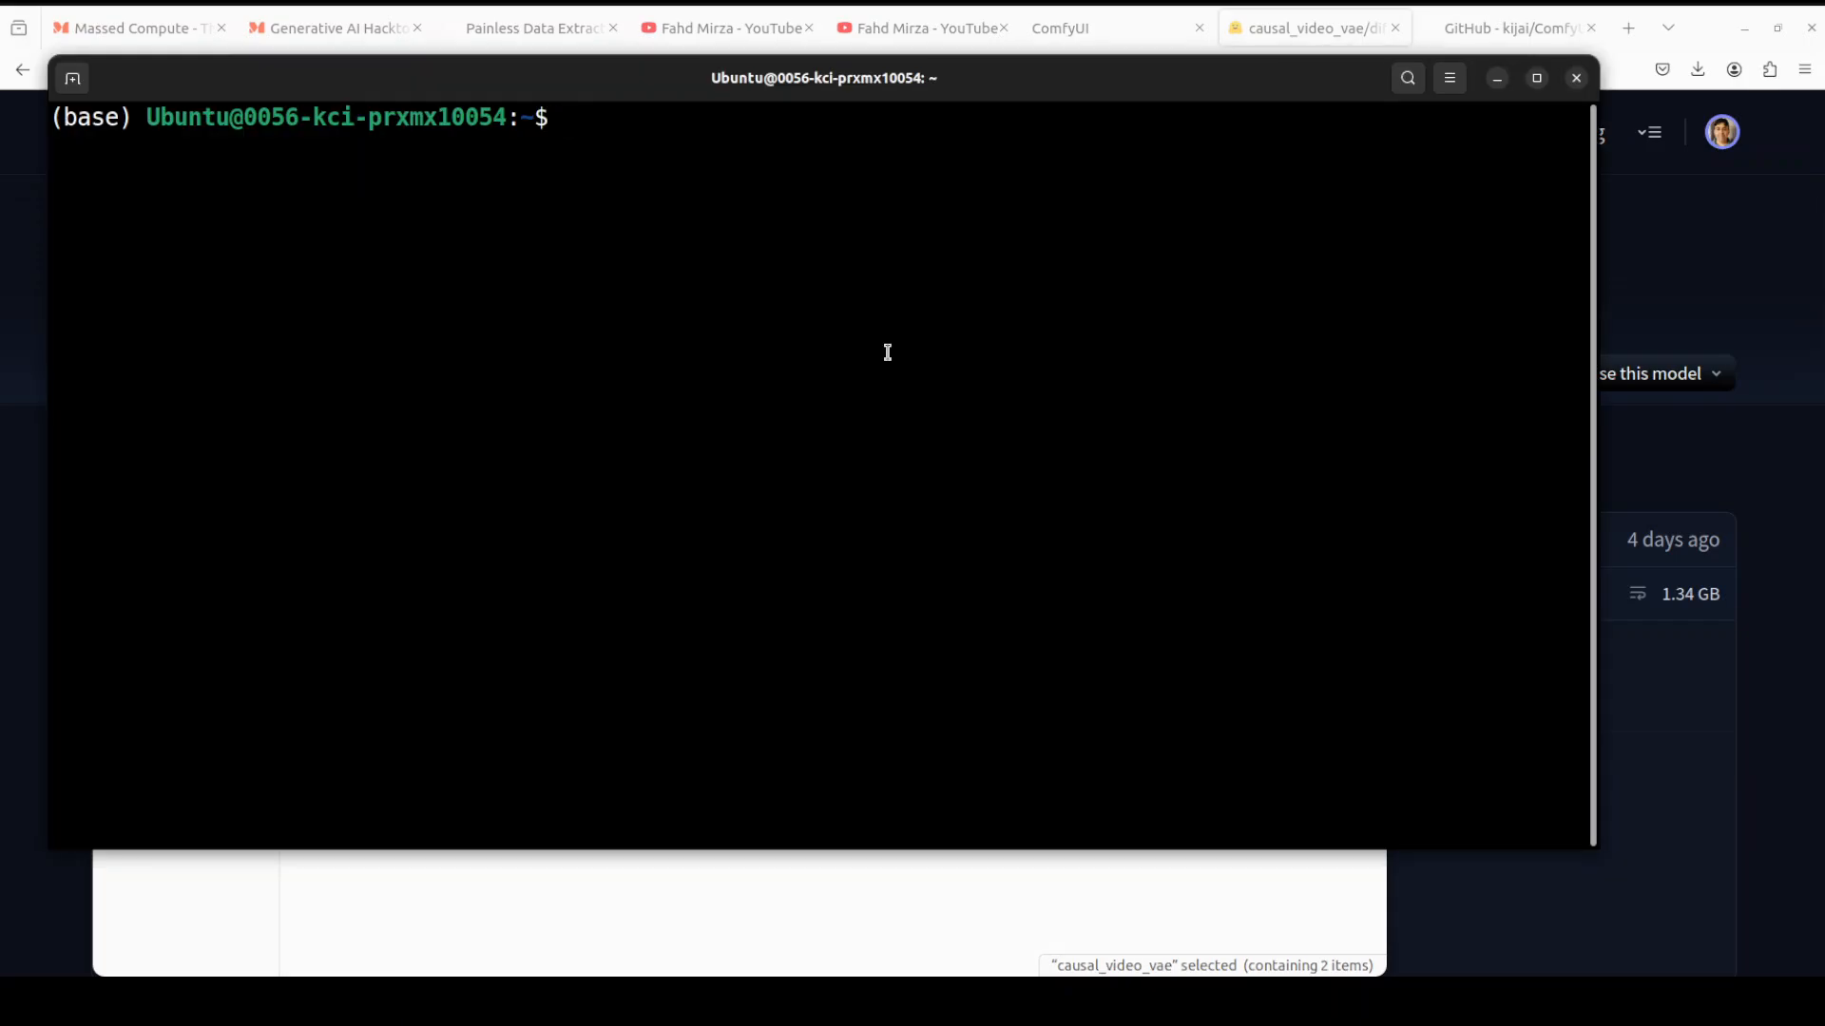
# Enter pip install huggingface_hub and begin the huggingface-cli command in Terminal
pyautogui.write('pip i')
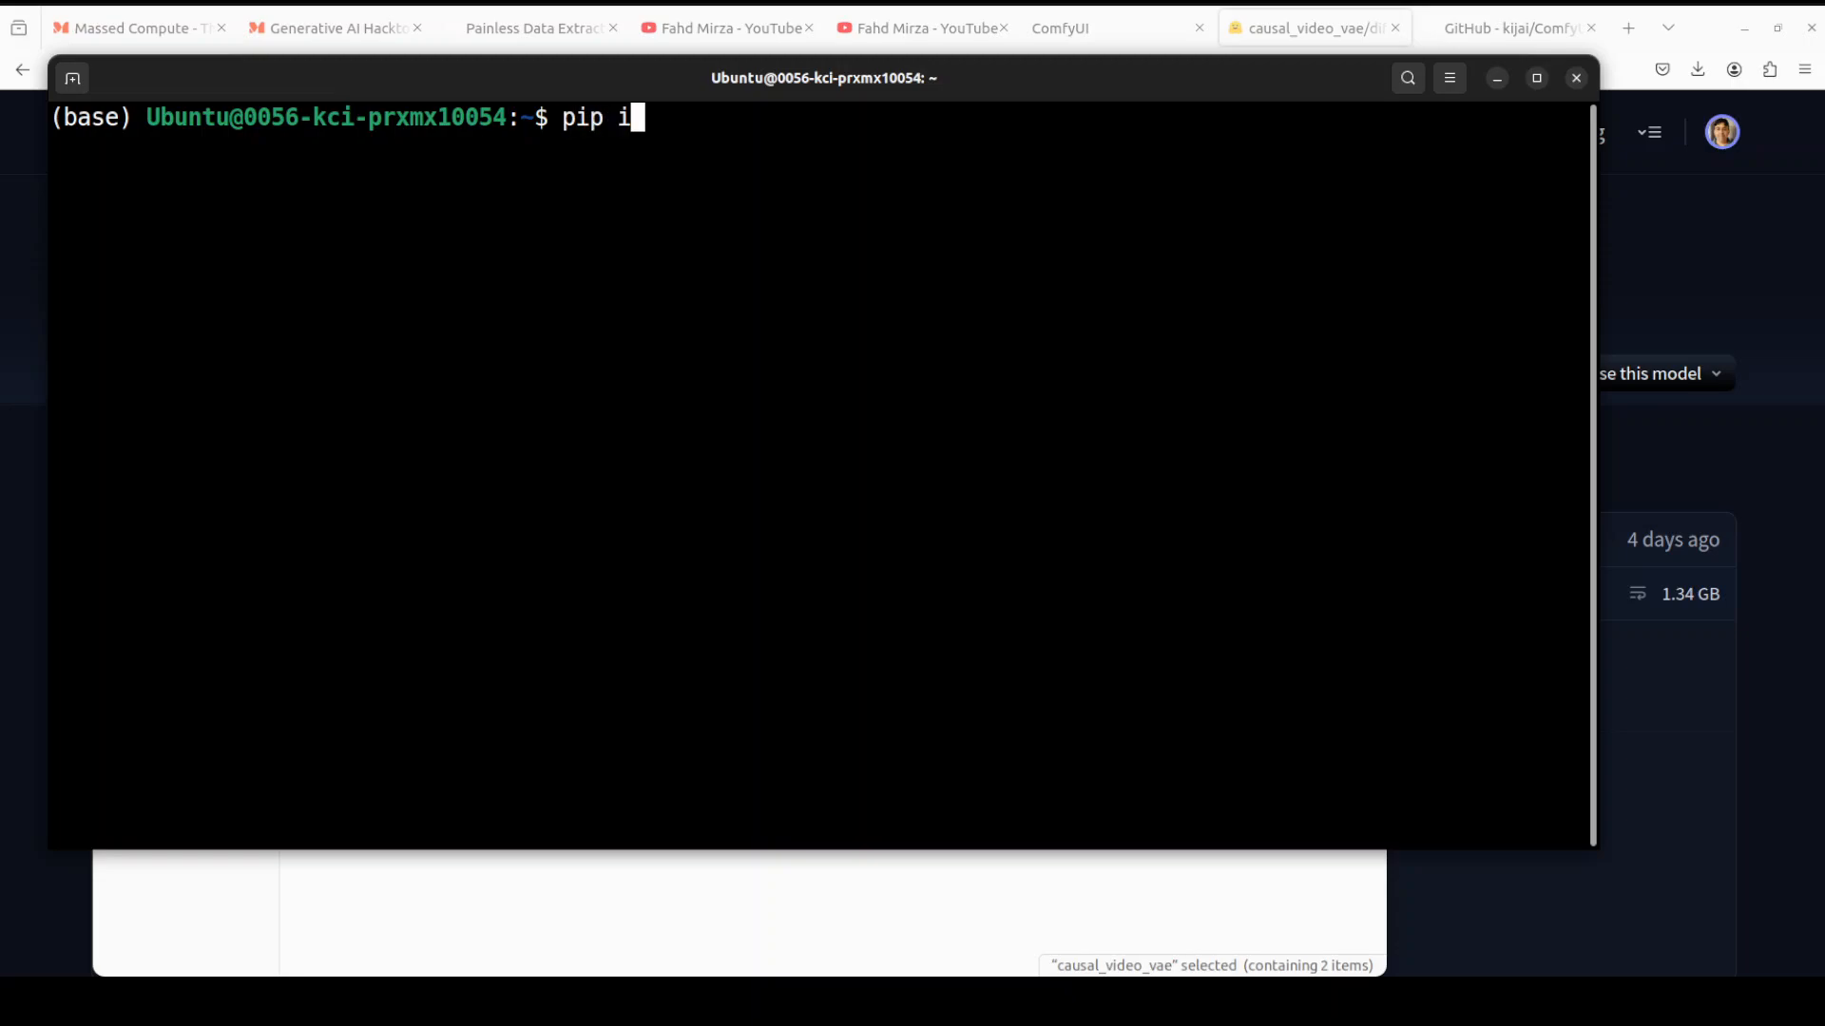
pyautogui.write('nstall hugging')
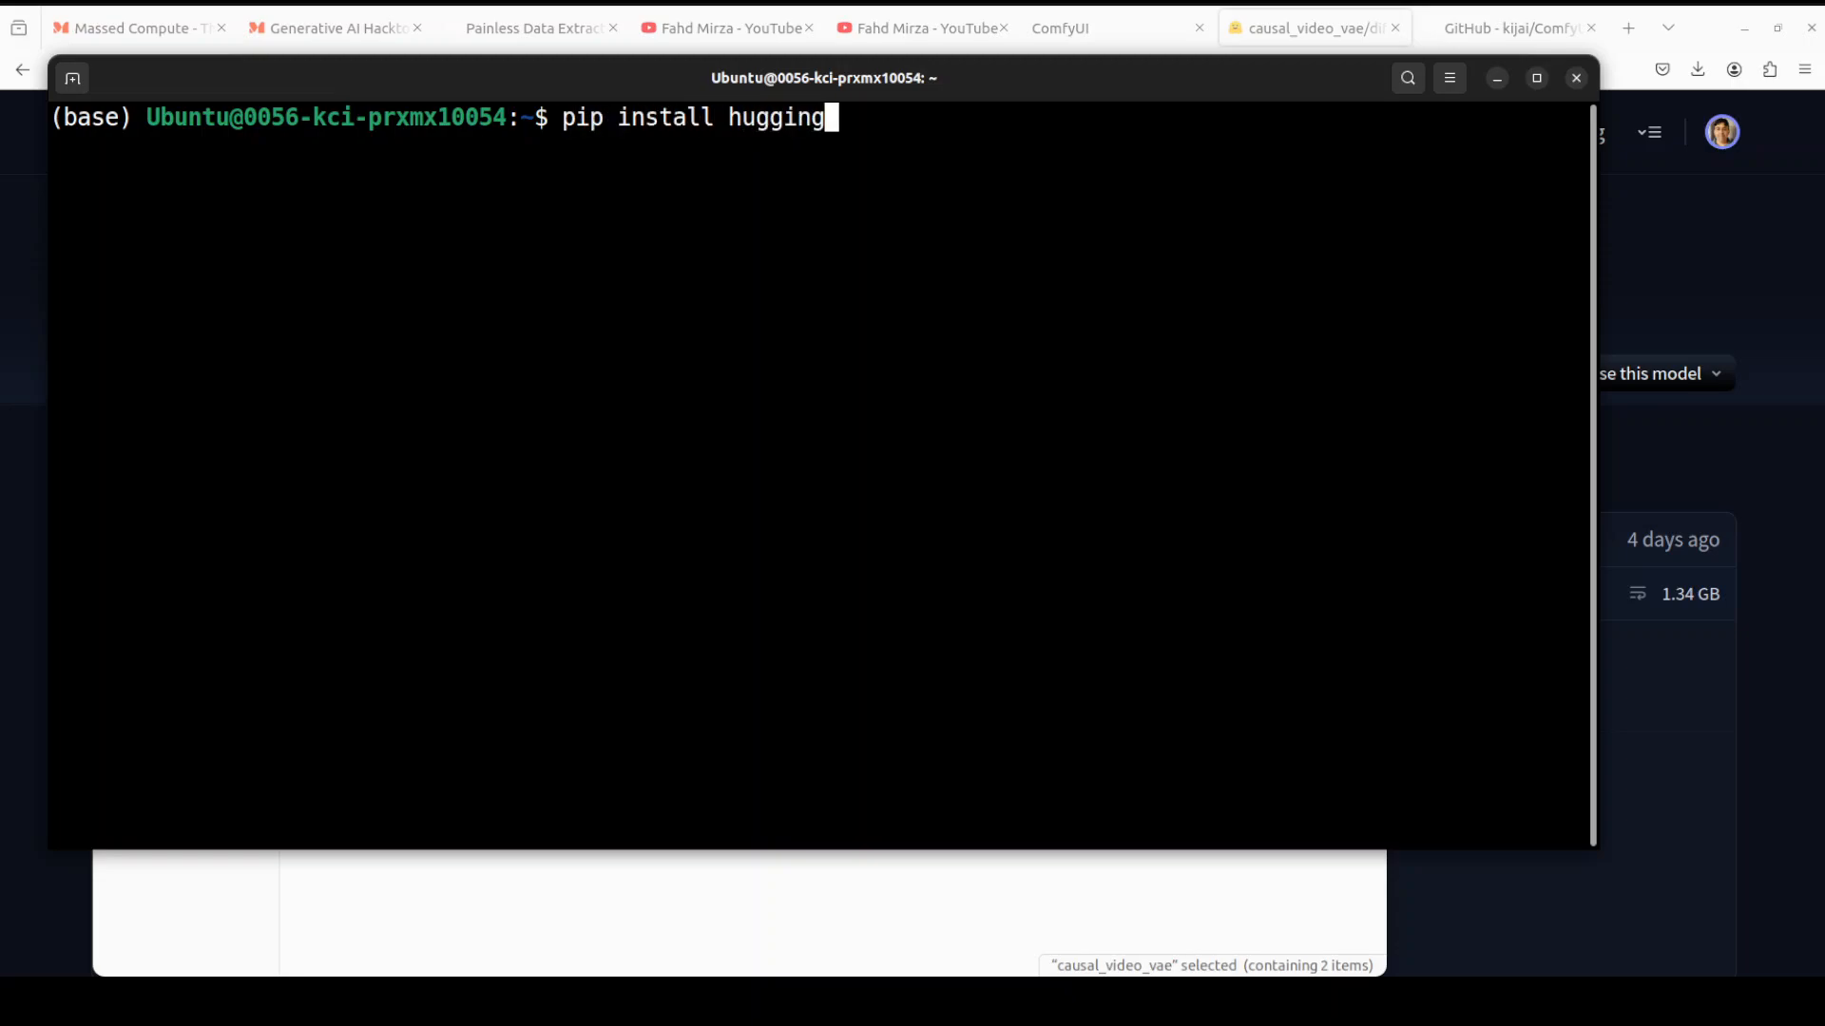
pyautogui.write('face_hub')
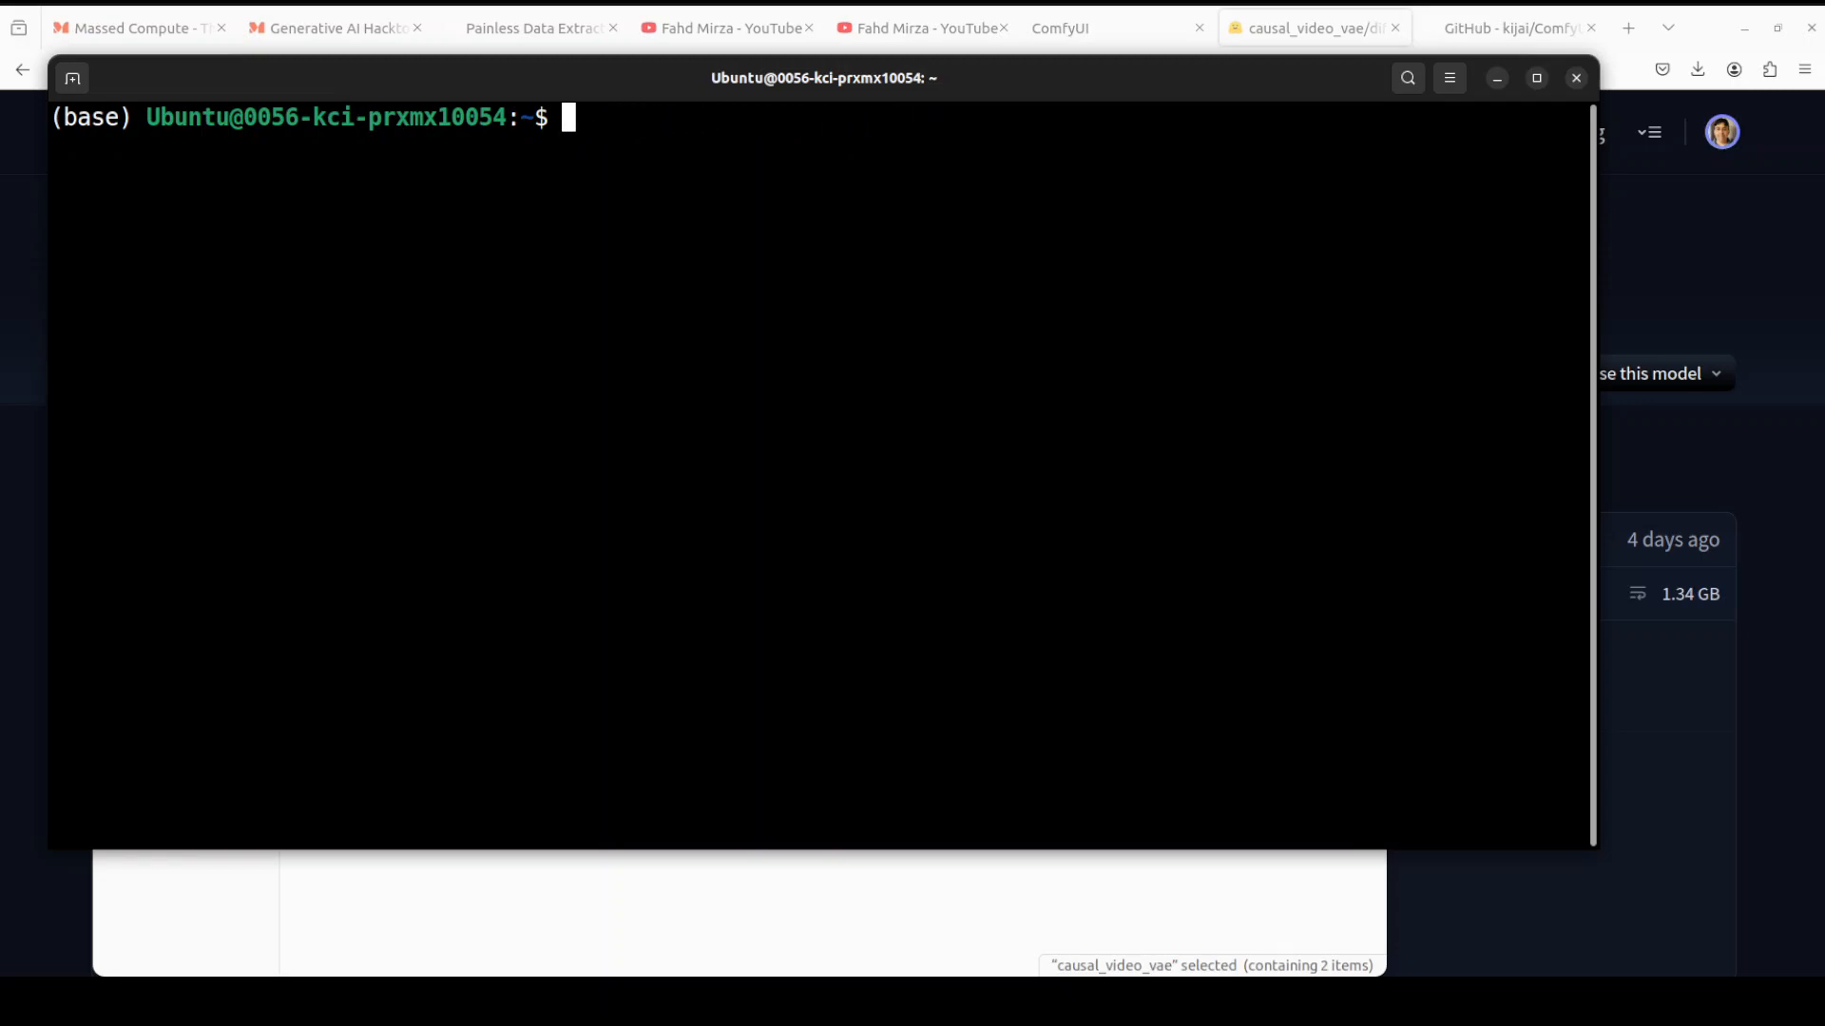
pyautogui.write('hugging')
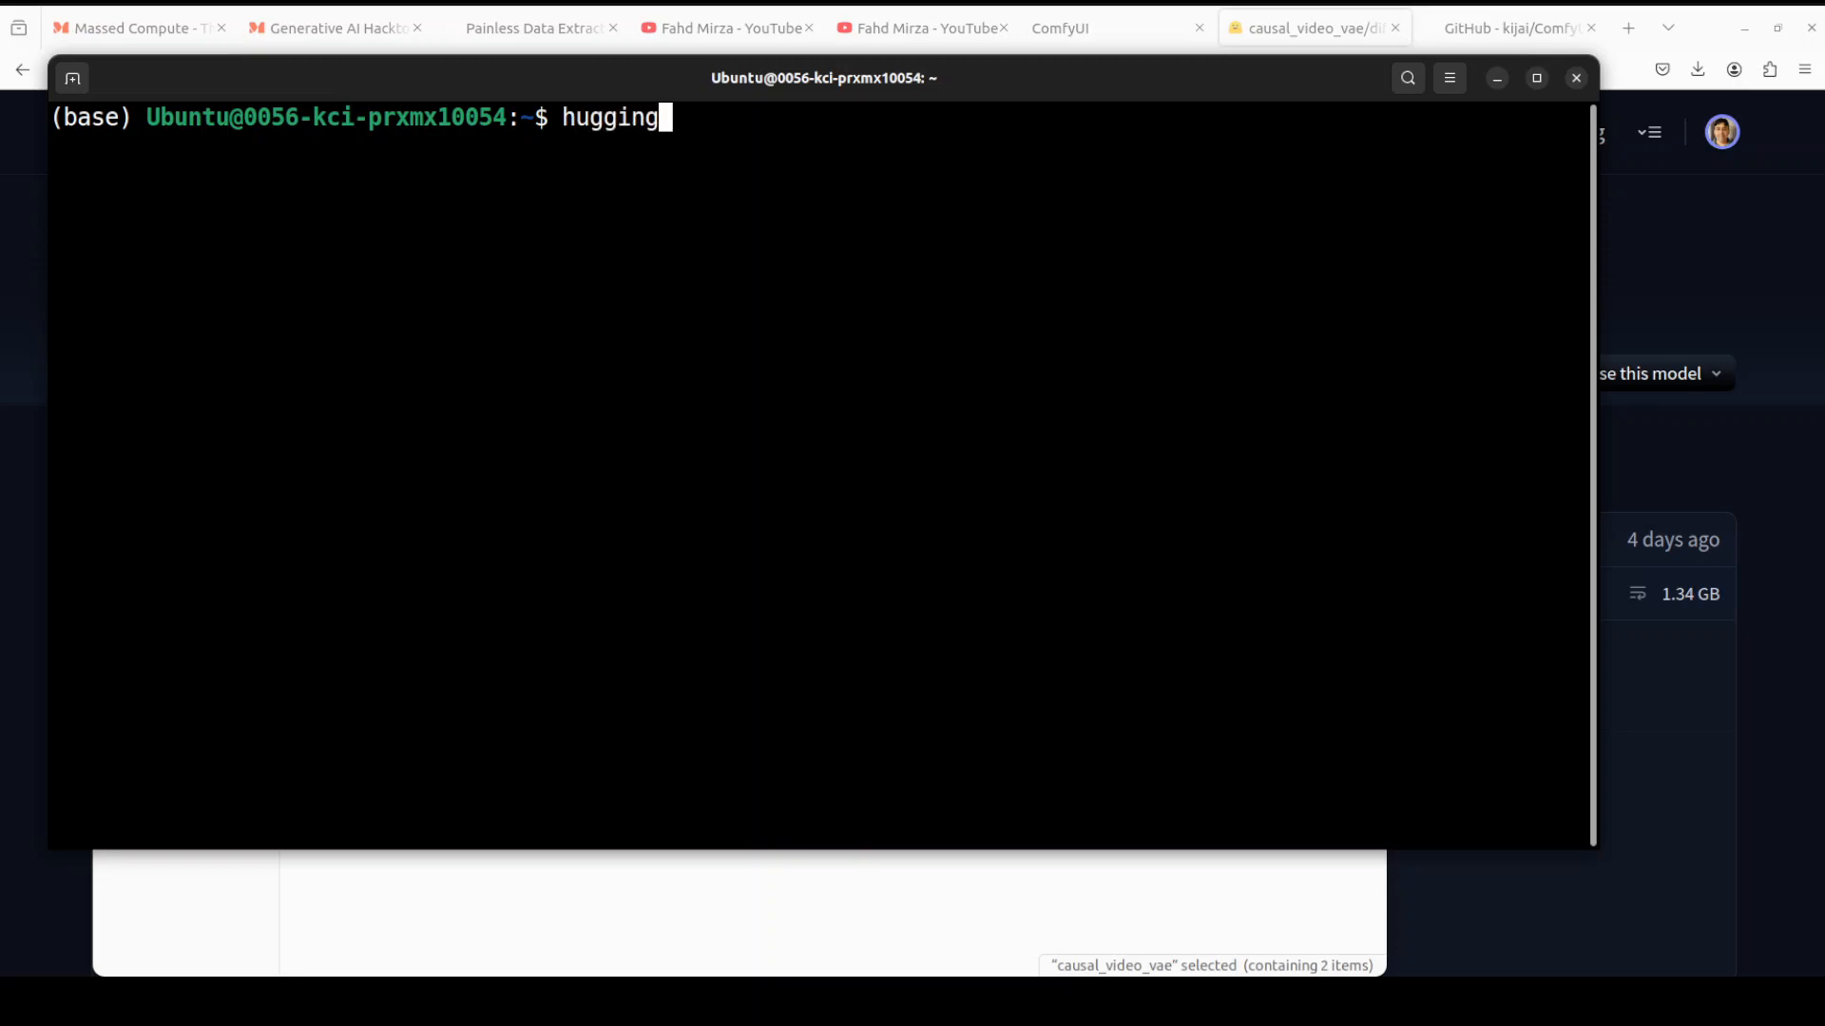
pyautogui.write('face')
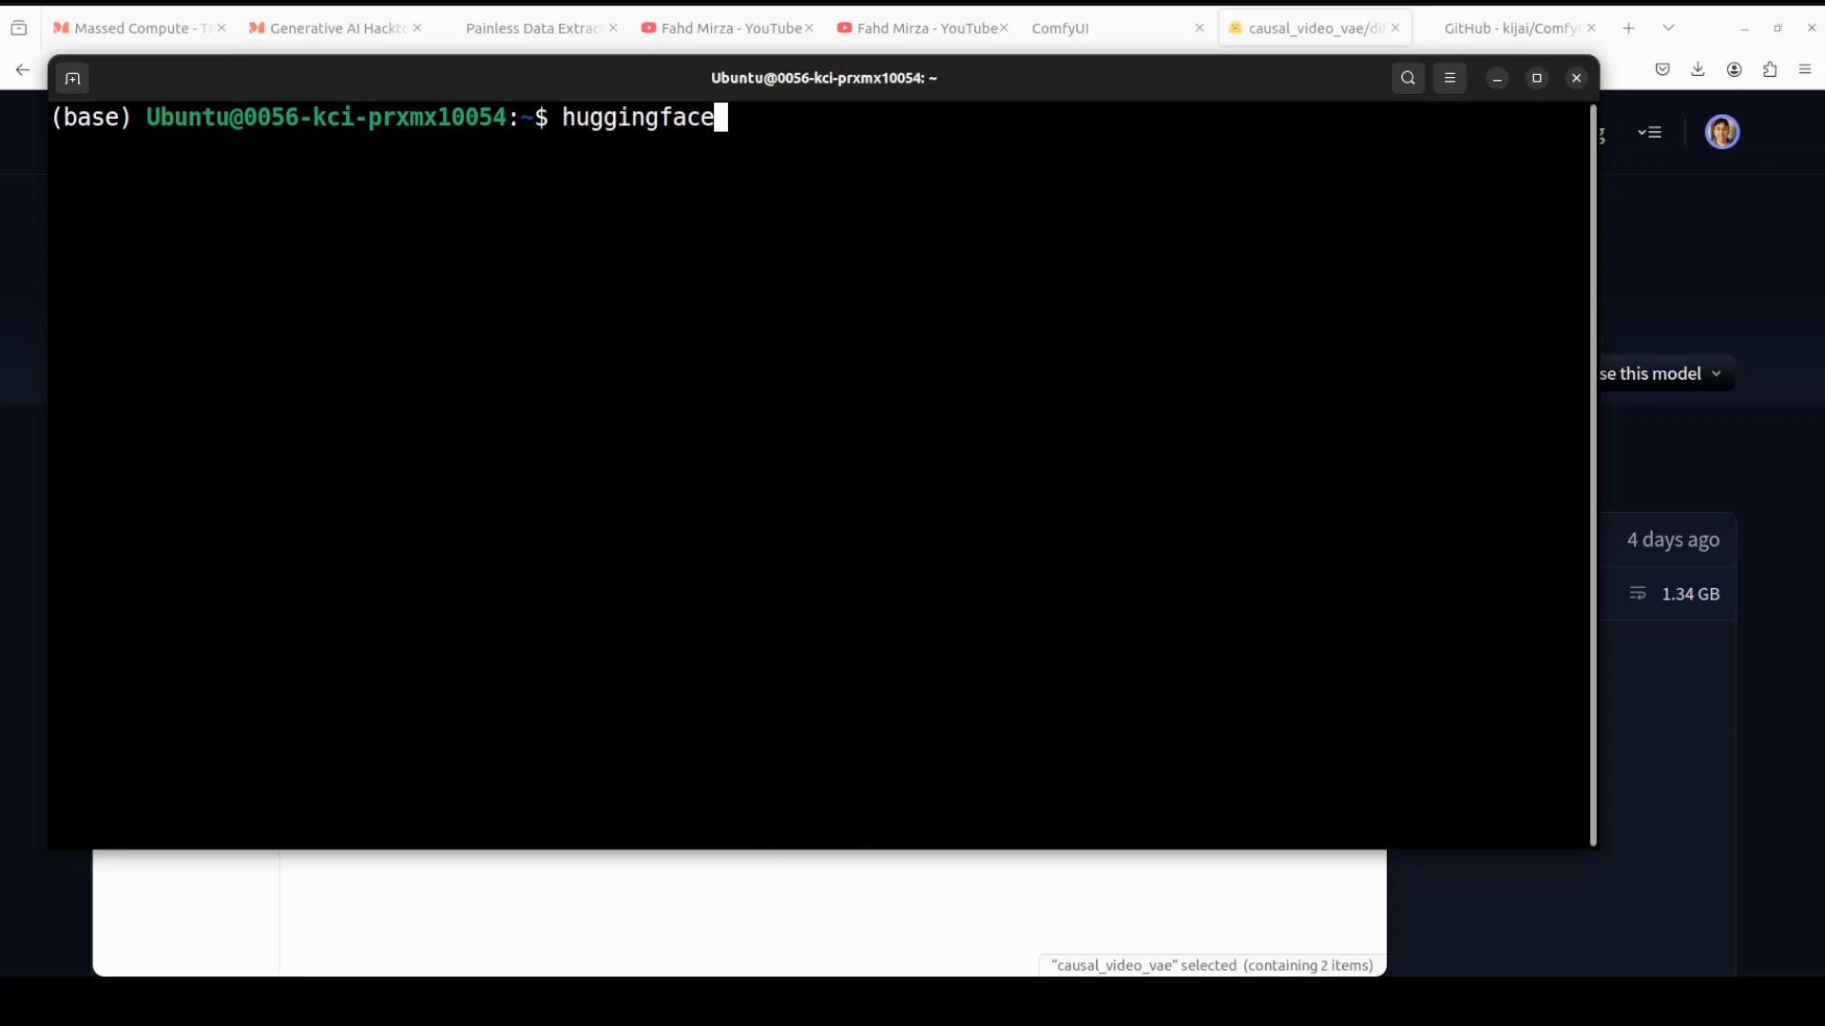
pyautogui.write('-cl')
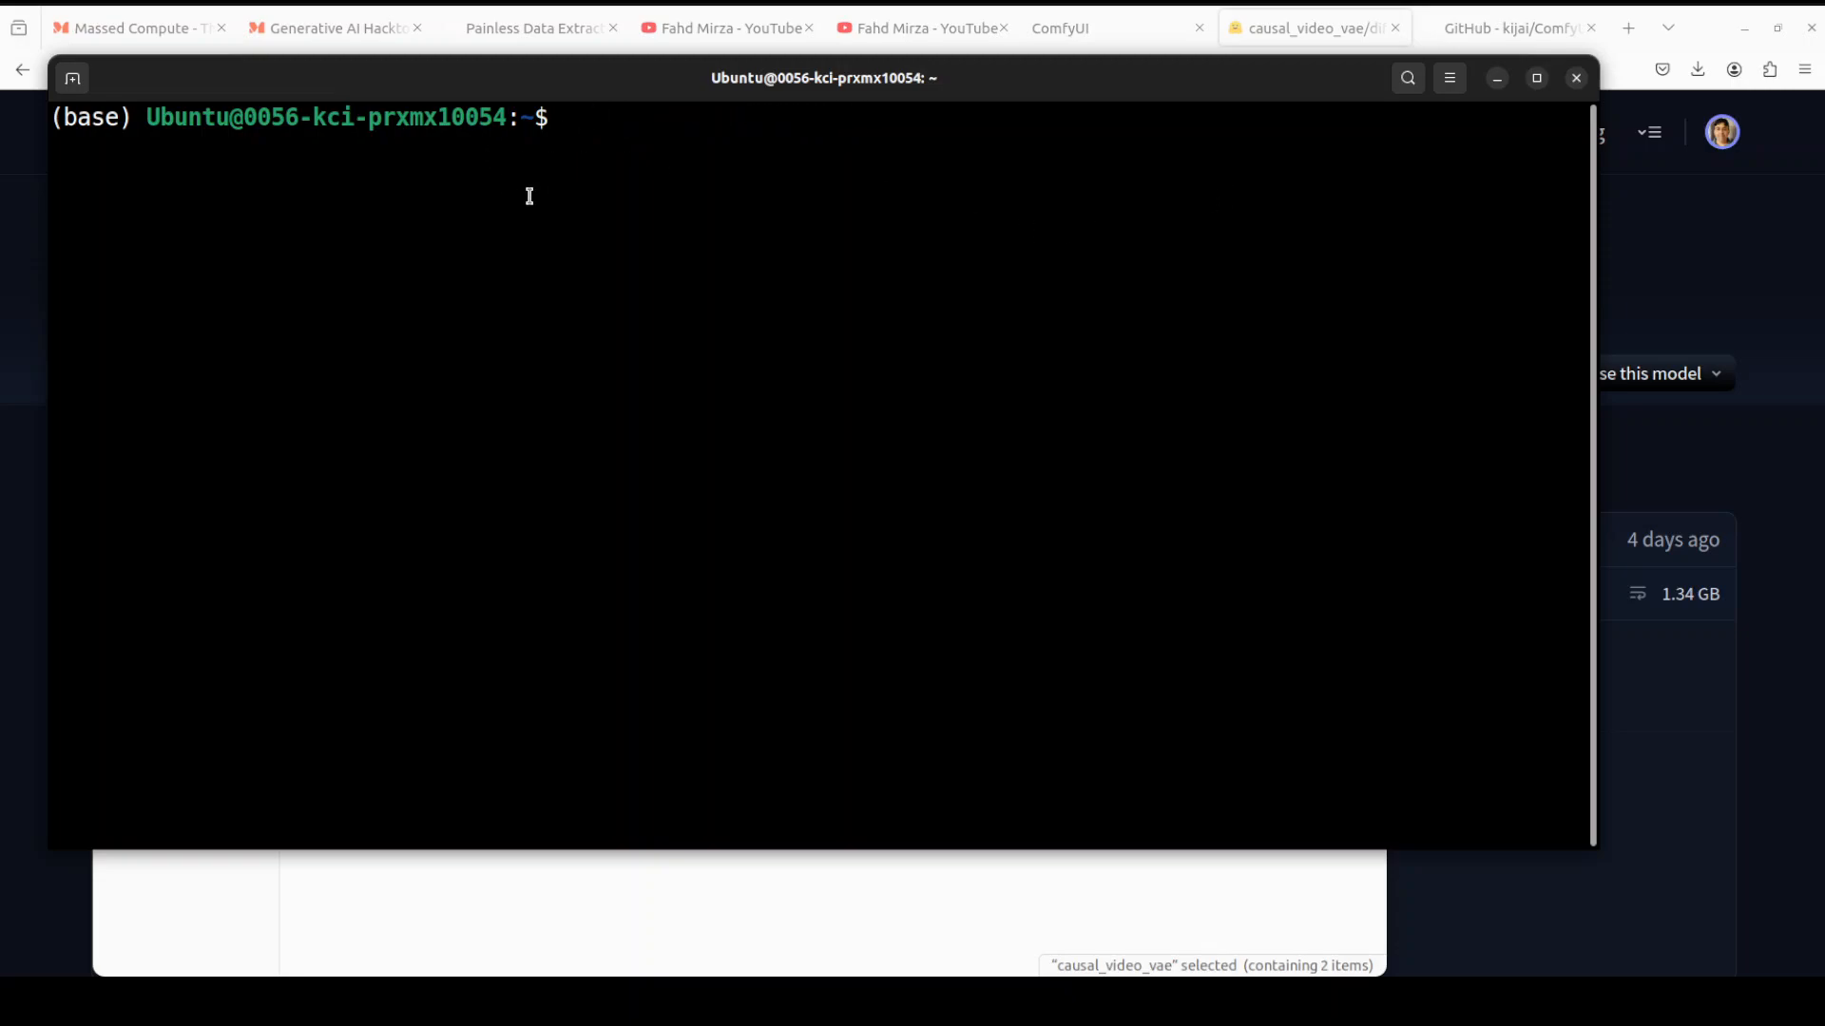
# Paste the huggingface-cli download command for rain1011/pyramid-flow-sd3, then hide the terminal
pyautogui.rightClick(530, 196)
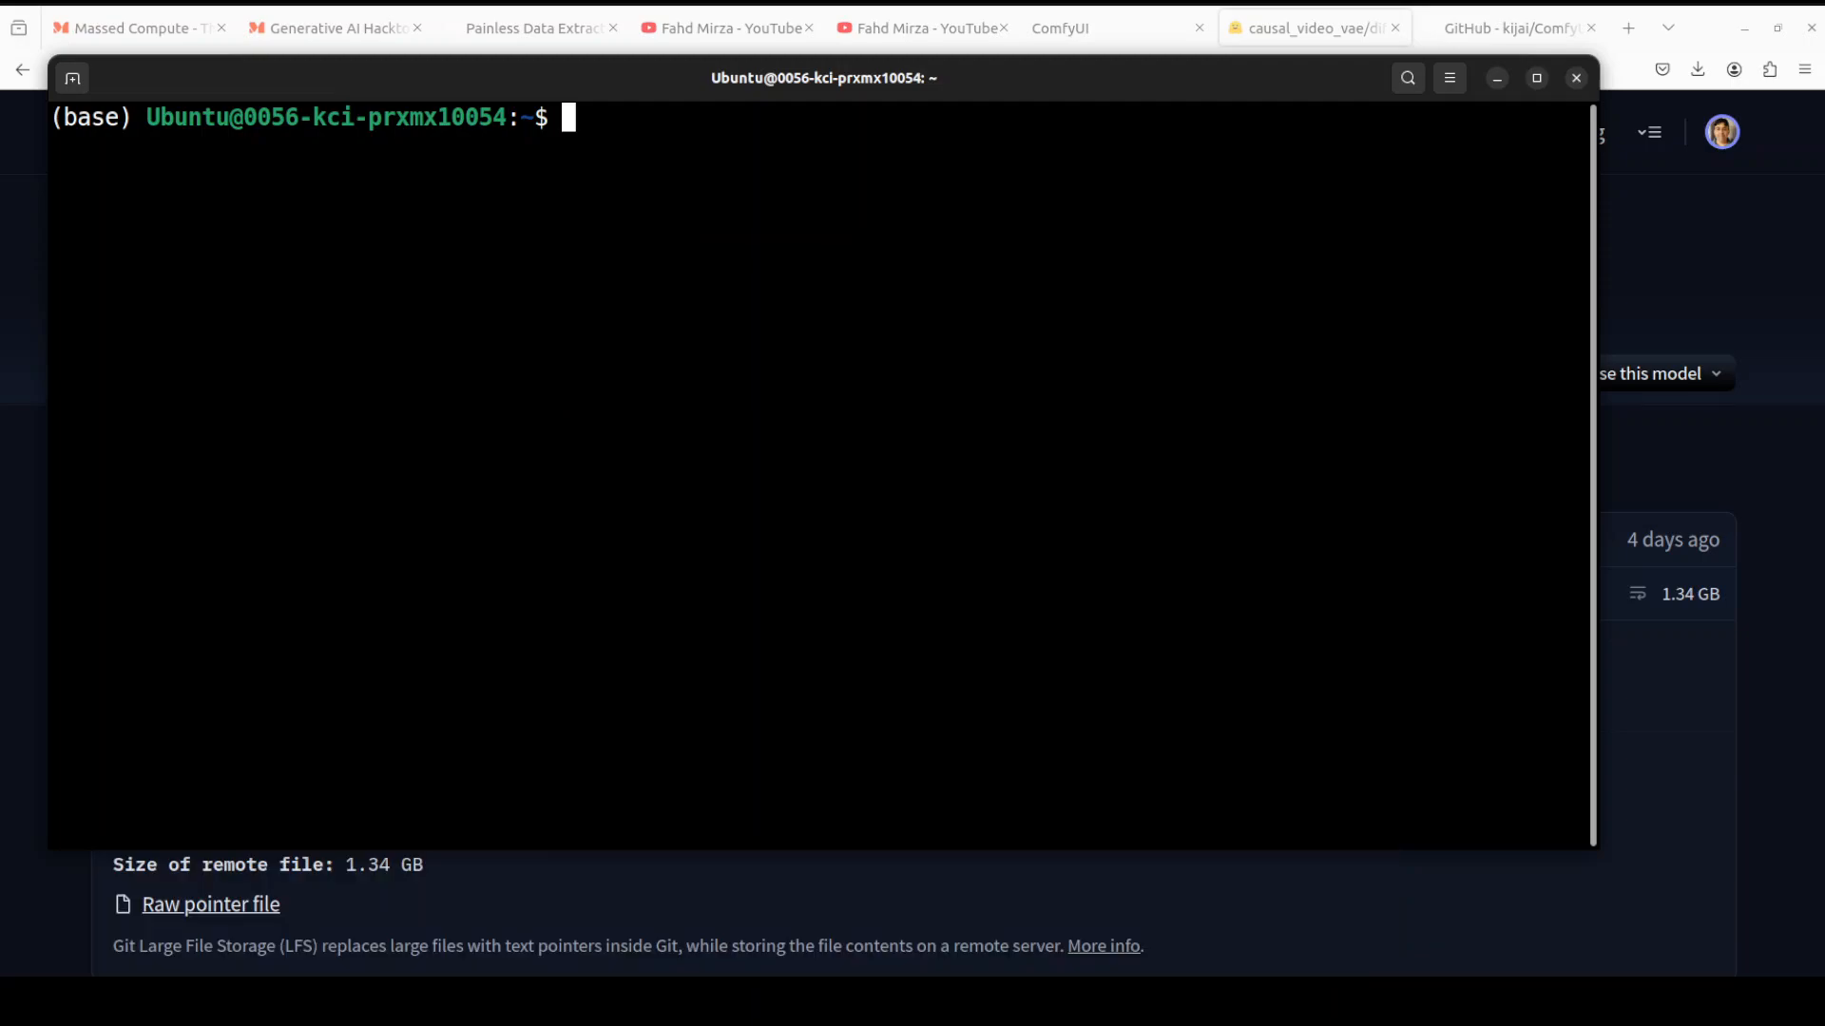
pyautogui.write('huggingface-cli download --resume-download rain1011/pyramid-flow-sd3 --local-dir checkpoints --local-dir-use-symlinks False')
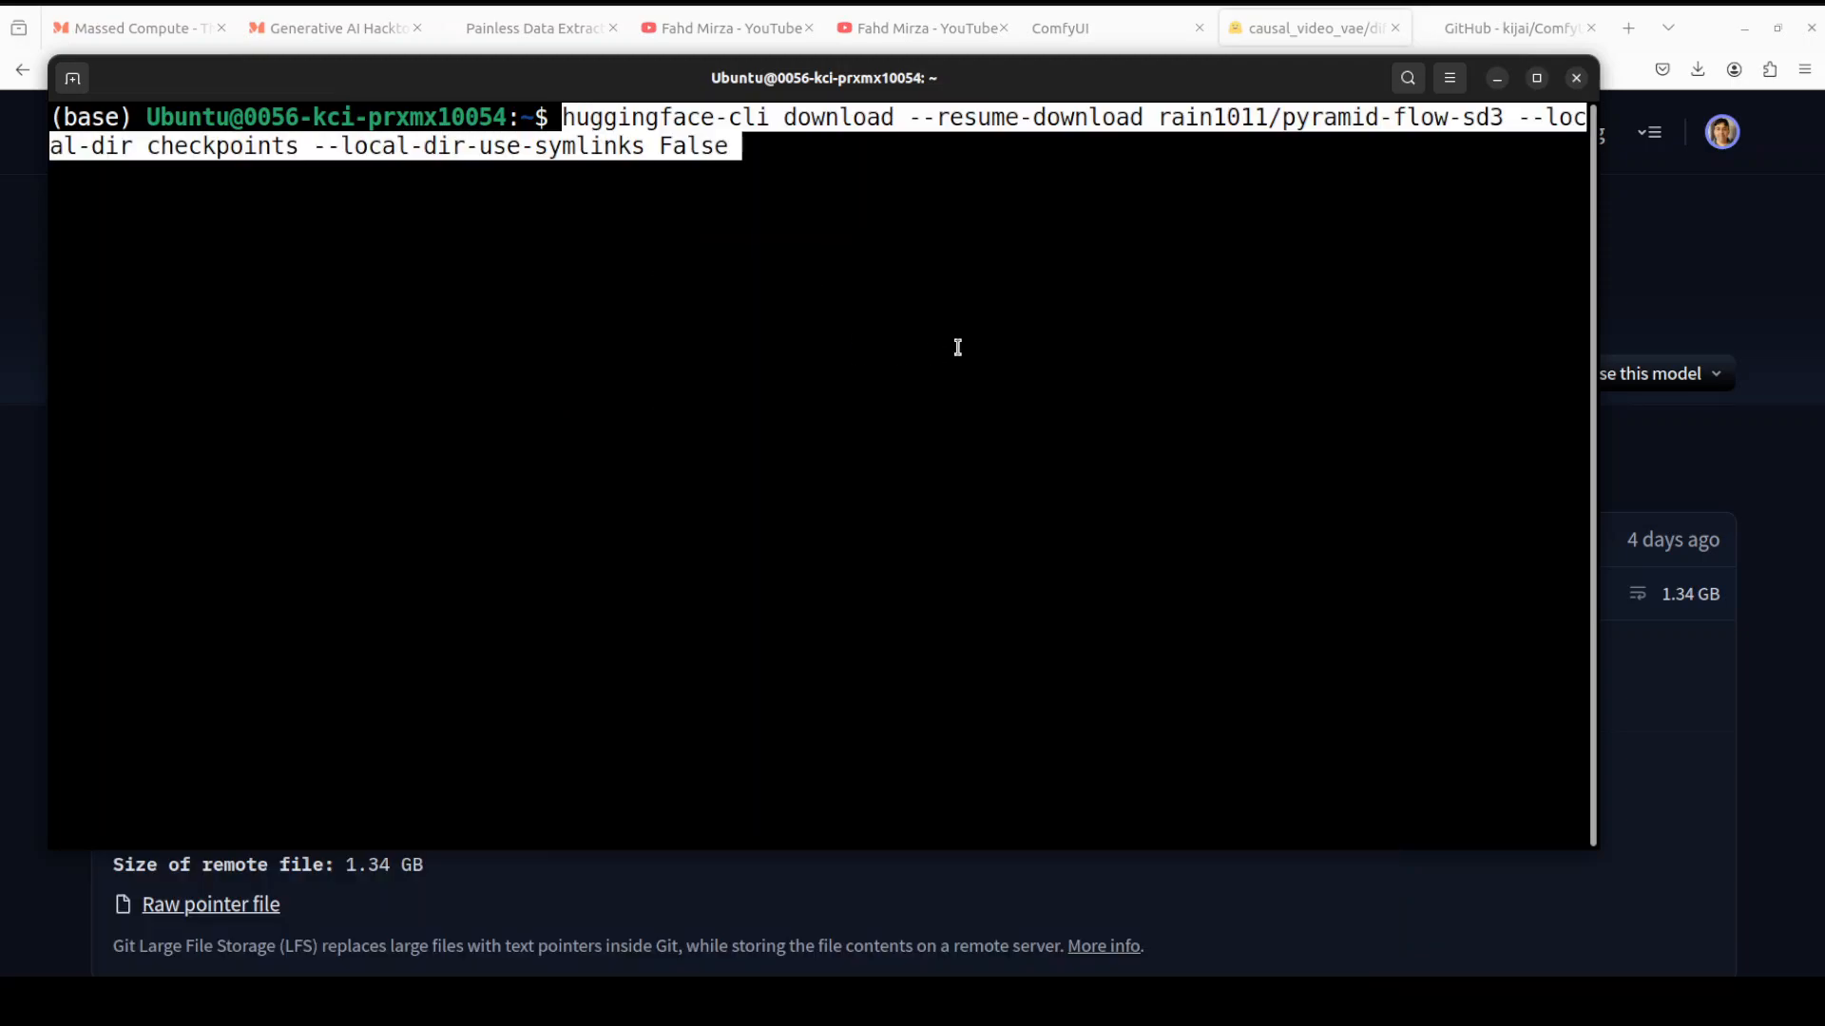
pyautogui.moveTo(1254, 152)
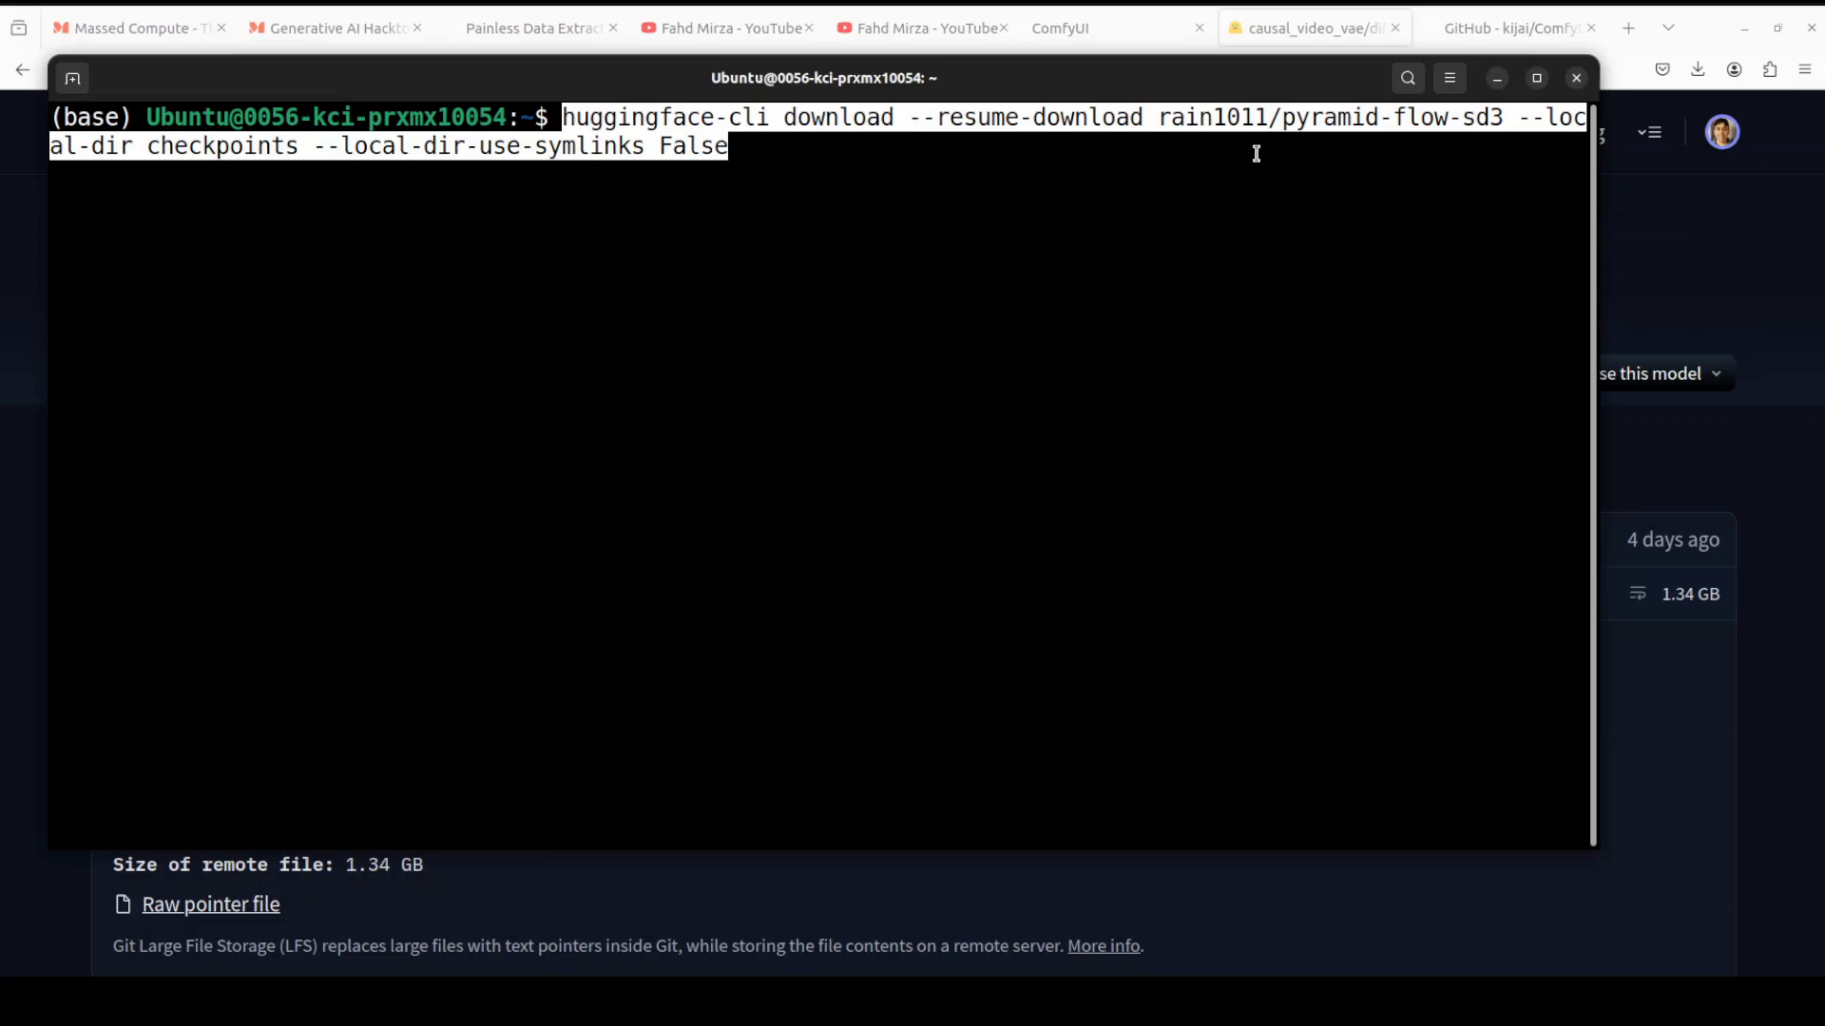
pyautogui.moveTo(914, 142)
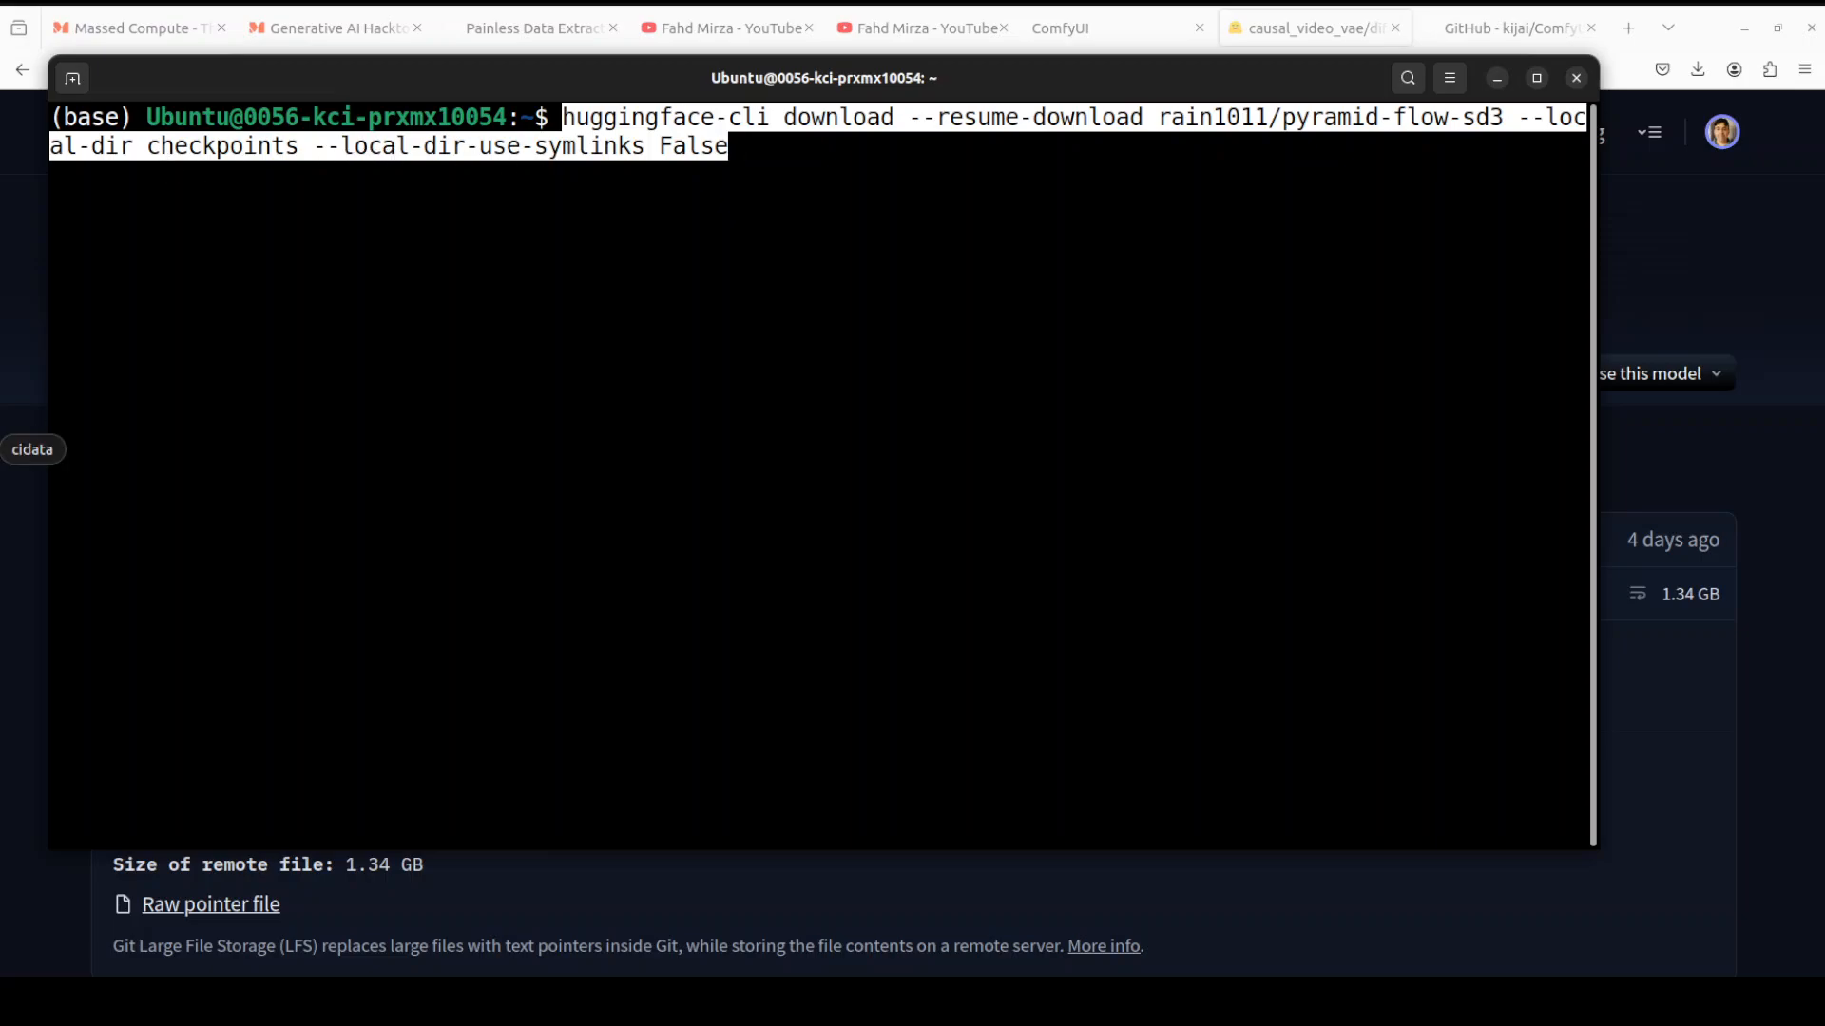
pyautogui.moveTo(448, 505)
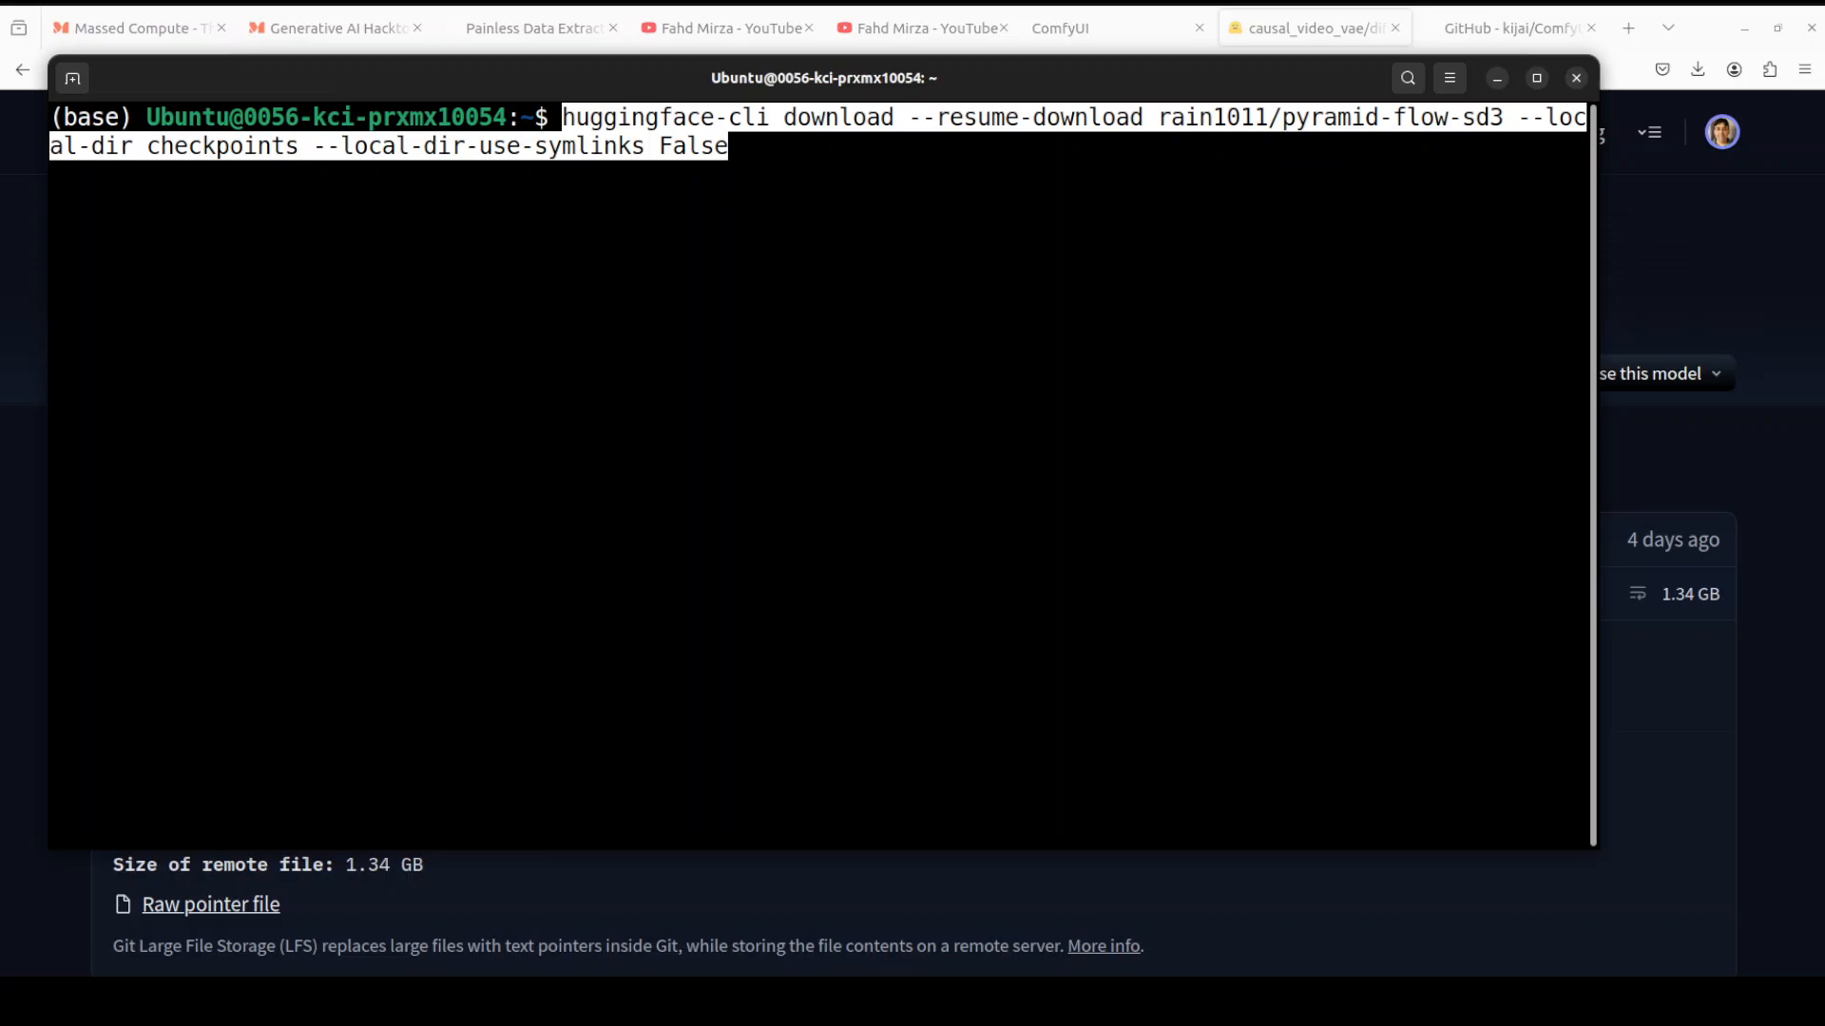
pyautogui.click(1574, 78)
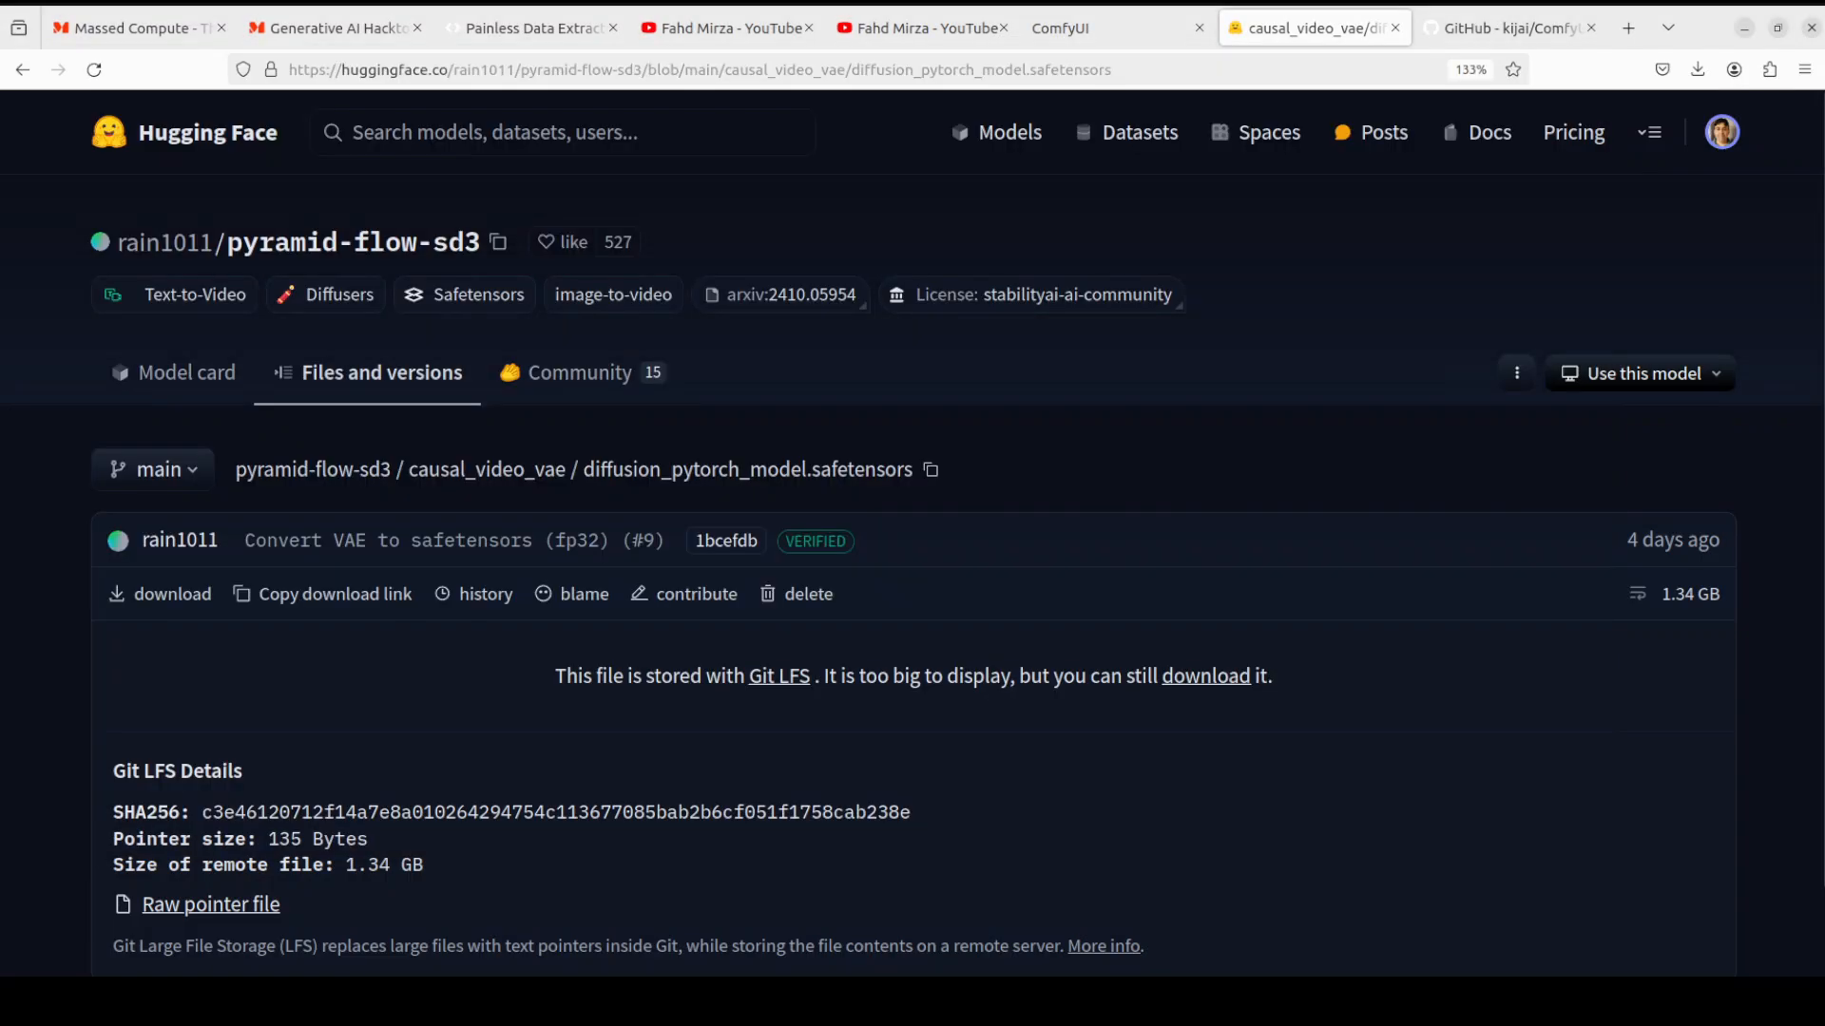
# Replace the PyramidFlow Text Encode prompt with the sunny bustling Sydney city street description
pyautogui.click(1061, 26)
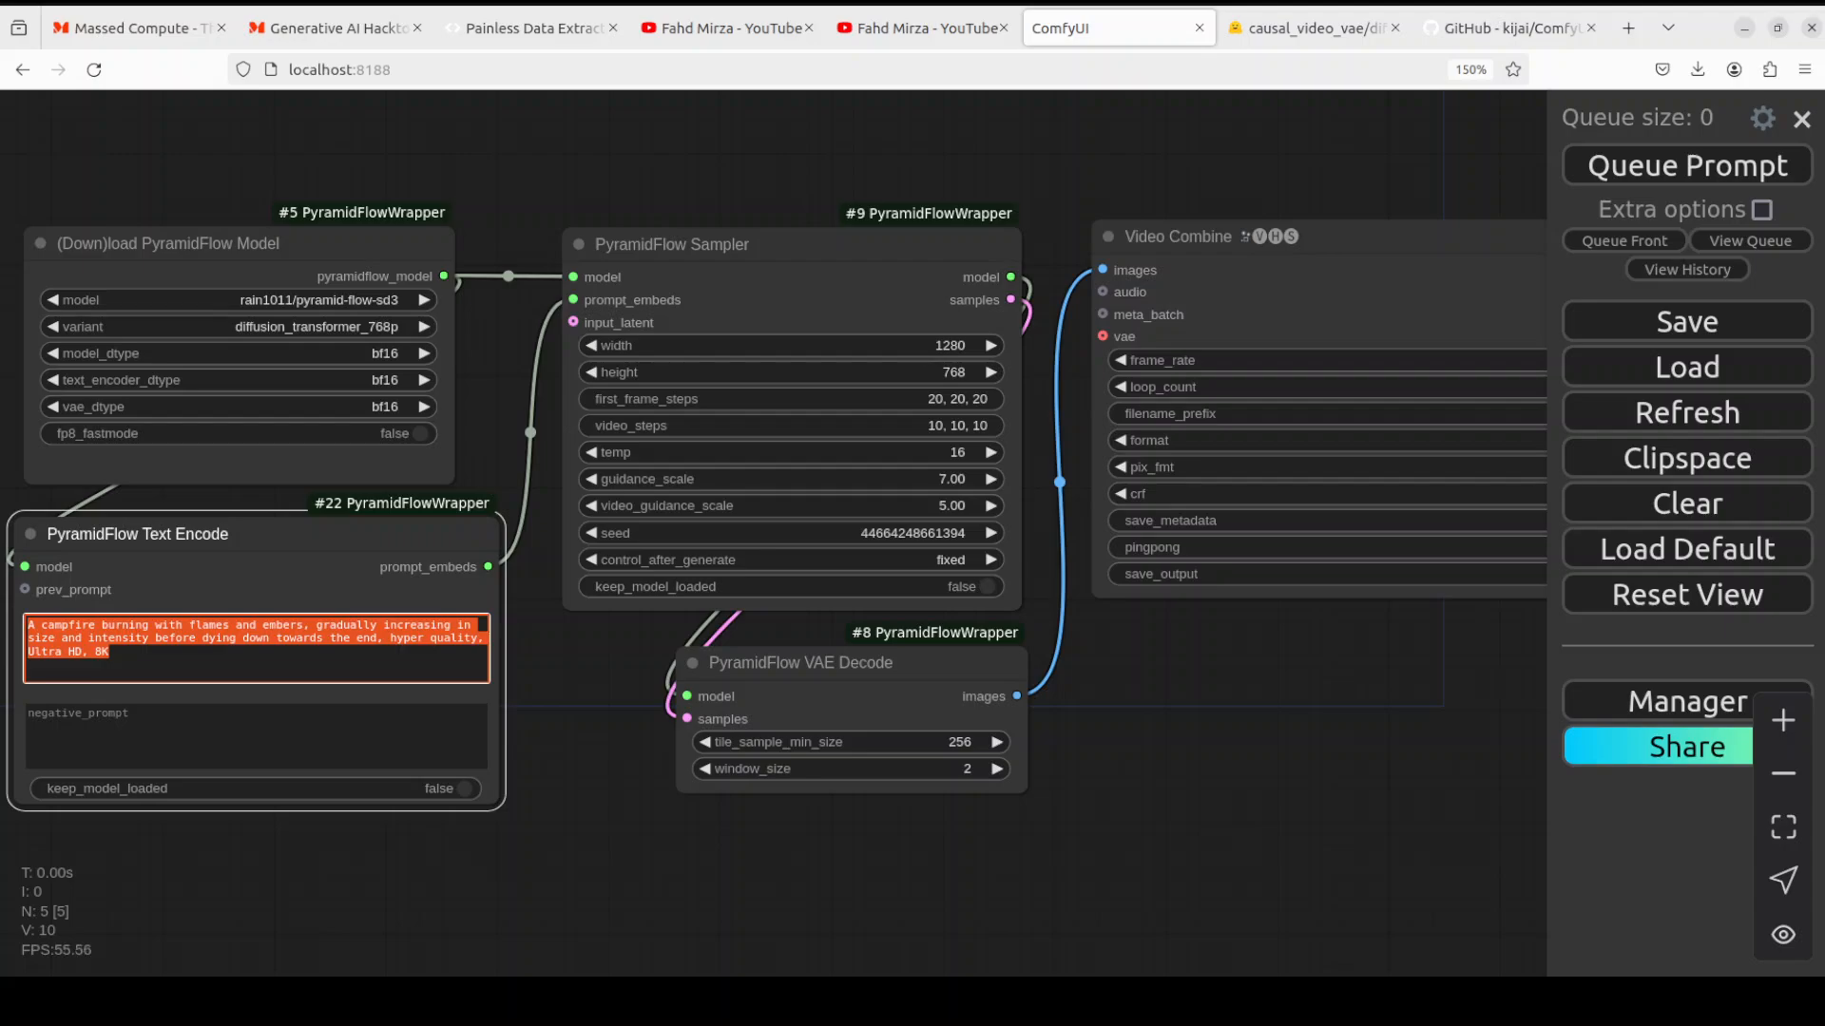
pyautogui.click(177, 652)
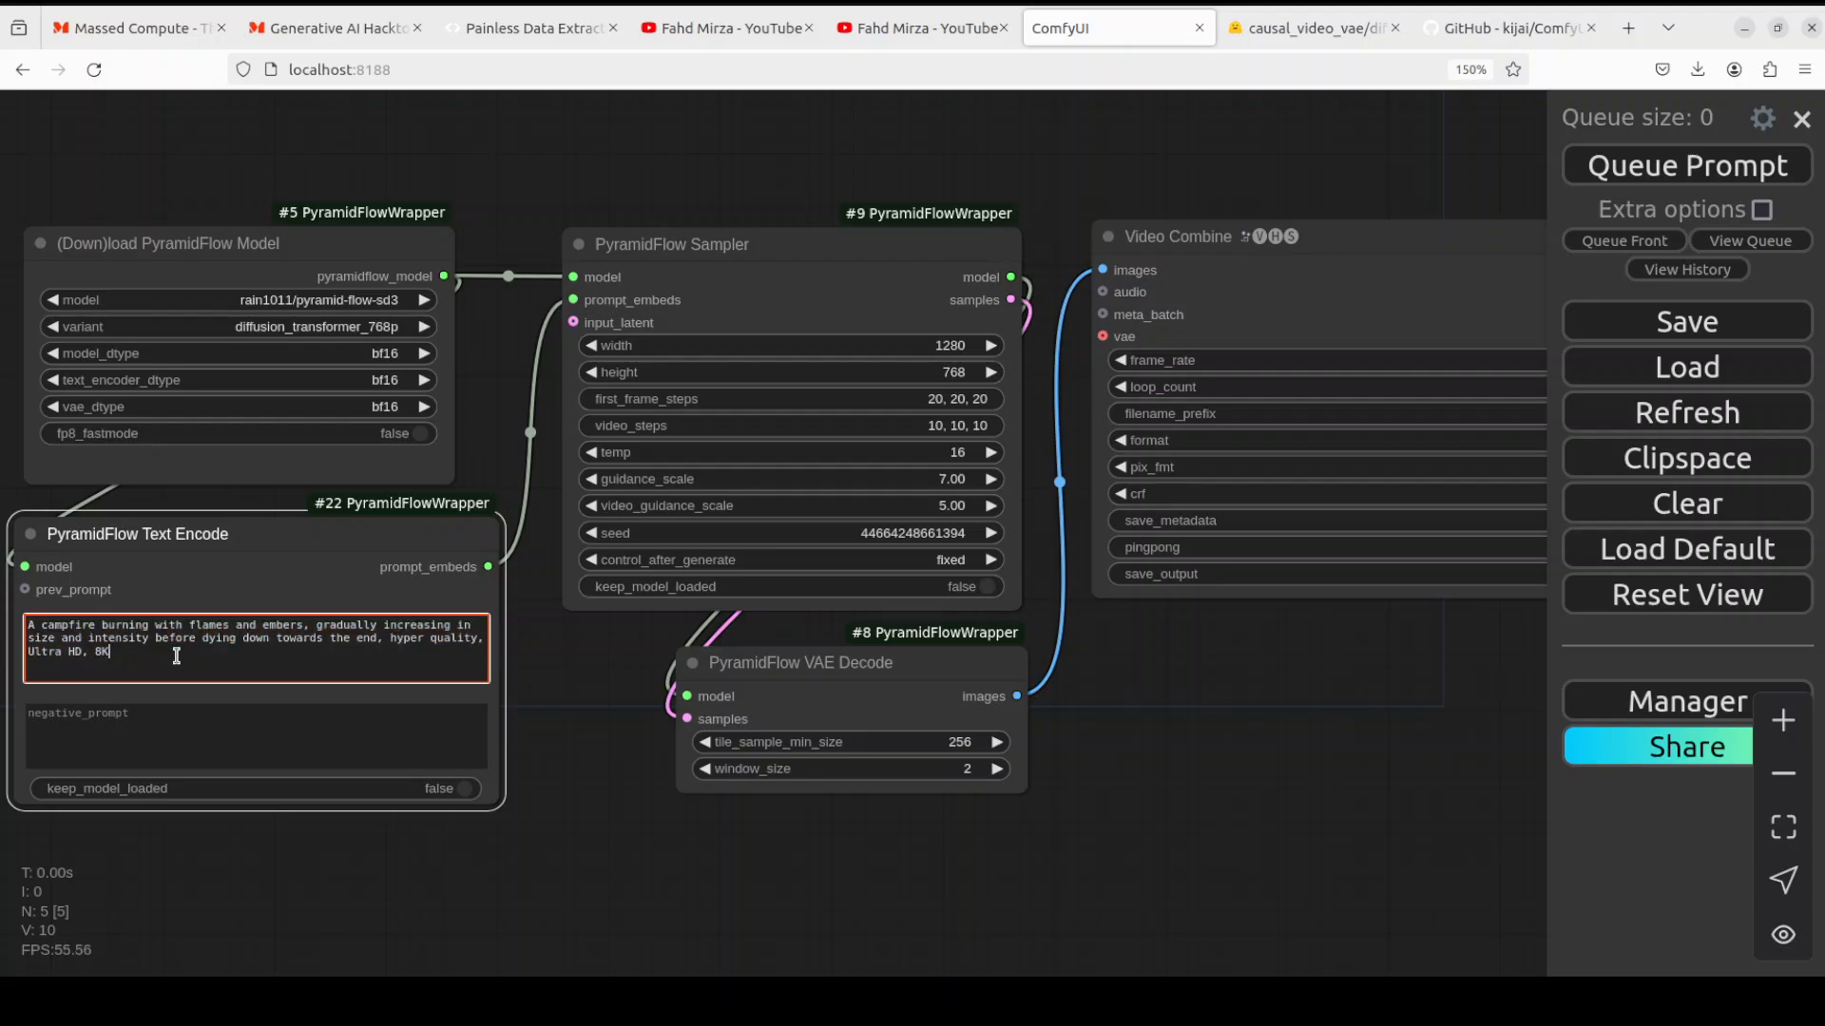
pyautogui.write('Beautiful, sunny Sydney city is bustling. The camera moves through the bustling city street, following several people enjoying the beautiful sunny weather and shopping at nearby stalls')
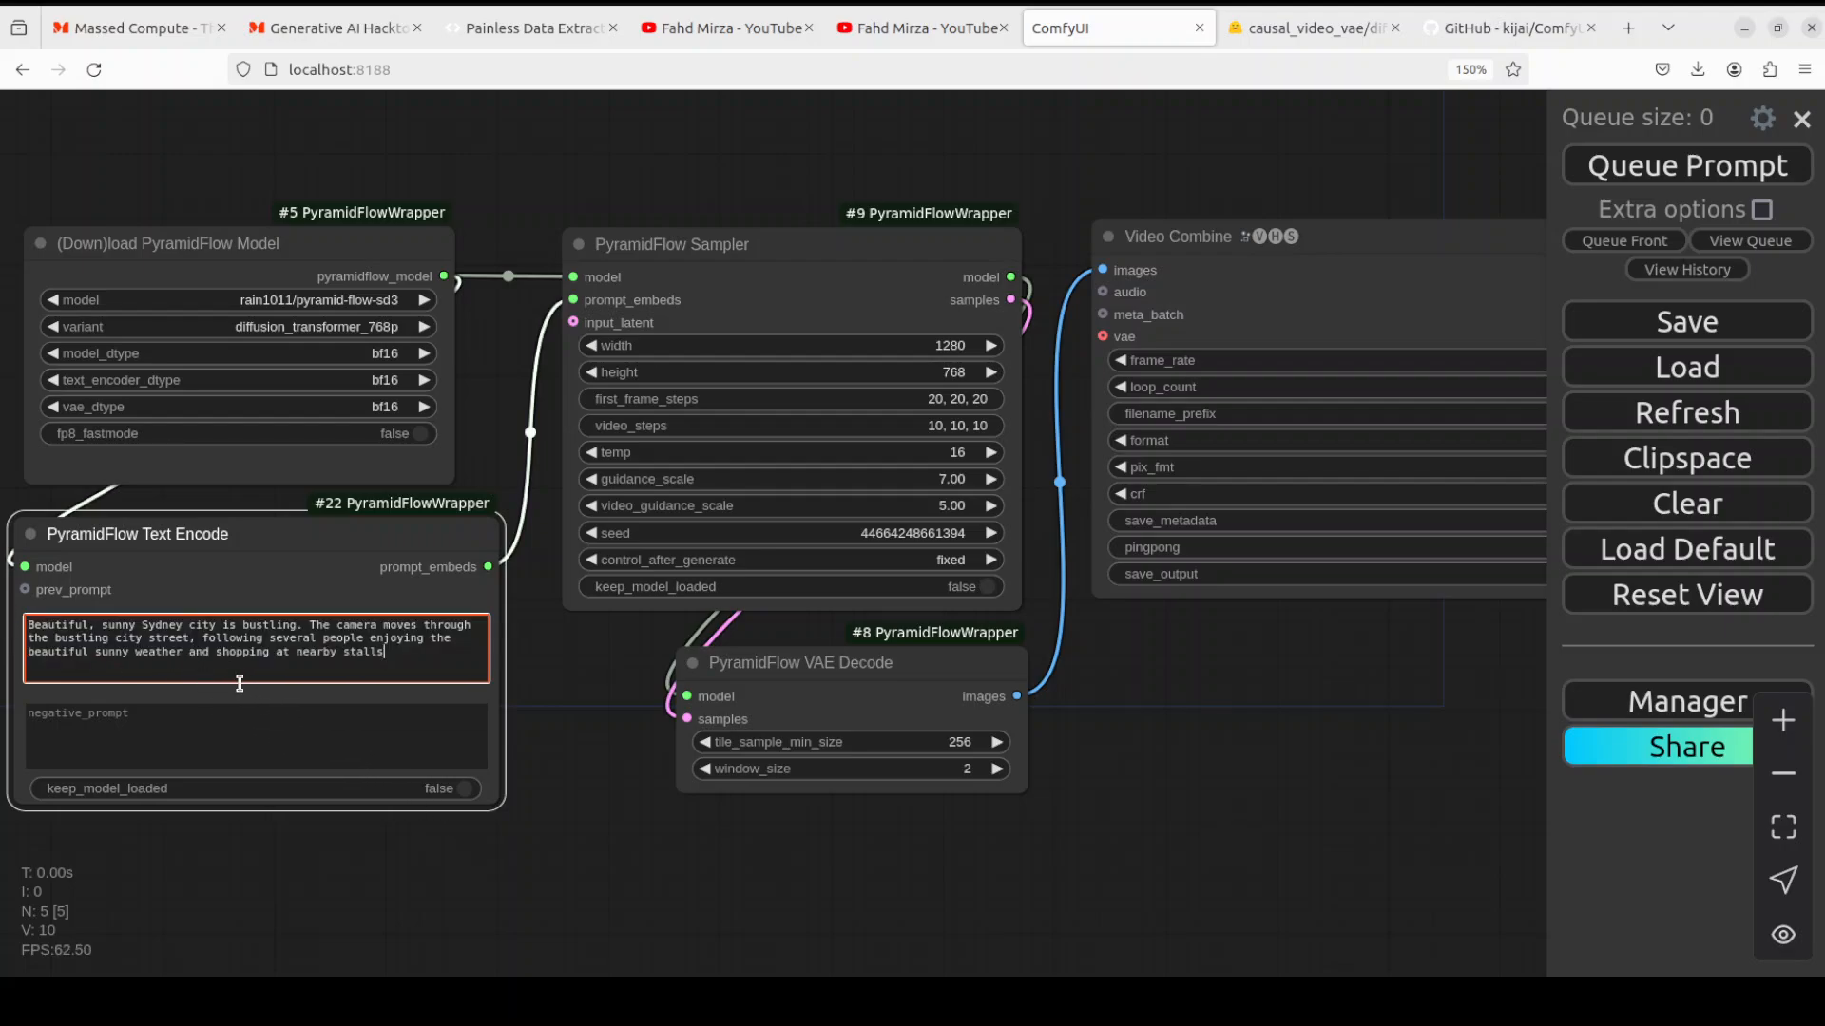
pyautogui.moveTo(521, 720)
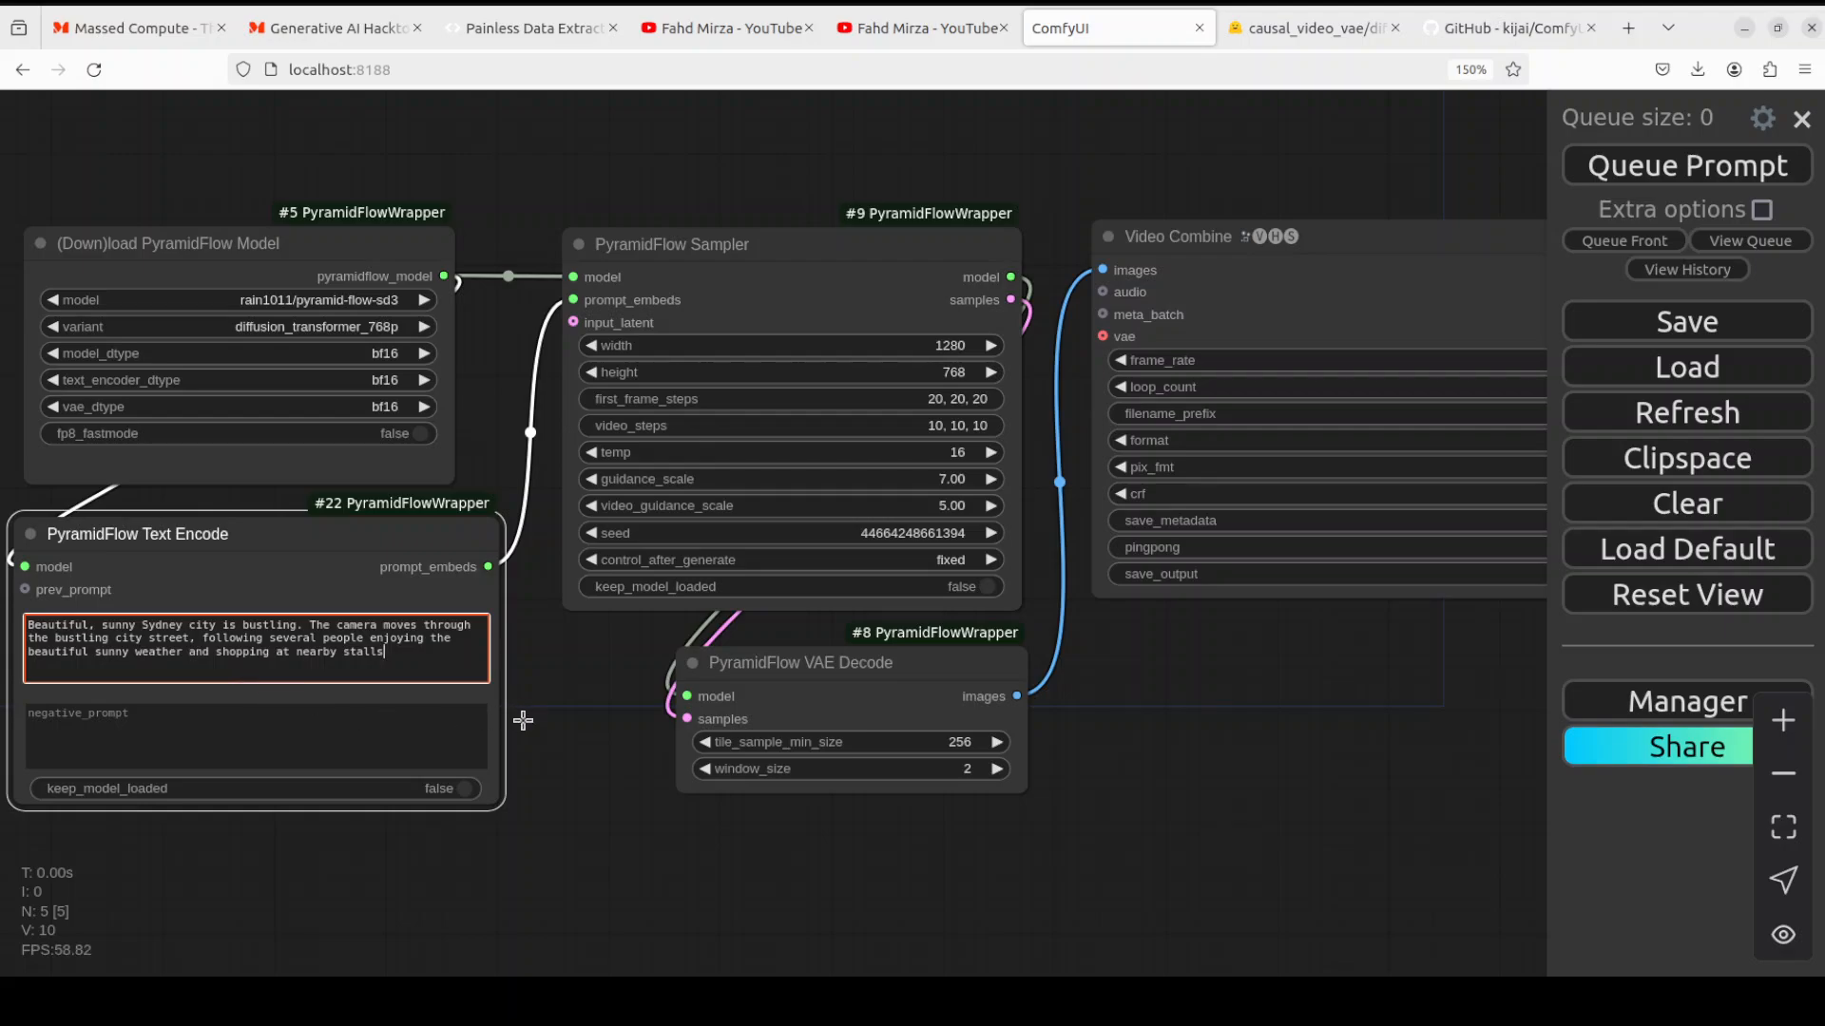
pyautogui.moveTo(521, 695)
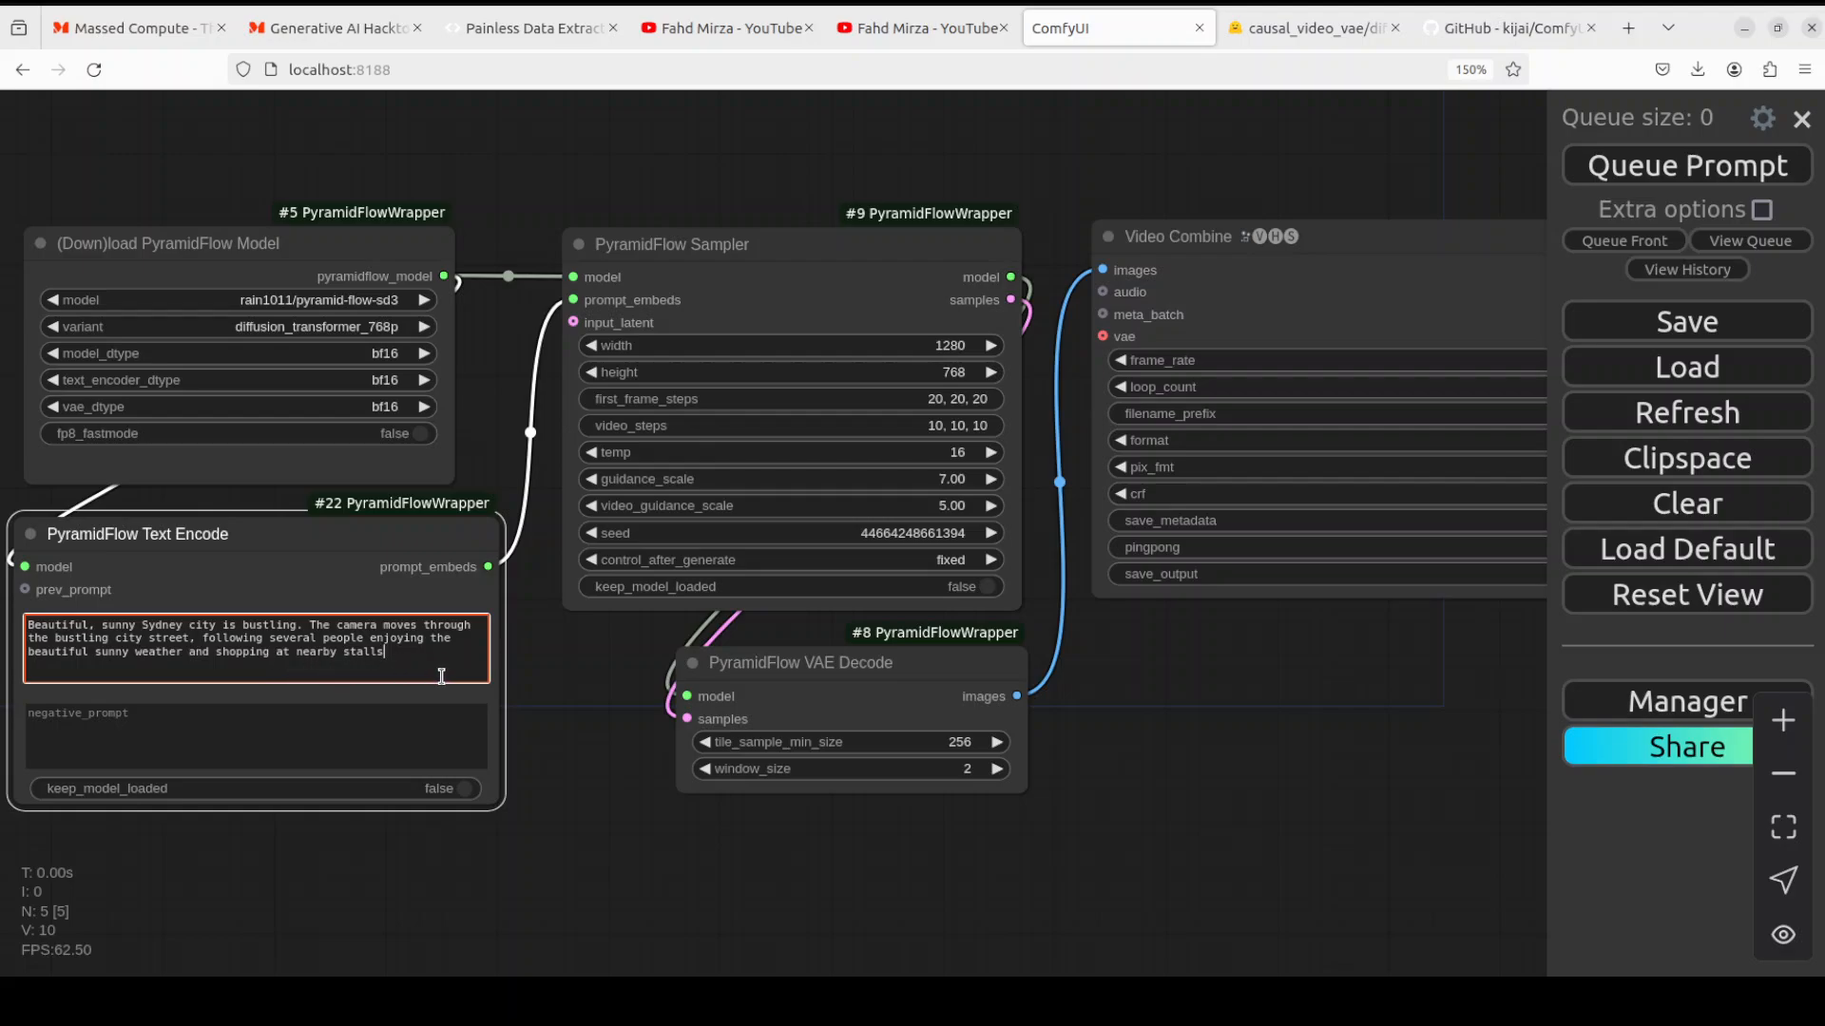
pyautogui.moveTo(736, 475)
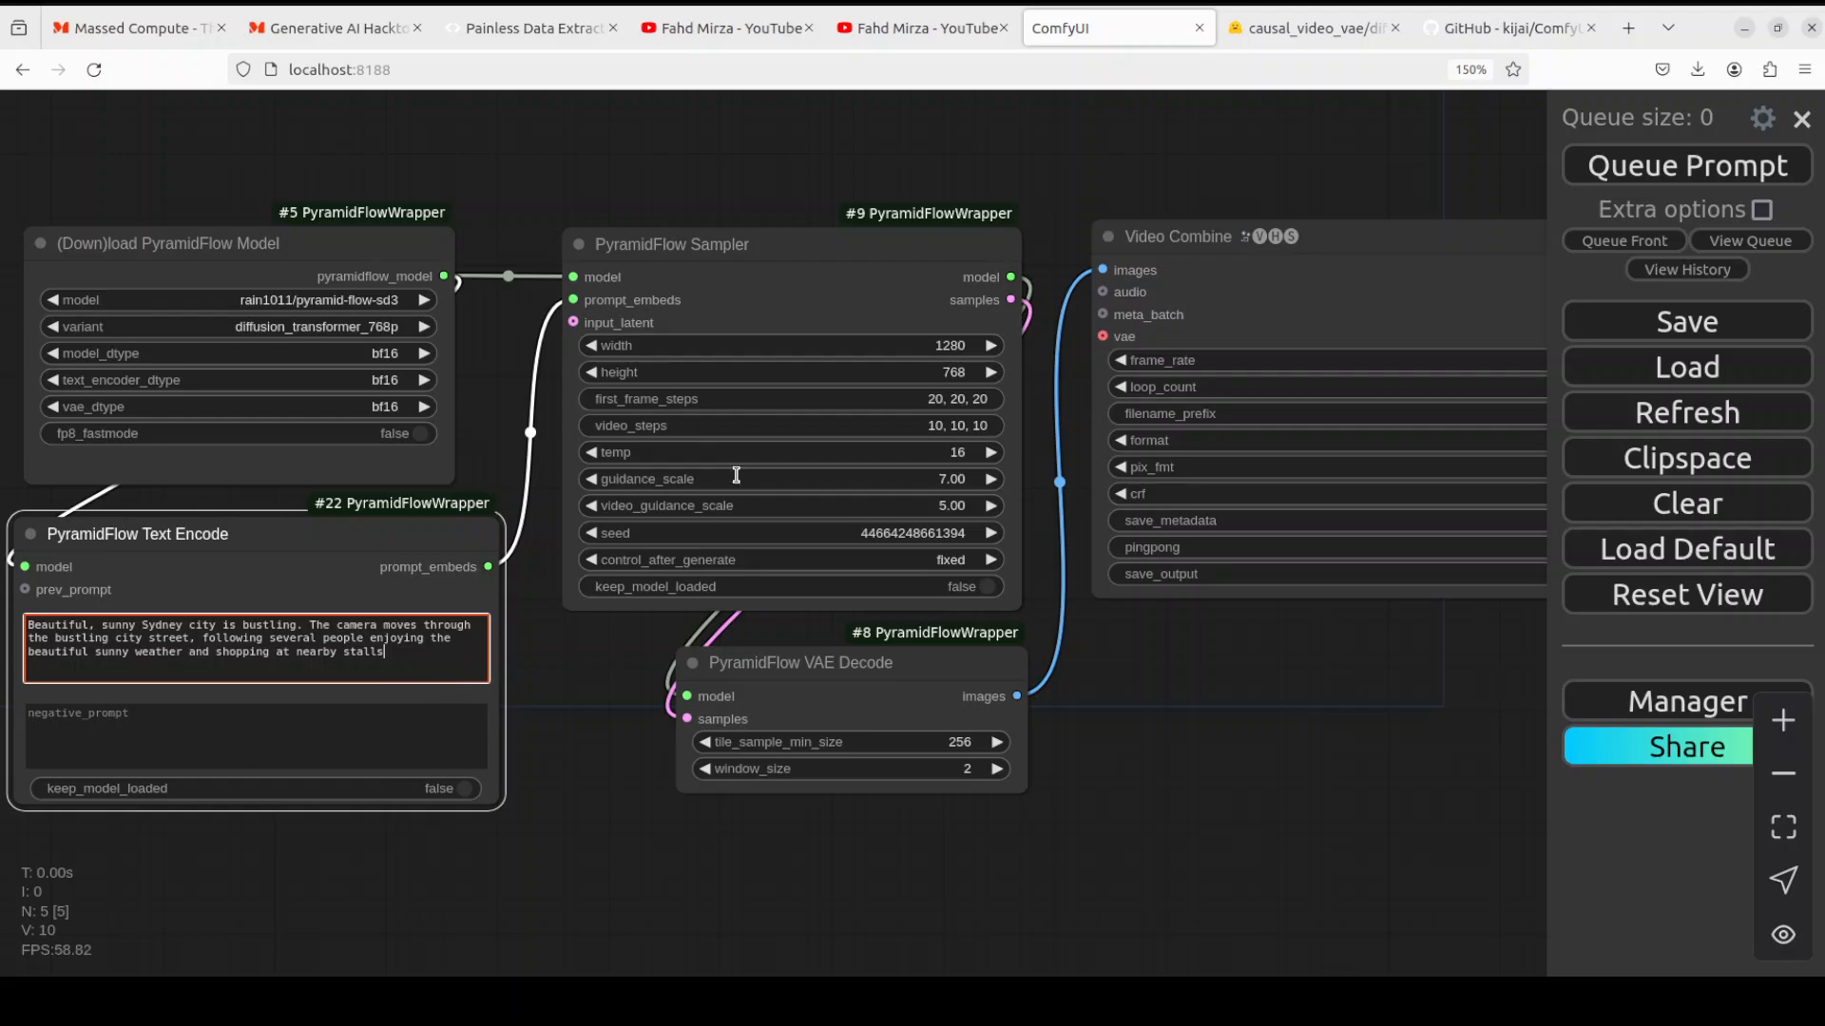
pyautogui.moveTo(1446, 433)
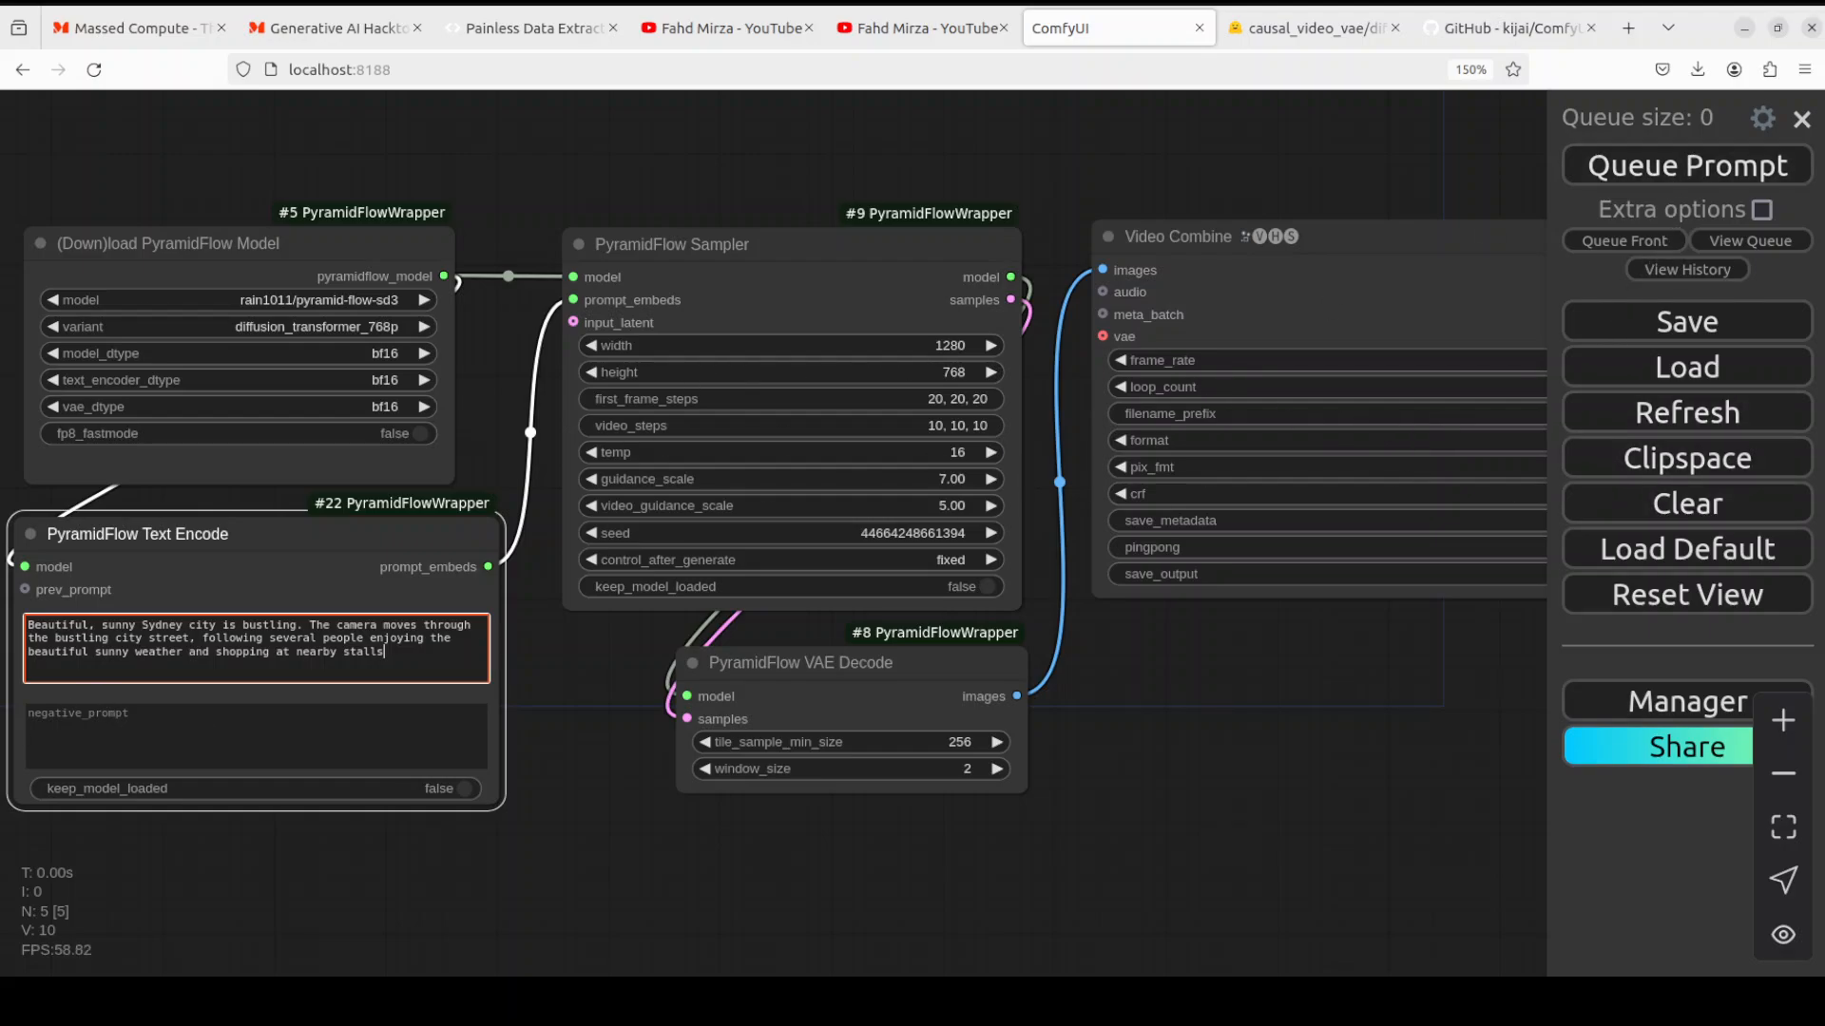
# Queue the workflow to start generating the Sydney street video
pyautogui.click(1686, 165)
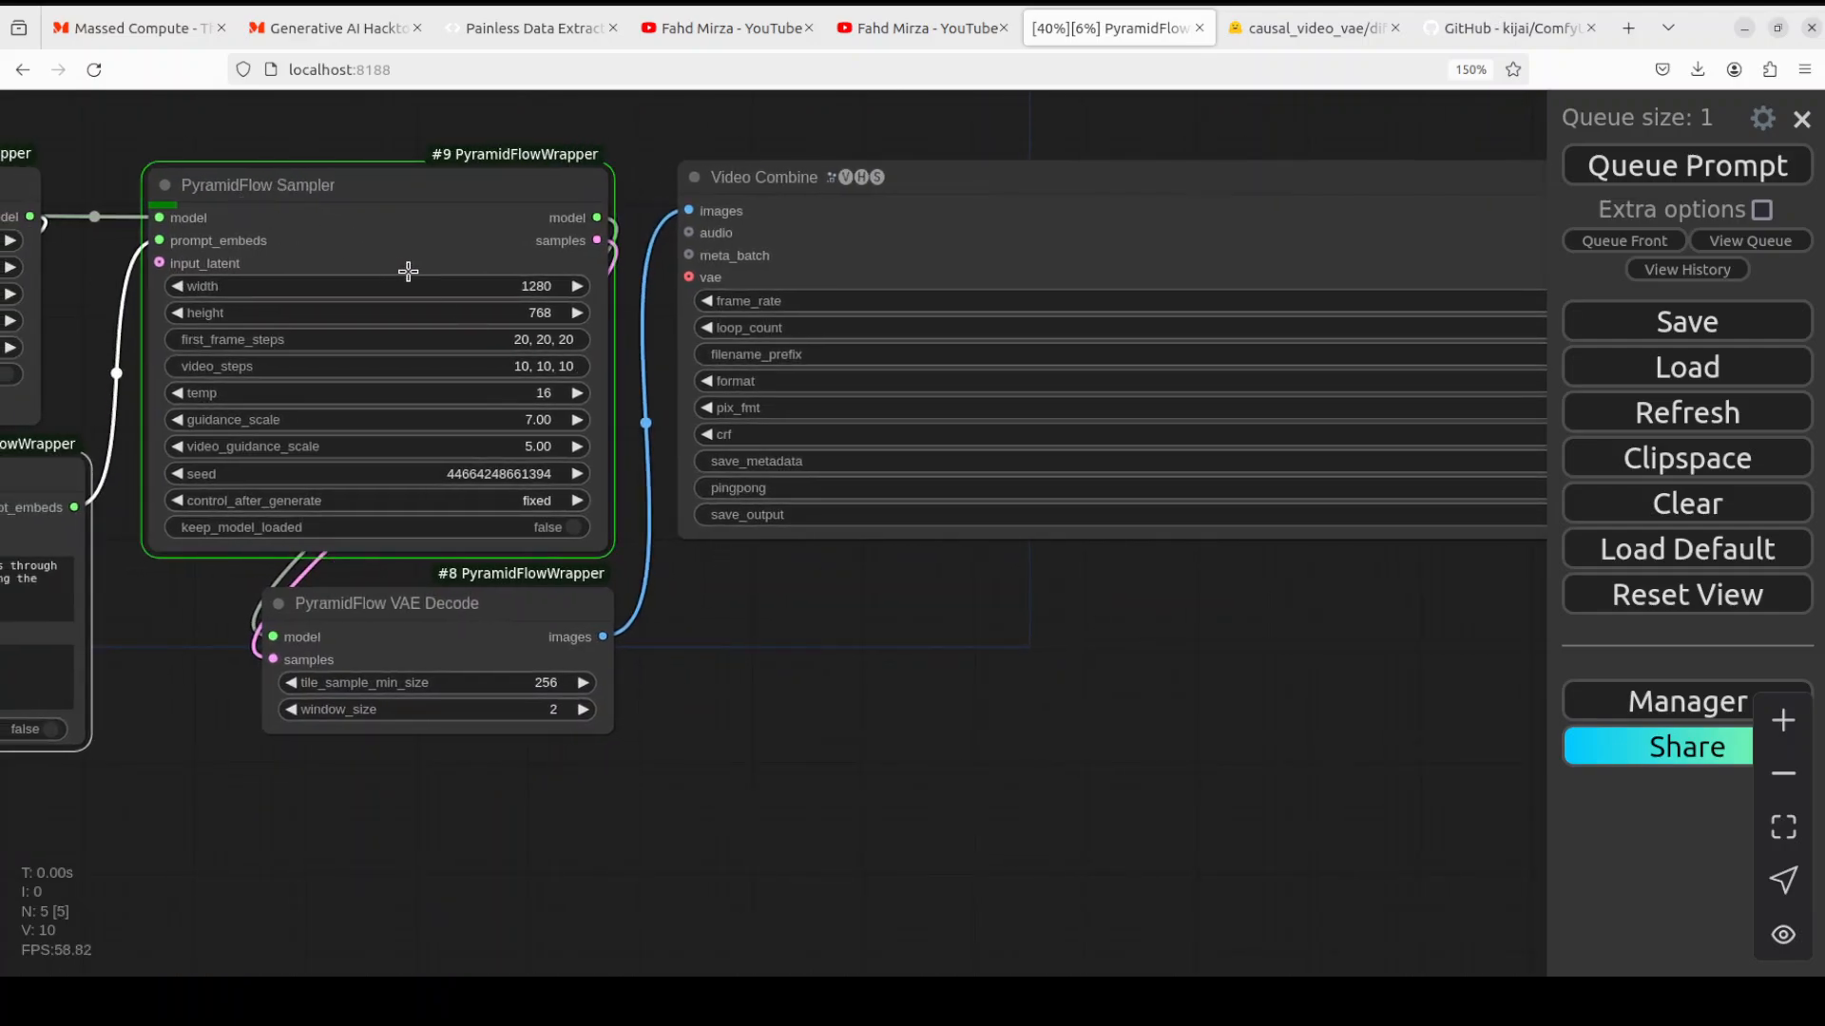
pyautogui.moveTo(1008, 702)
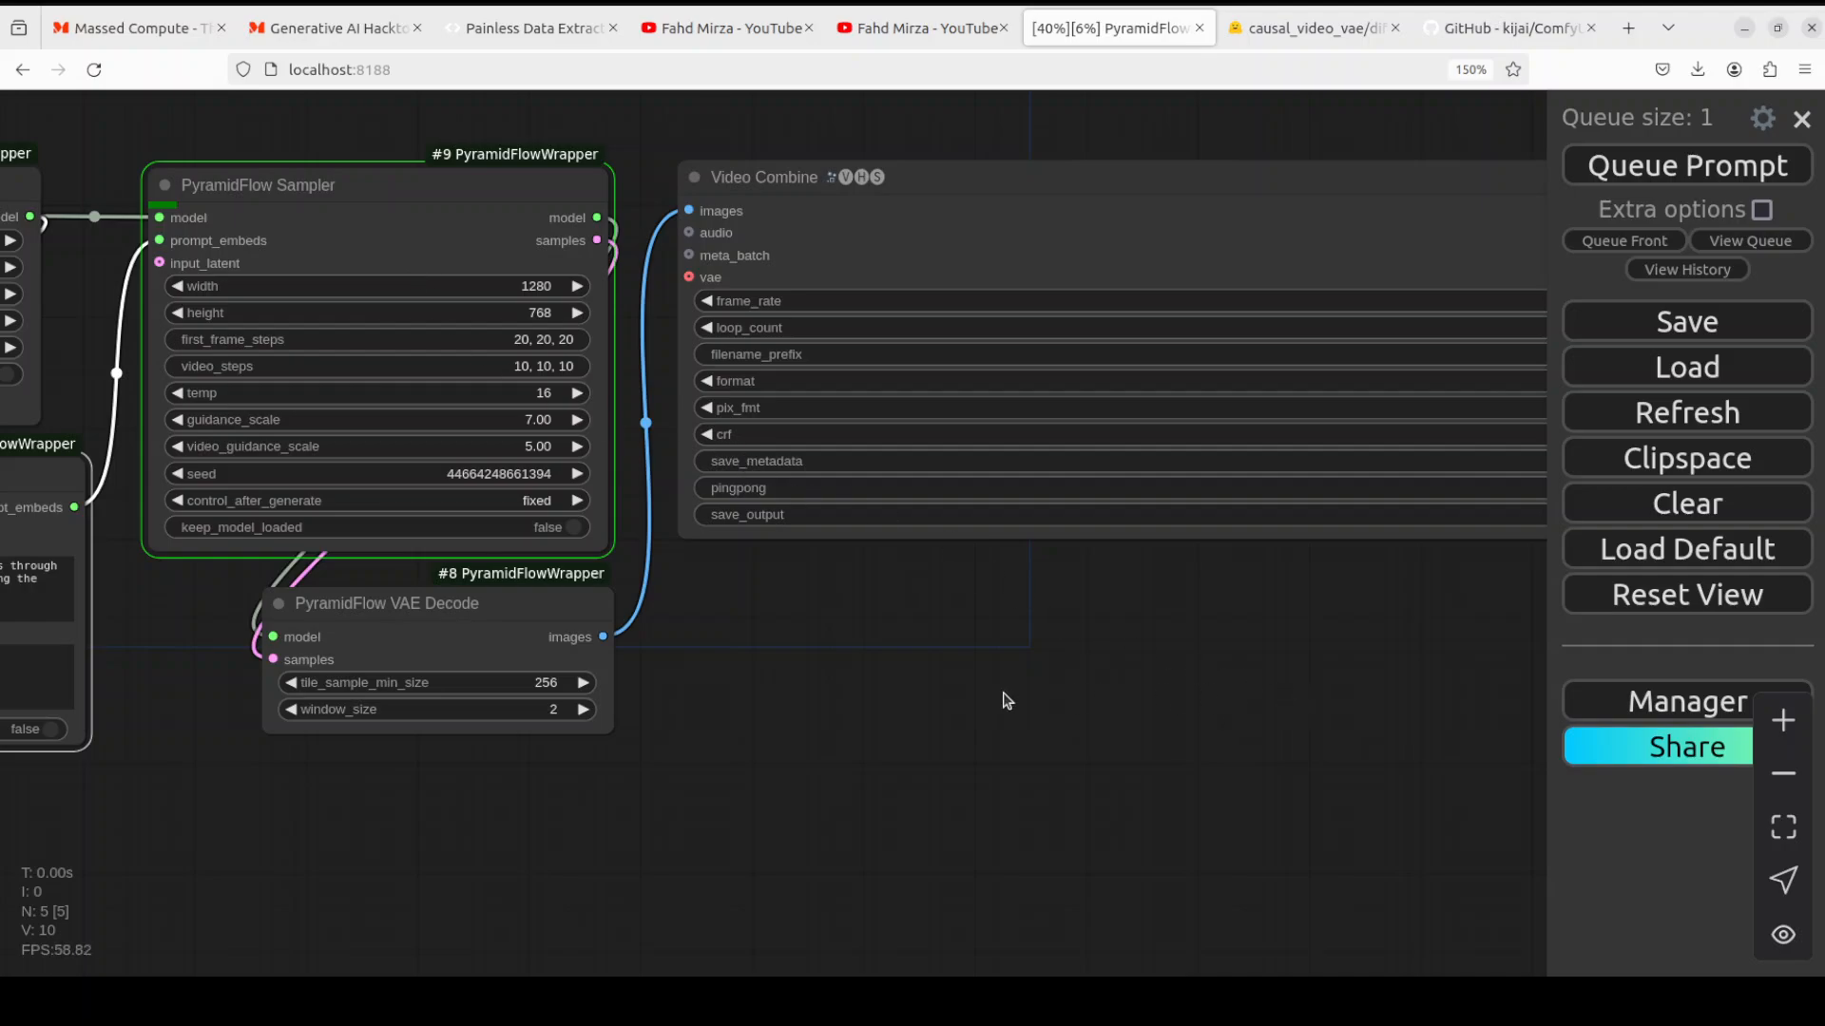
pyautogui.moveTo(1207, 686)
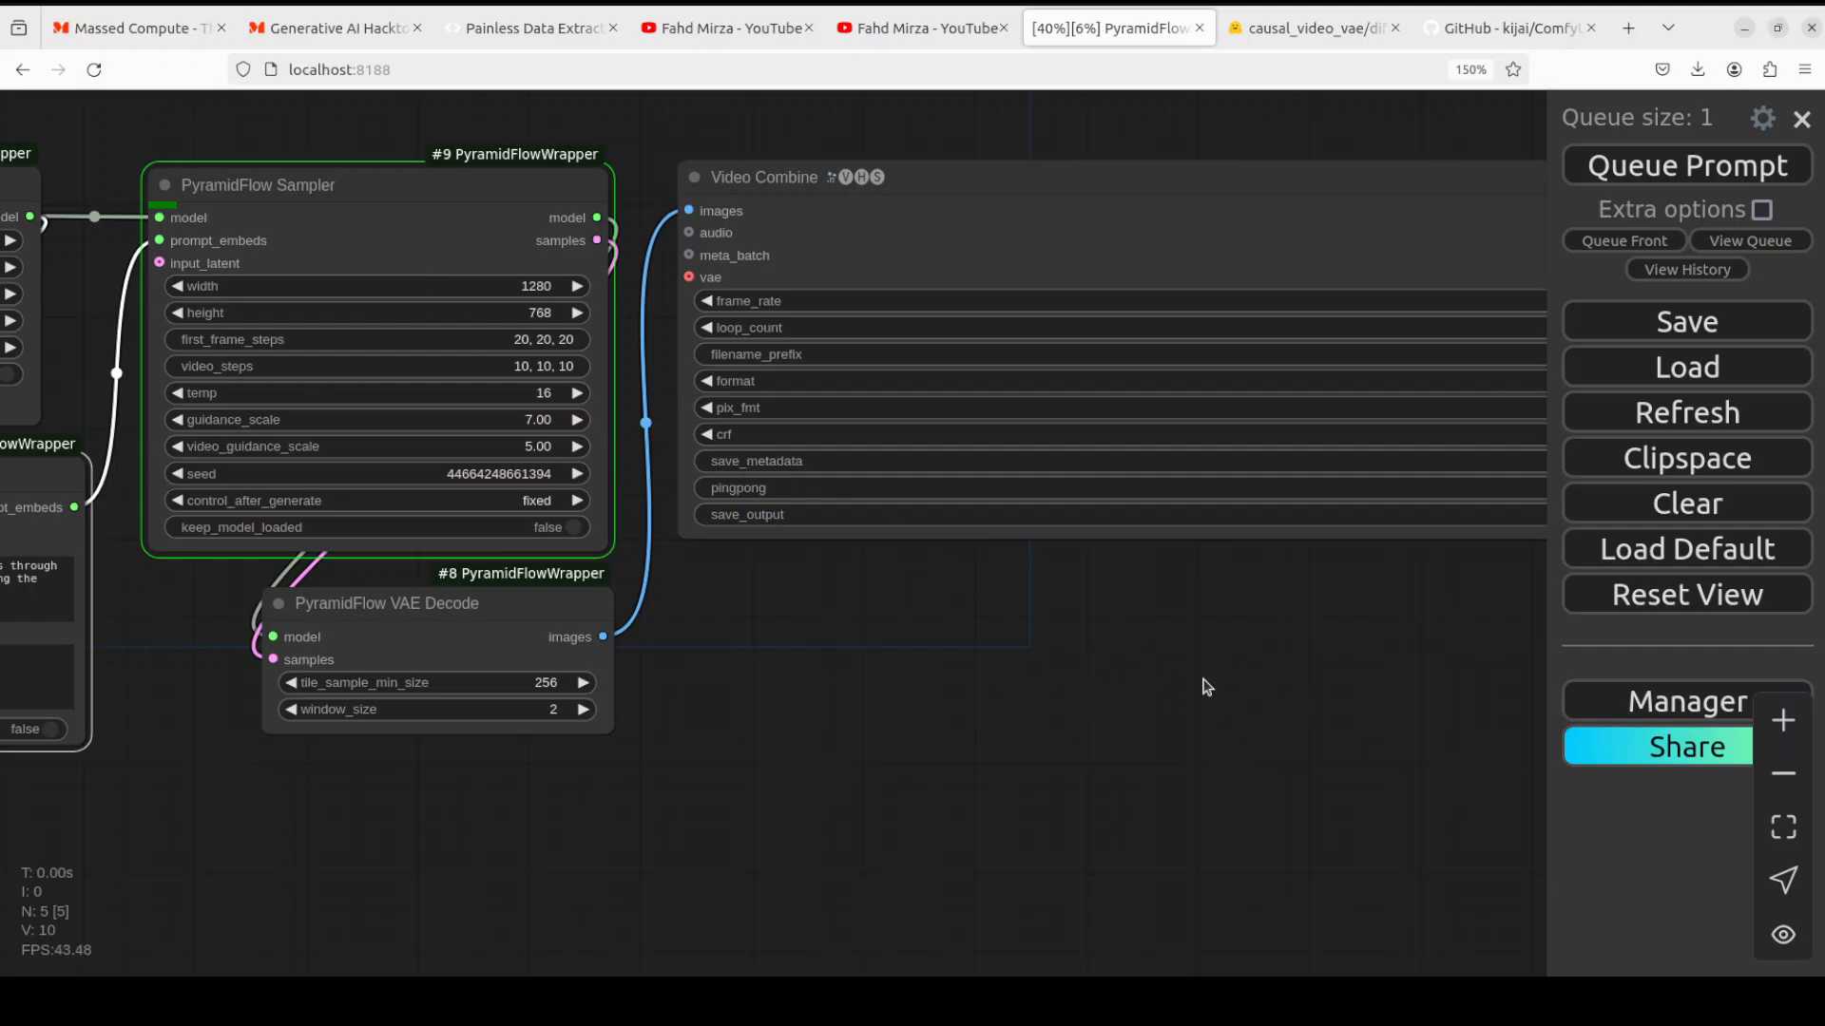
pyautogui.moveTo(1103, 686)
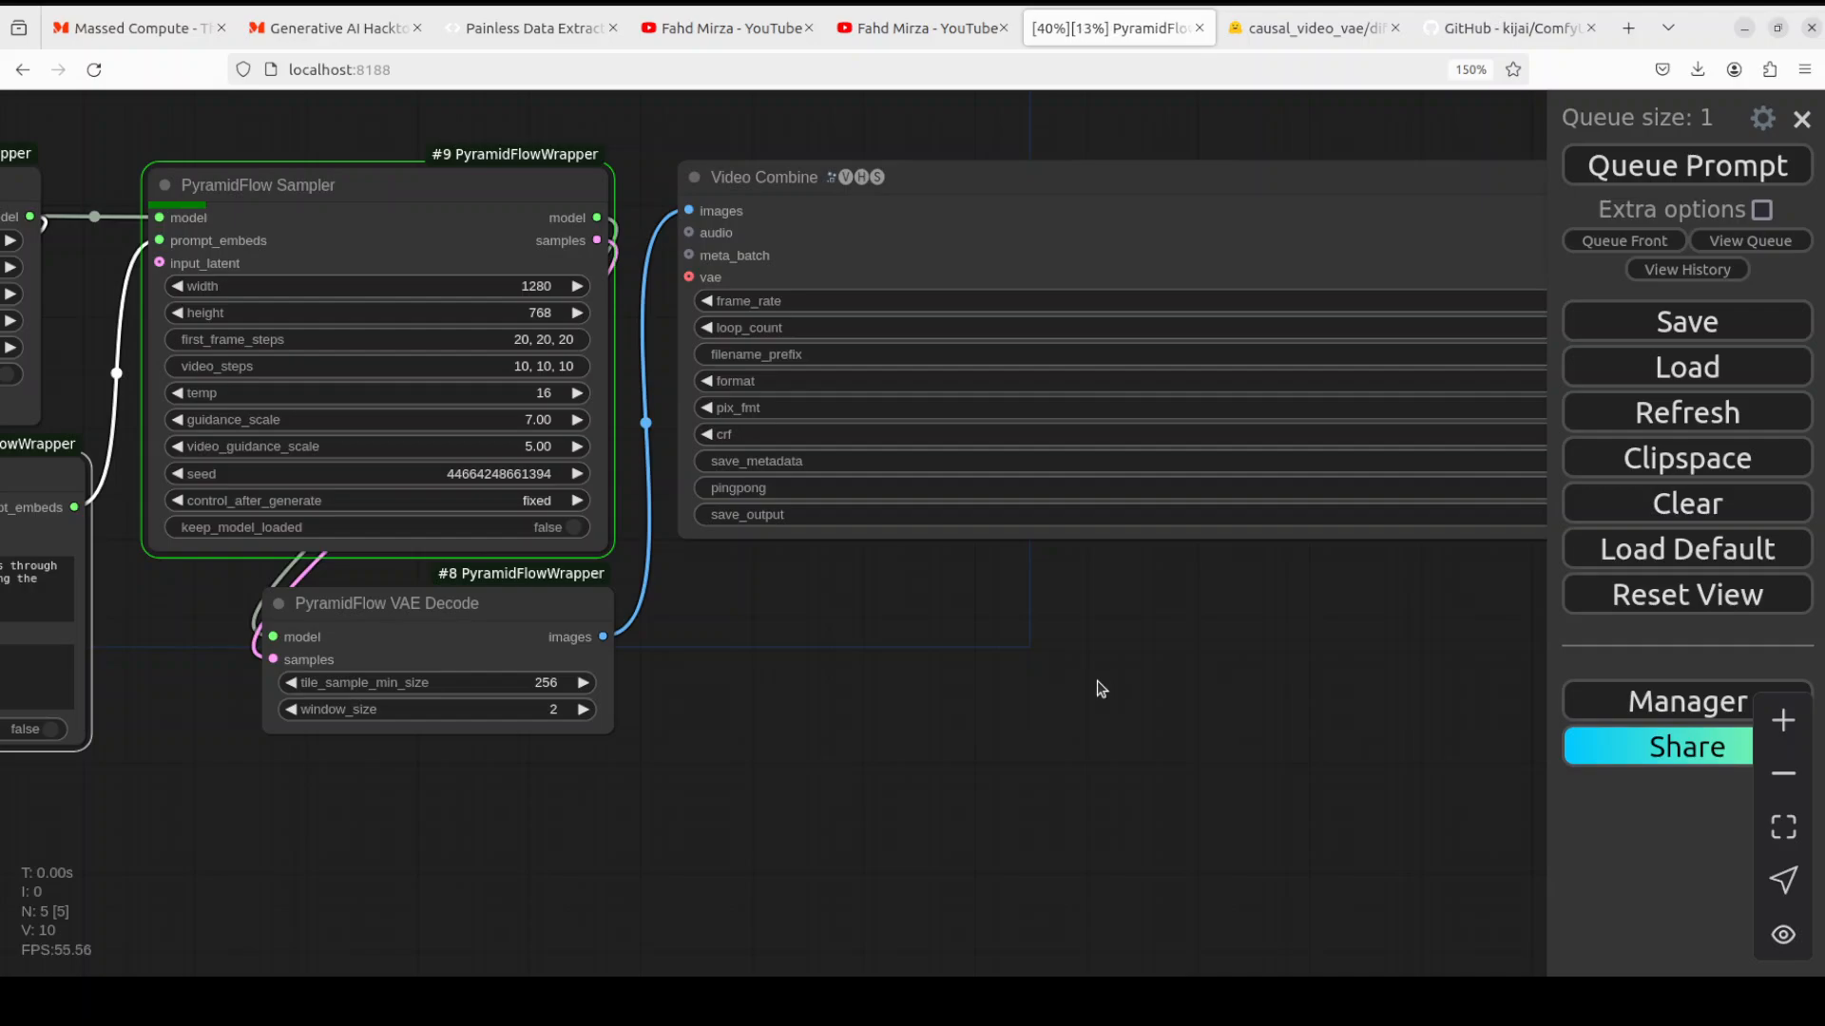
pyautogui.moveTo(148, 279)
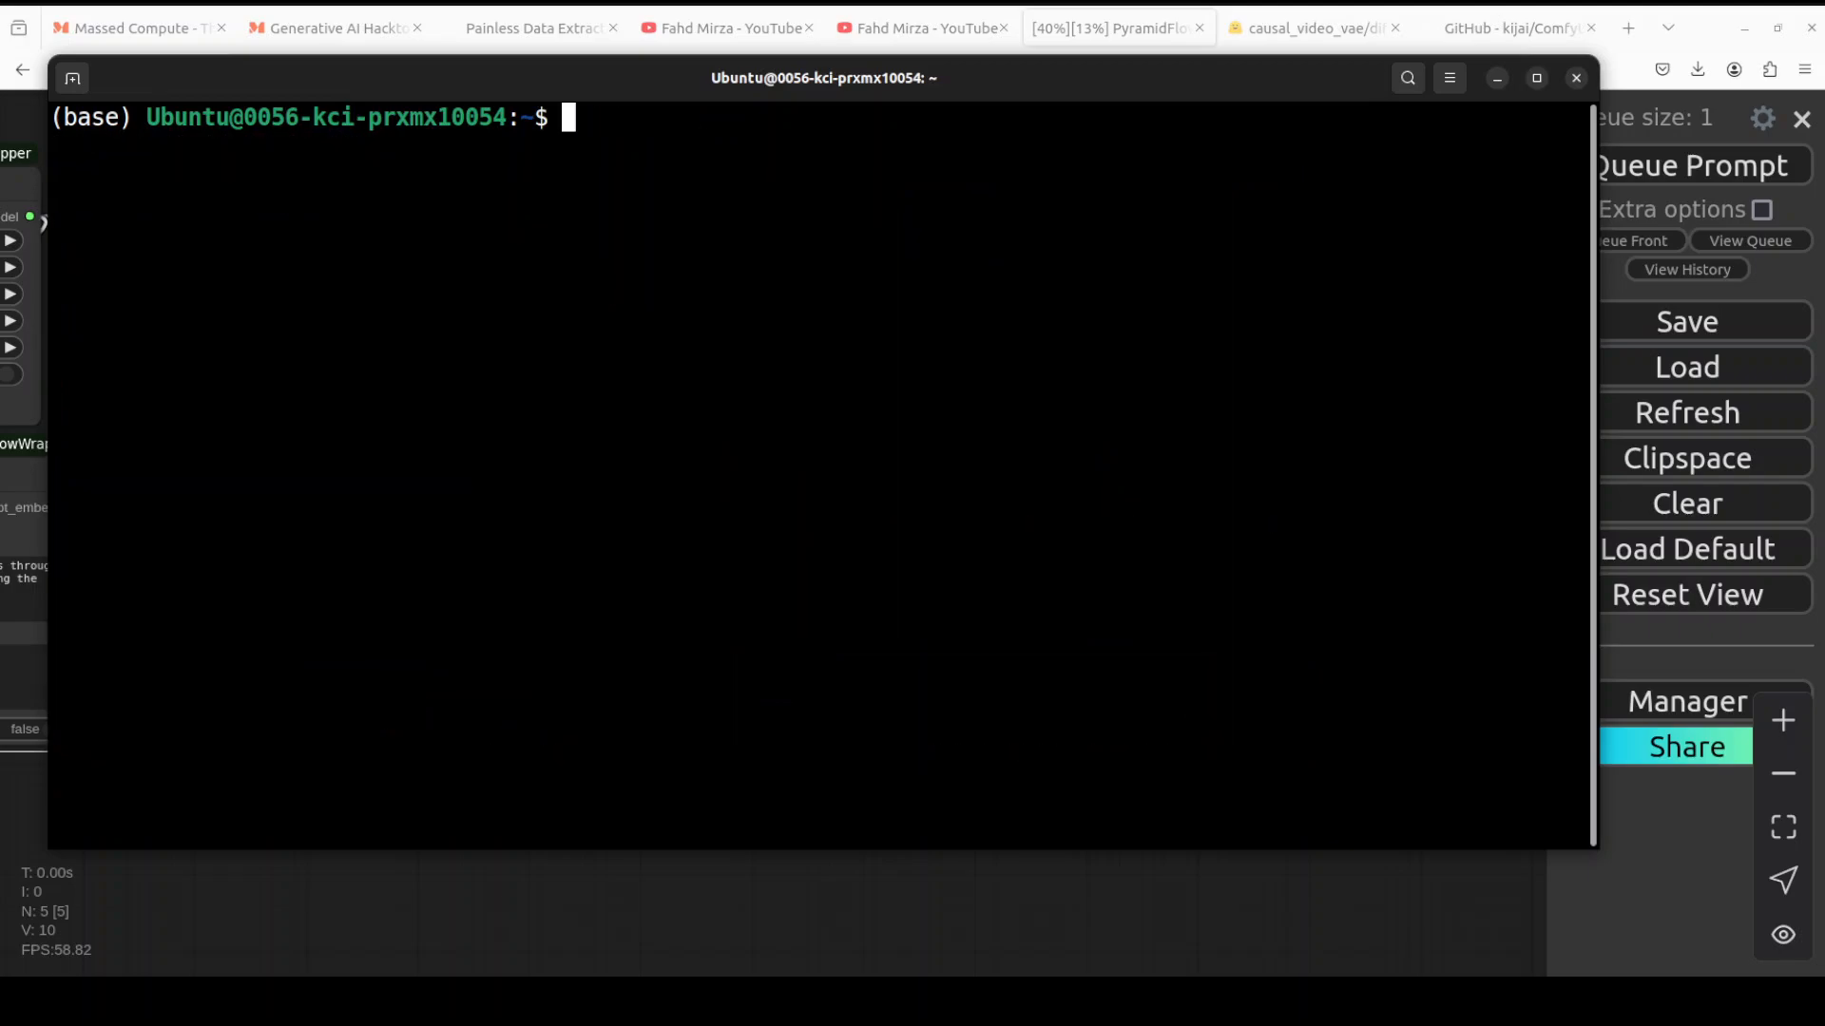
# Check GPU usage with nvidia-smi while the sampler keeps running
pyautogui.write('nvidia-smi')
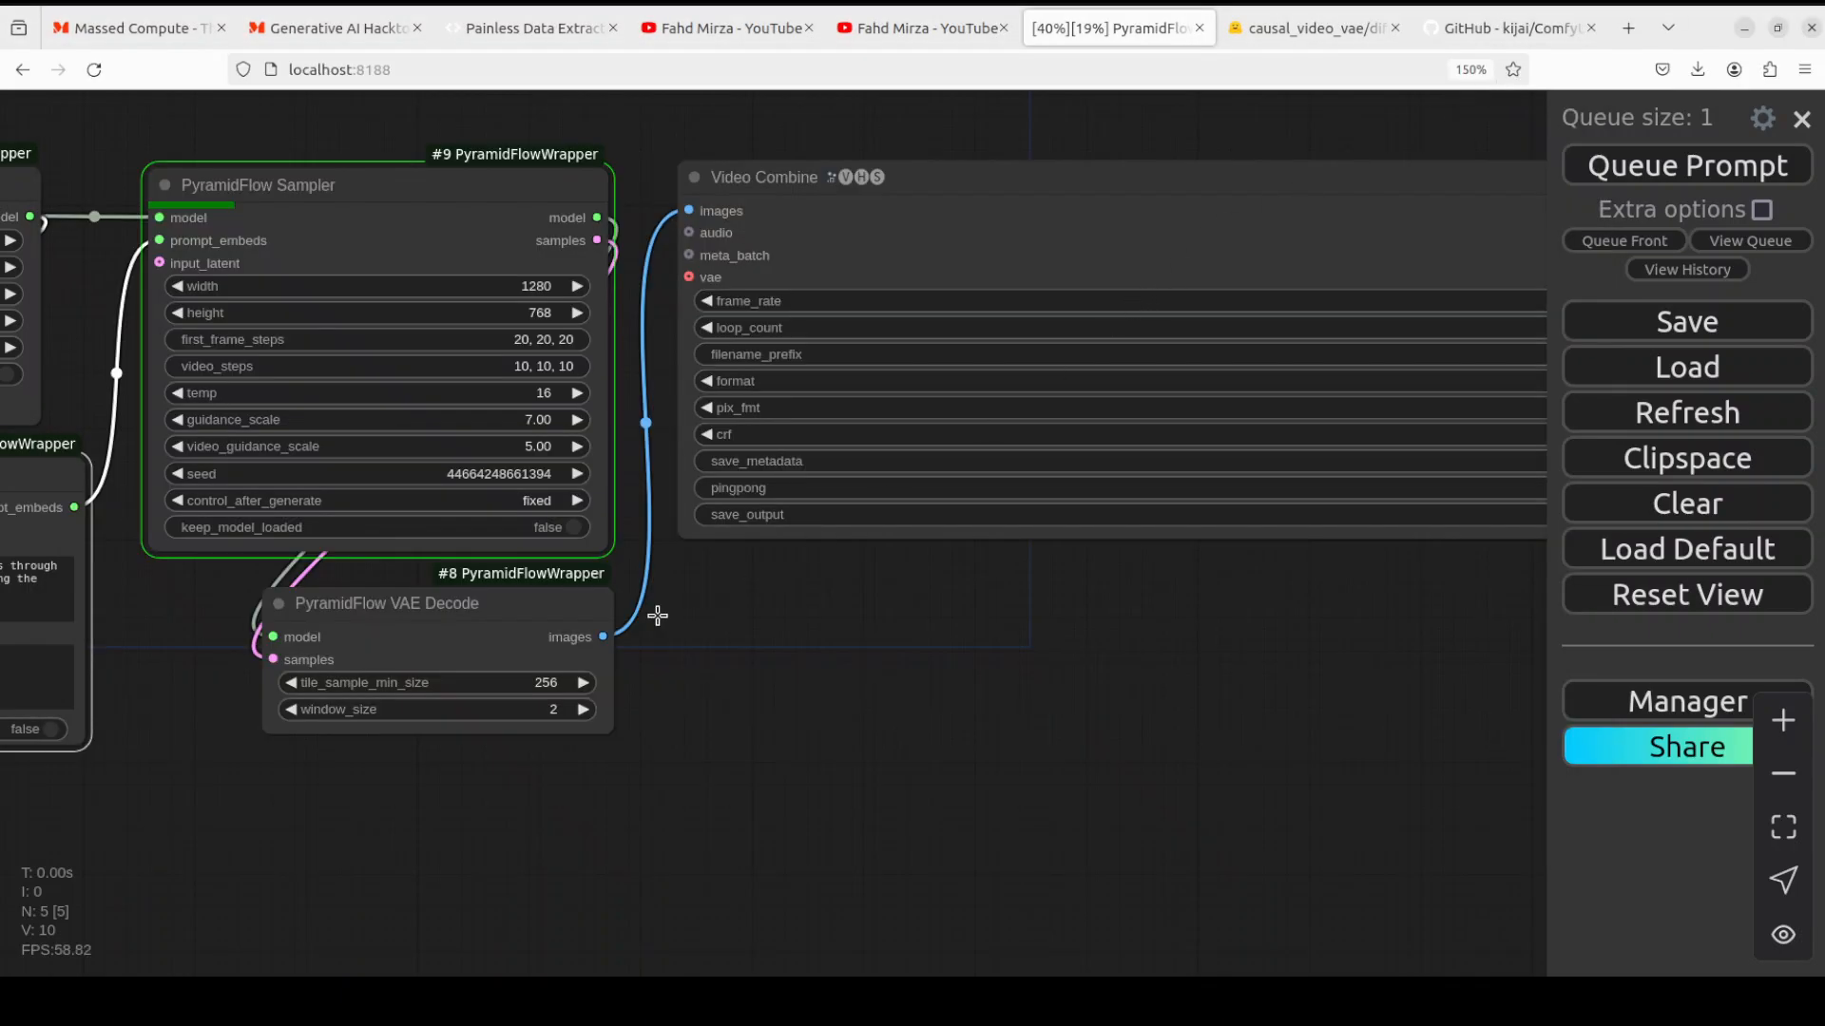
pyautogui.moveTo(1309, 736)
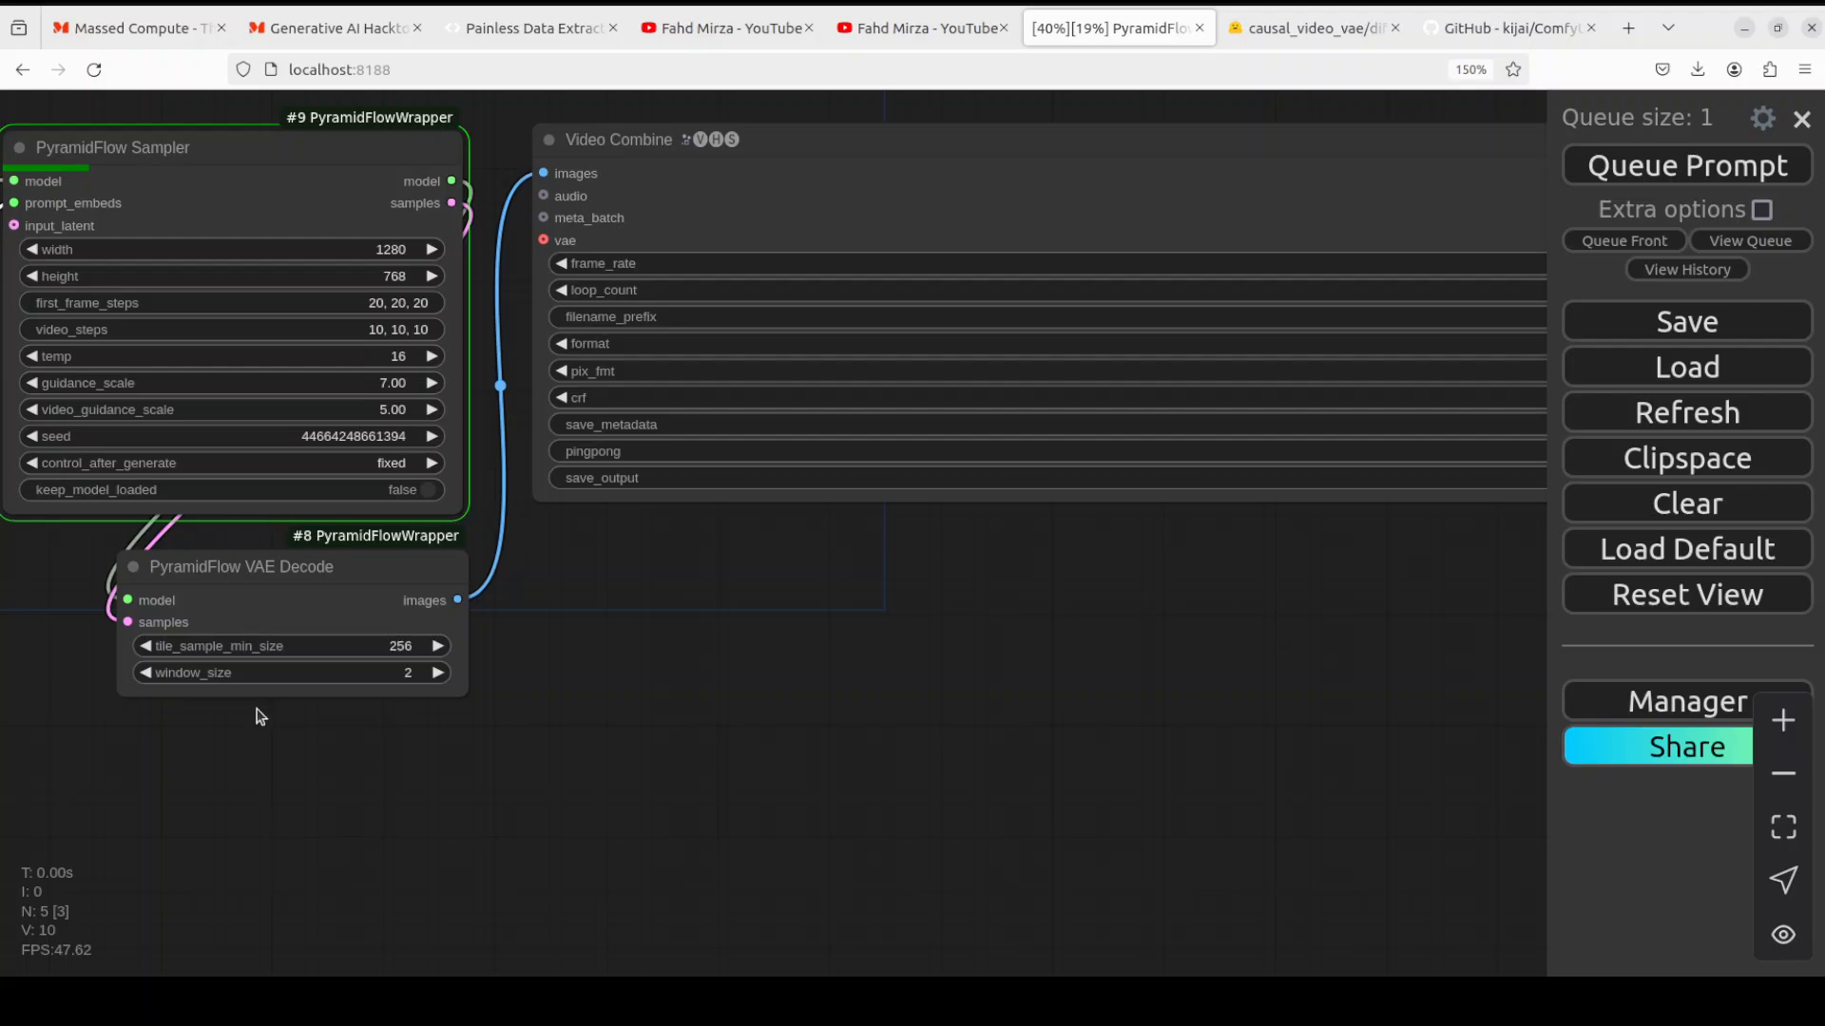
pyautogui.moveTo(495, 39)
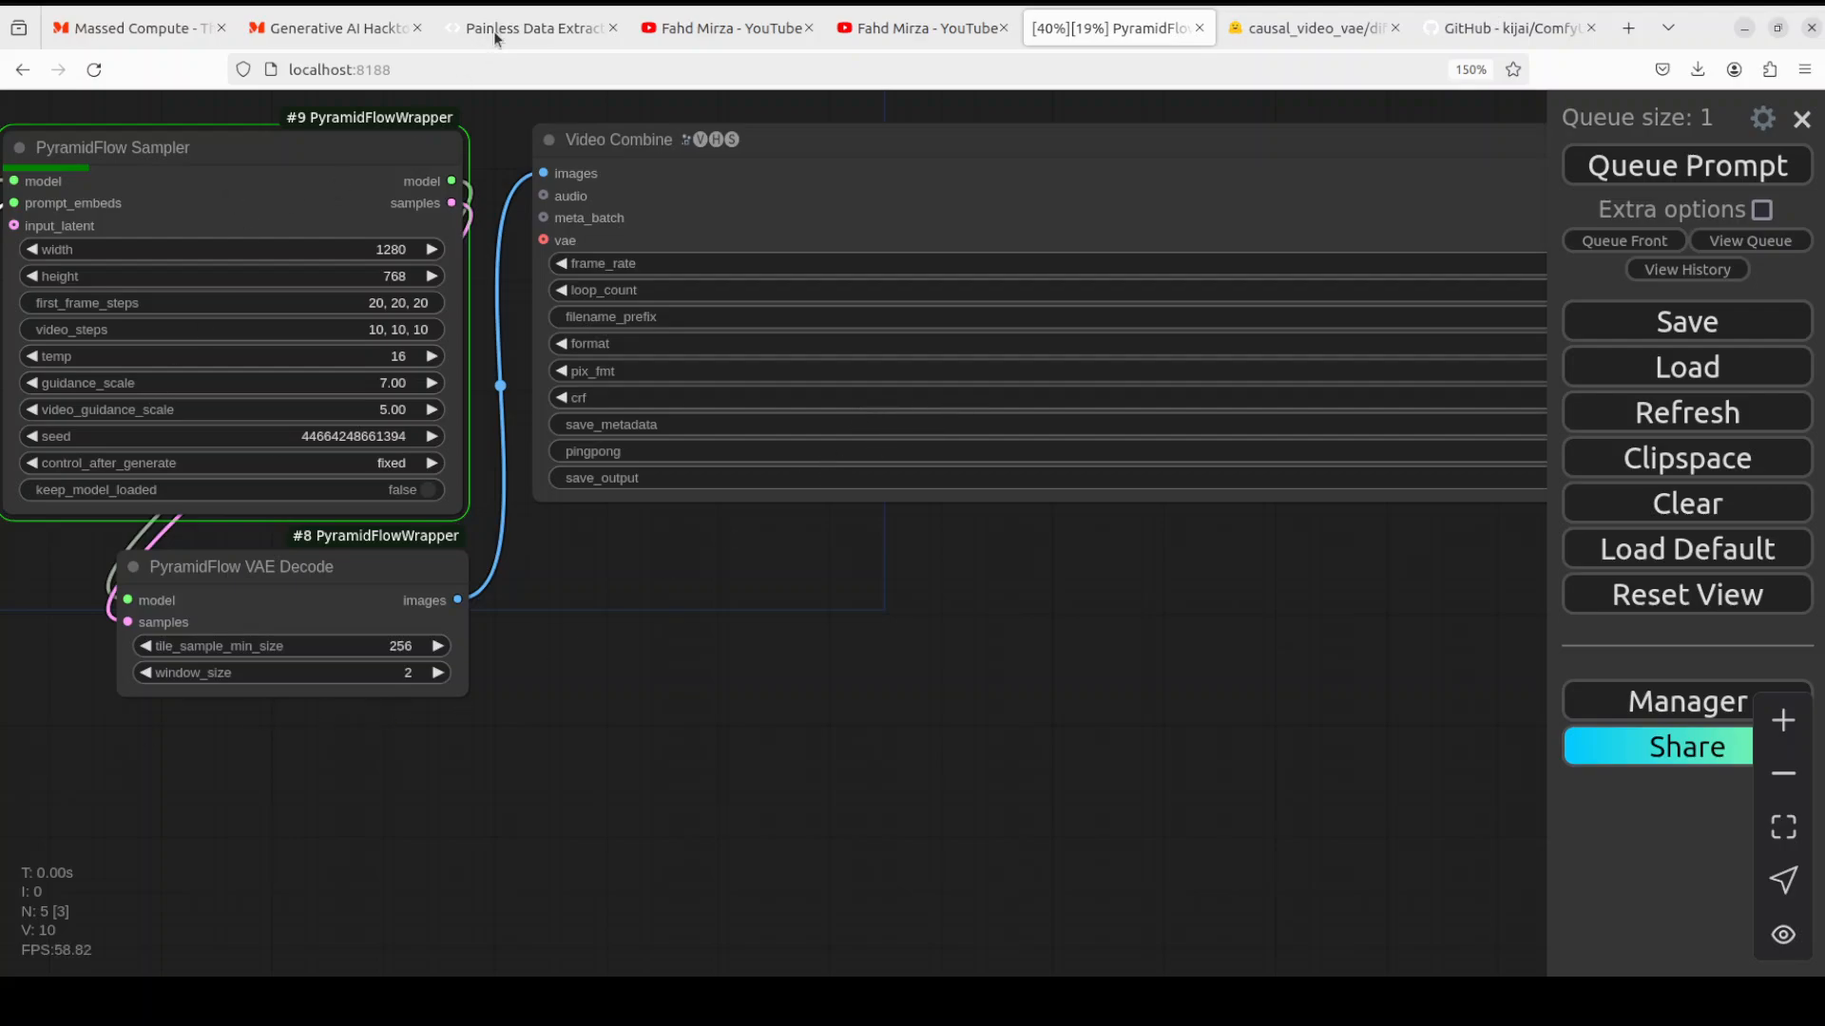
# Show the AgentQL sponsor home page, then return to the neighbouring tab
pyautogui.click(530, 27)
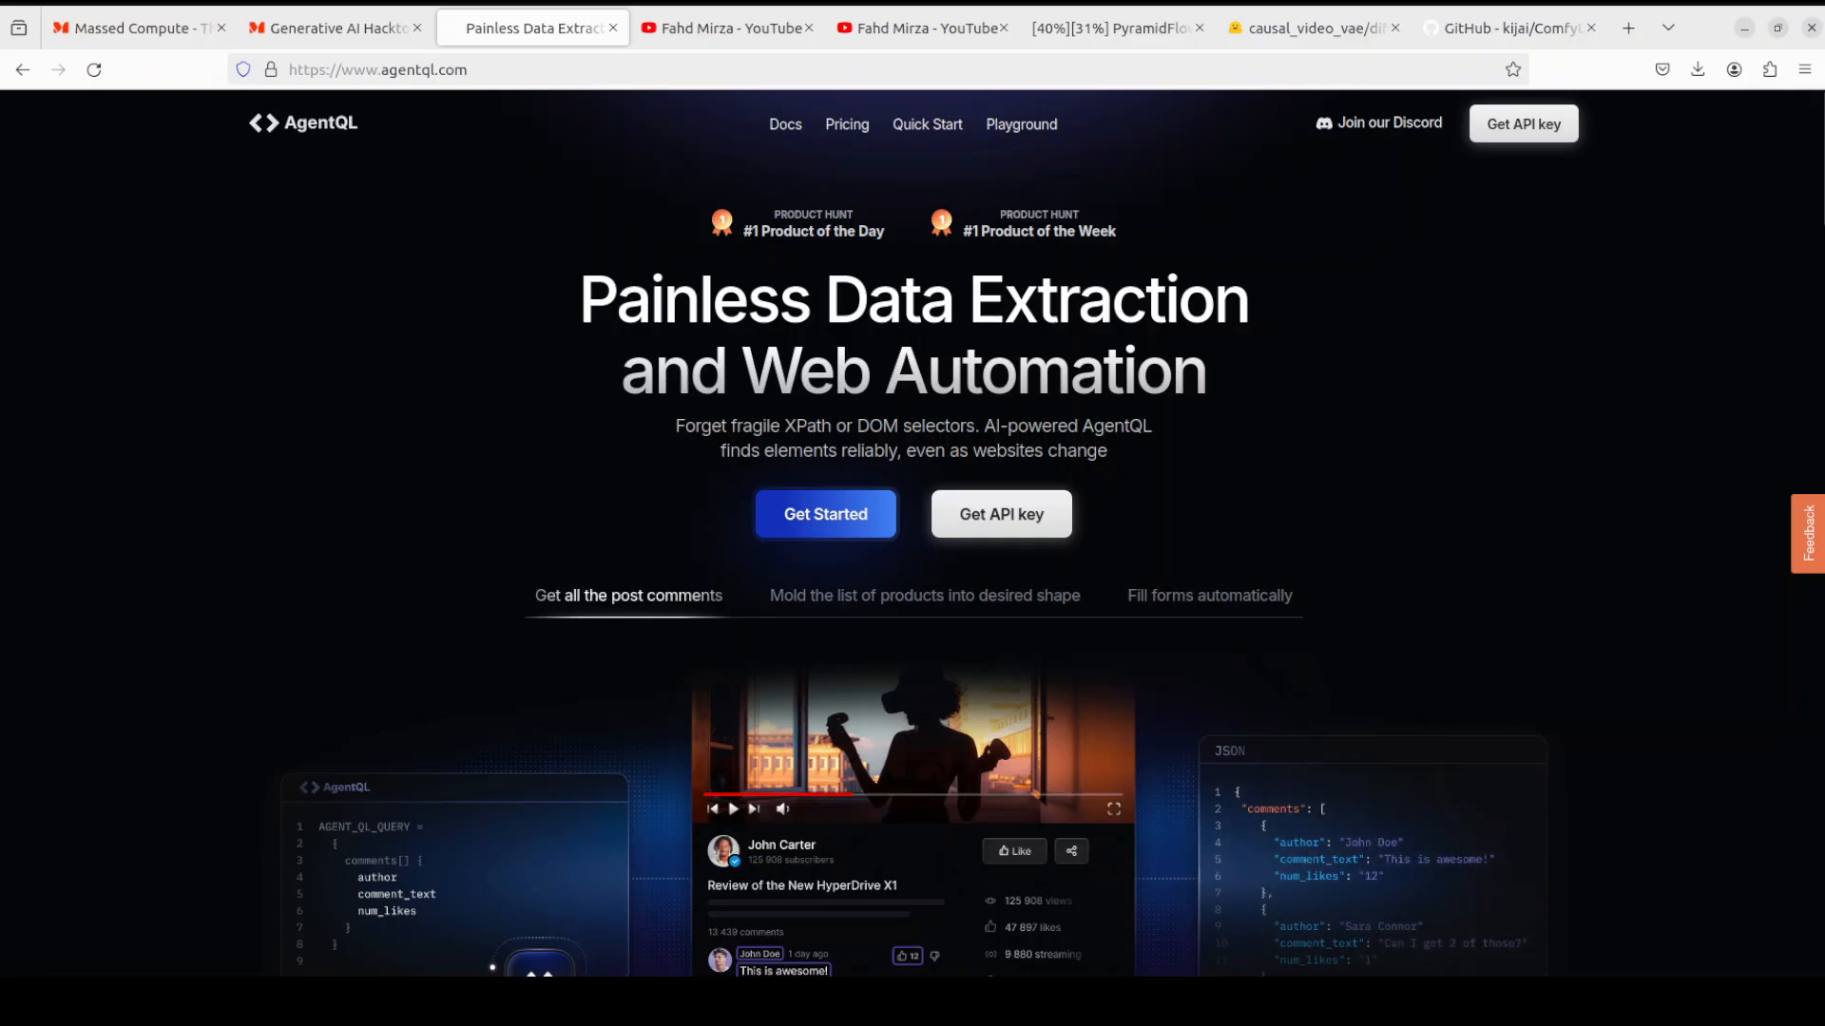
pyautogui.click(1112, 27)
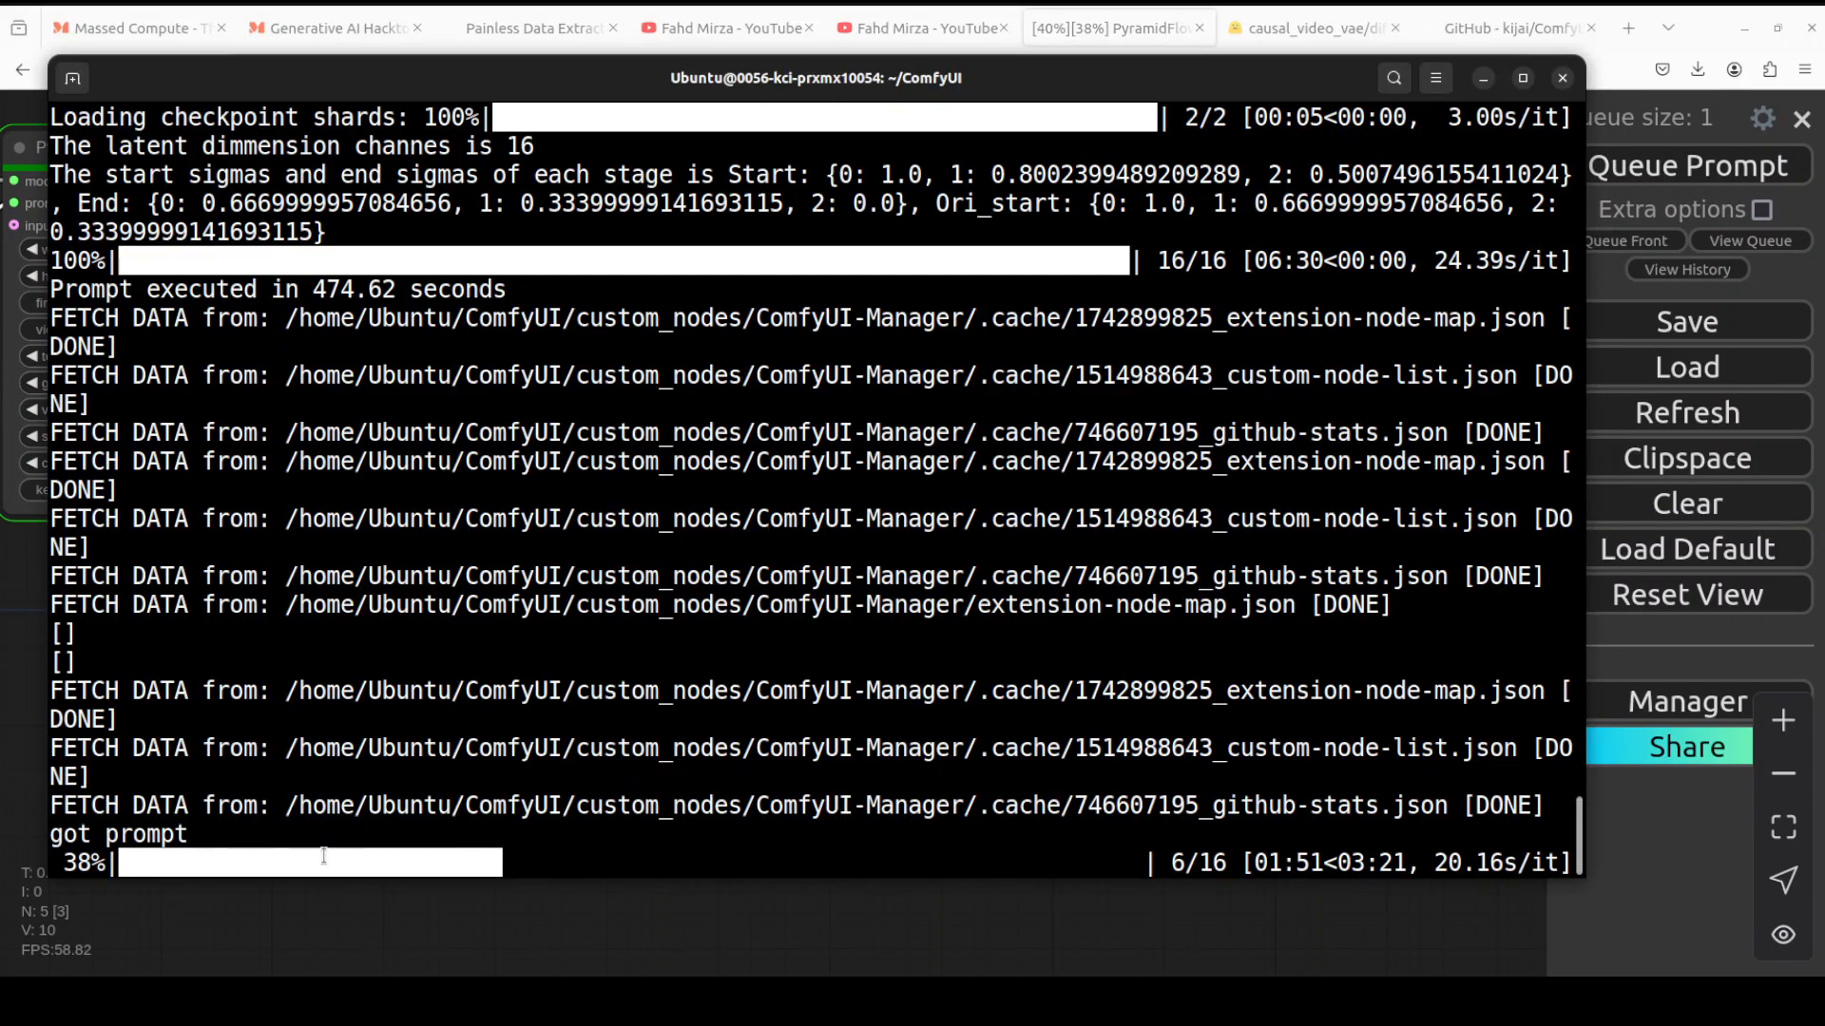
pyautogui.moveTo(1144, 787)
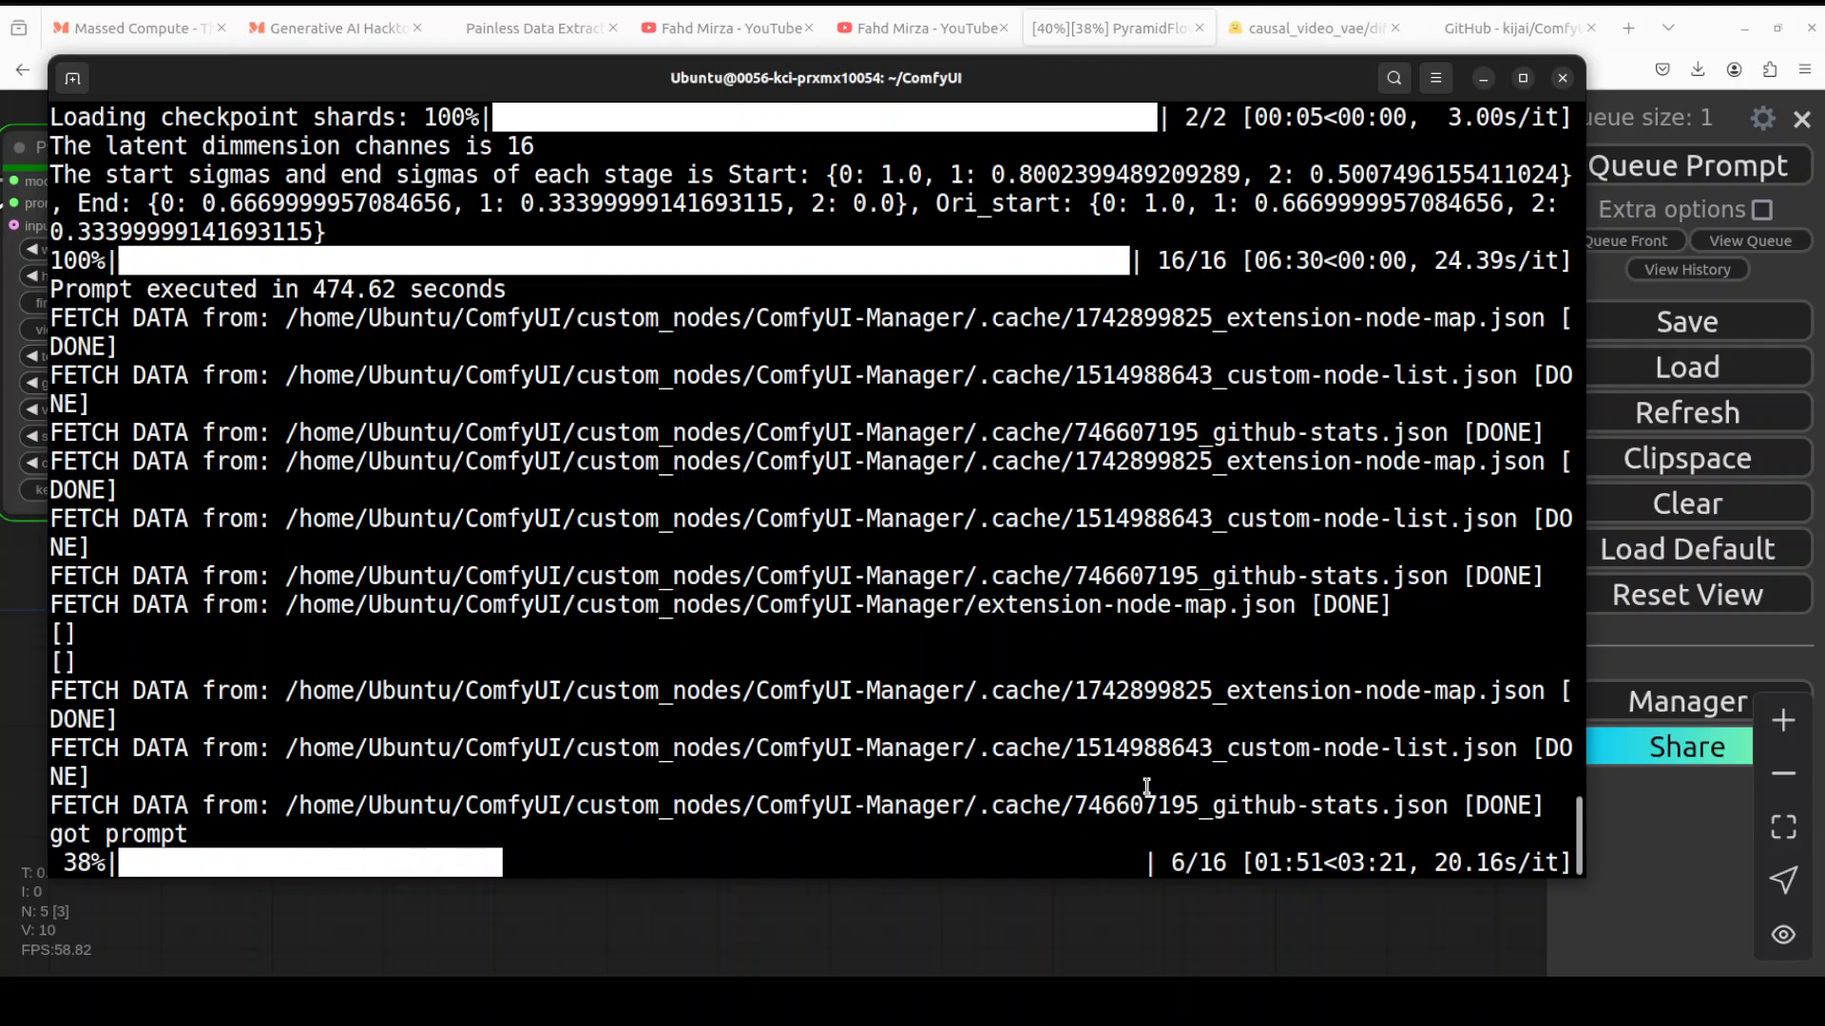
pyautogui.moveTo(1135, 785)
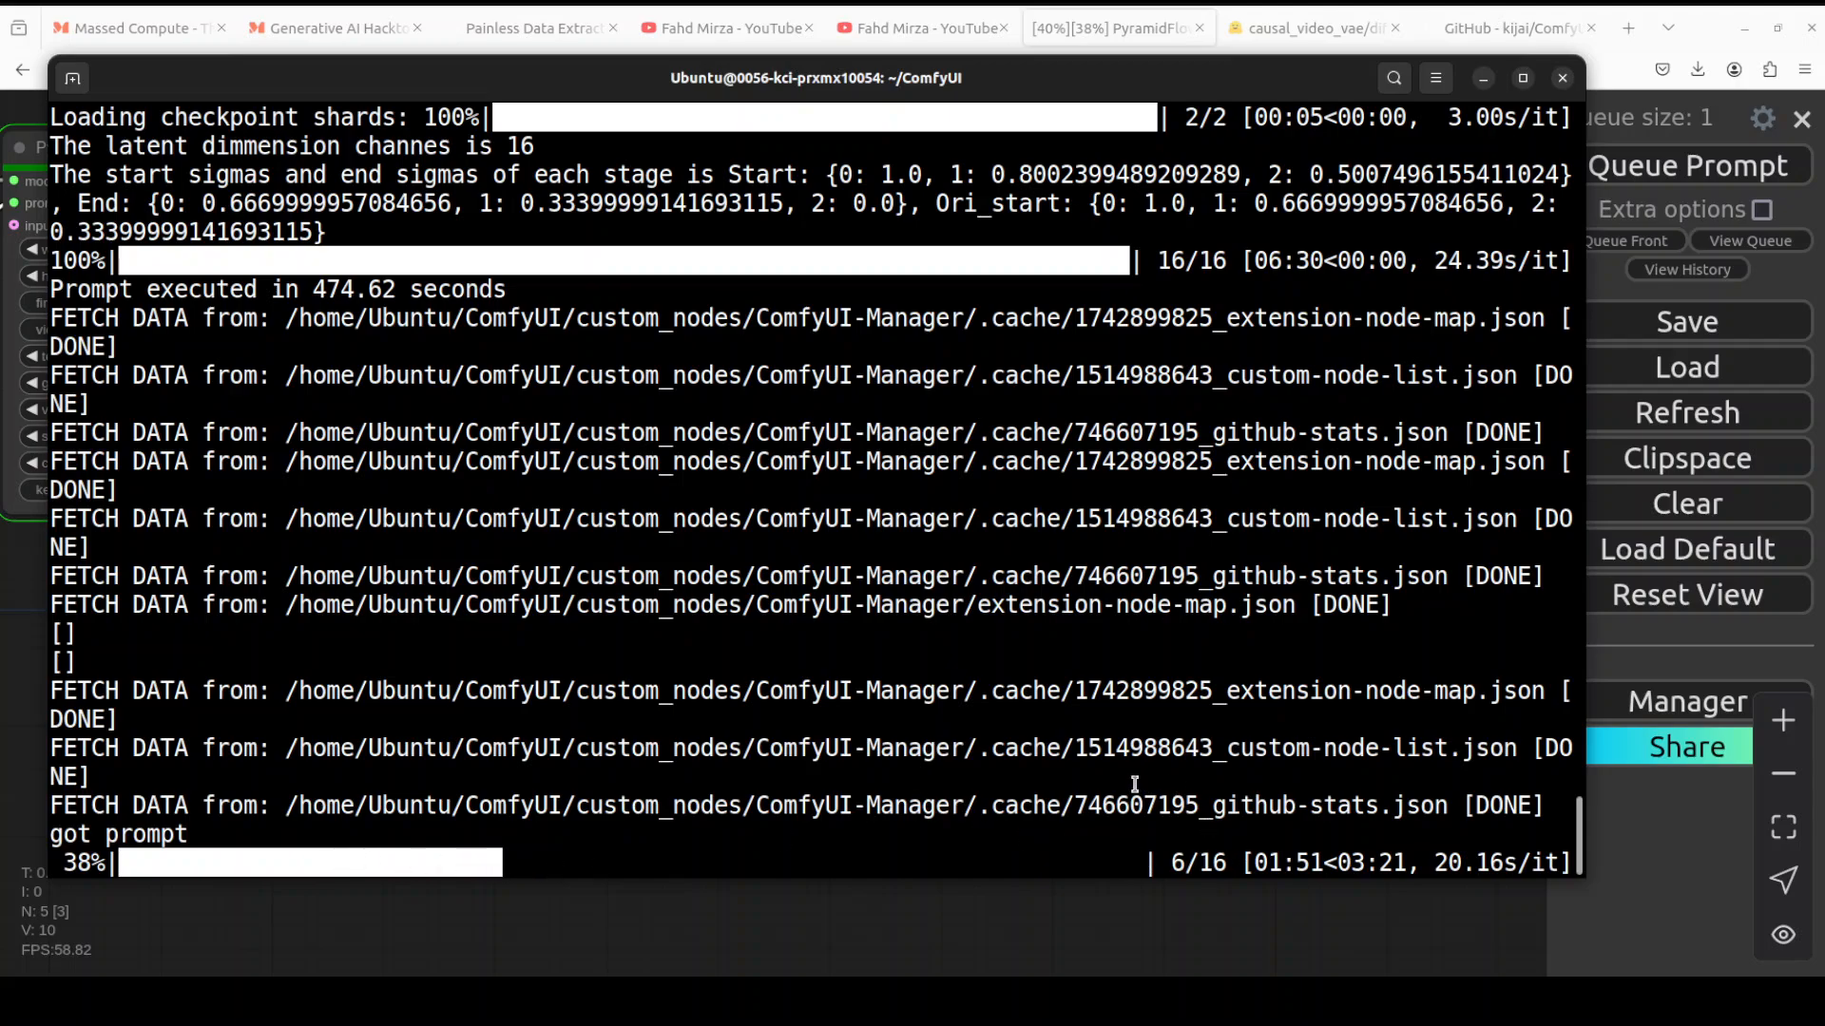
pyautogui.moveTo(246, 479)
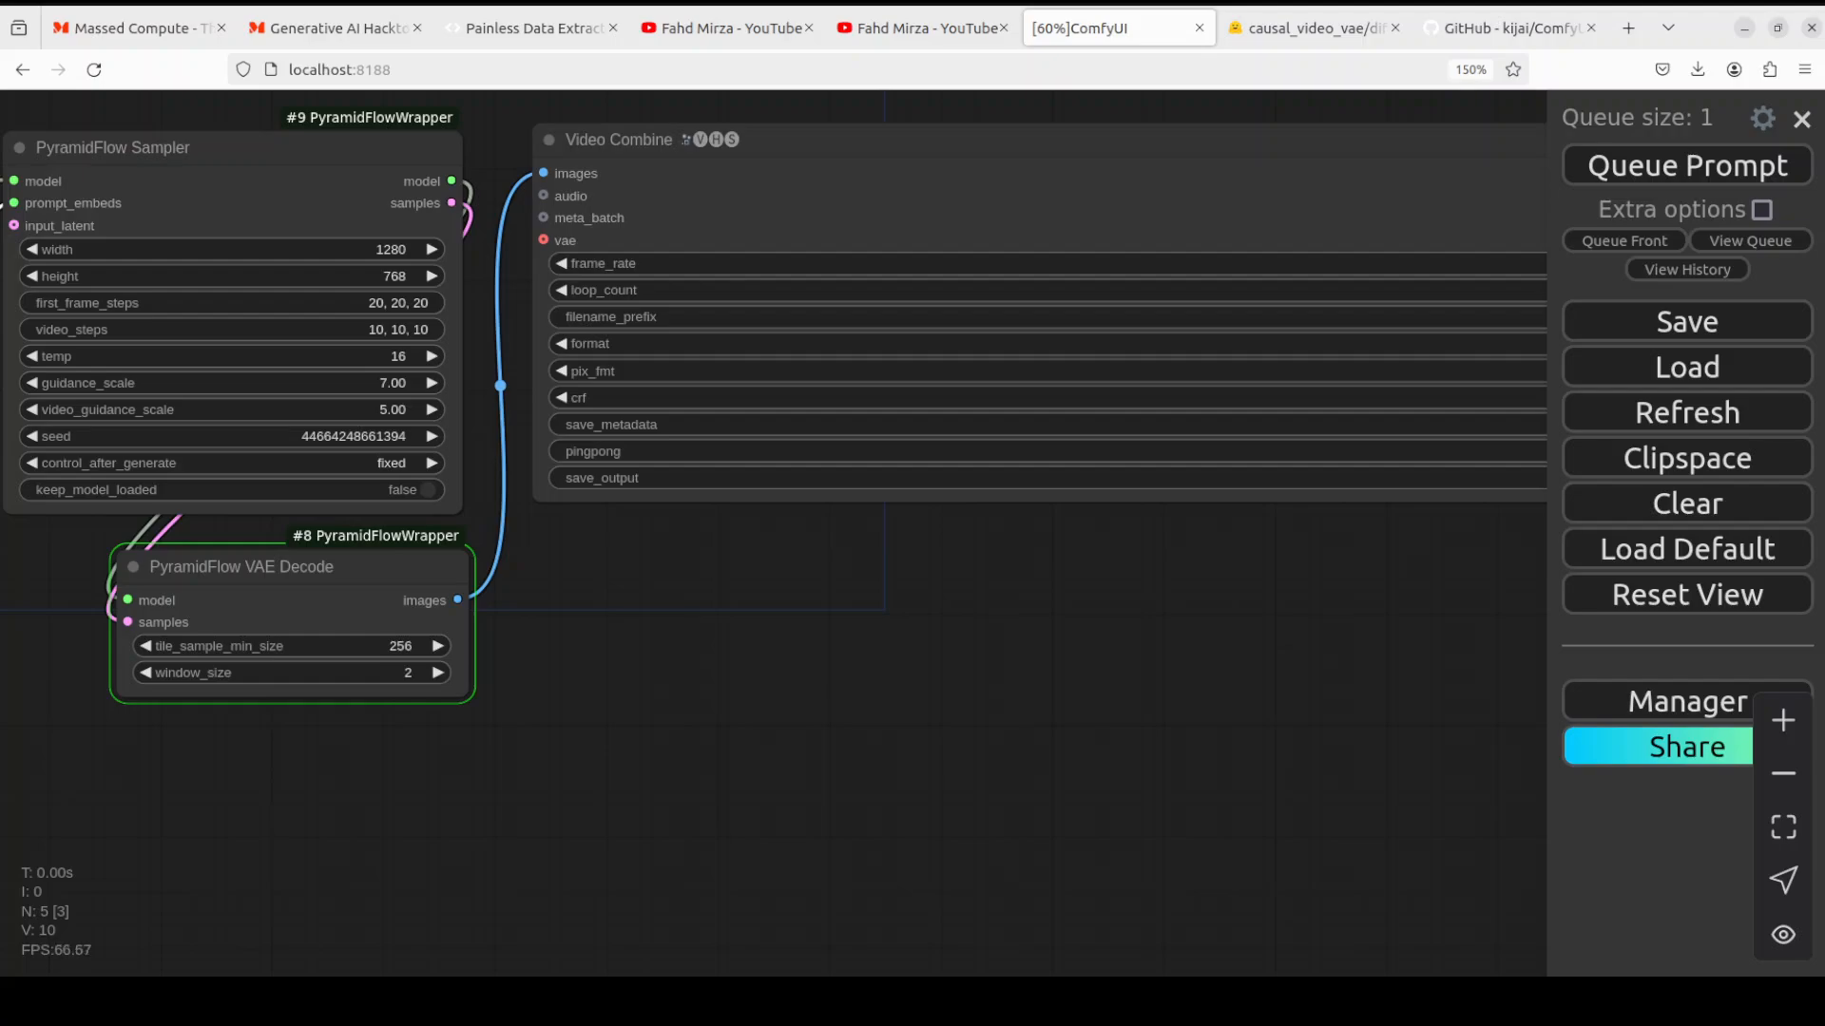
# Search the YouTube channel's videos for 'latent', then return to the ComfyUI workflow
pyautogui.click(723, 27)
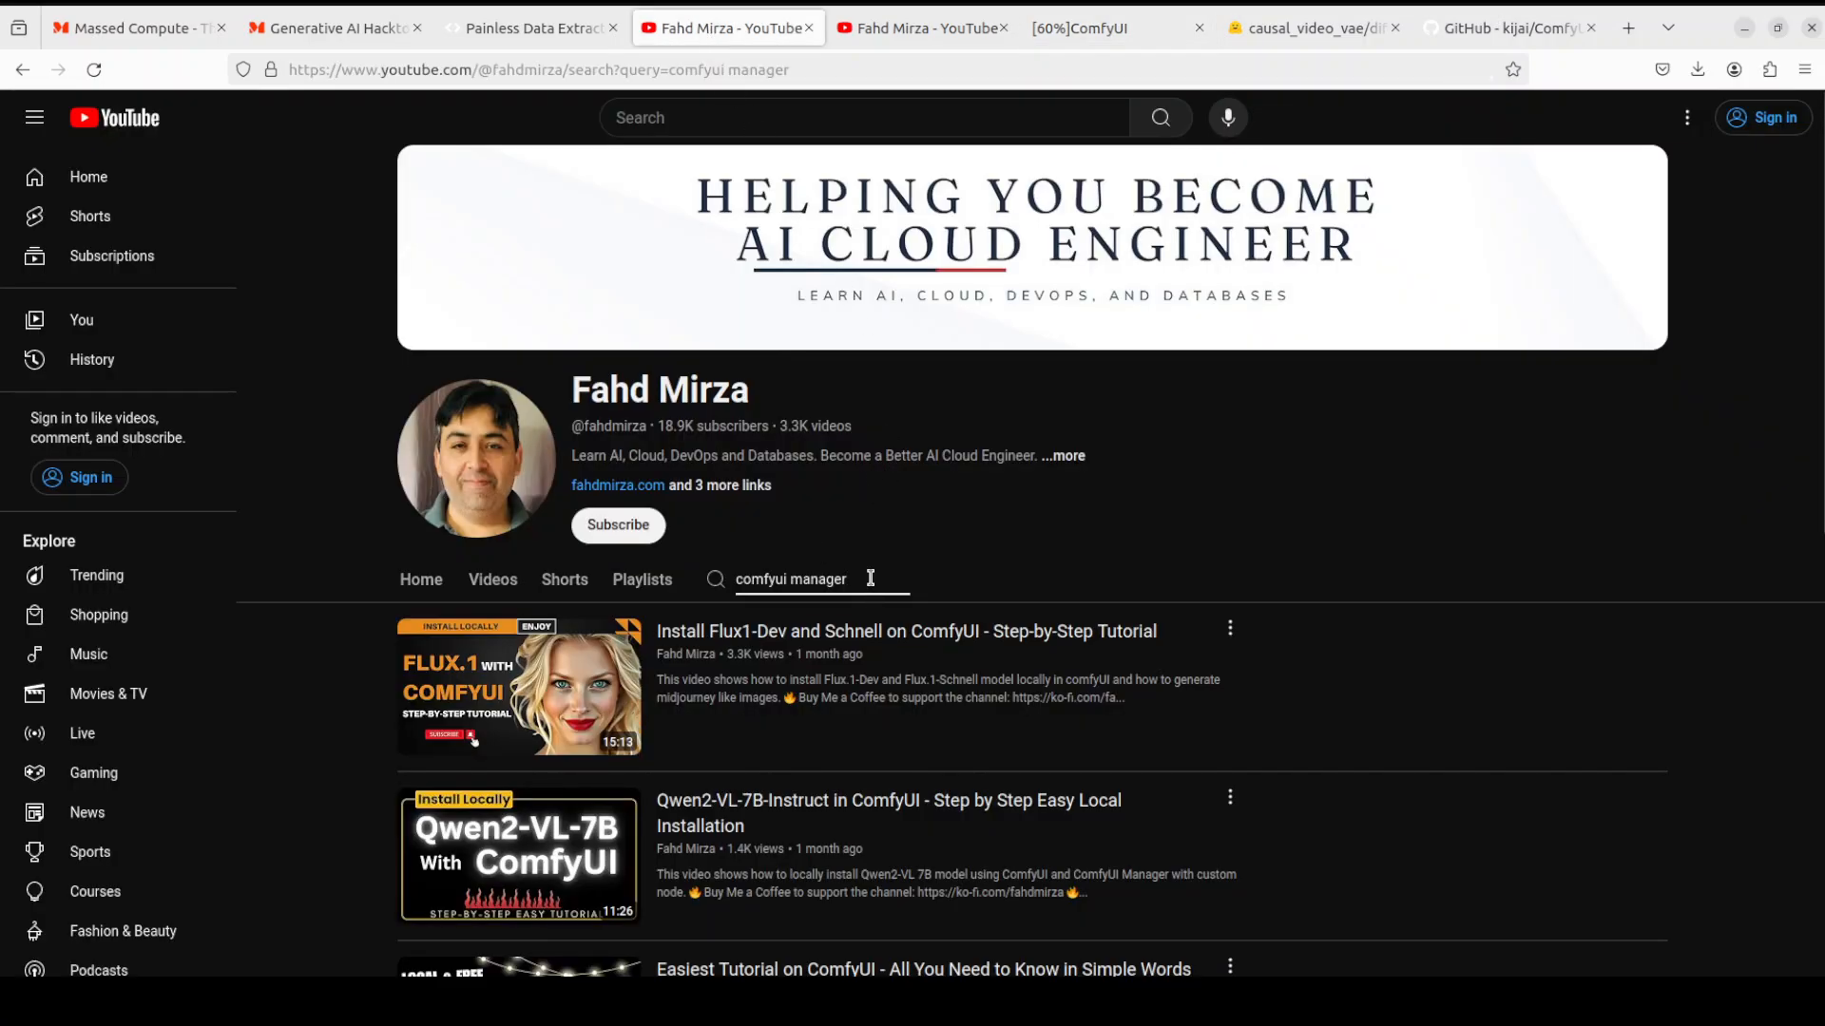
pyautogui.write('latent')
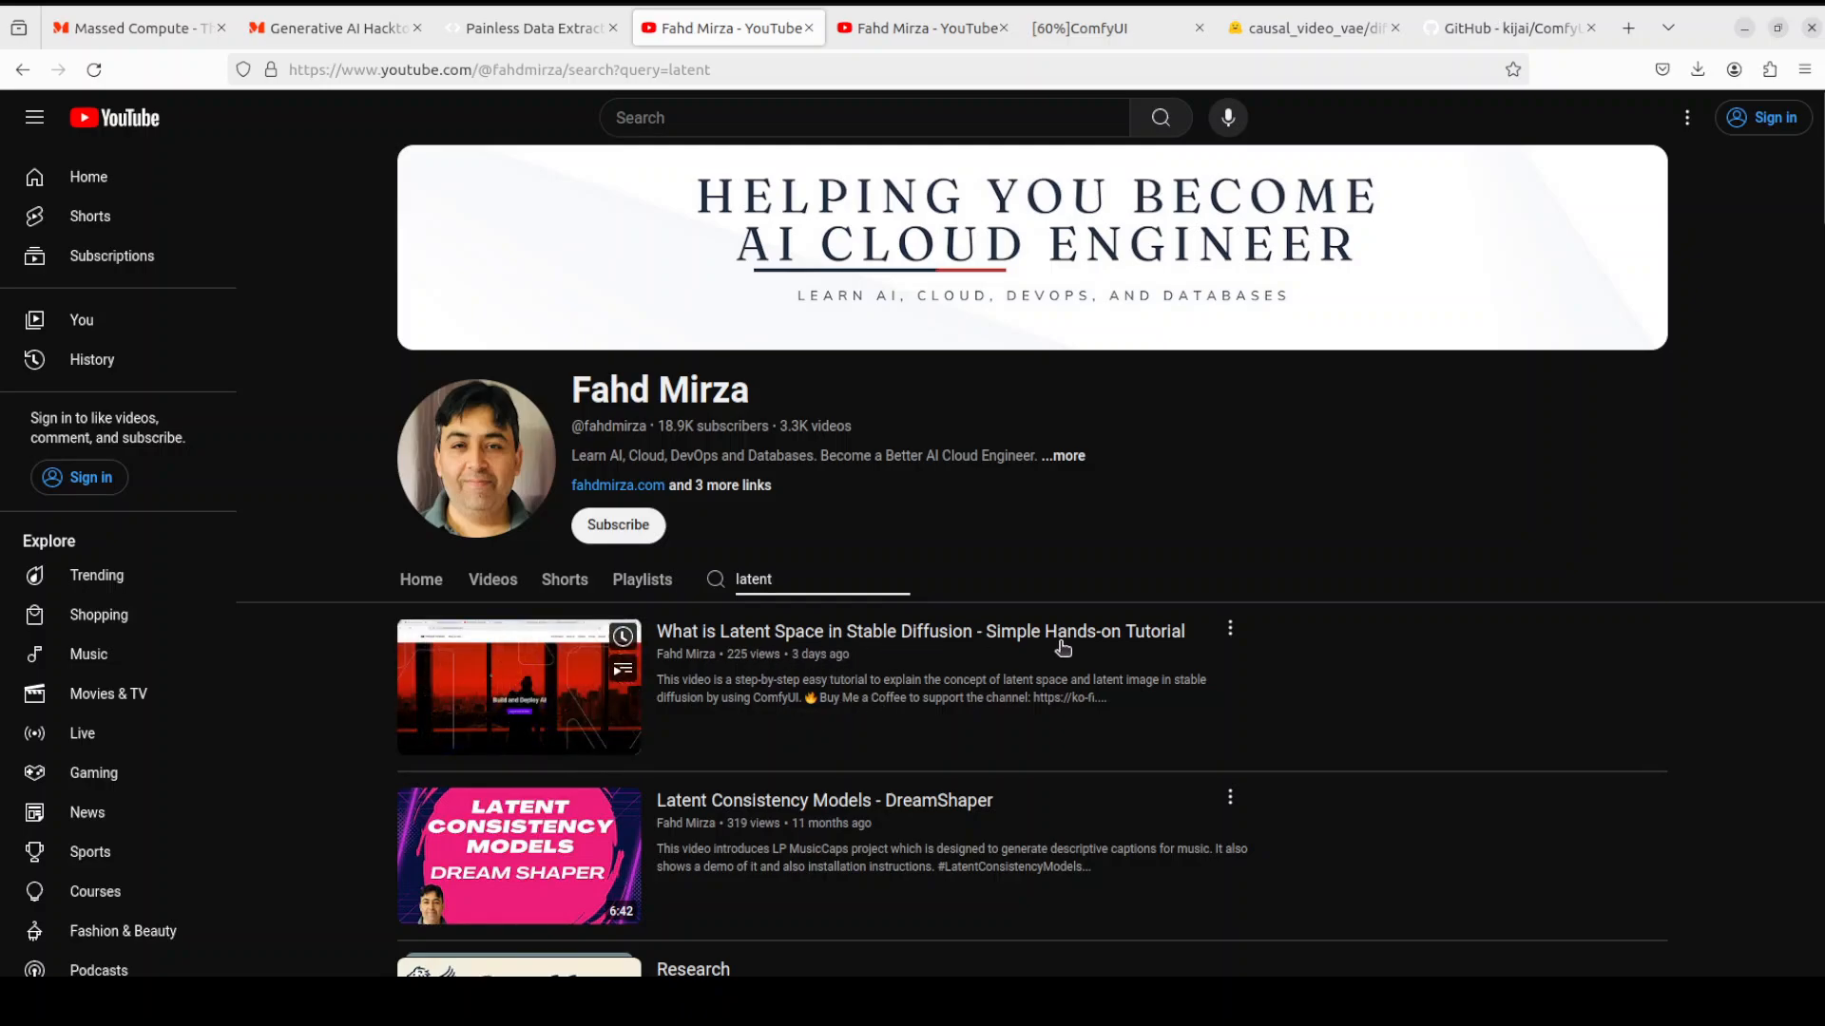
pyautogui.click(1076, 27)
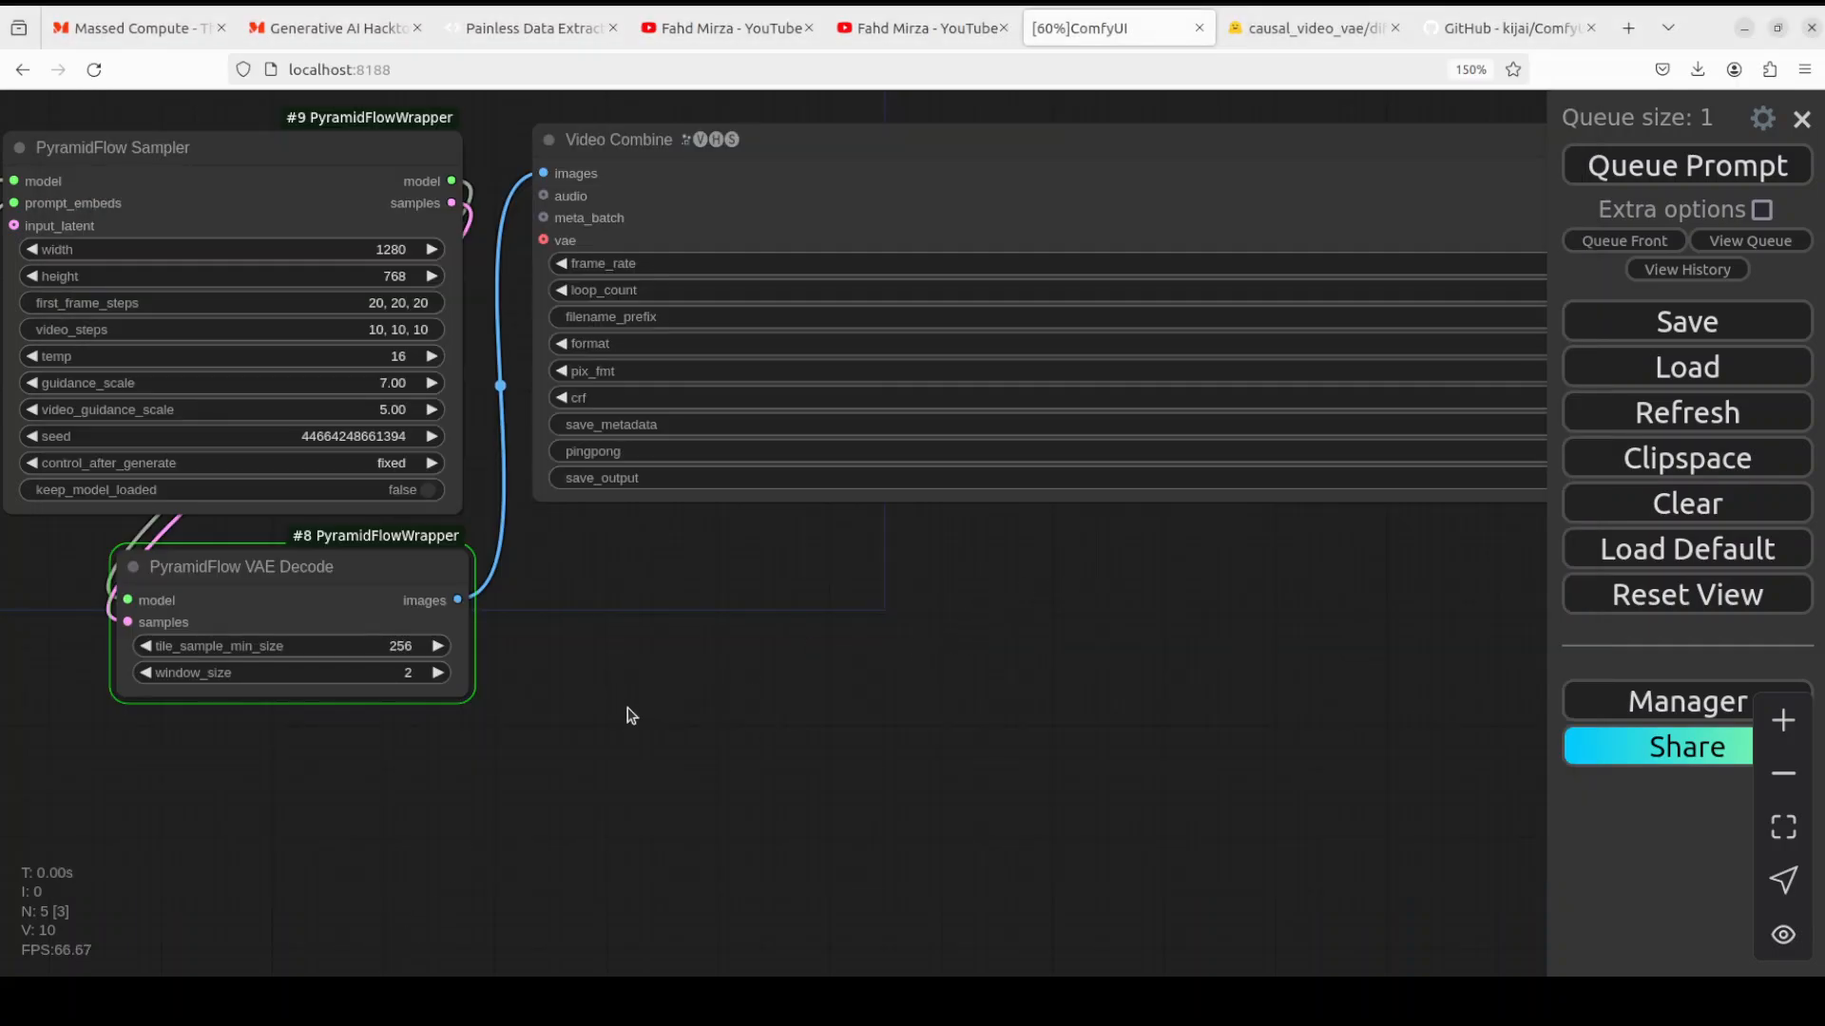
# Bring the Video Combine node's finished Sydney street video into view, then go to the YouTube results
pyautogui.click(1686, 166)
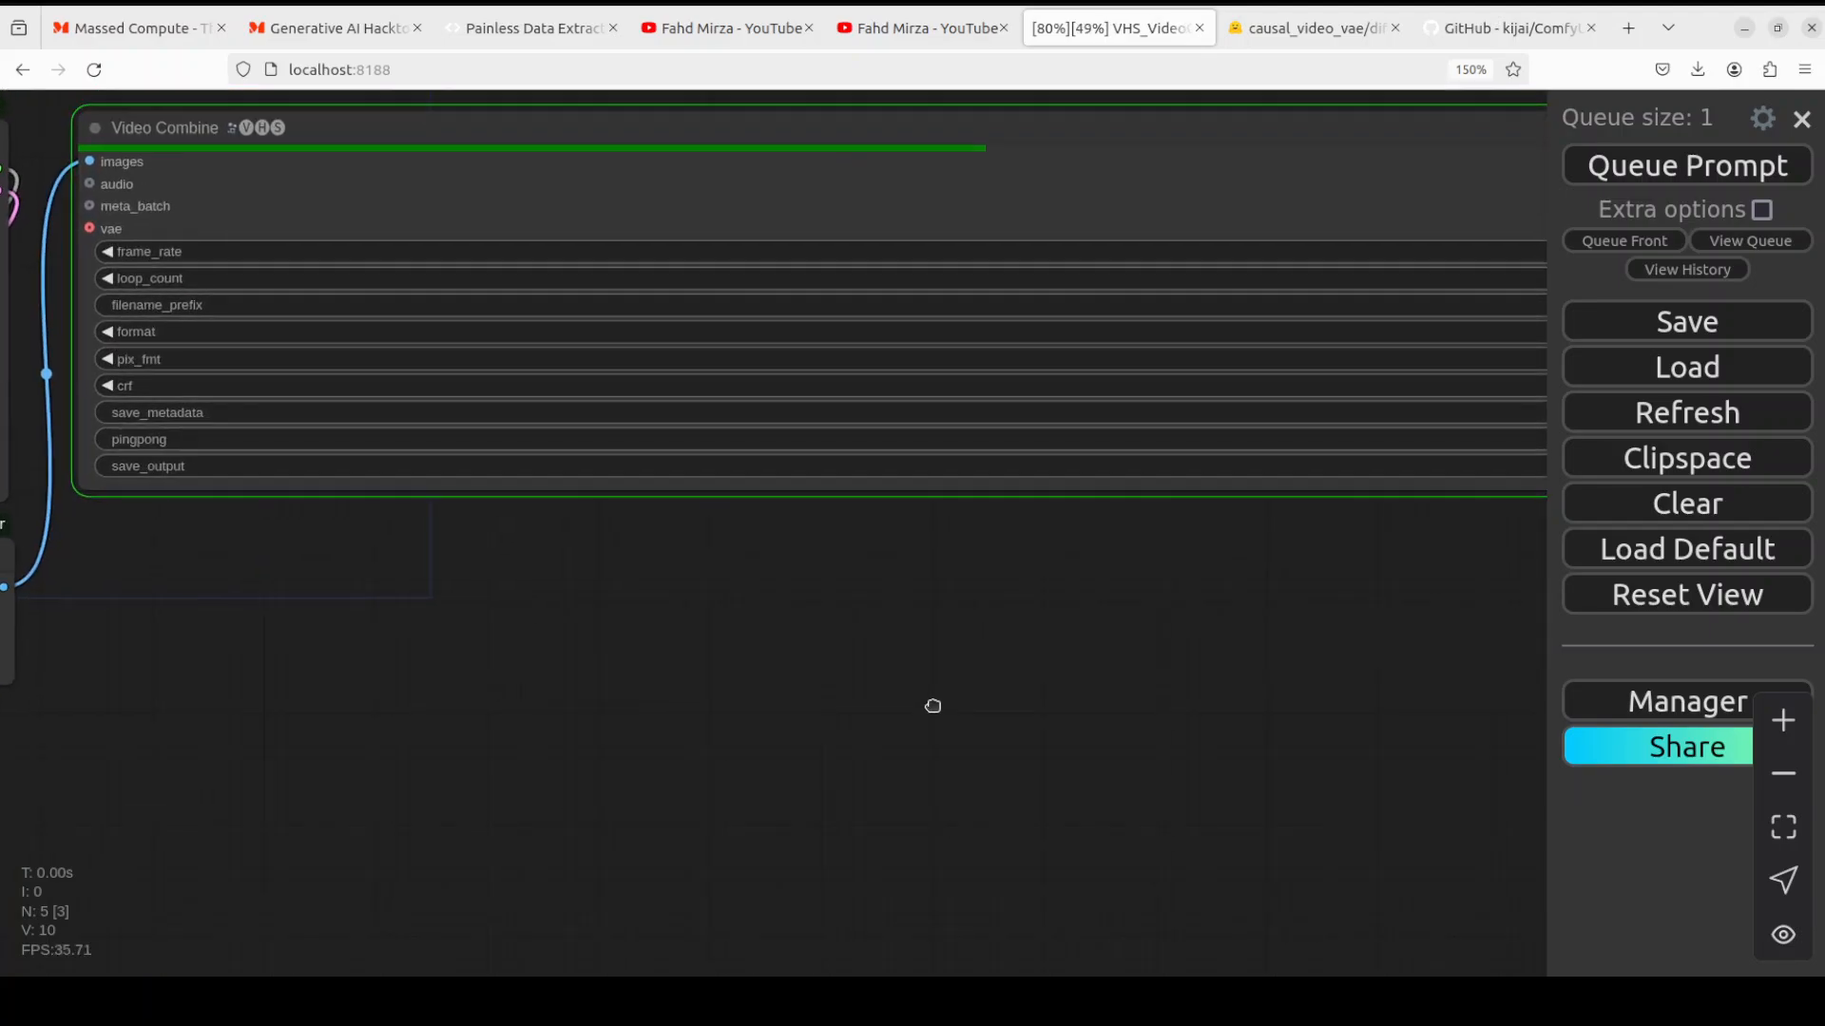
pyautogui.moveTo(931, 705); pyautogui.dragTo(882, 700)
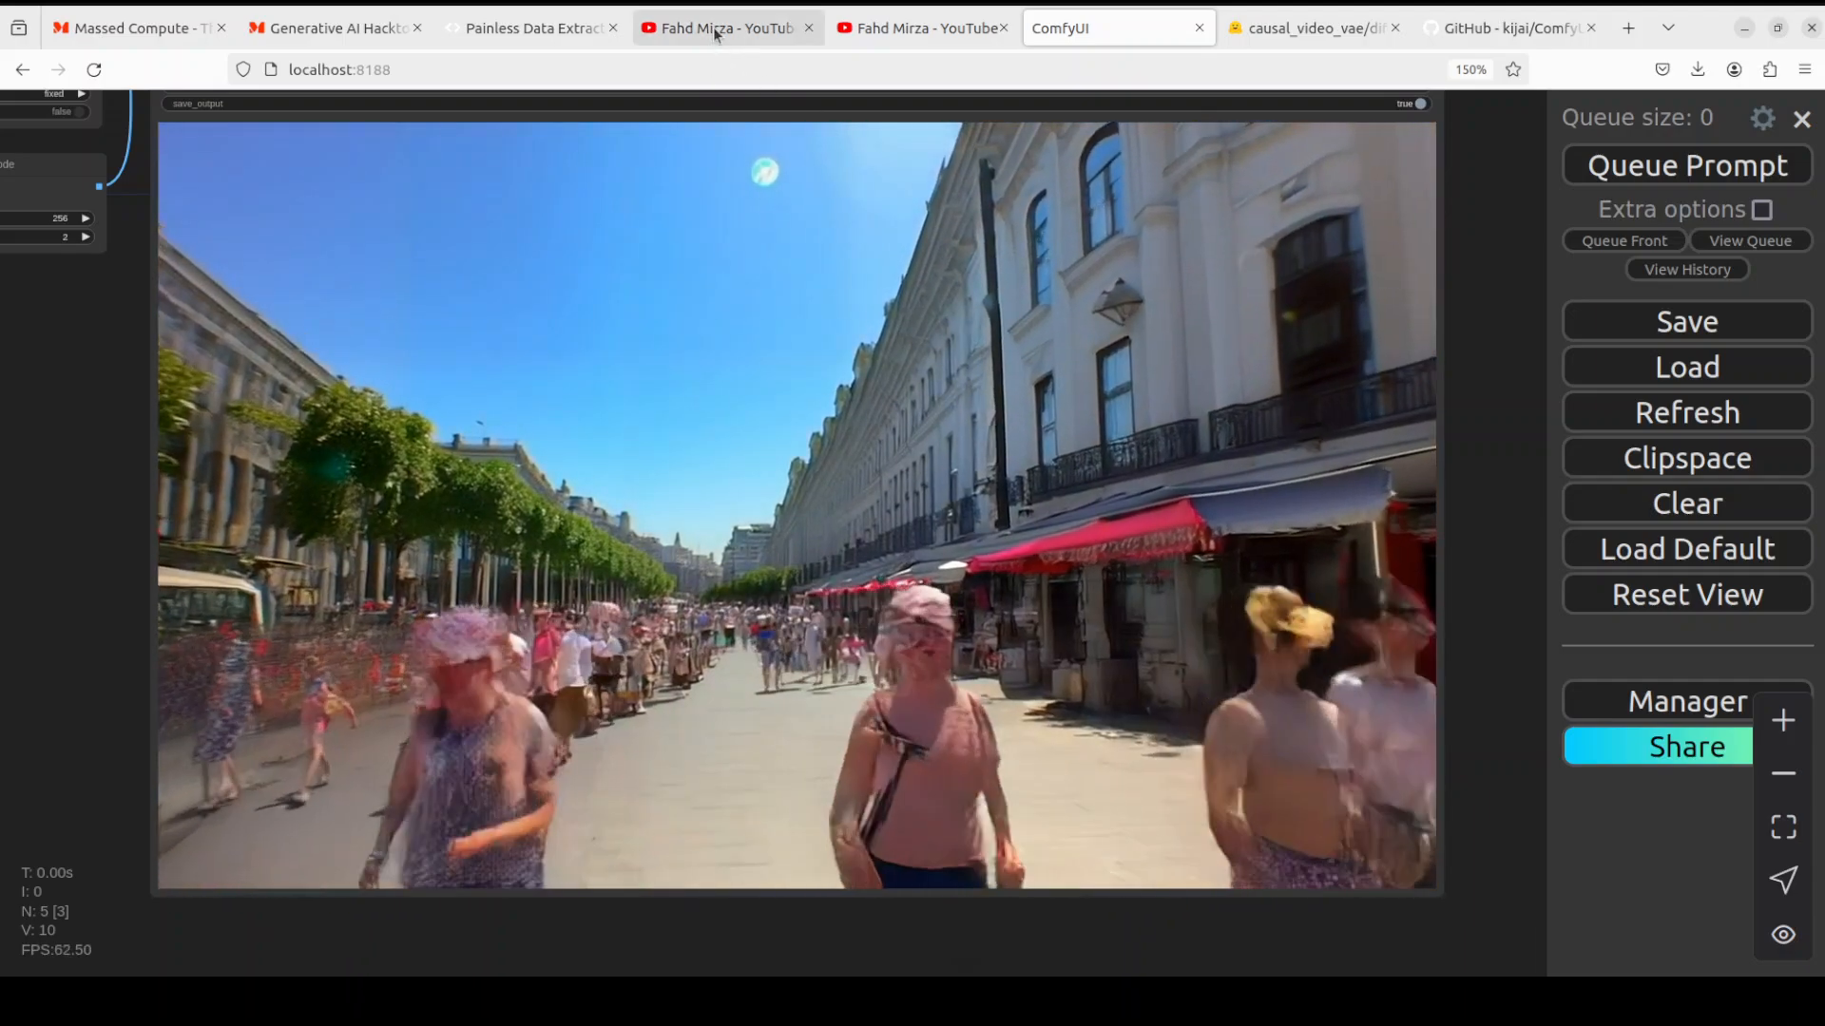
pyautogui.click(723, 28)
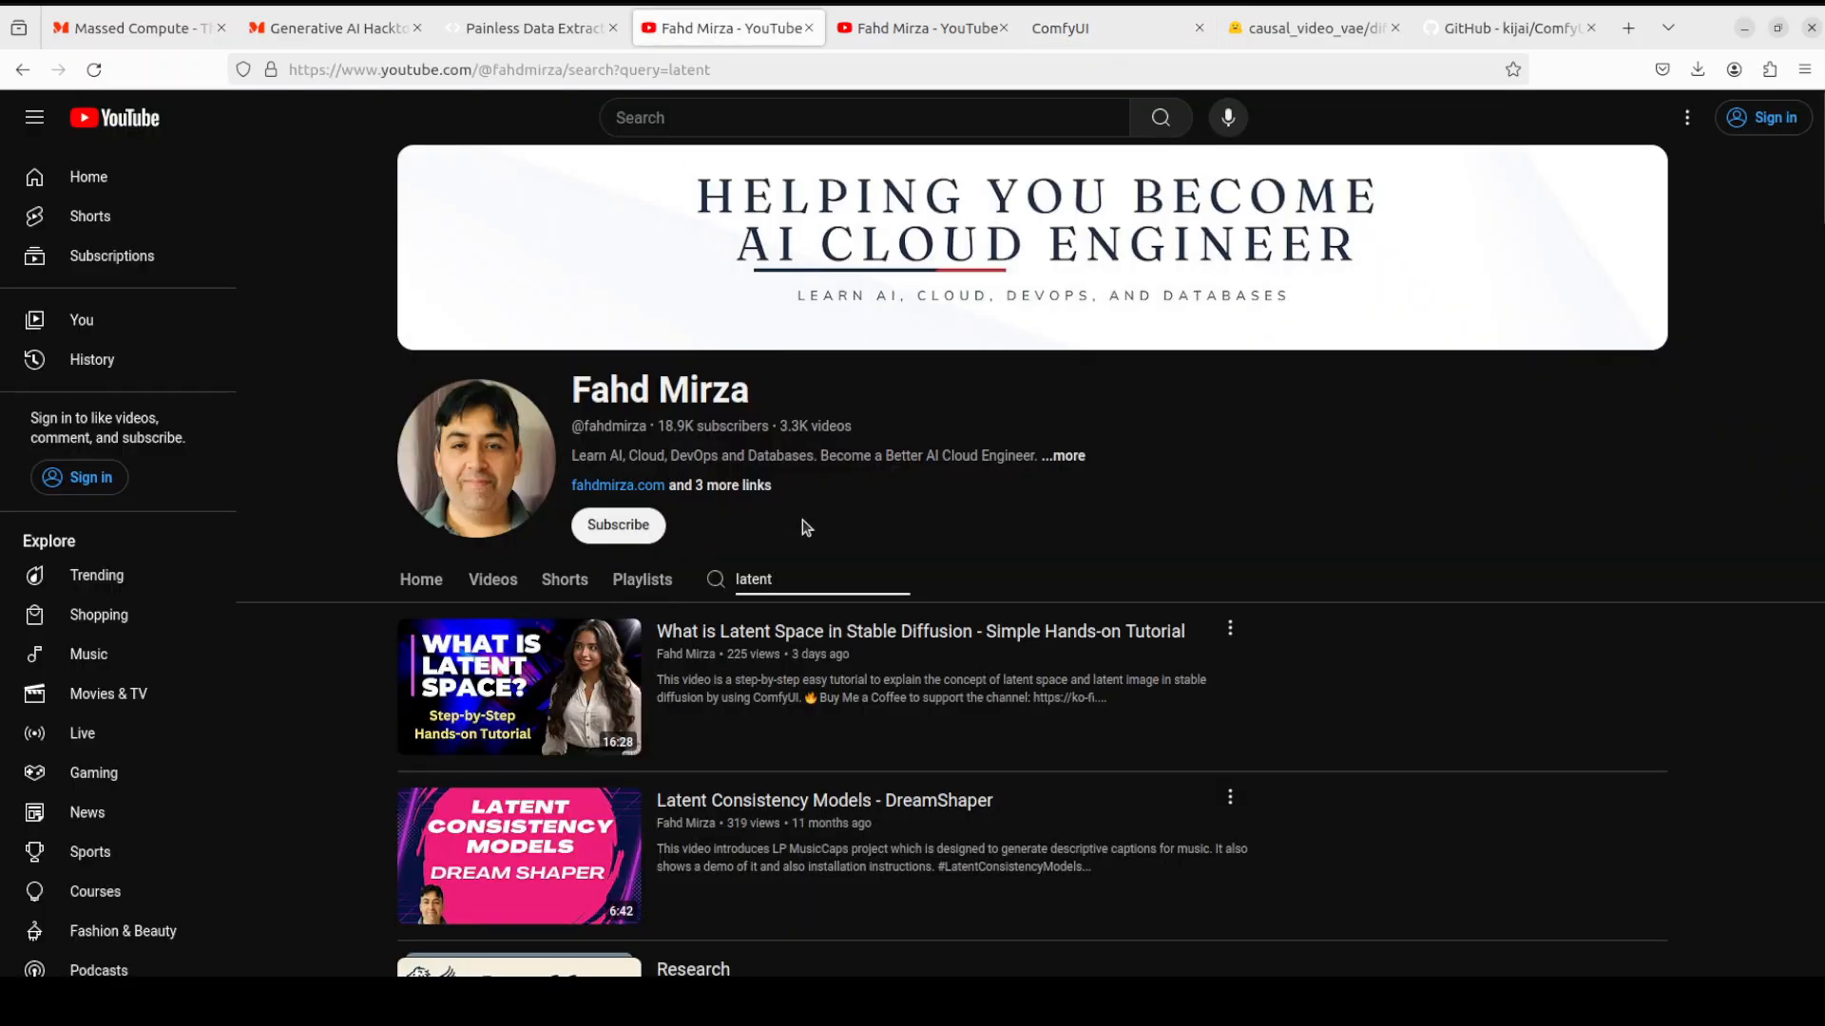